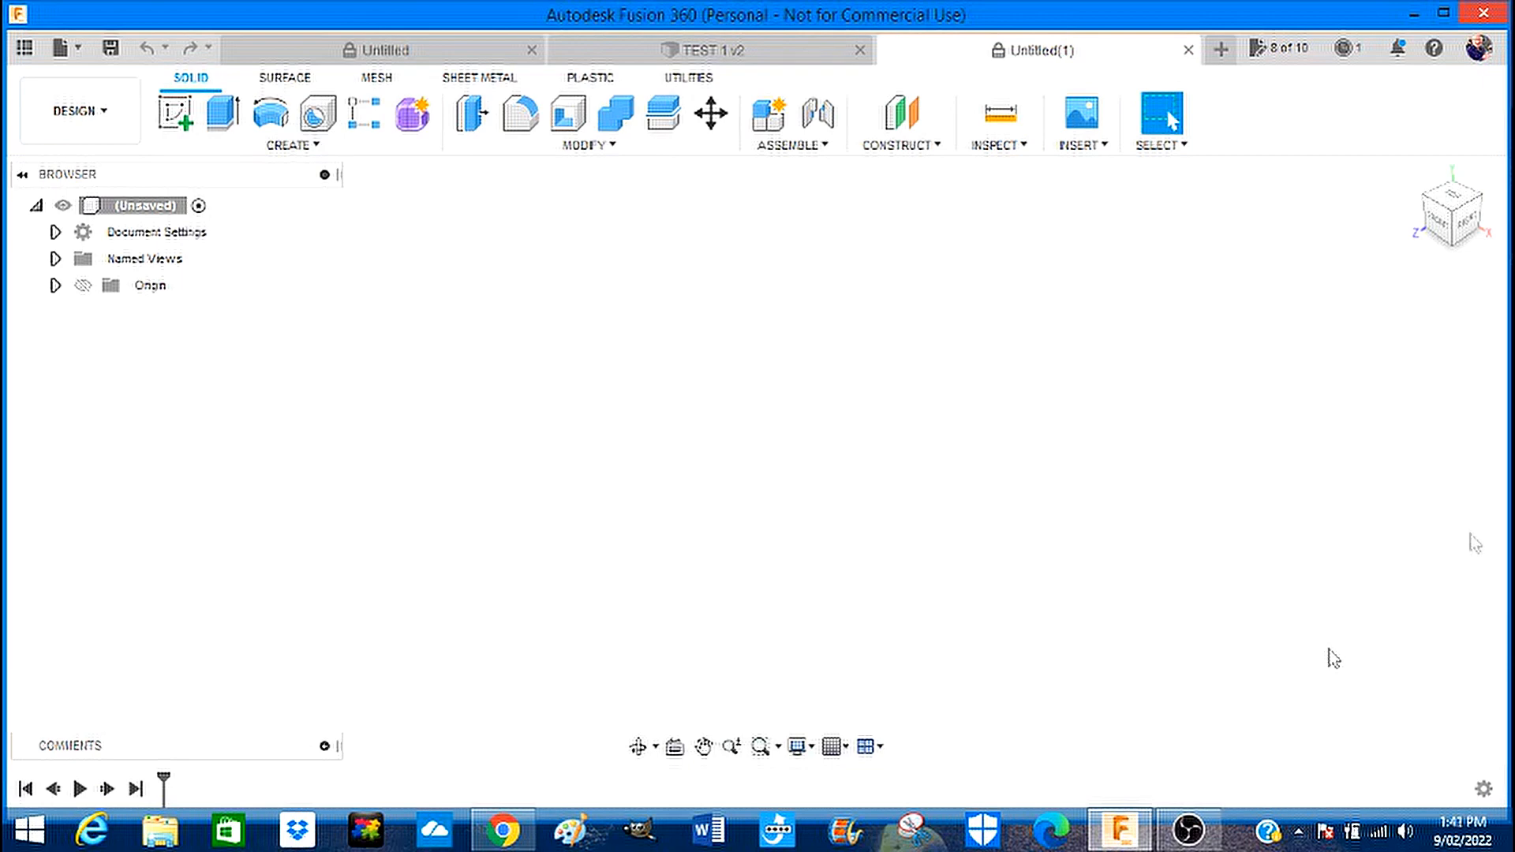
mouse_move(660, 448)
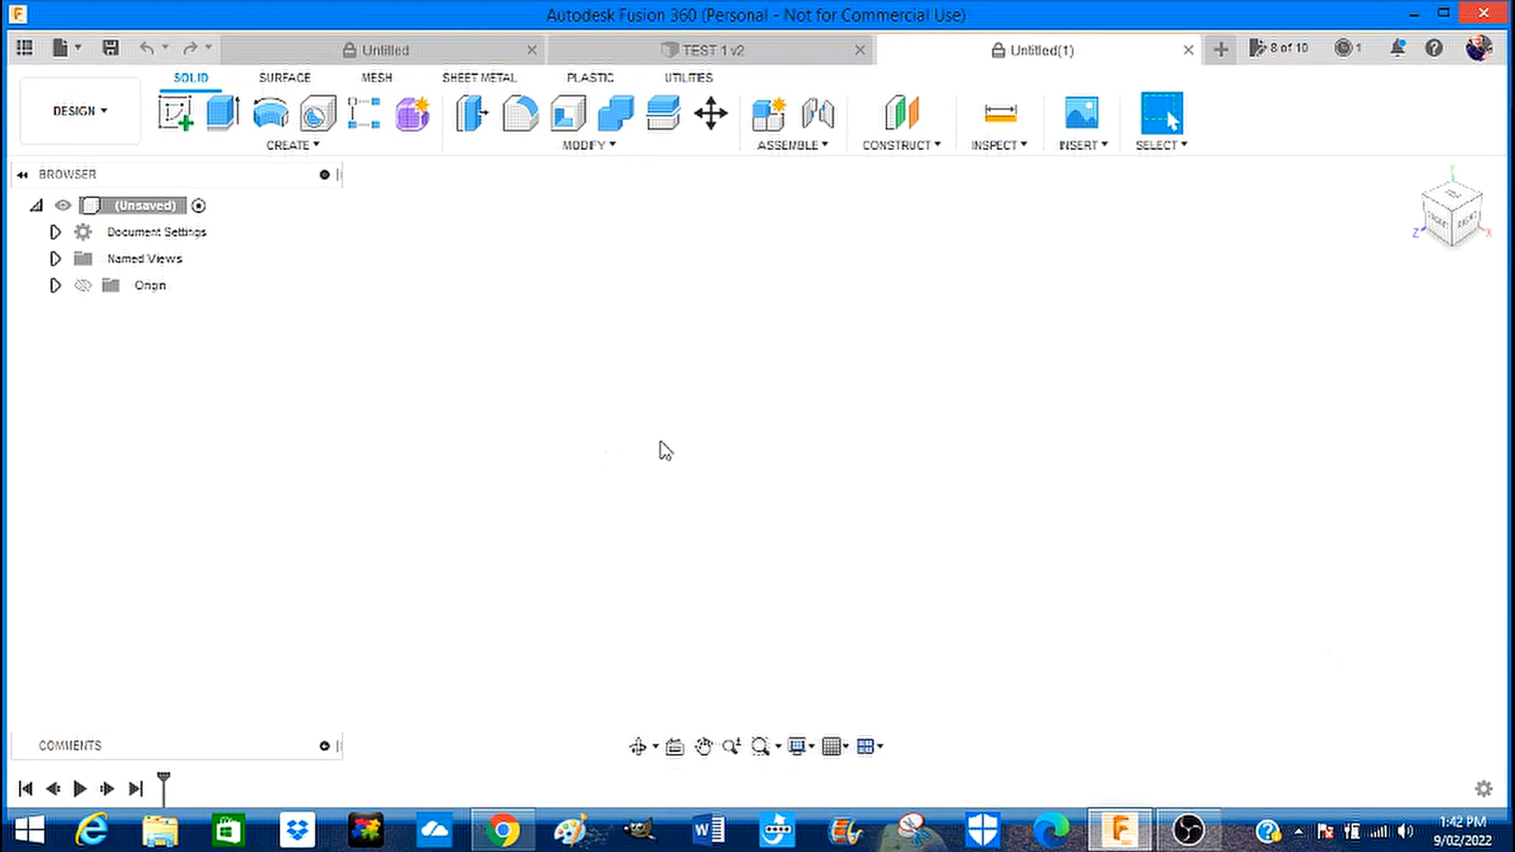
mouse_move(663, 441)
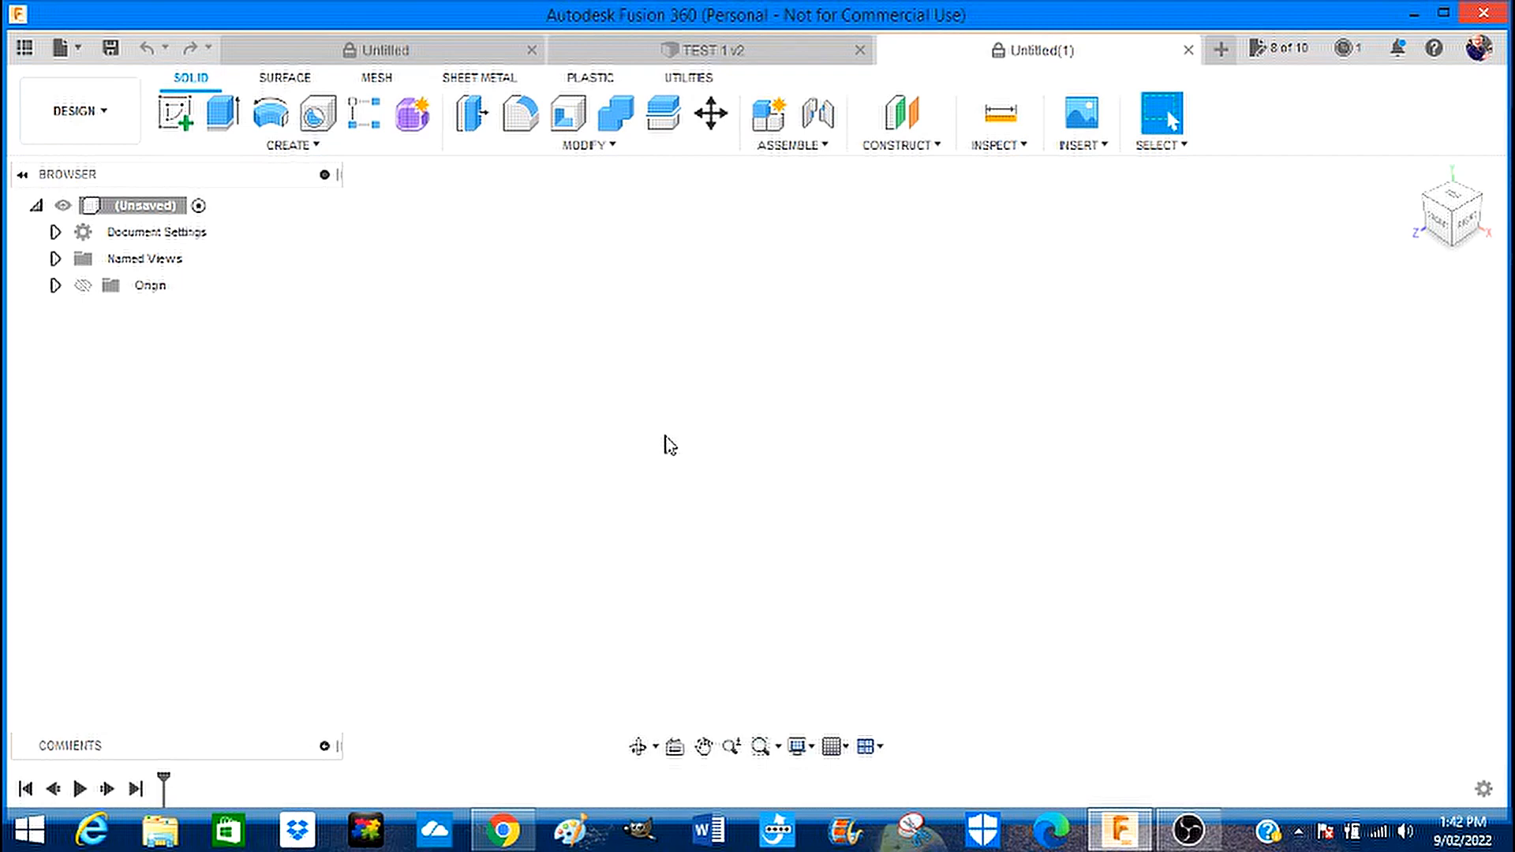
mouse_move(517, 306)
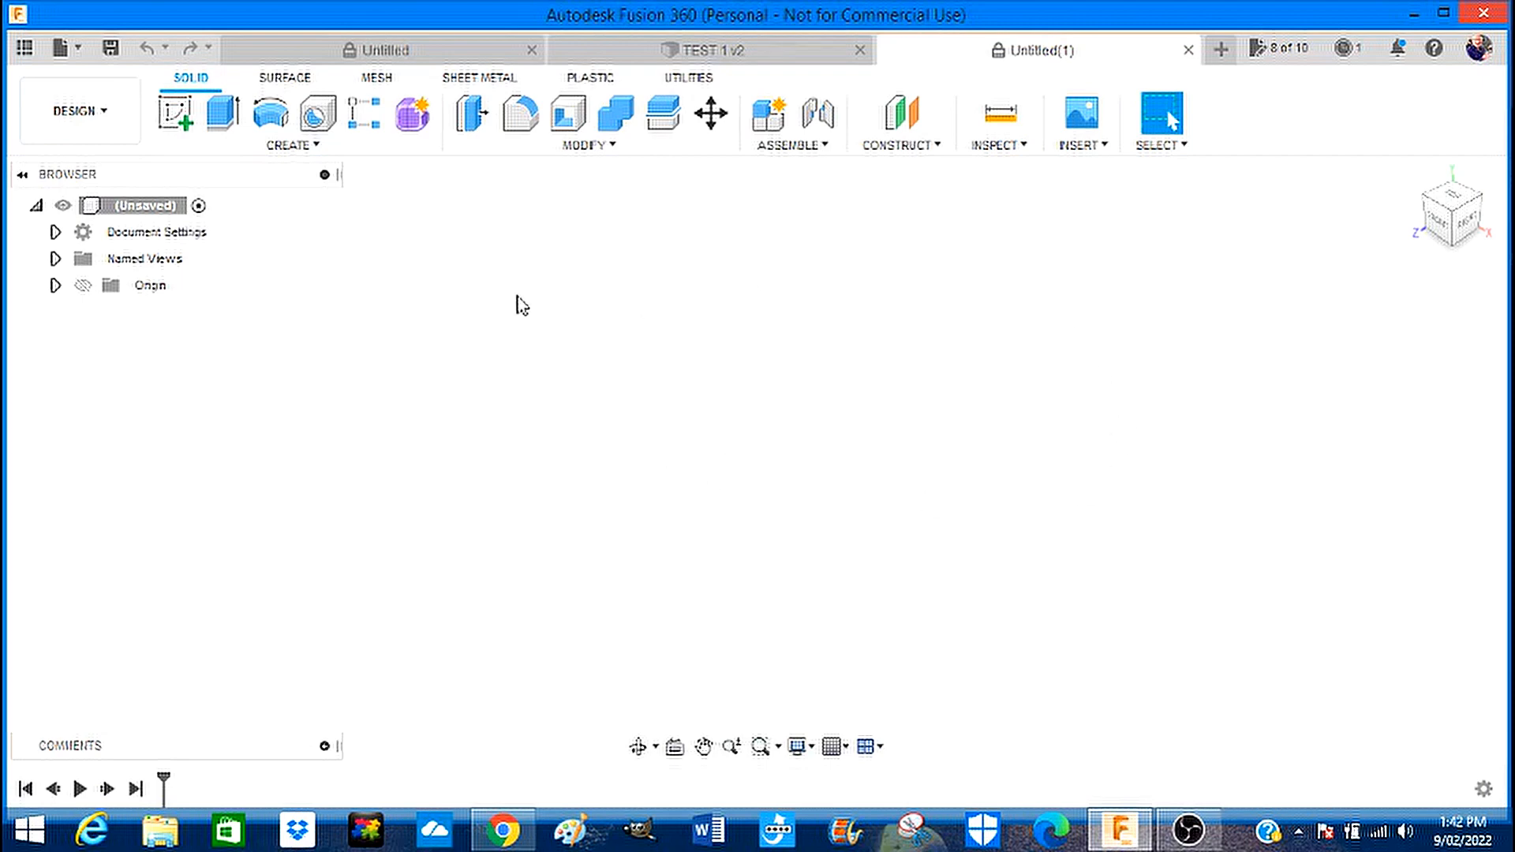
Start a new blank design from the tab bar.
click(60, 44)
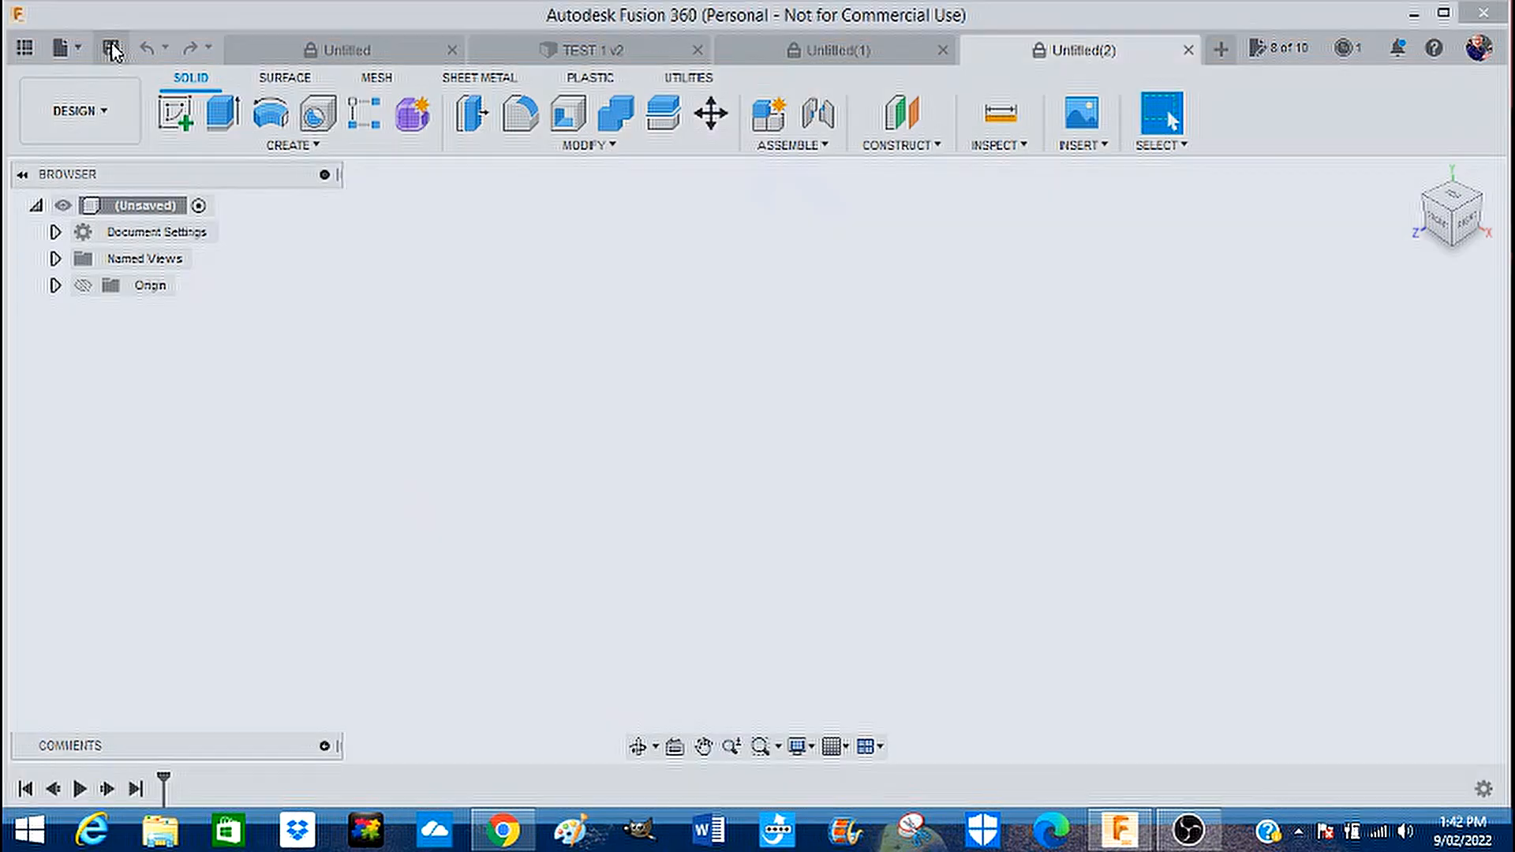
Save the empty design as 'AMAX TEST PART 1' in My First Project.
click(111, 45)
text(AN)
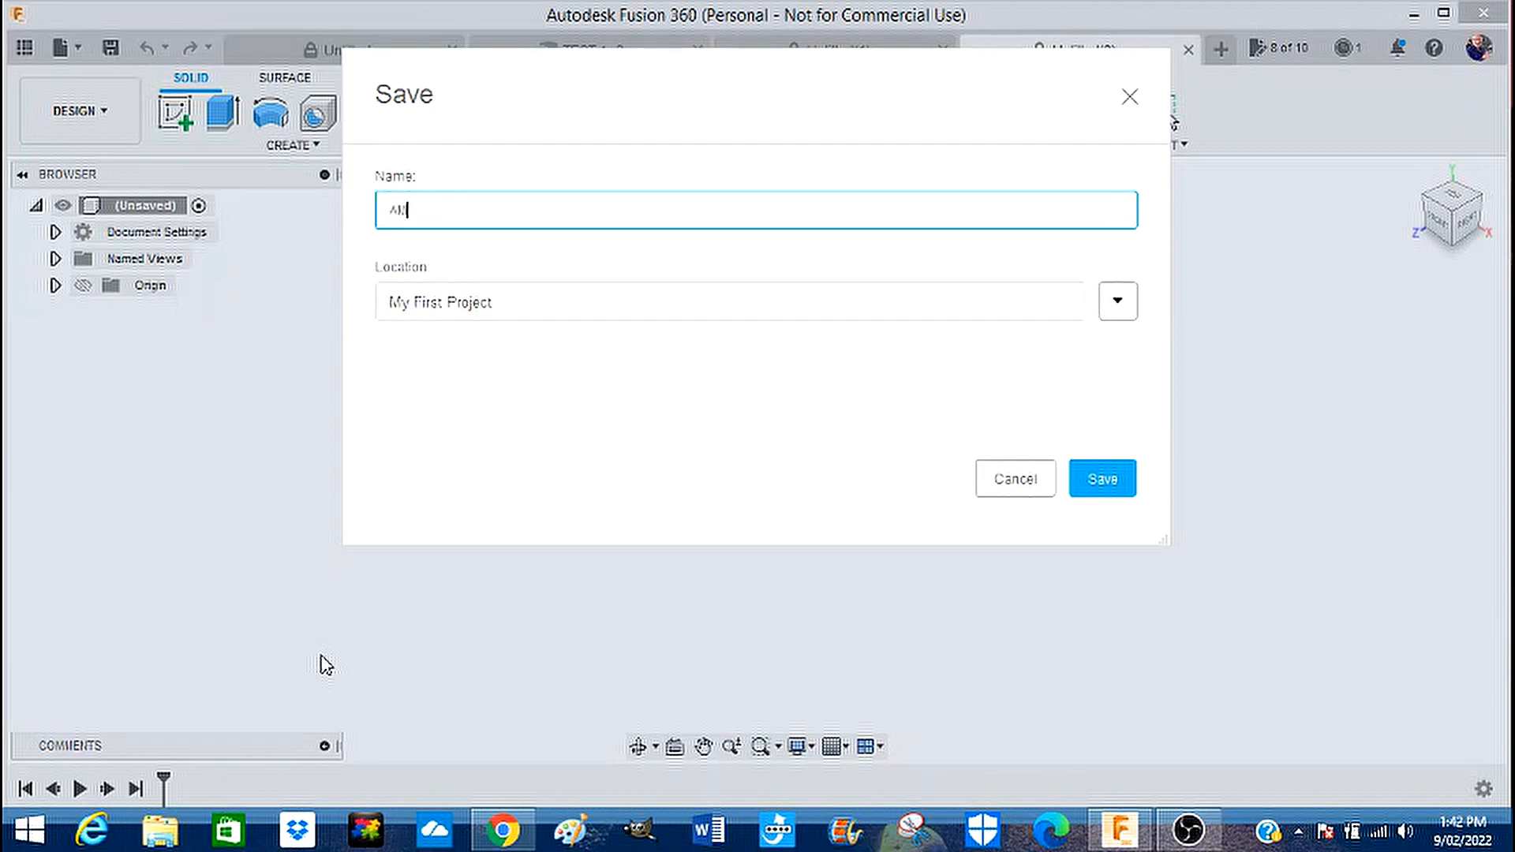
text(MAX)
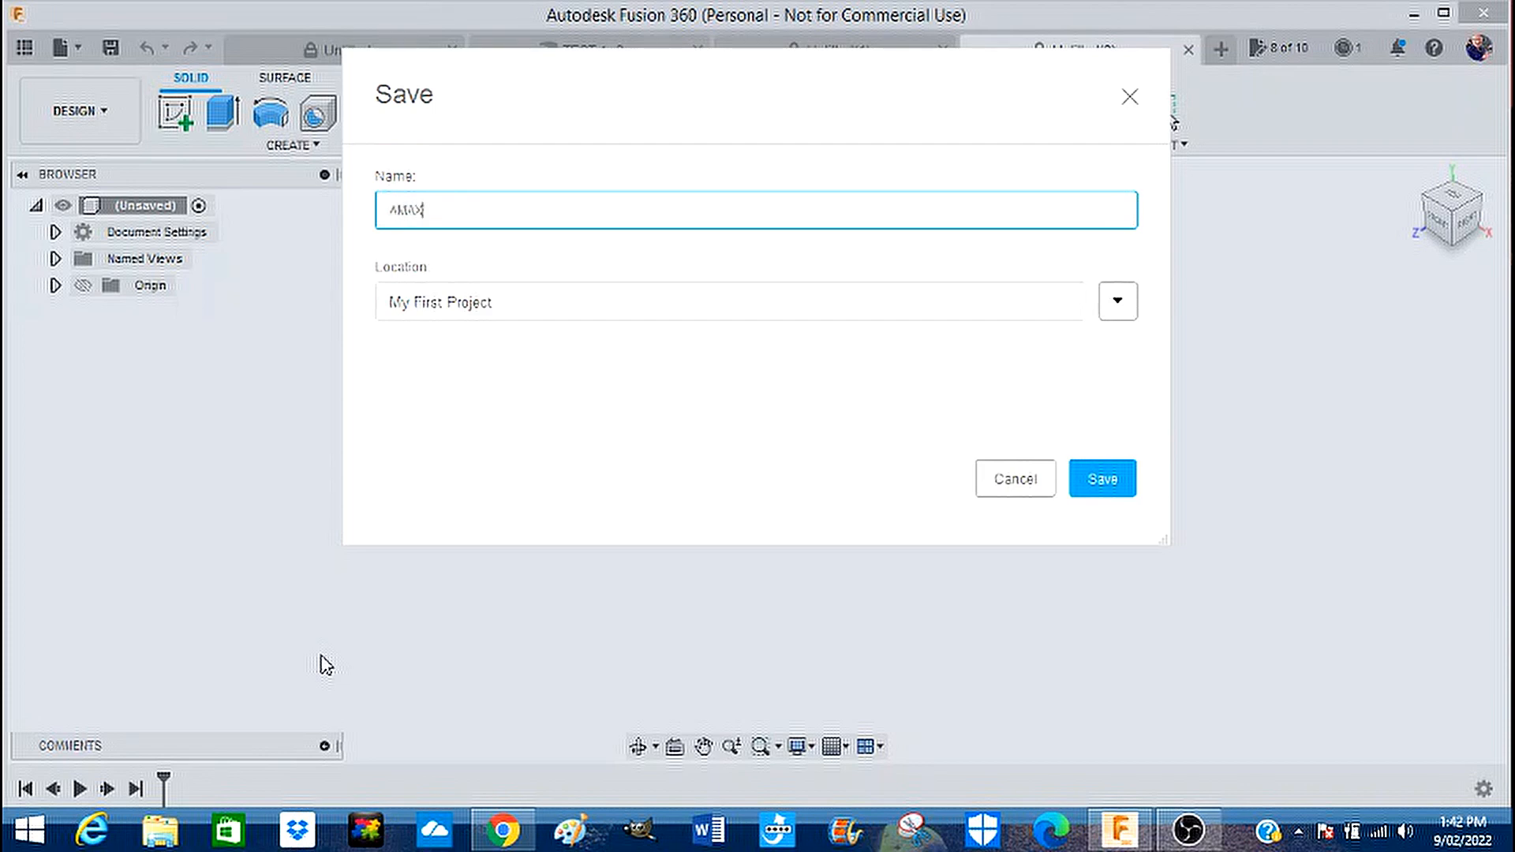
text(T)
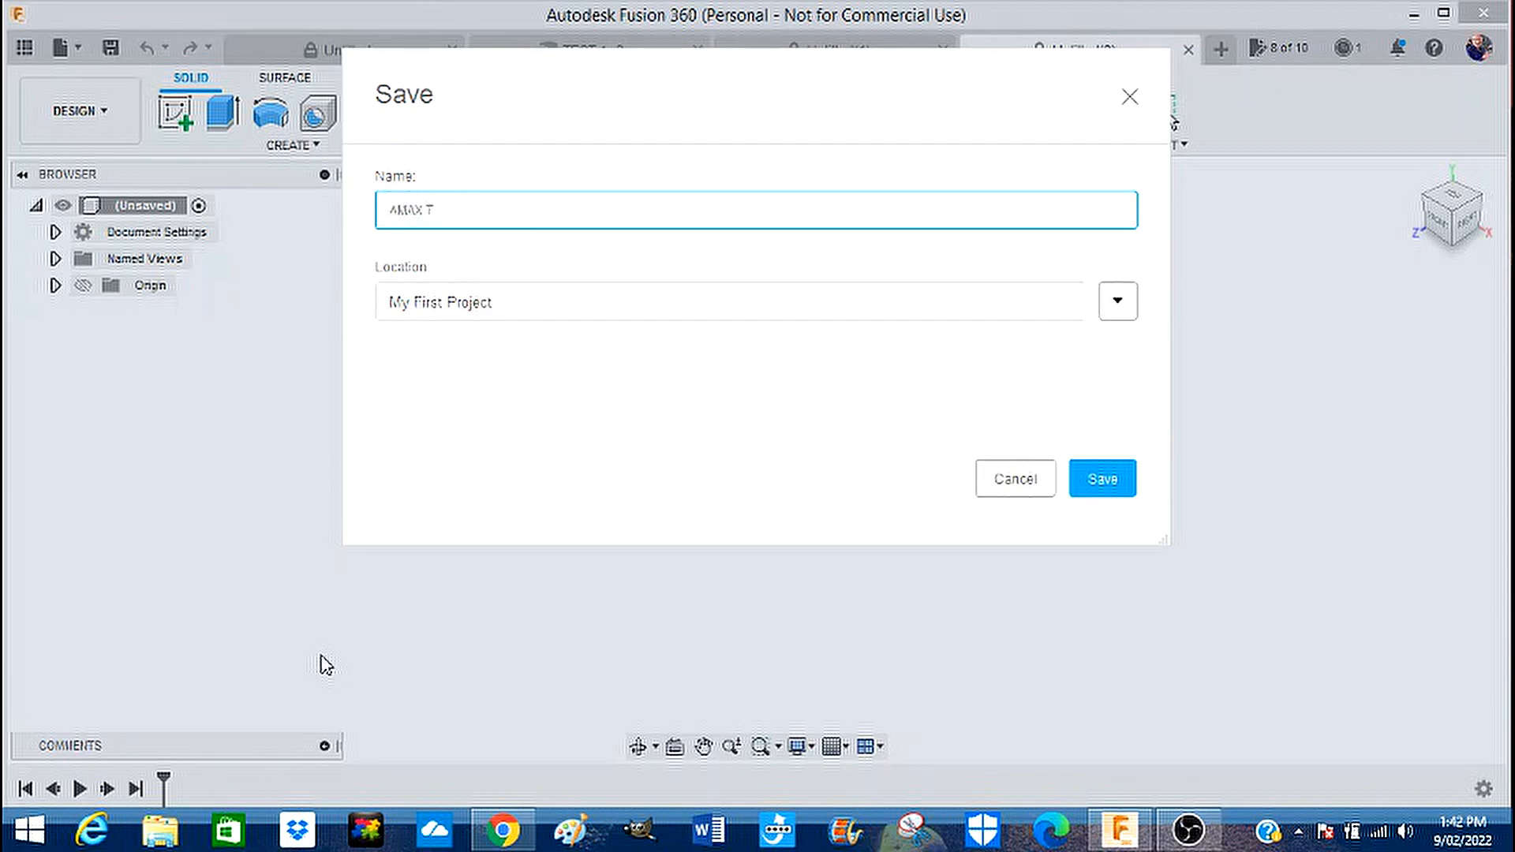
text(EST)
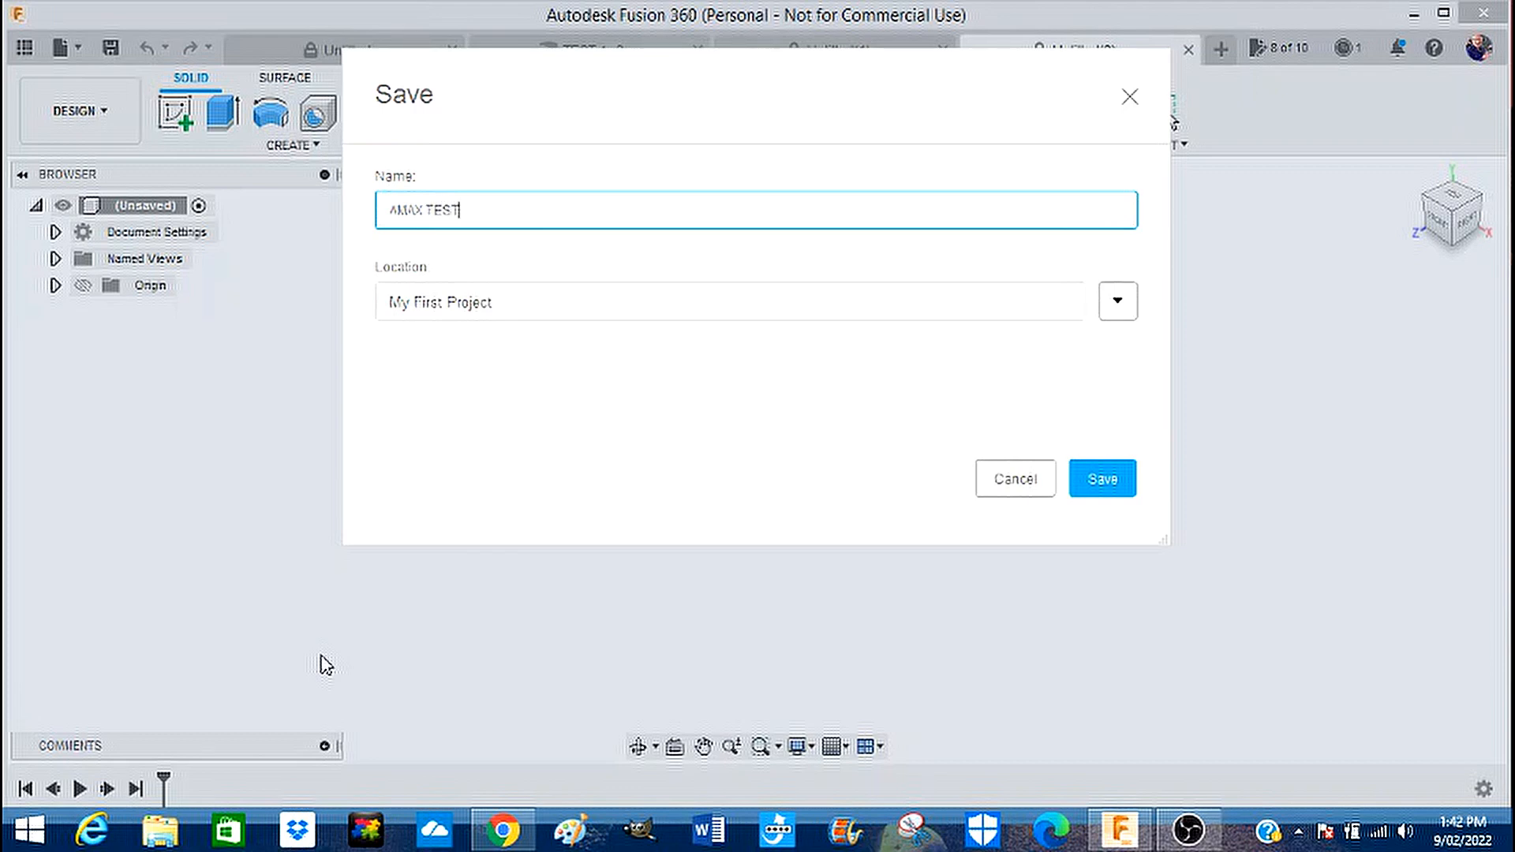
text(PART)
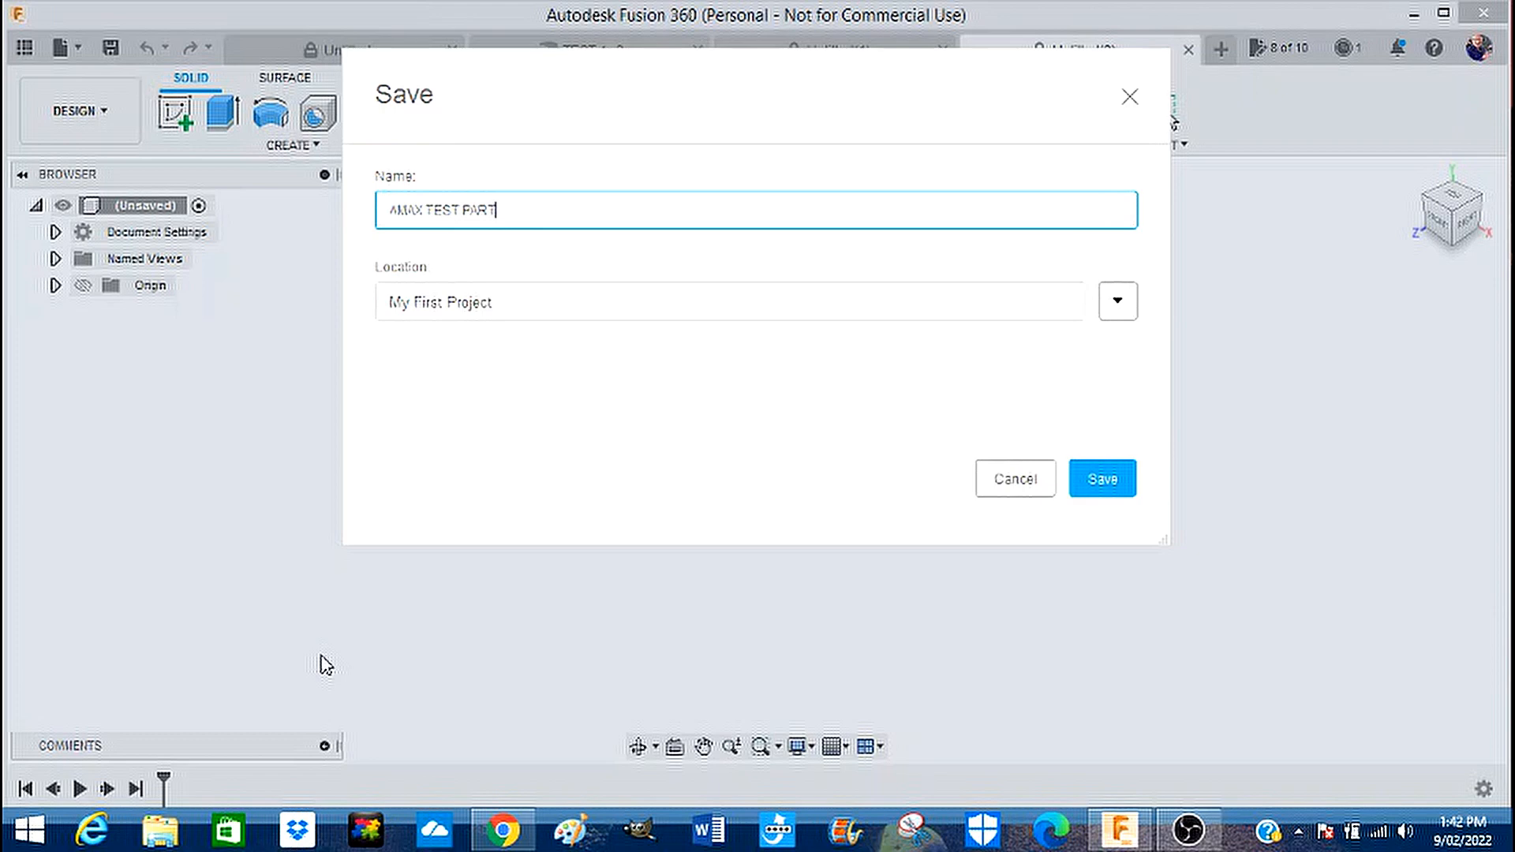
text(1)
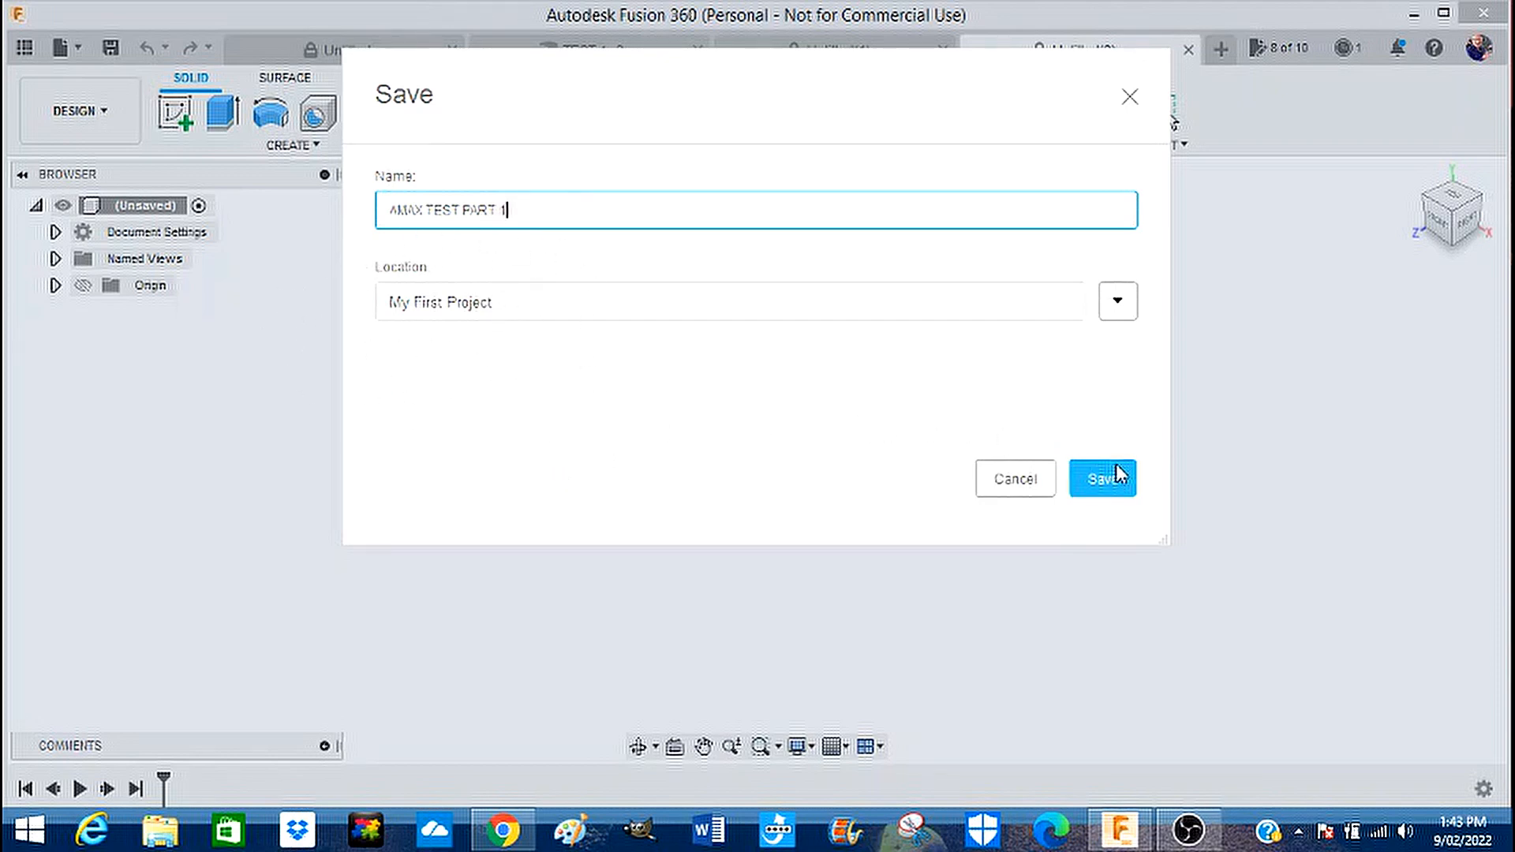
click(1102, 479)
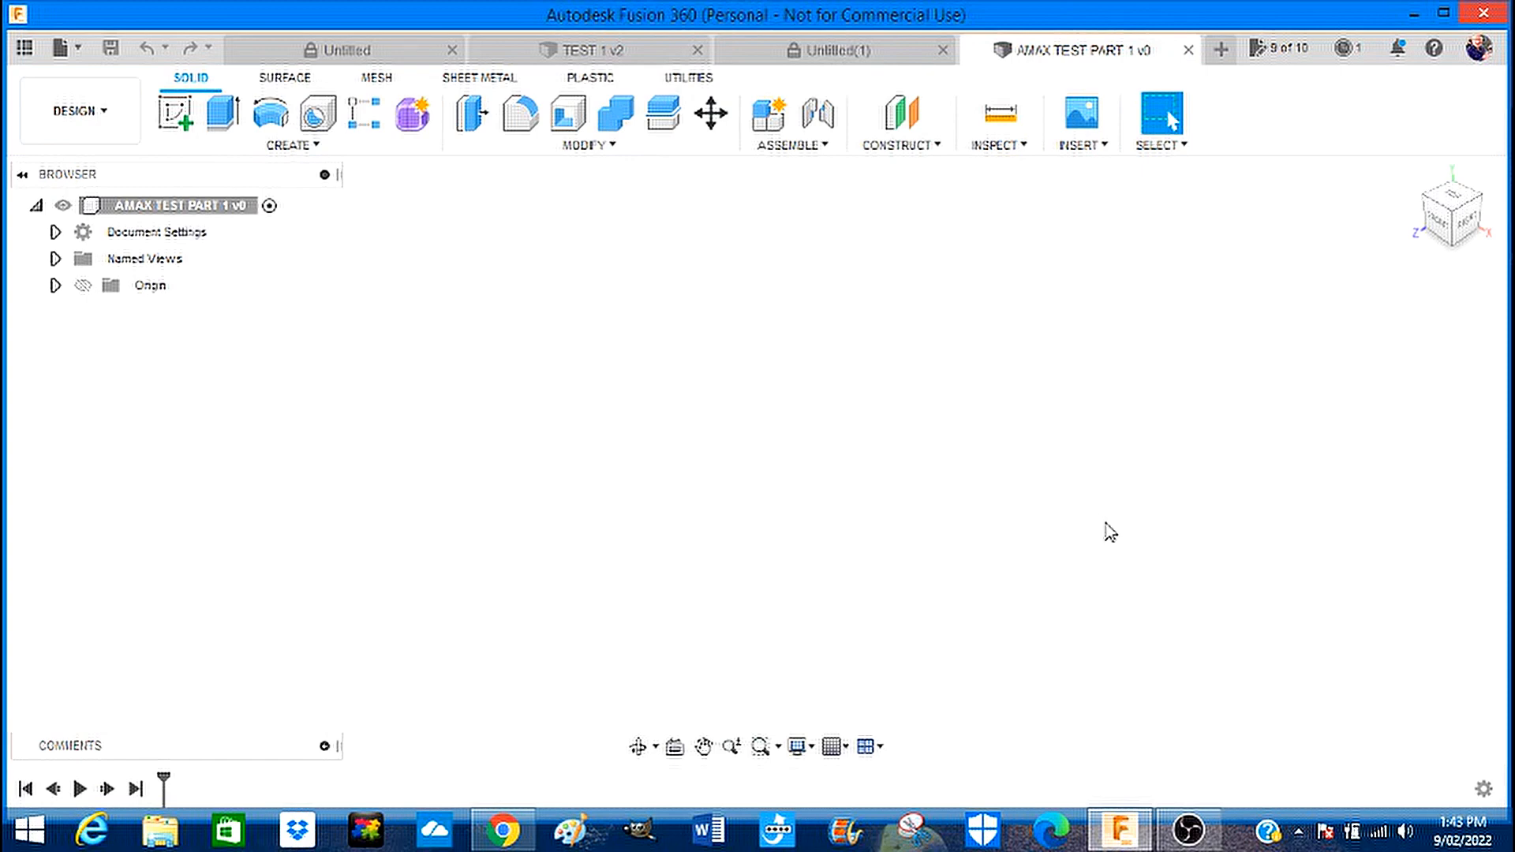
mouse_move(1055, 205)
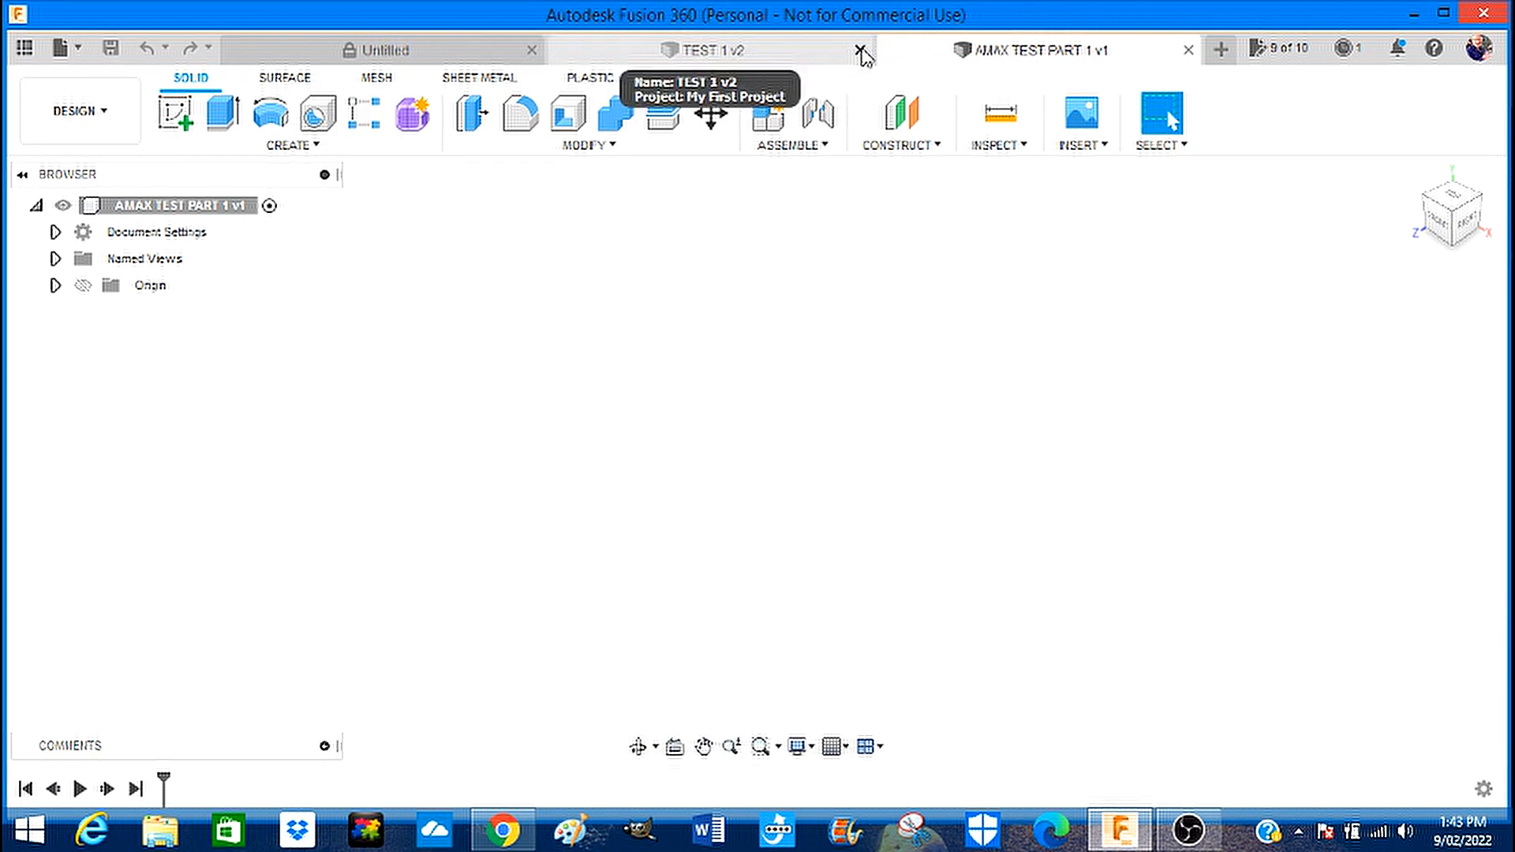
mouse_move(860, 49)
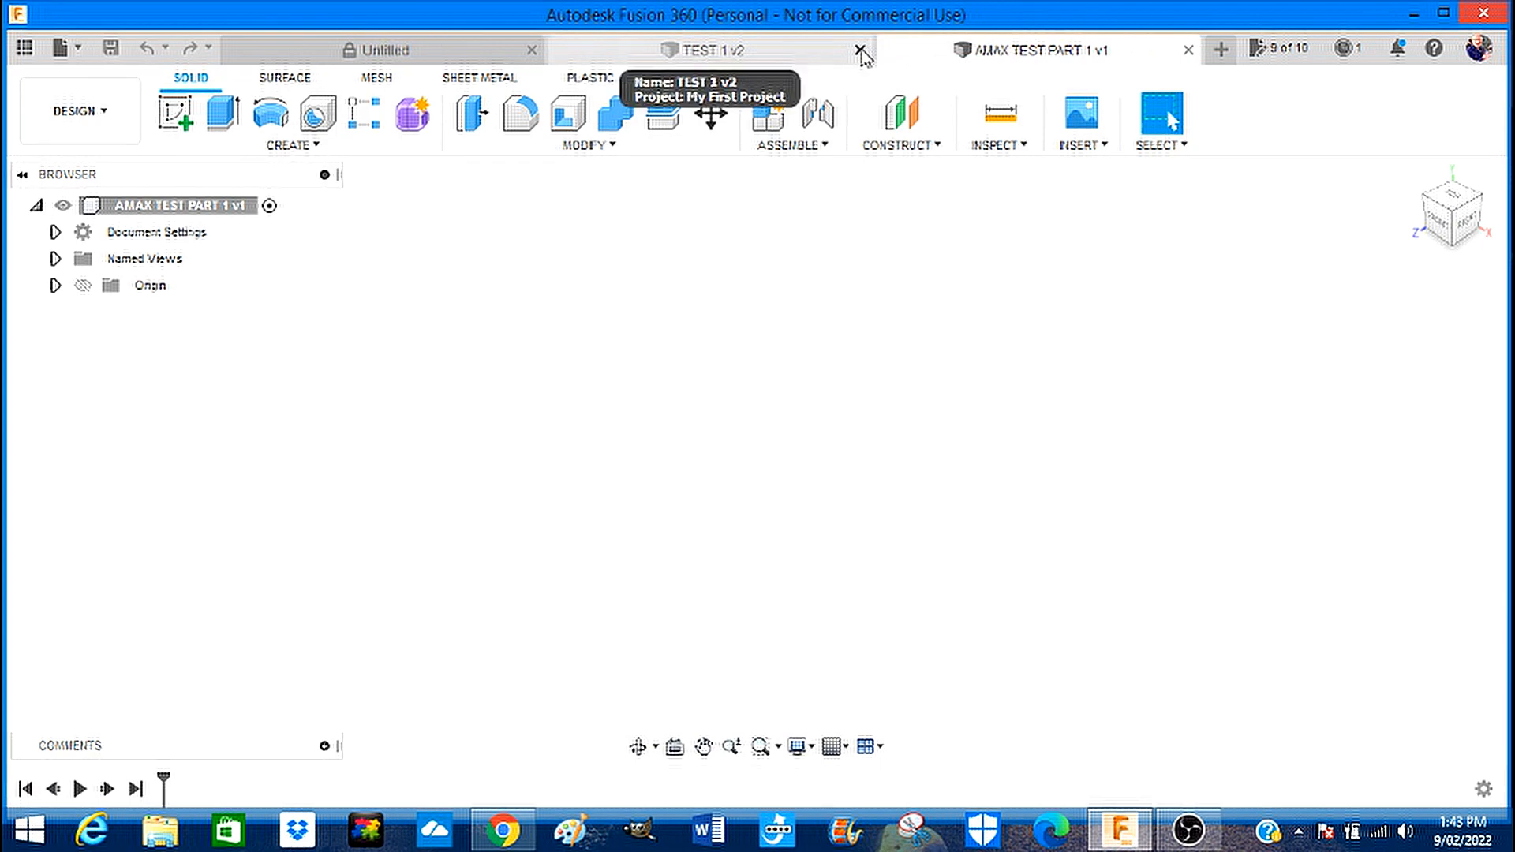
Close the TEST 1 v2 and Untitled designs, leaving AMAX TEST PART 1 open.
click(860, 49)
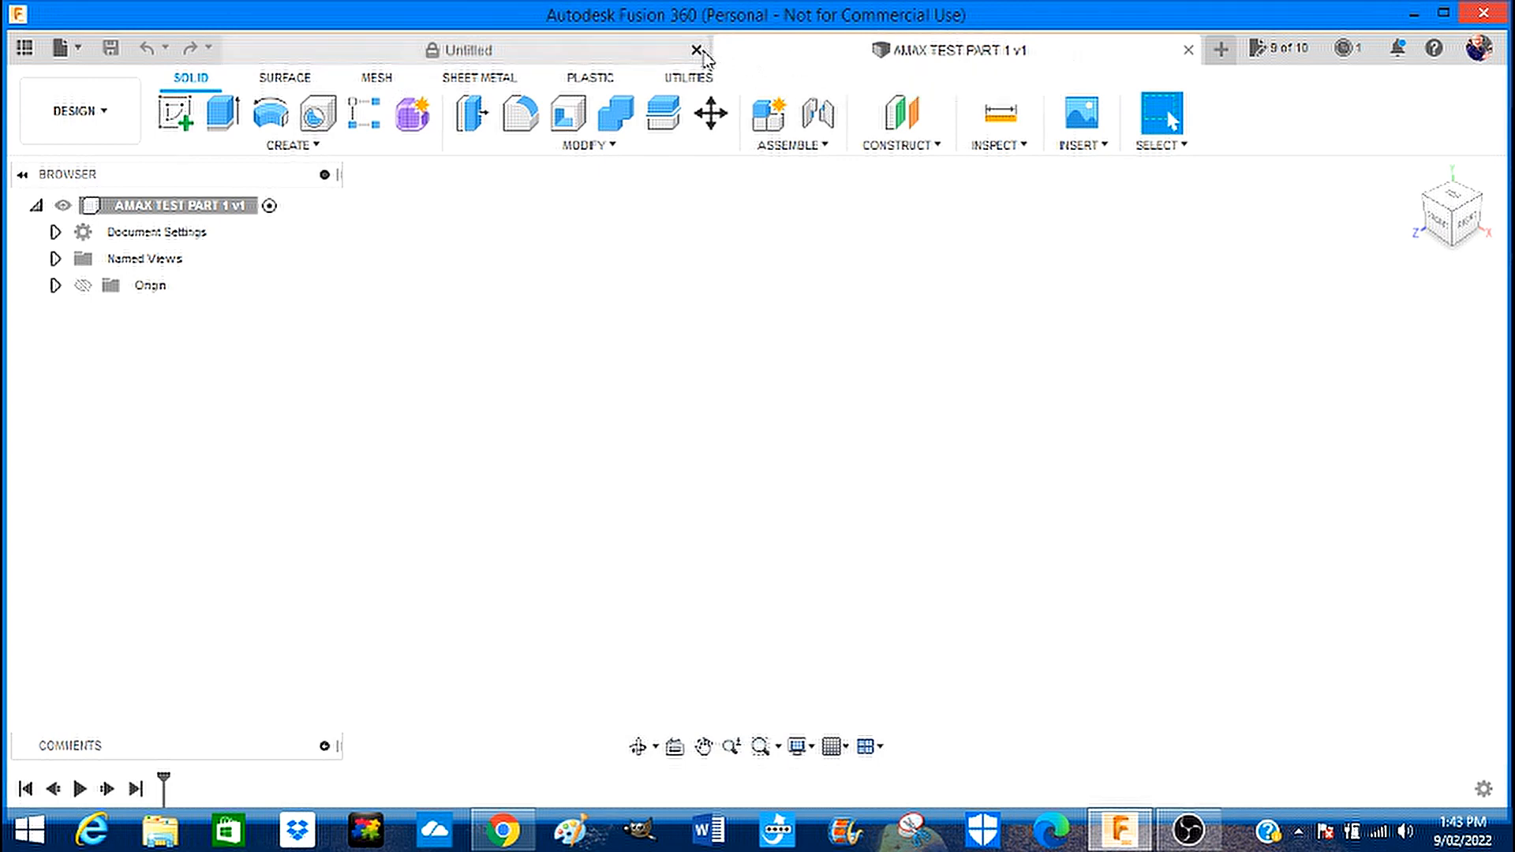
click(694, 49)
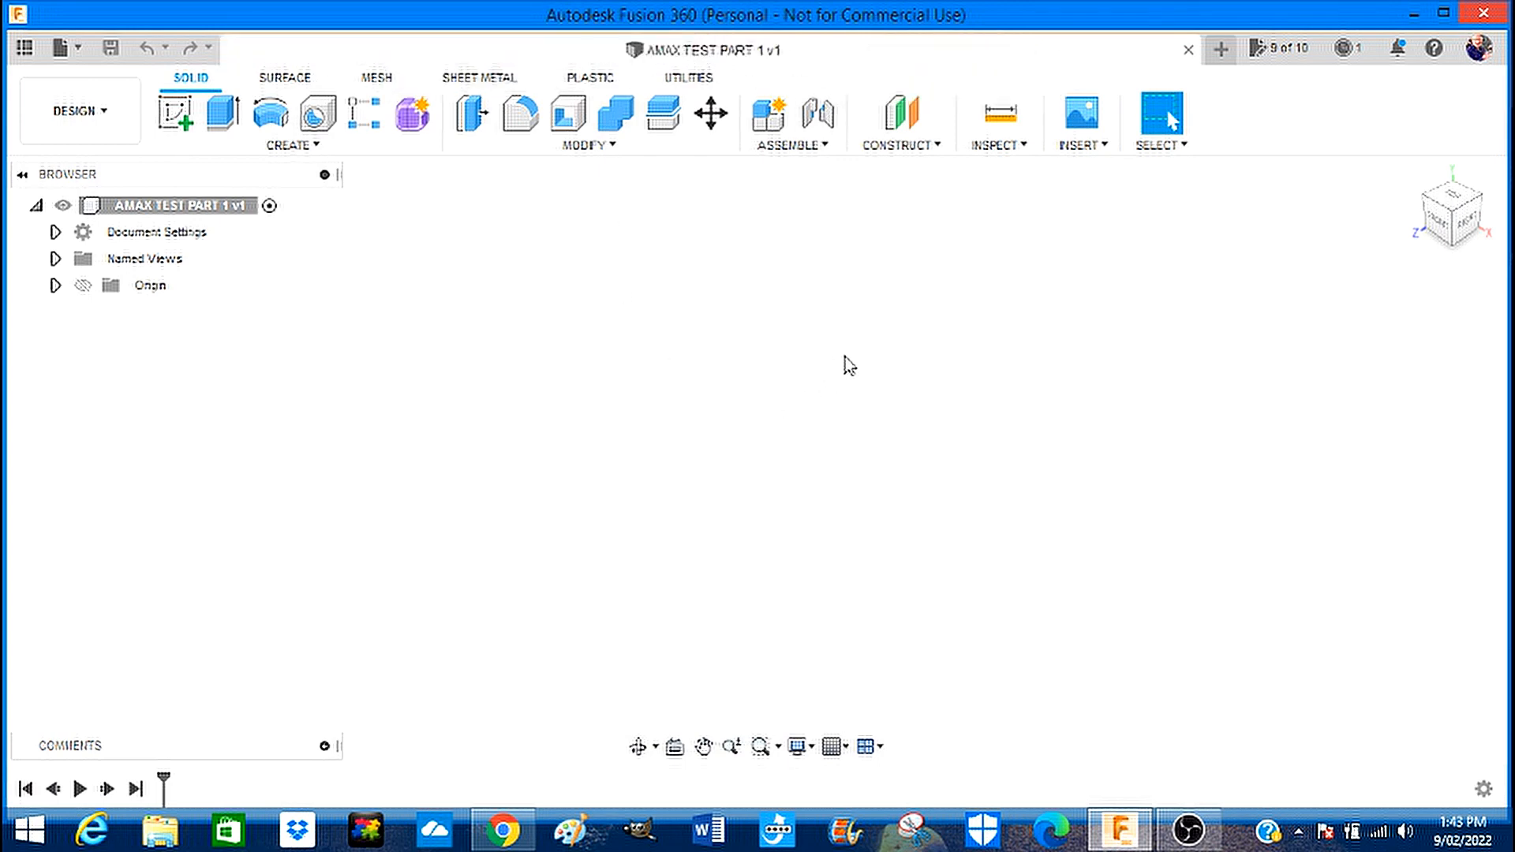
mouse_move(849, 345)
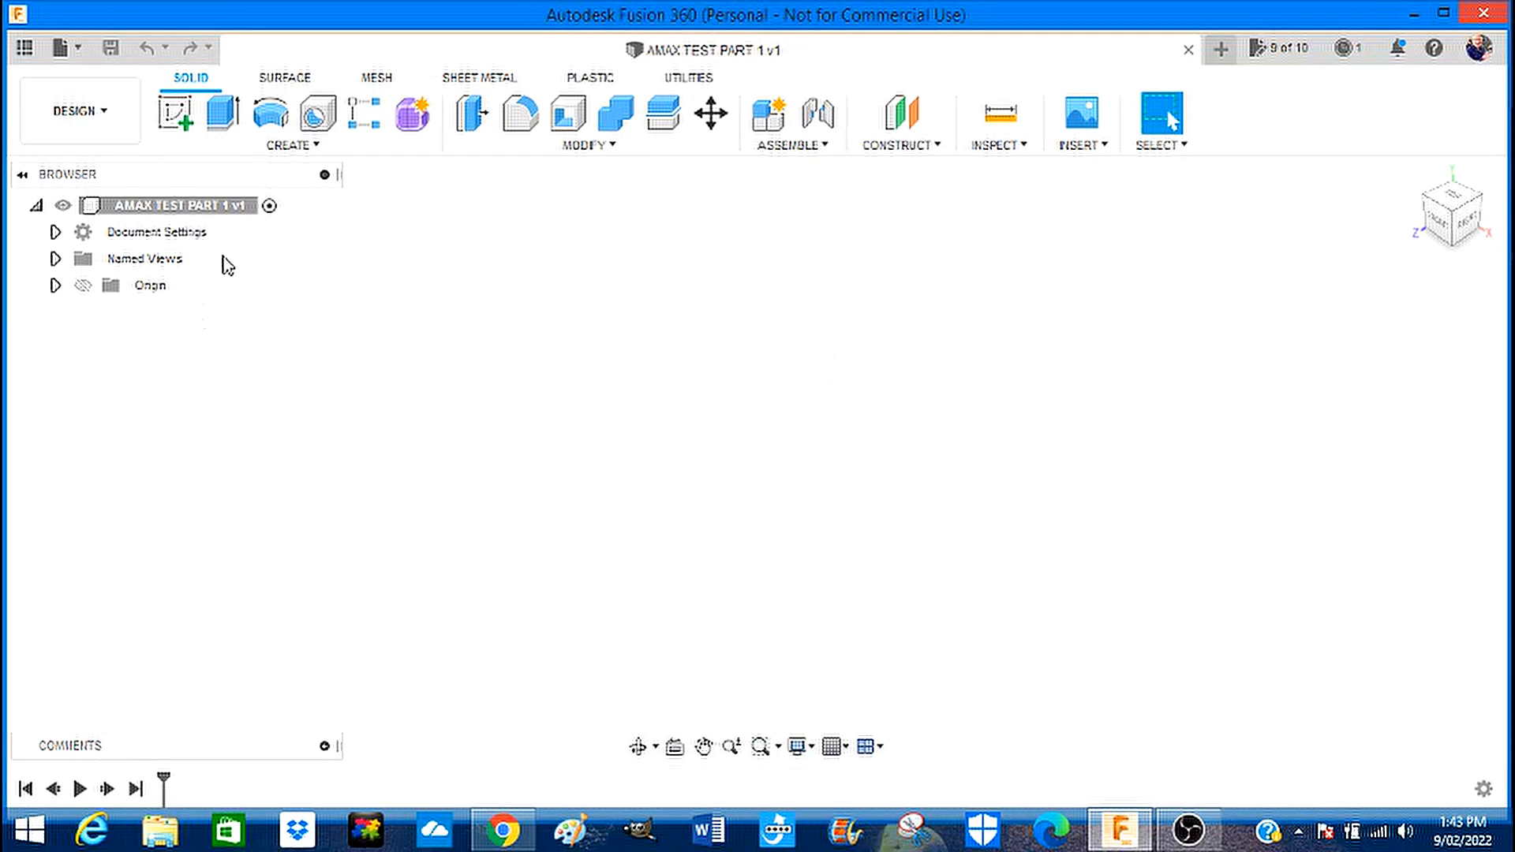
mouse_move(176, 111)
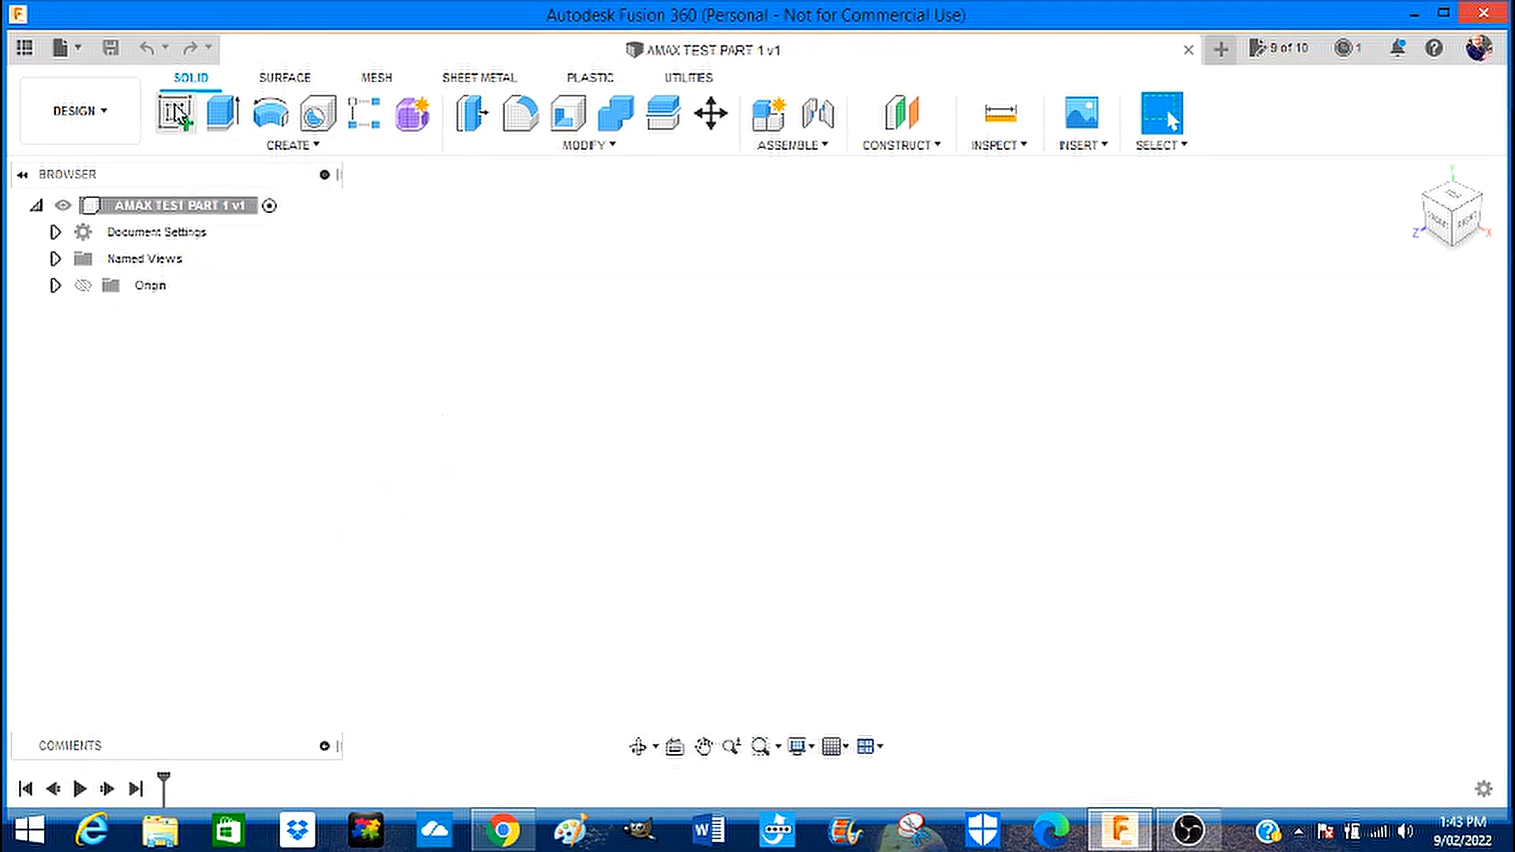
Start a new sketch so the origin planes are offered for selection.
click(177, 114)
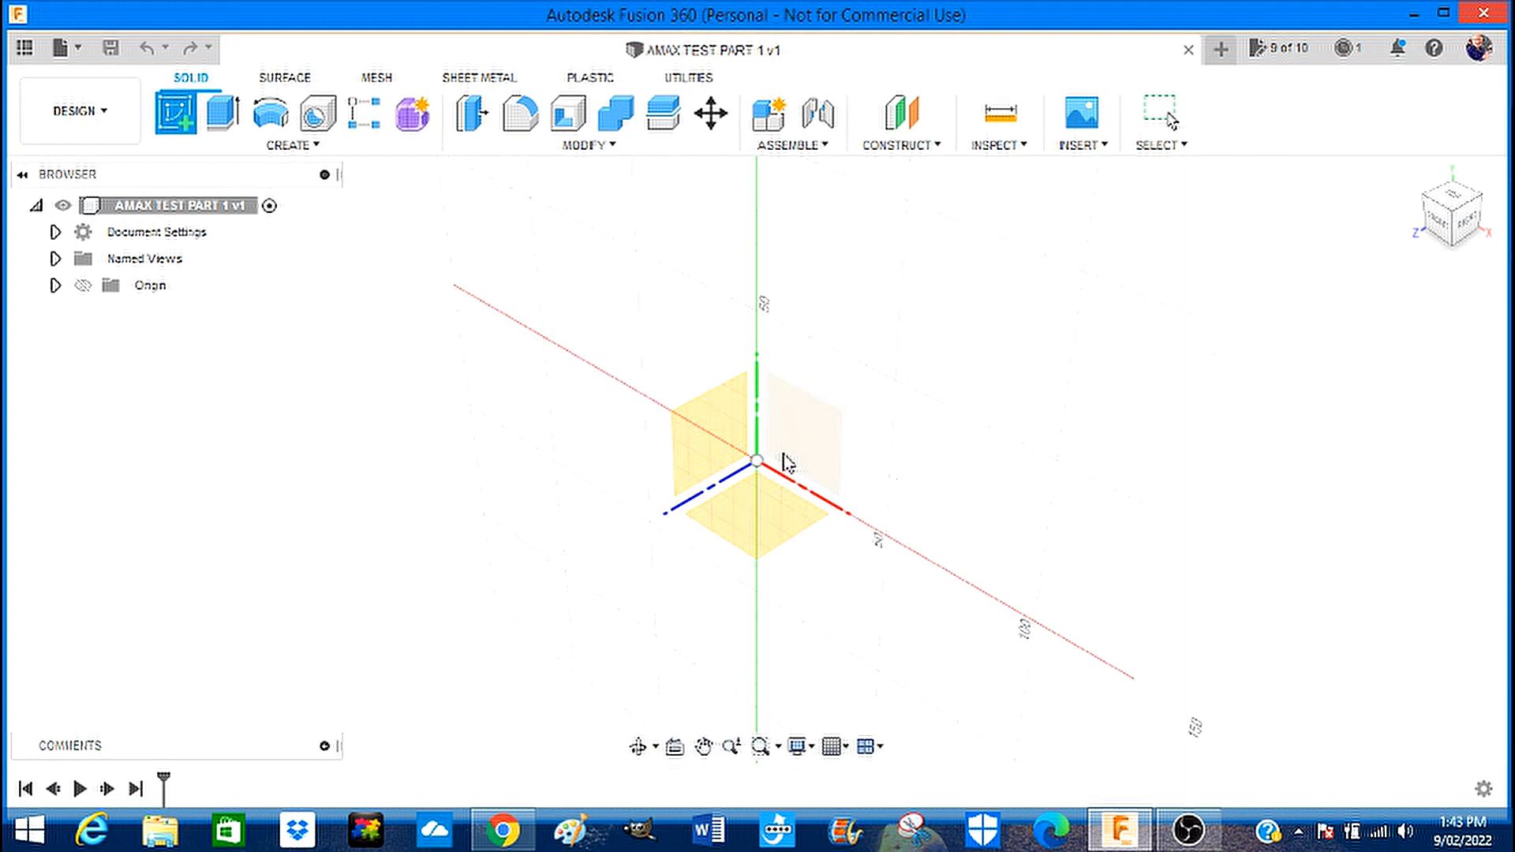
mouse_move(806, 432)
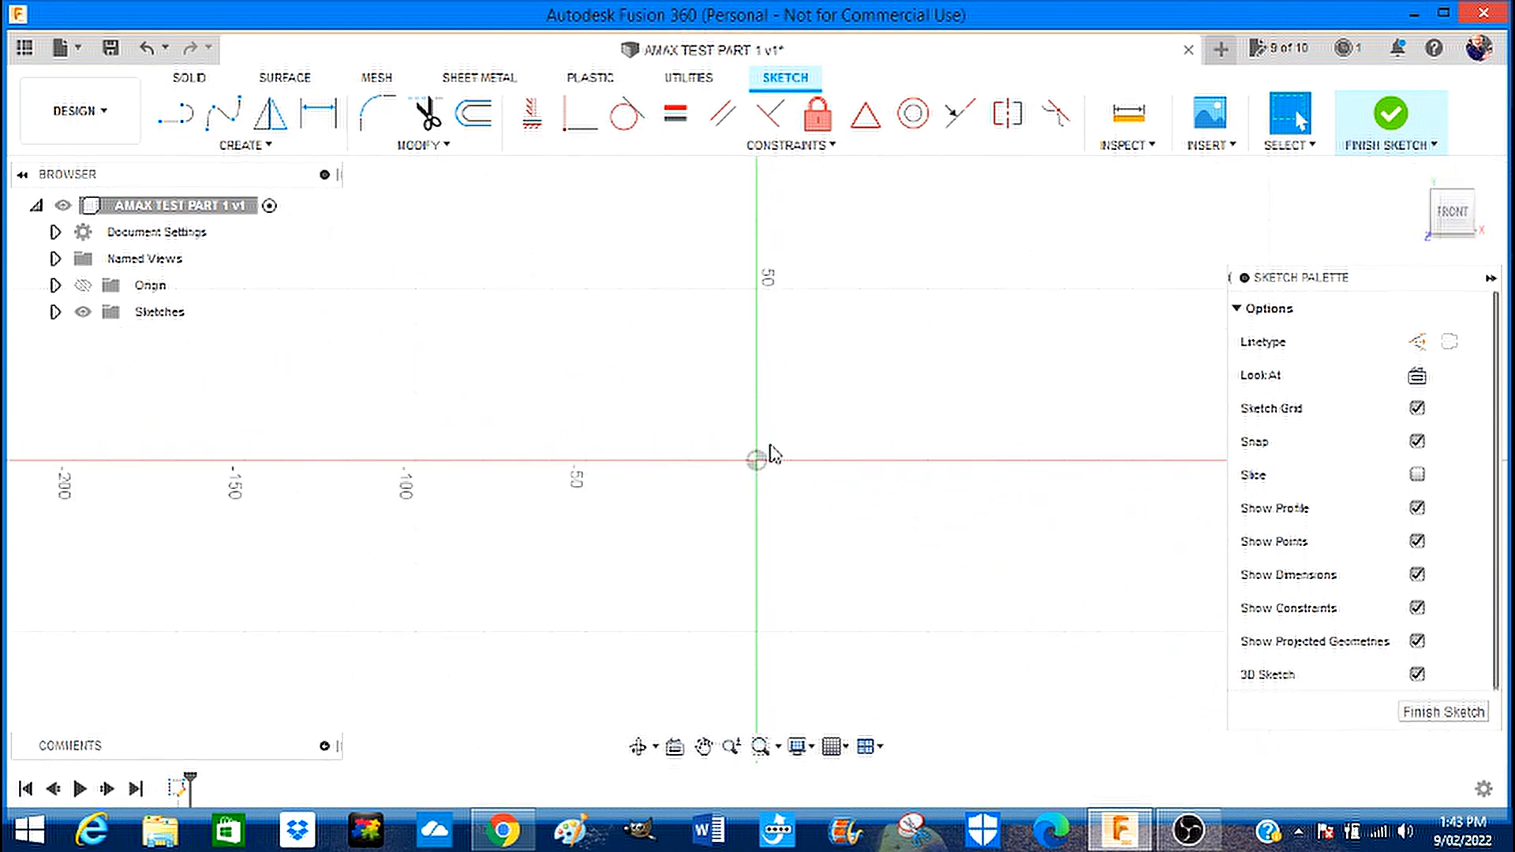
mouse_move(835, 472)
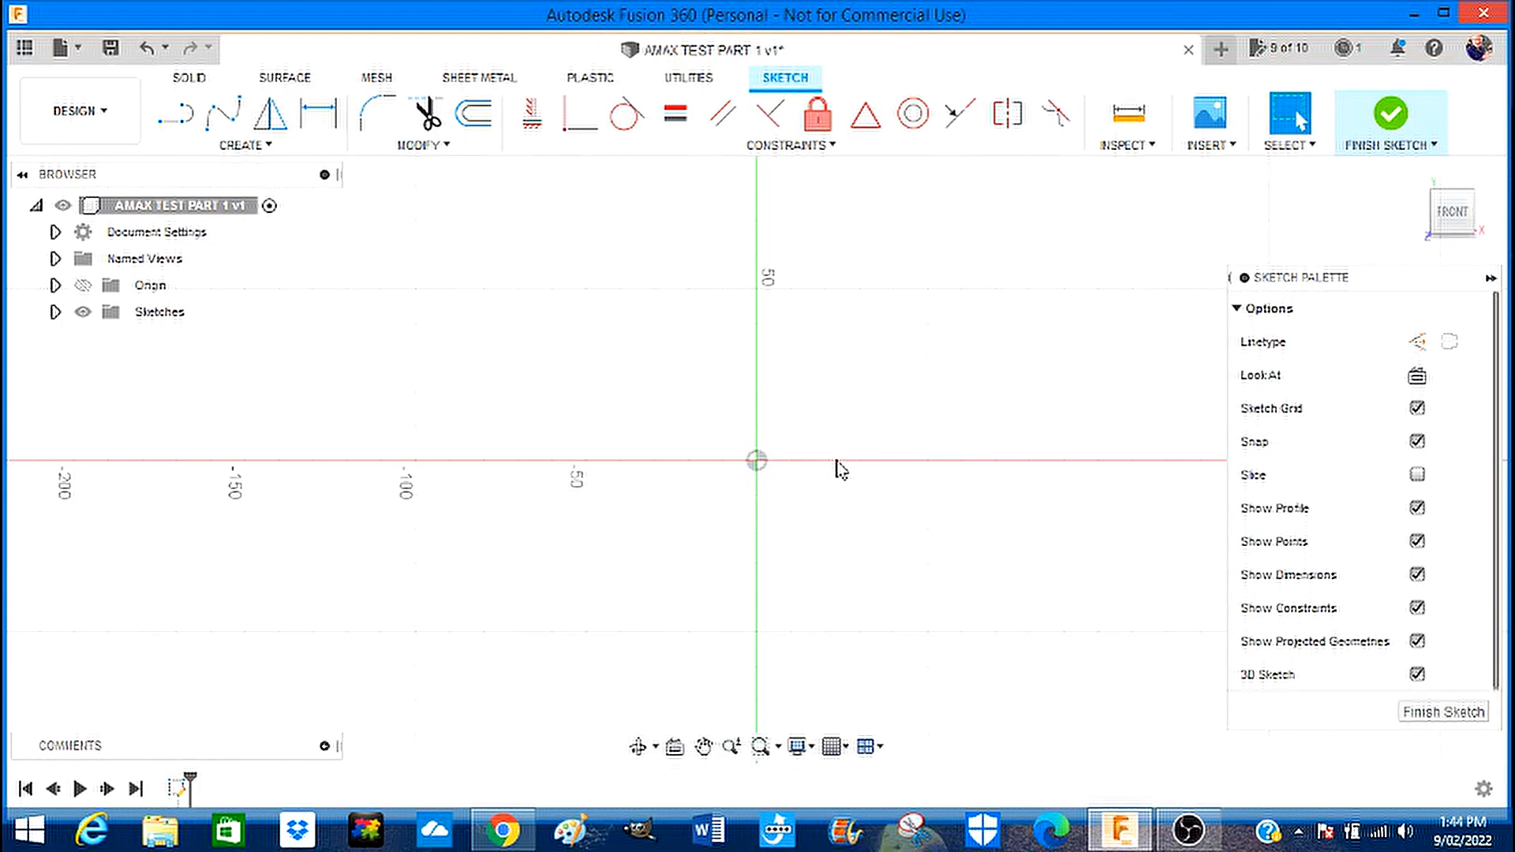
mouse_move(925, 416)
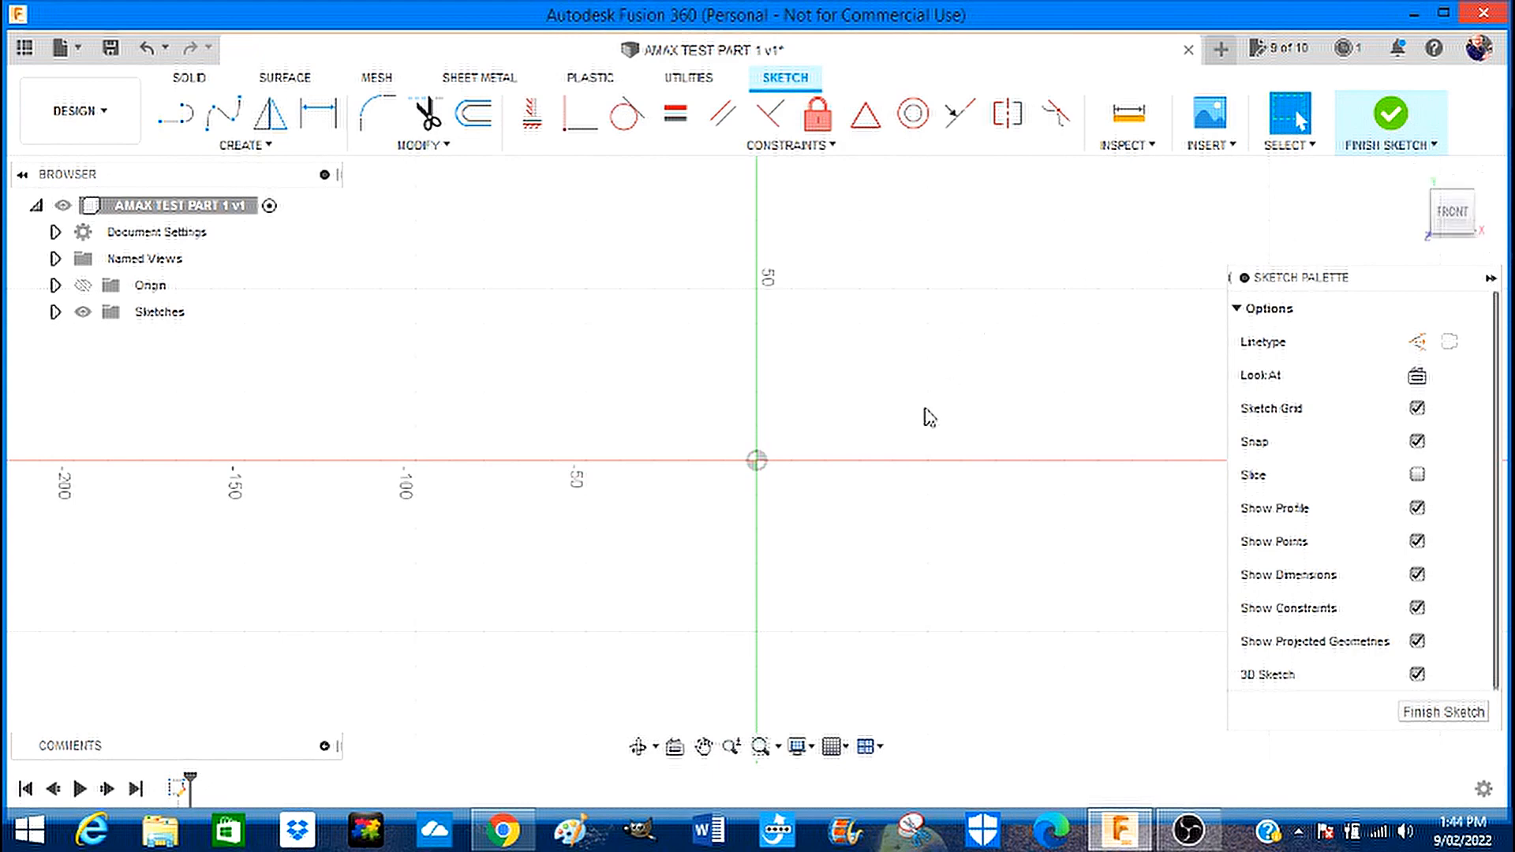
mouse_move(616, 269)
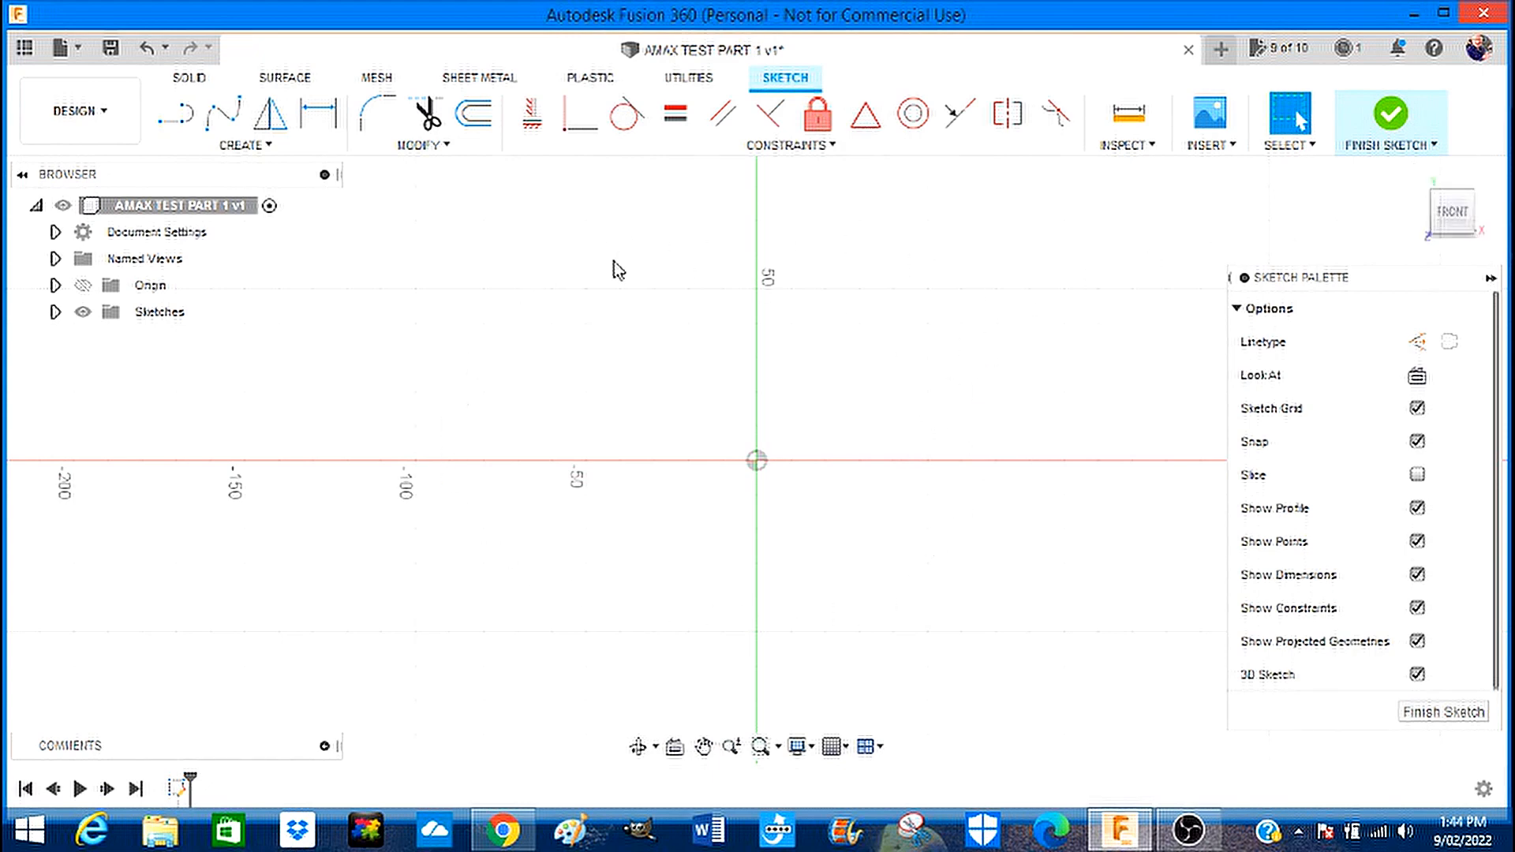
mouse_move(509, 150)
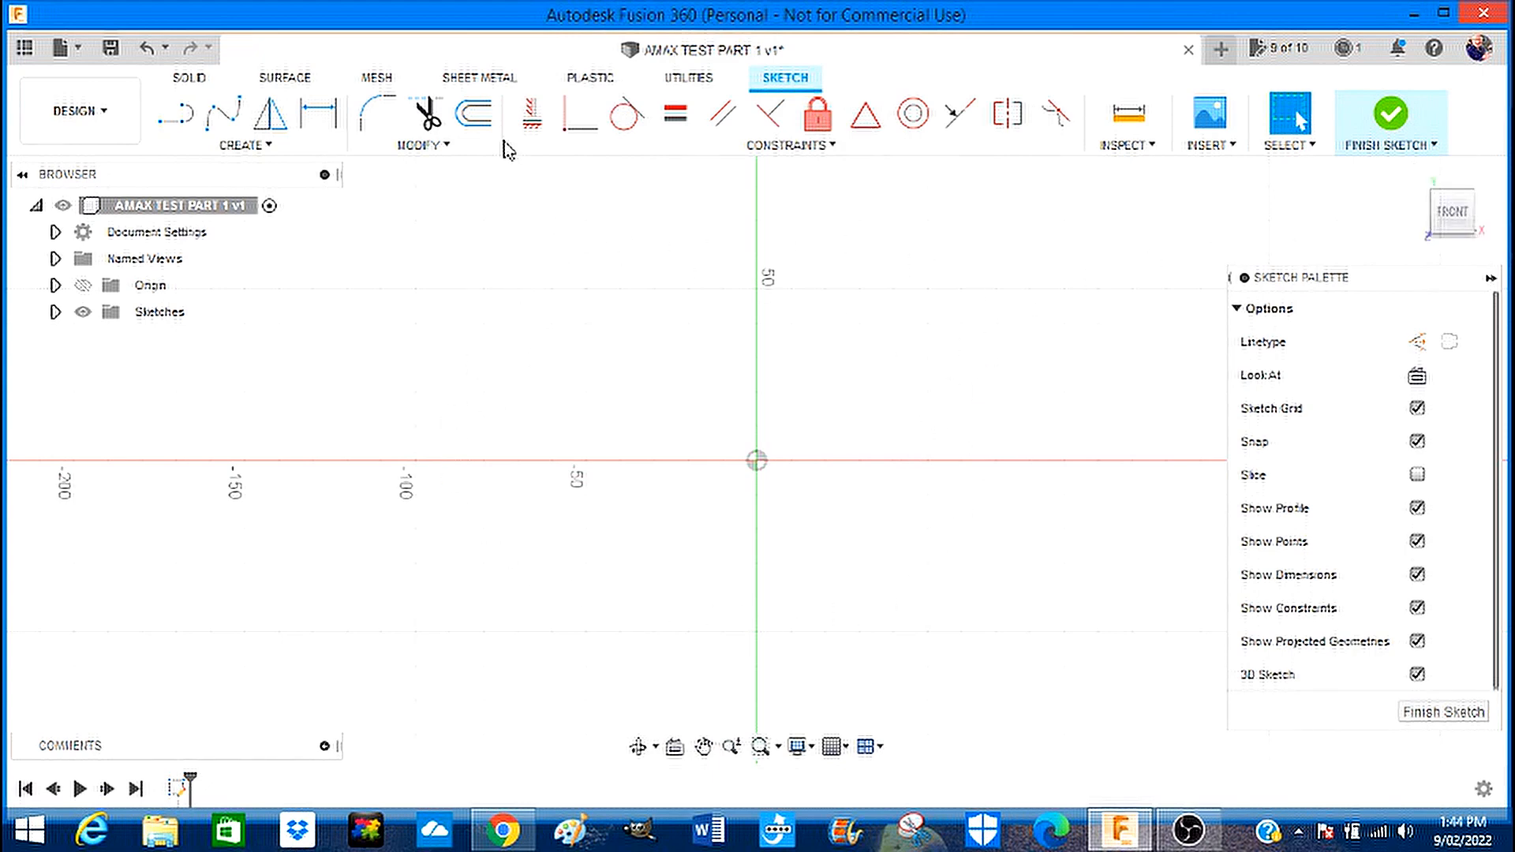
mouse_move(429, 199)
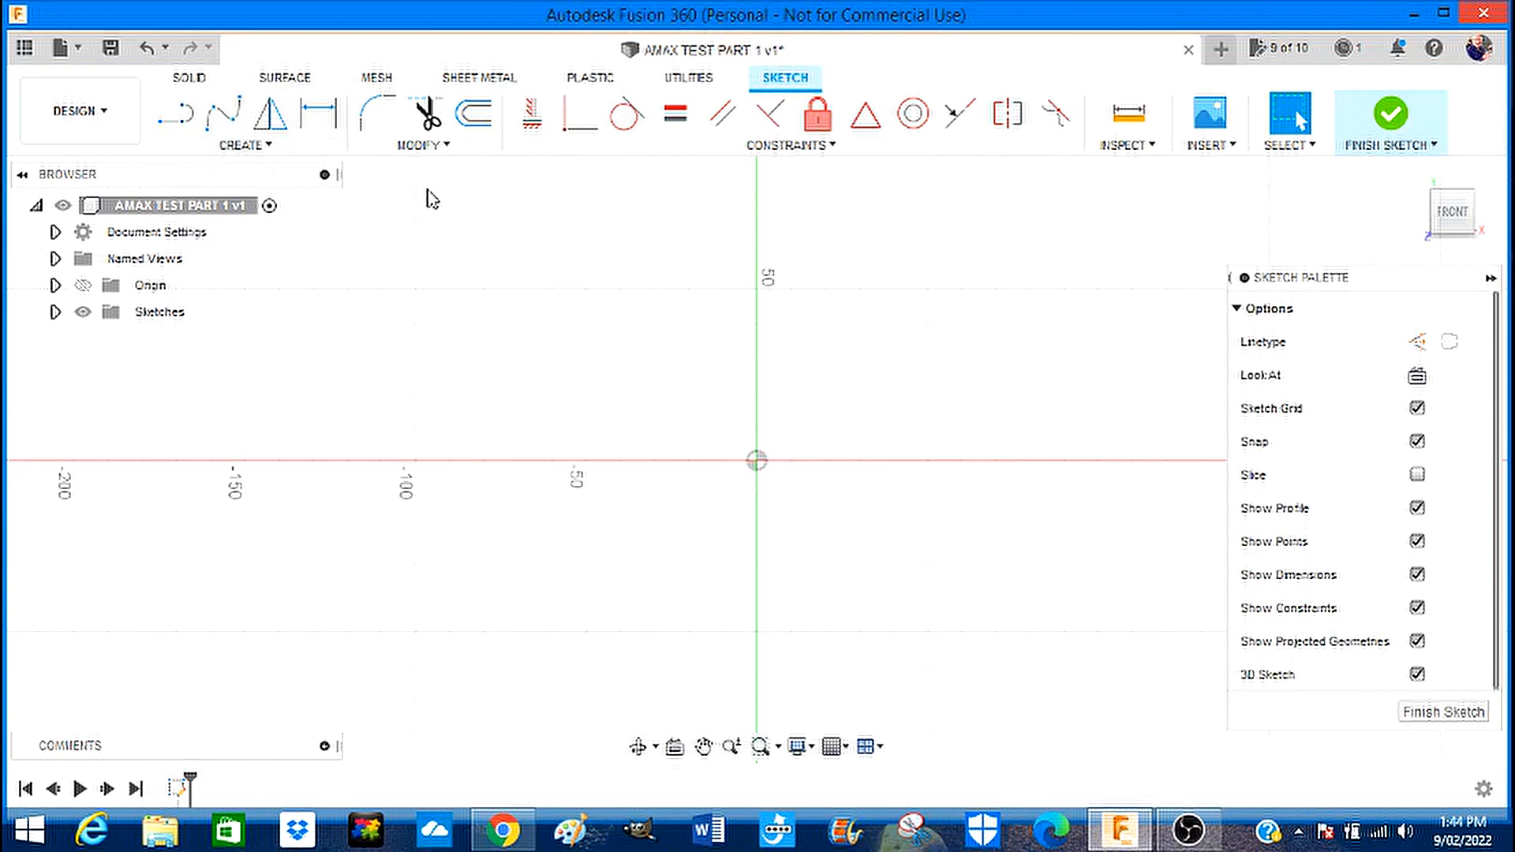
mouse_move(224, 118)
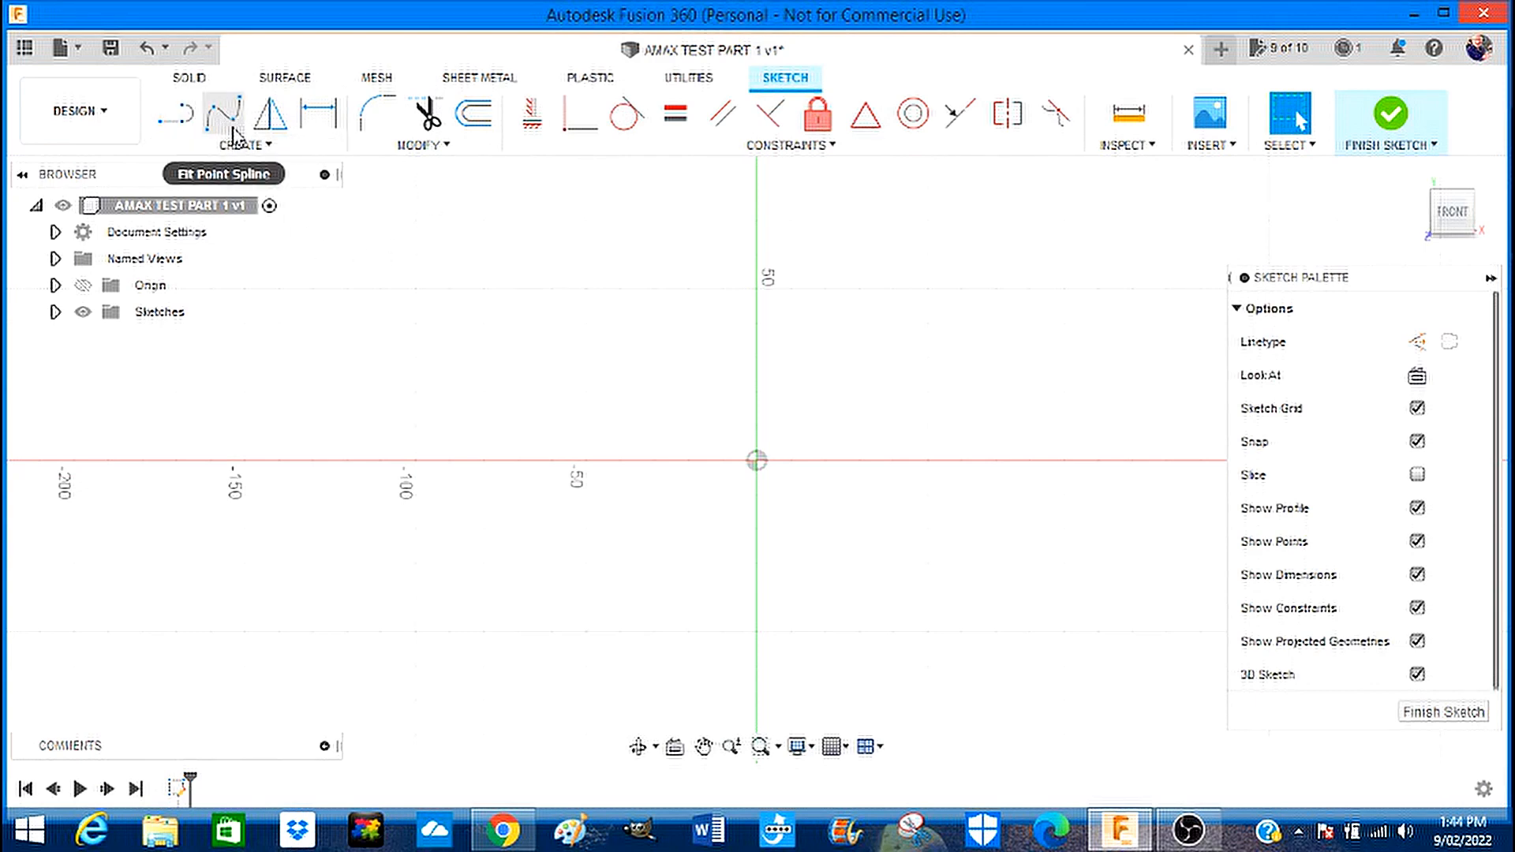
mouse_move(385, 153)
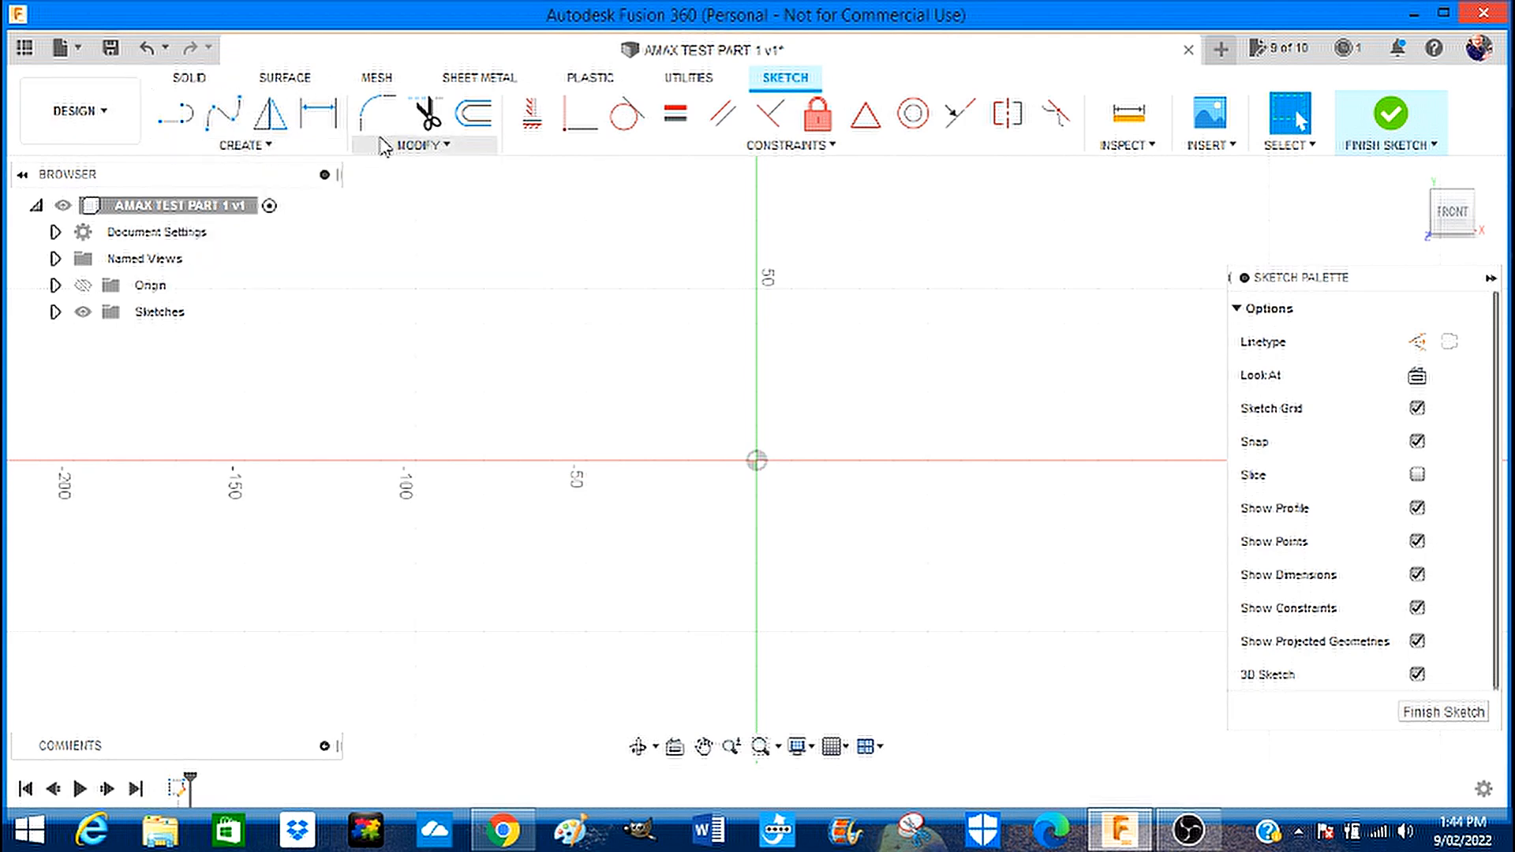
mouse_move(587, 432)
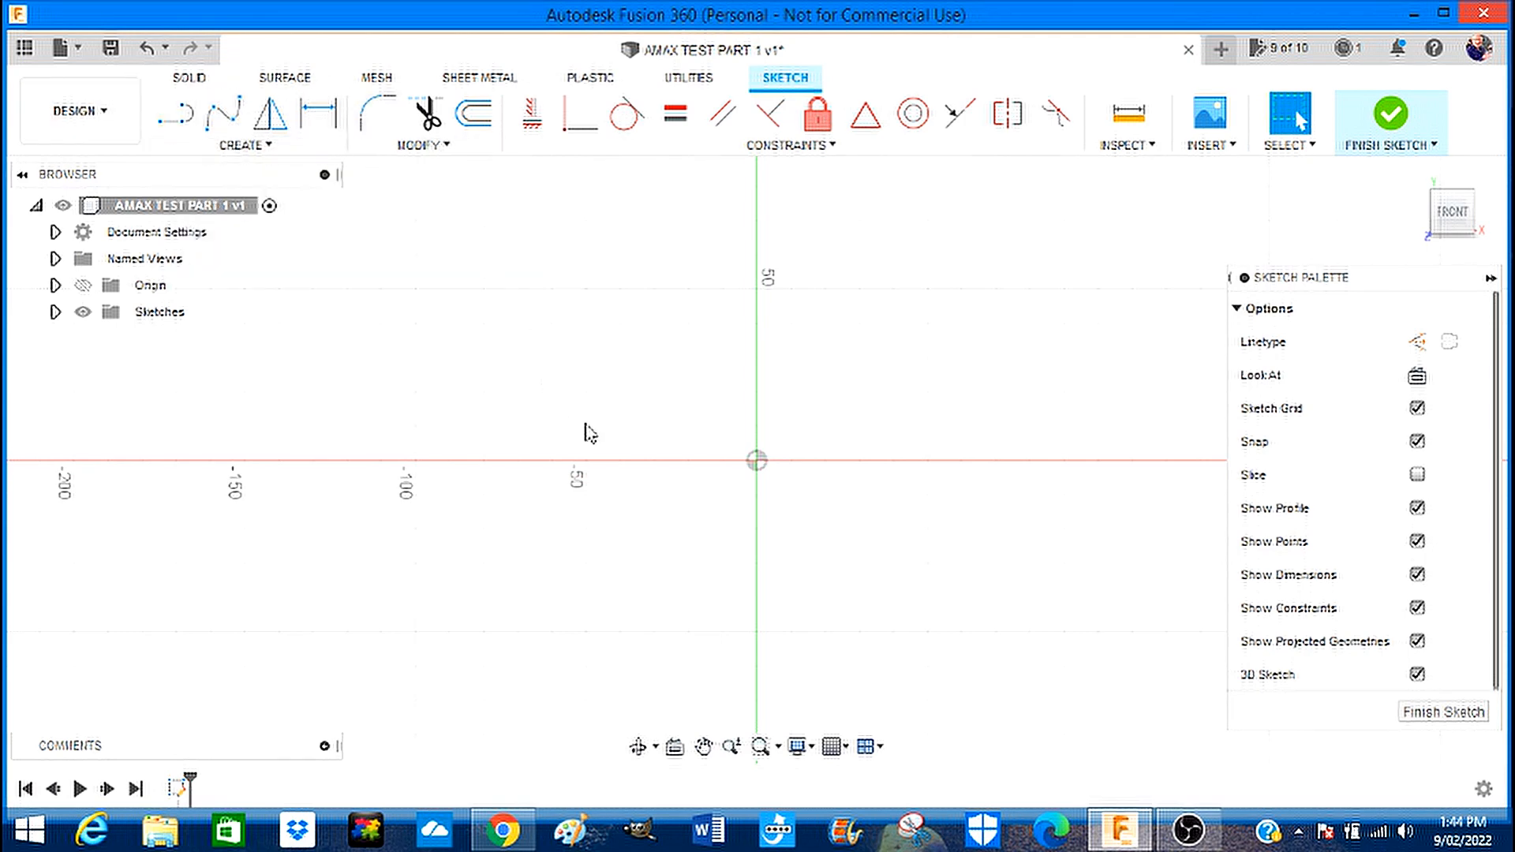
mouse_move(676, 306)
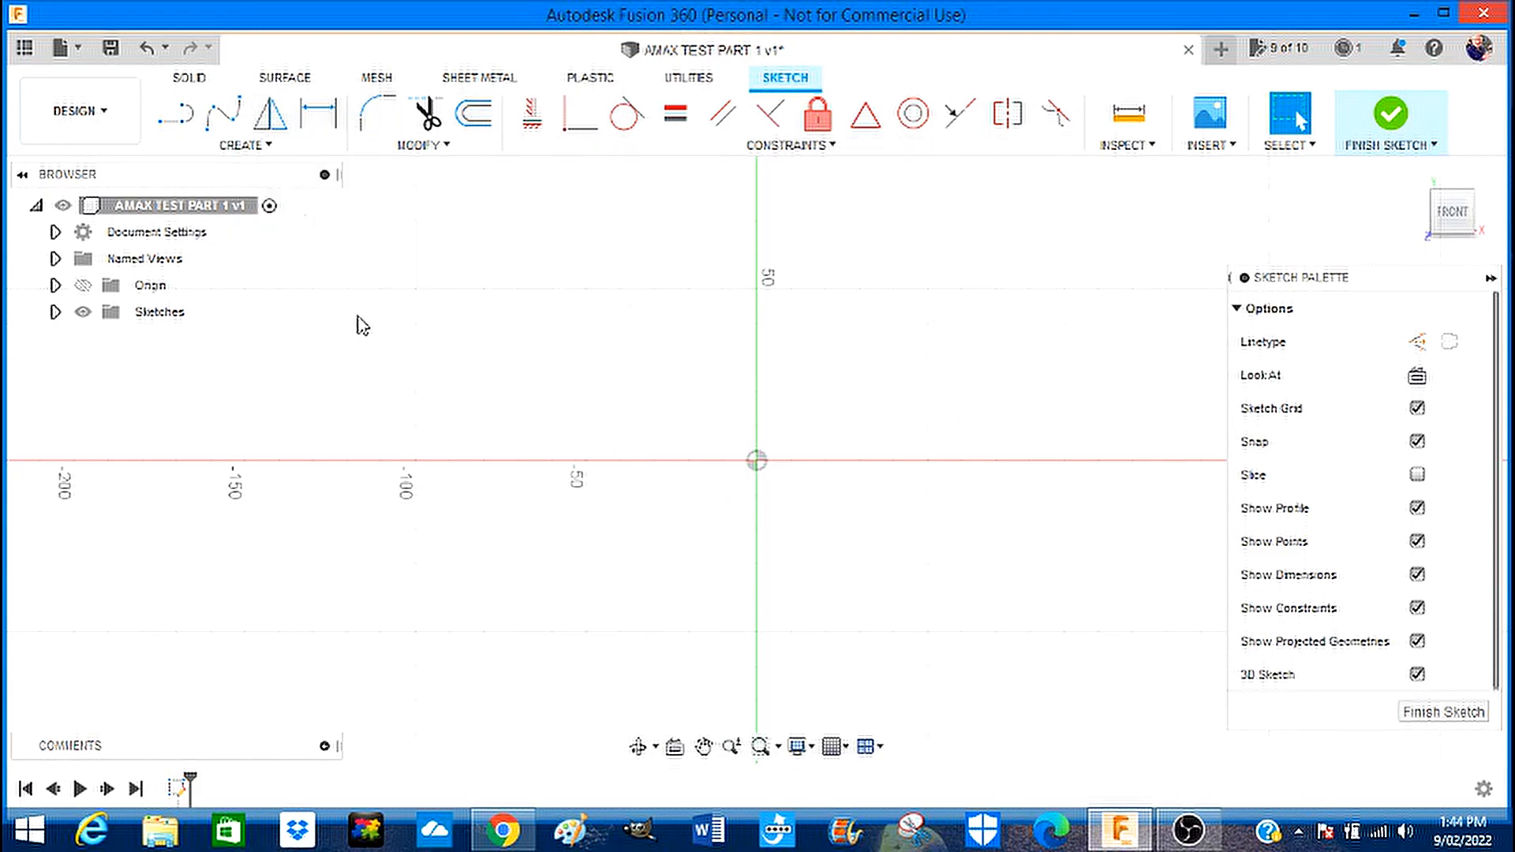
mouse_move(308, 195)
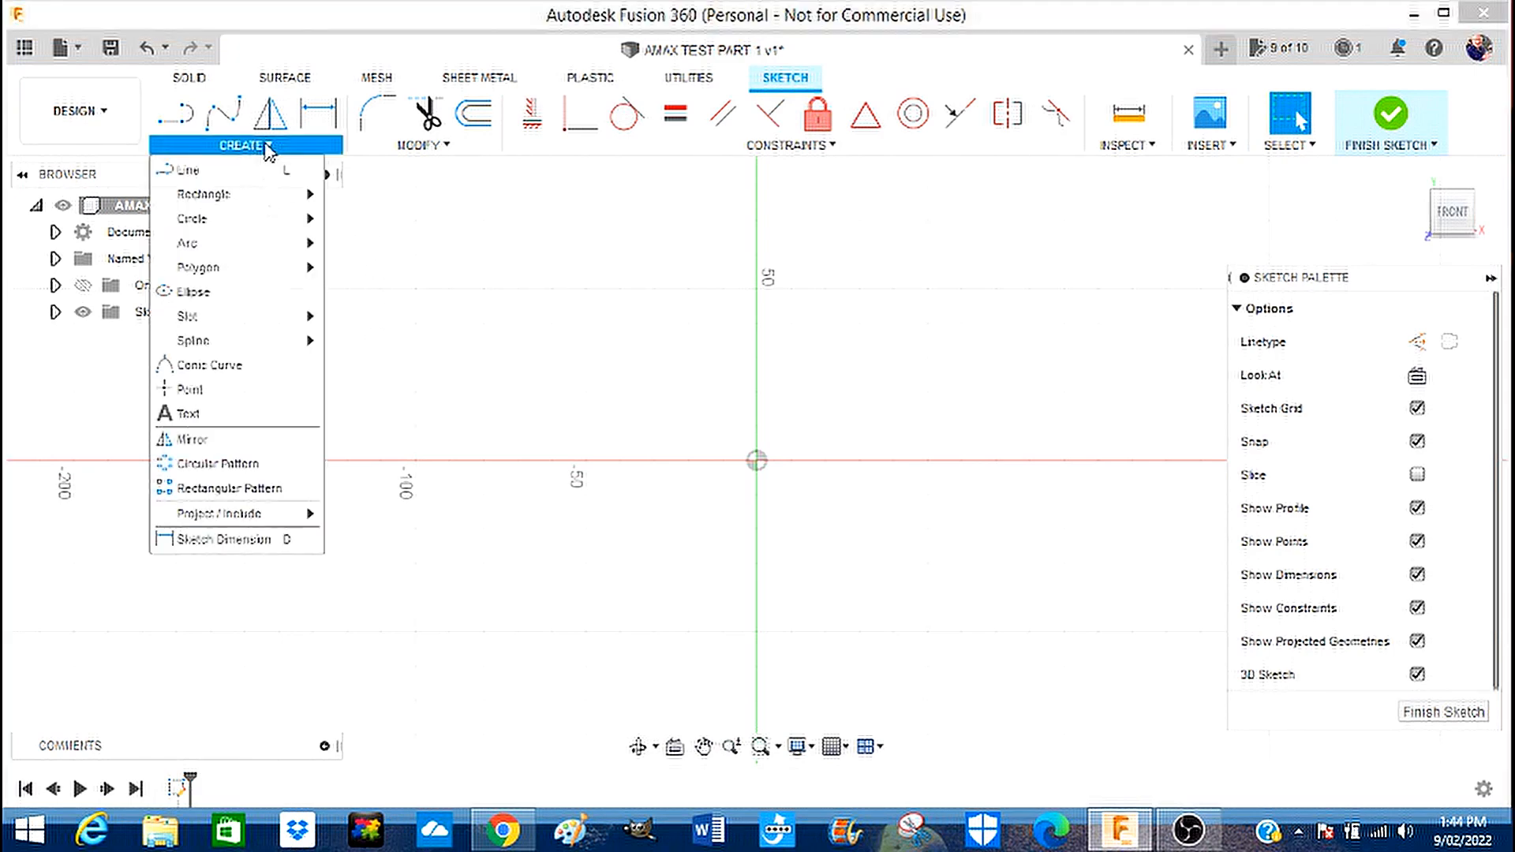
mouse_move(211, 196)
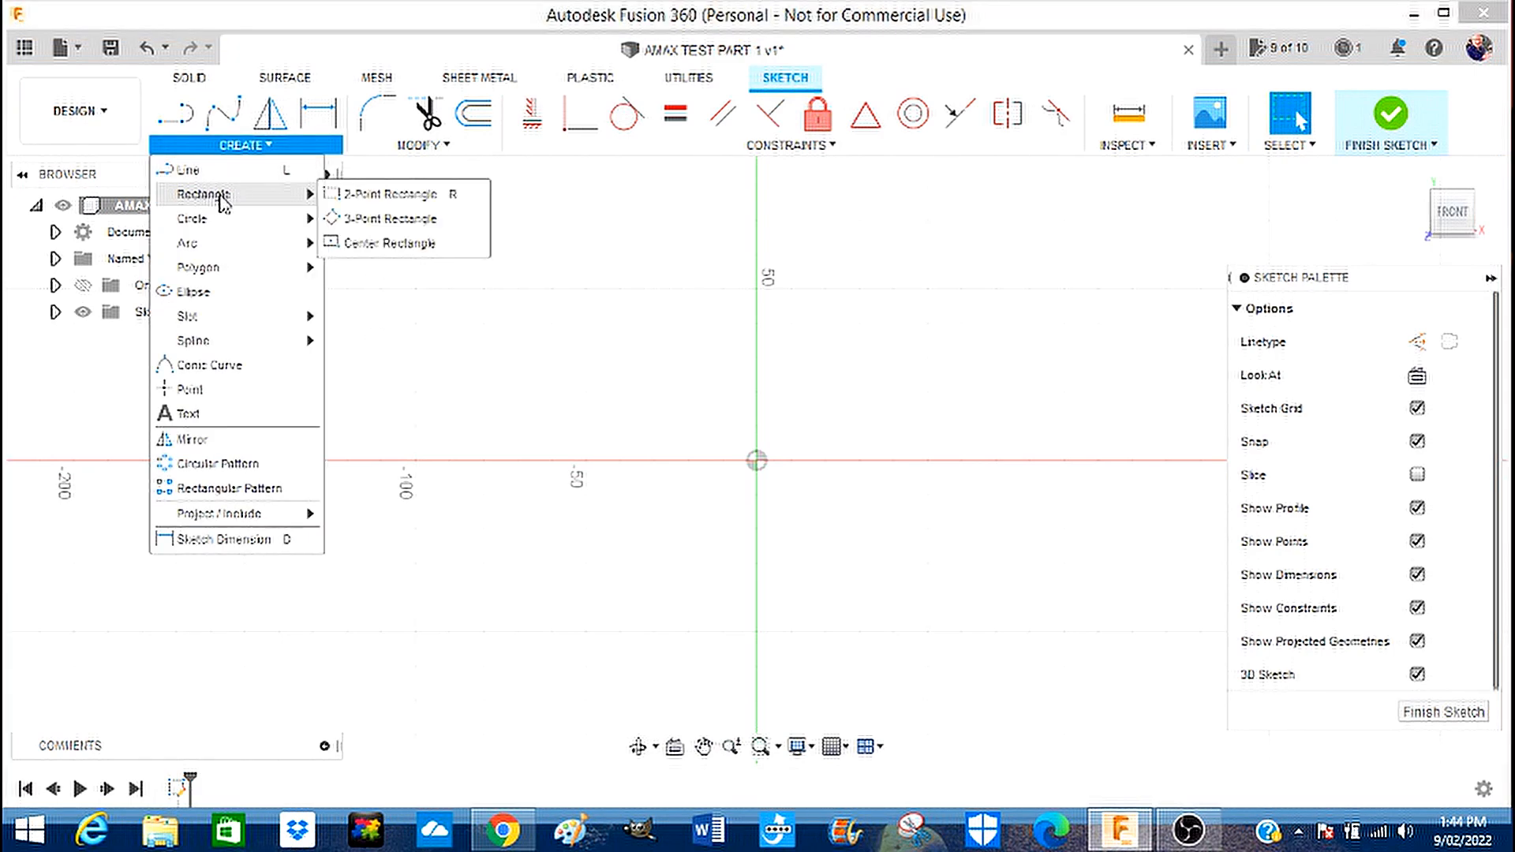
mouse_move(232, 202)
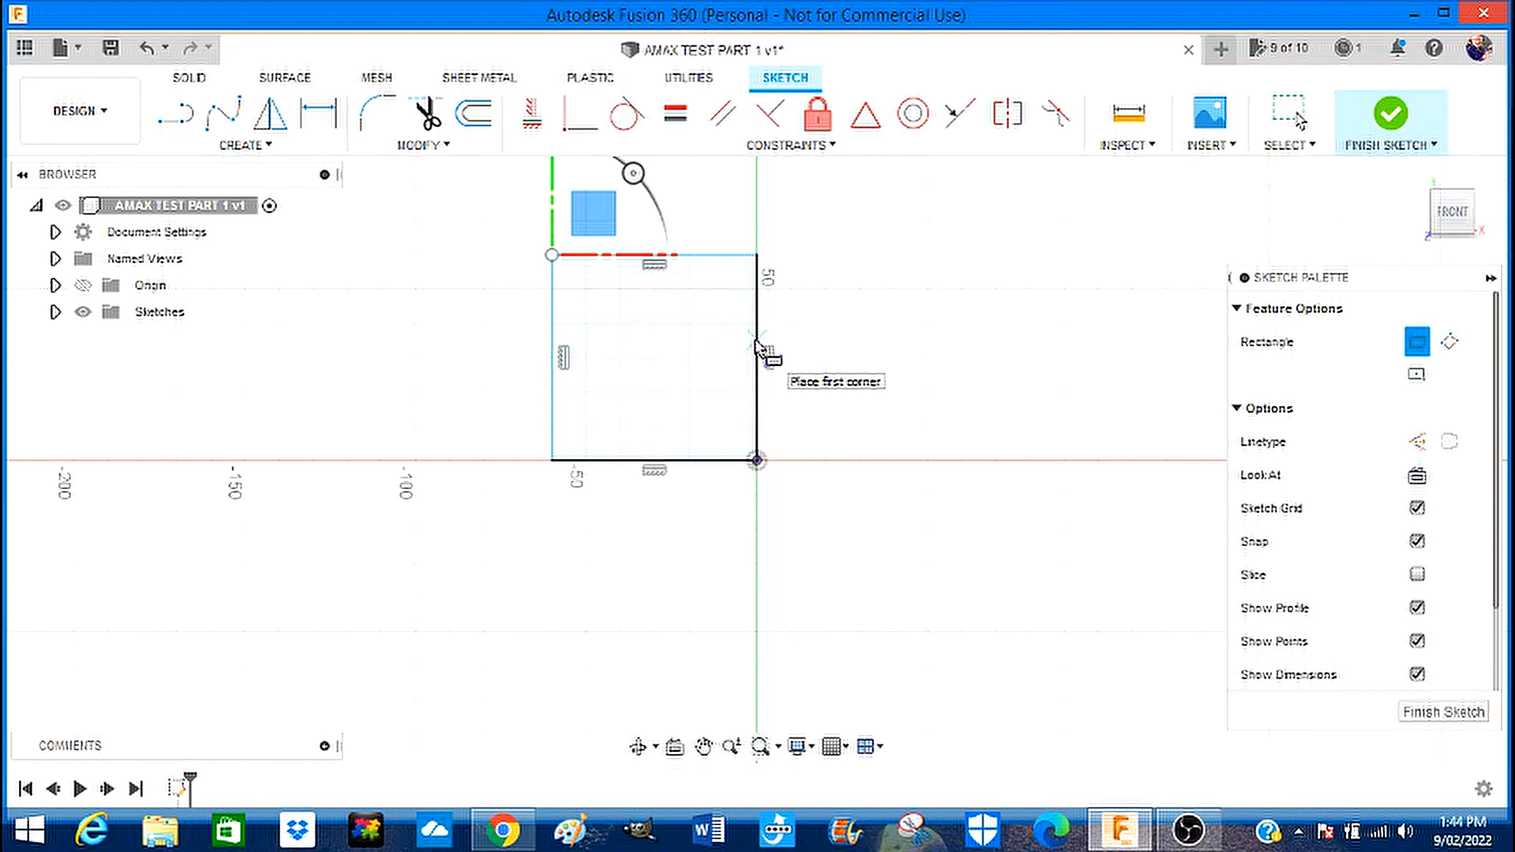
Dimension the rectangle's right and top edges to 60.00 each, making it a square.
right_click(759, 347)
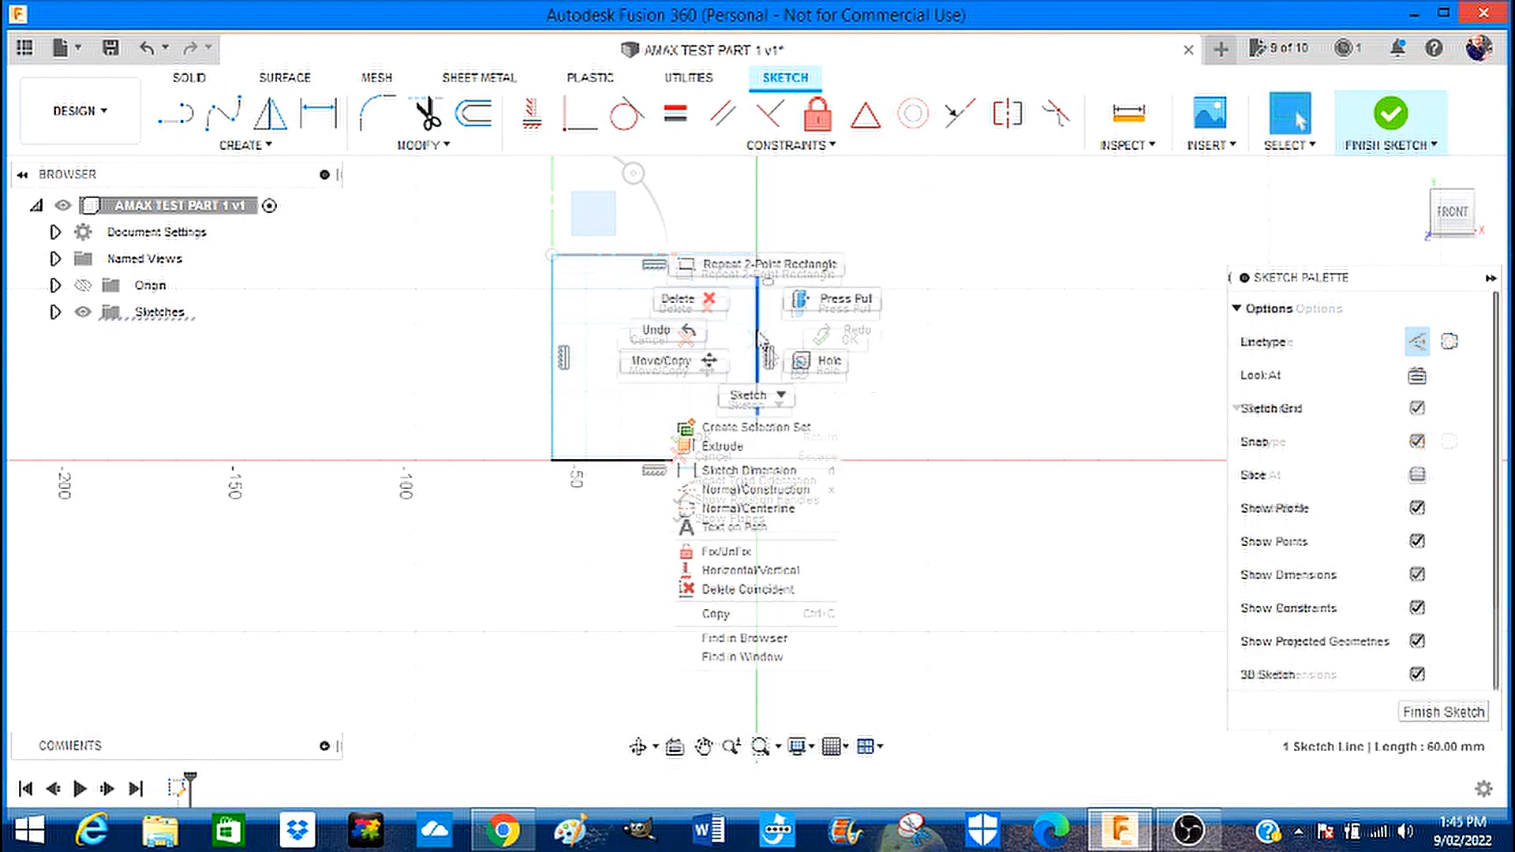
mouse_move(742, 470)
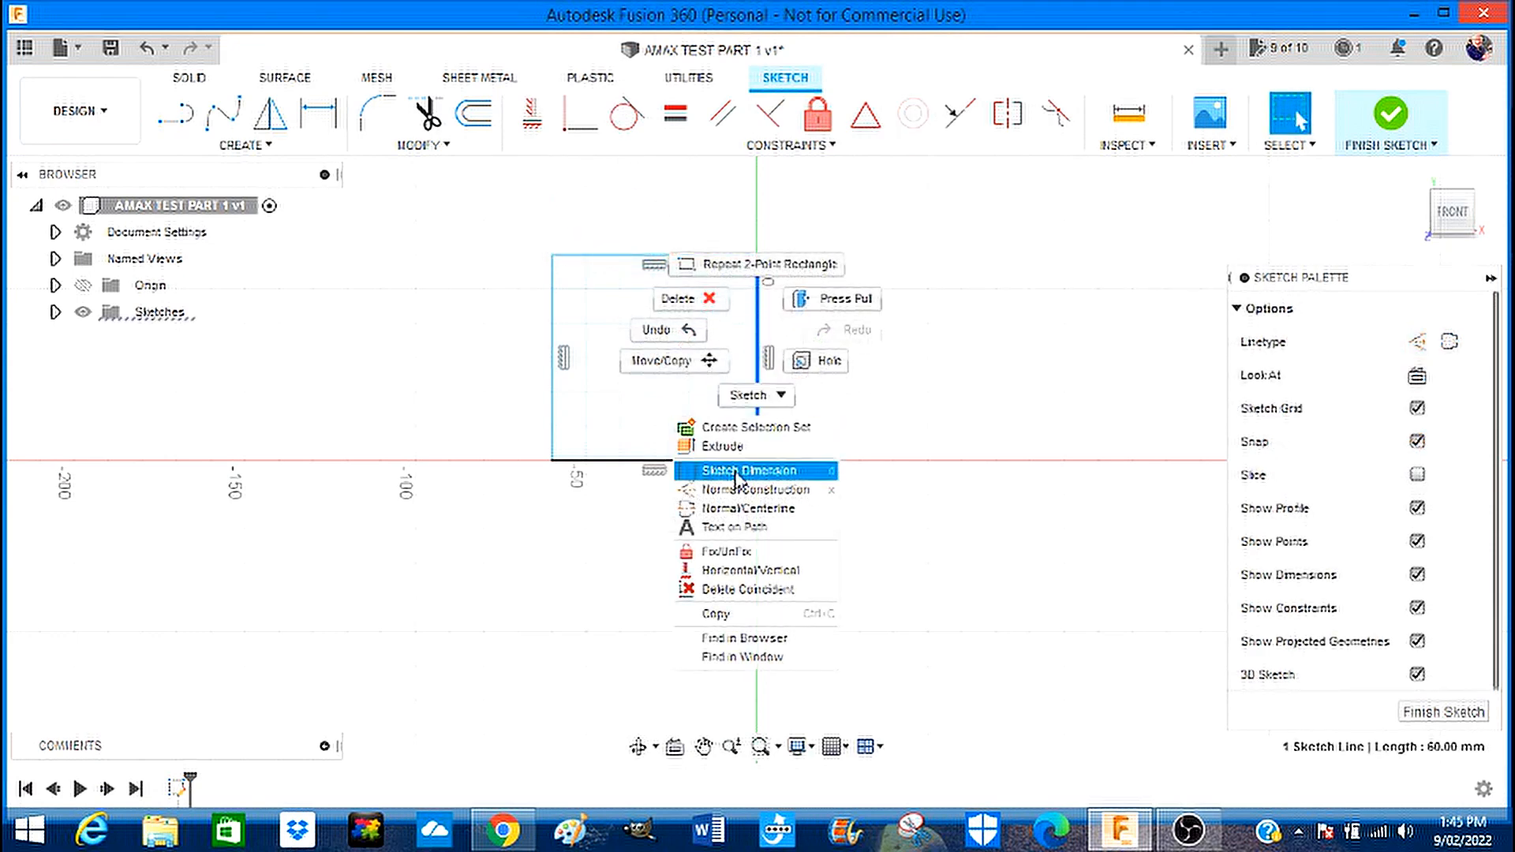
click(748, 470)
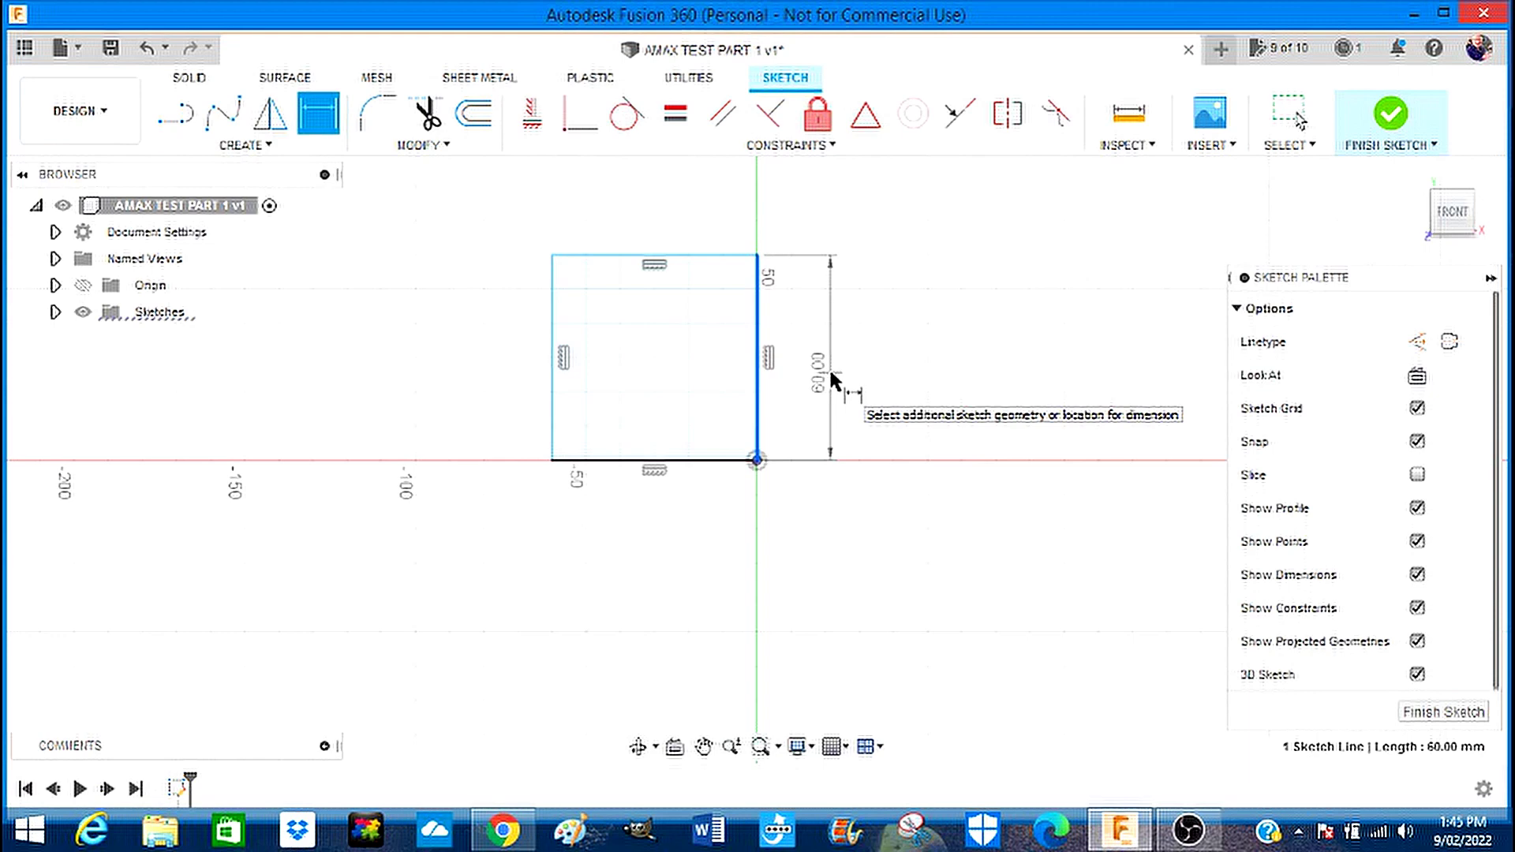
click(845, 383)
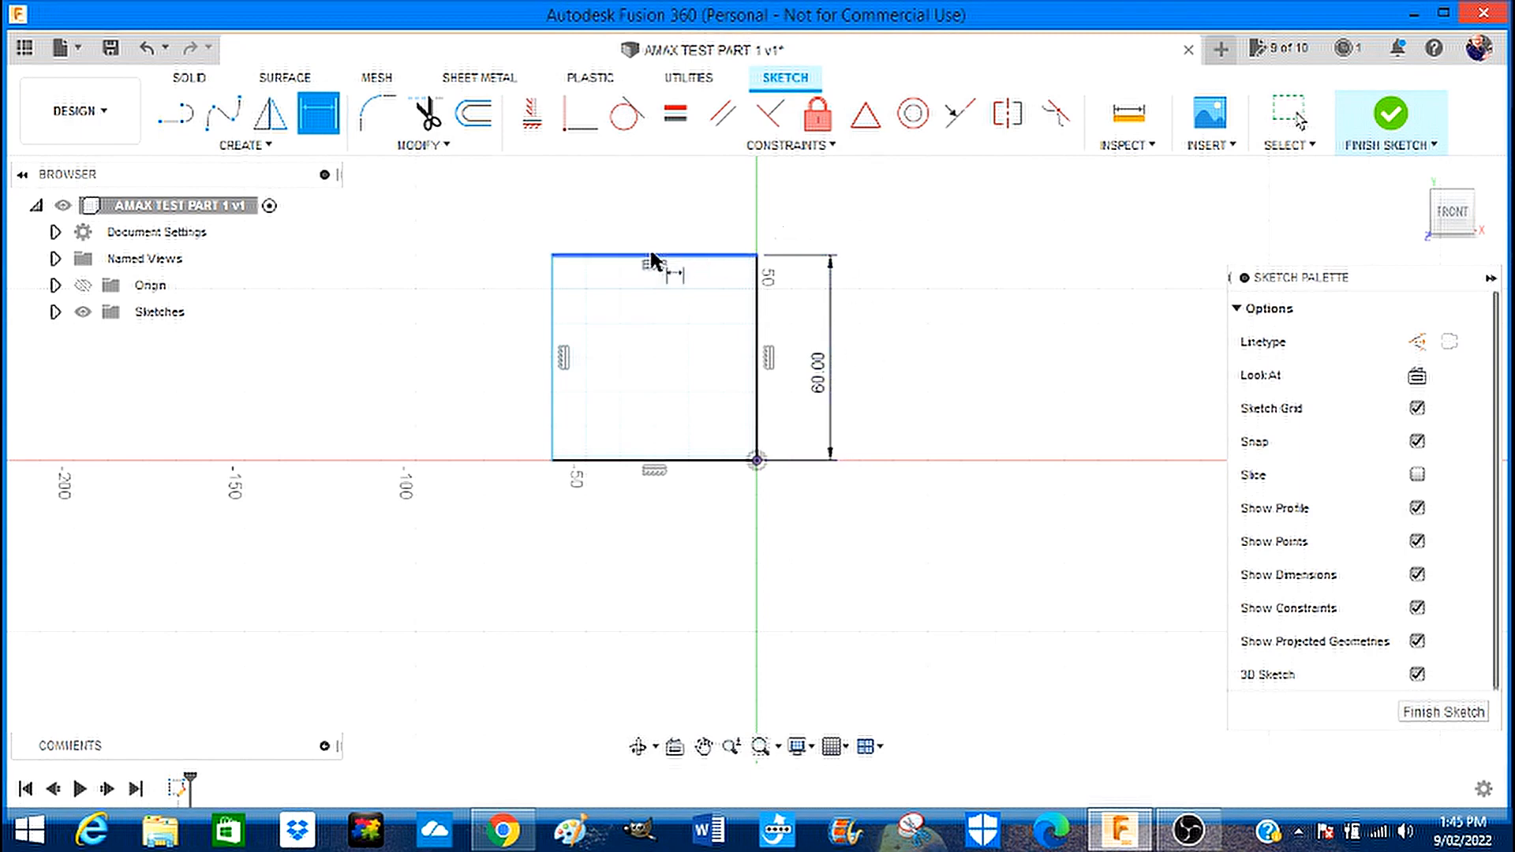
right_click(654, 262)
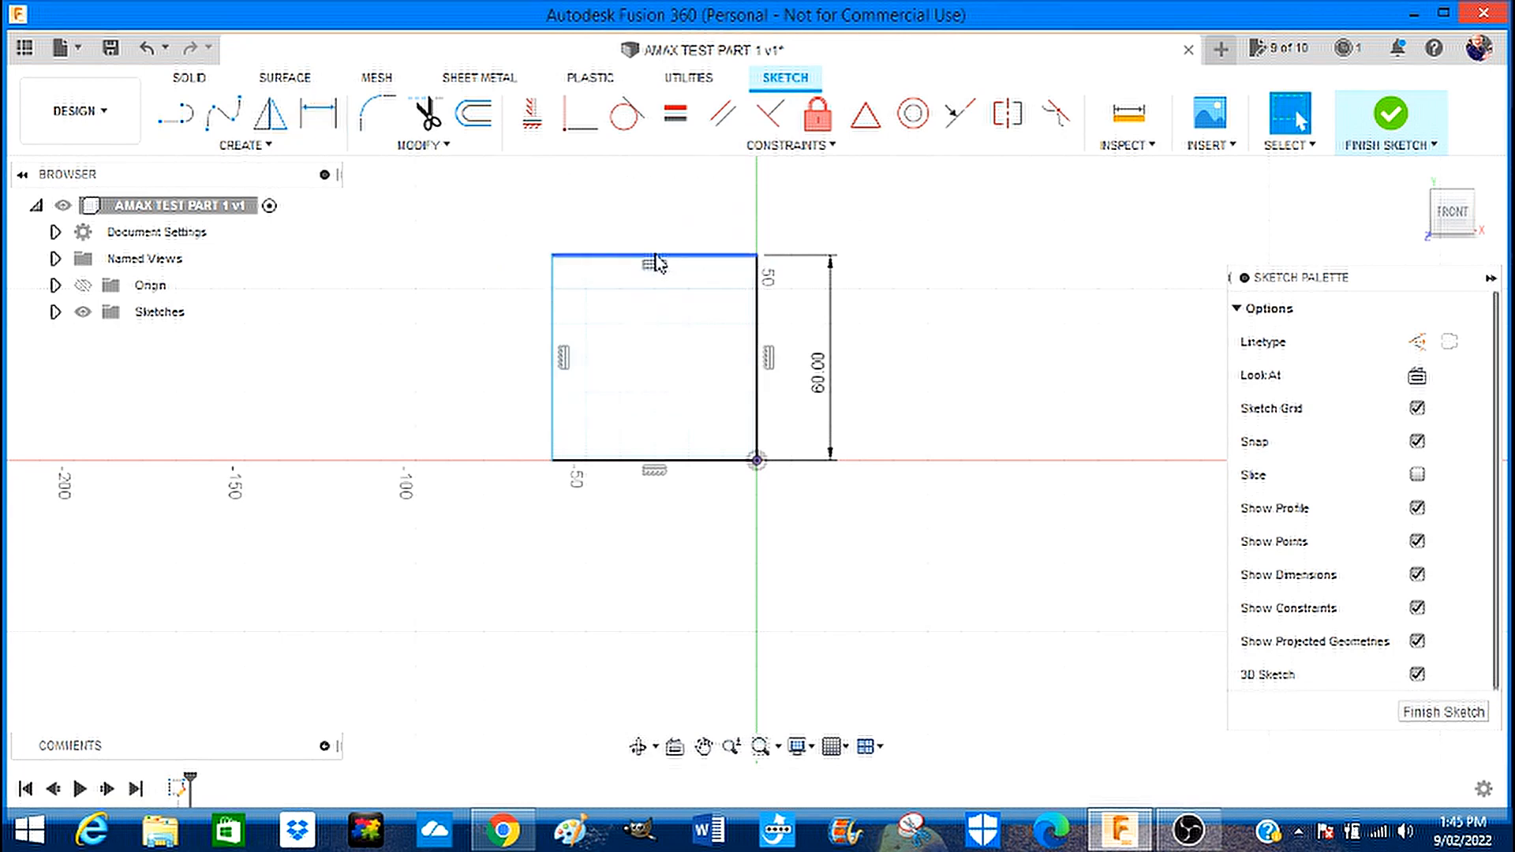
right_click(656, 262)
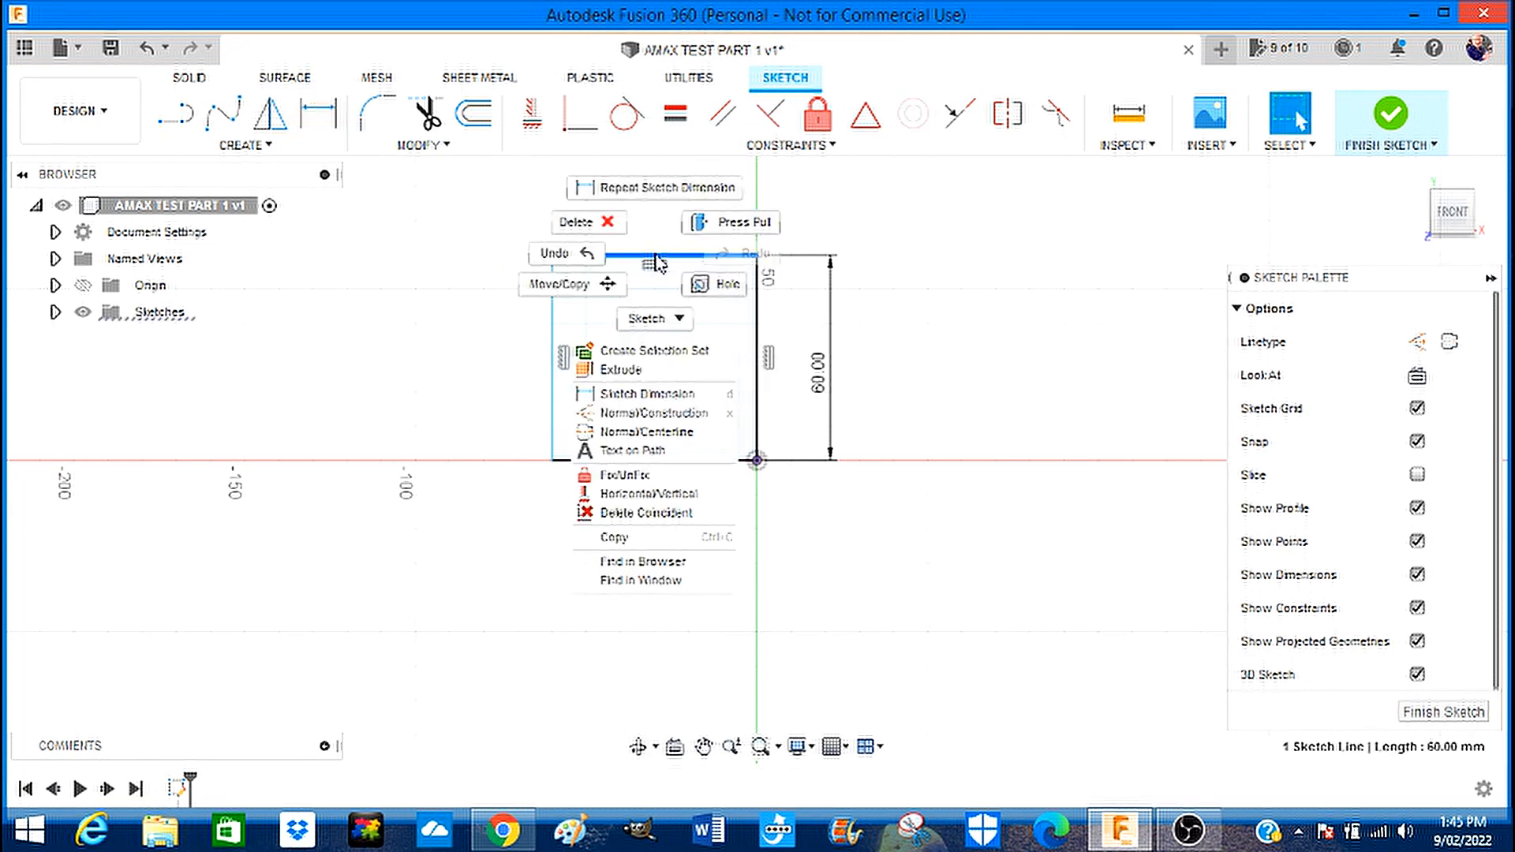
mouse_move(628, 404)
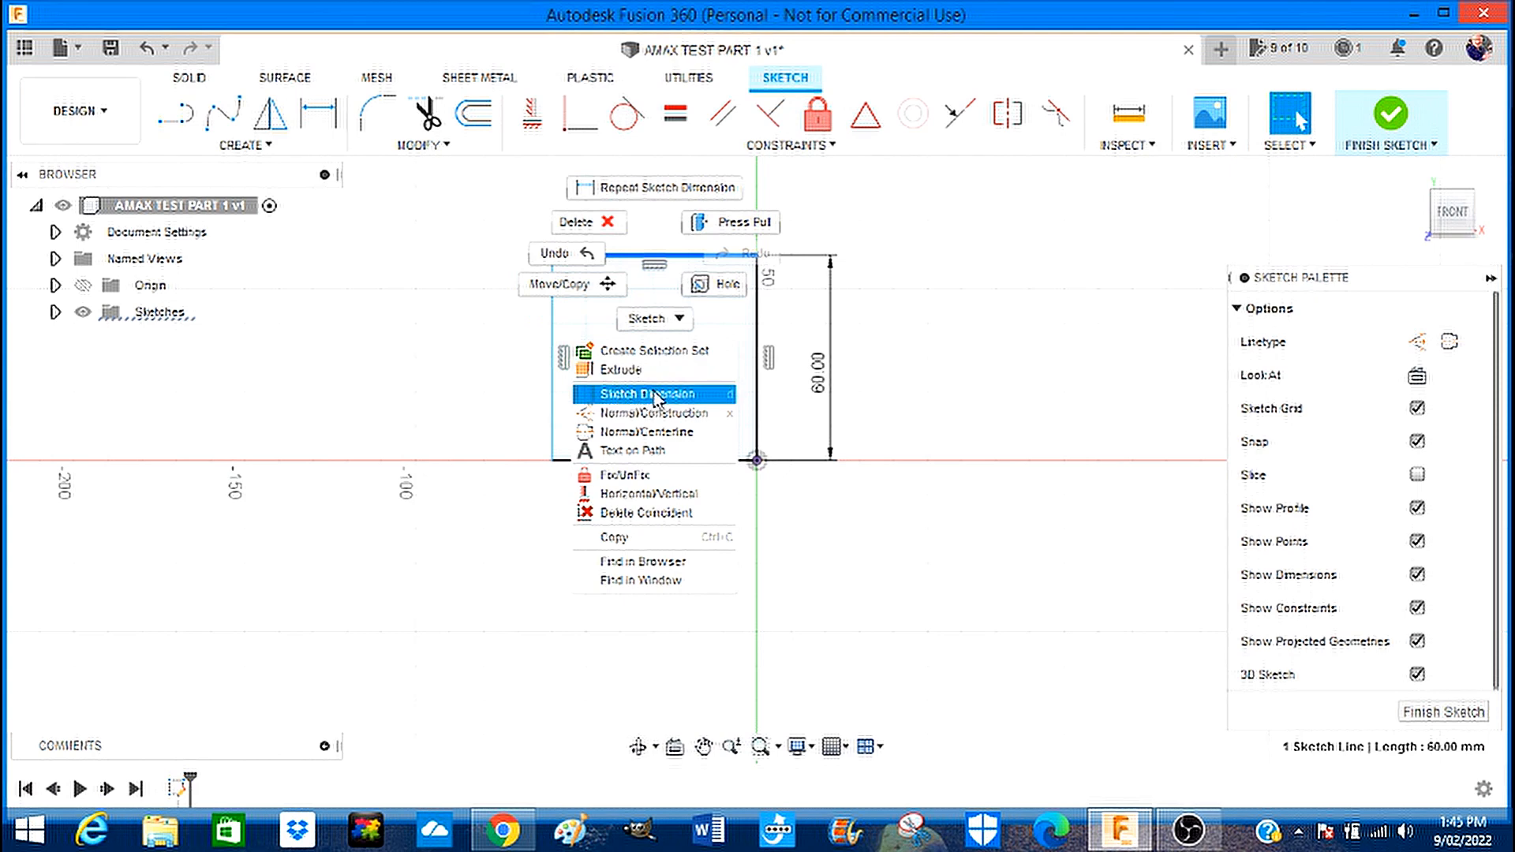
click(647, 394)
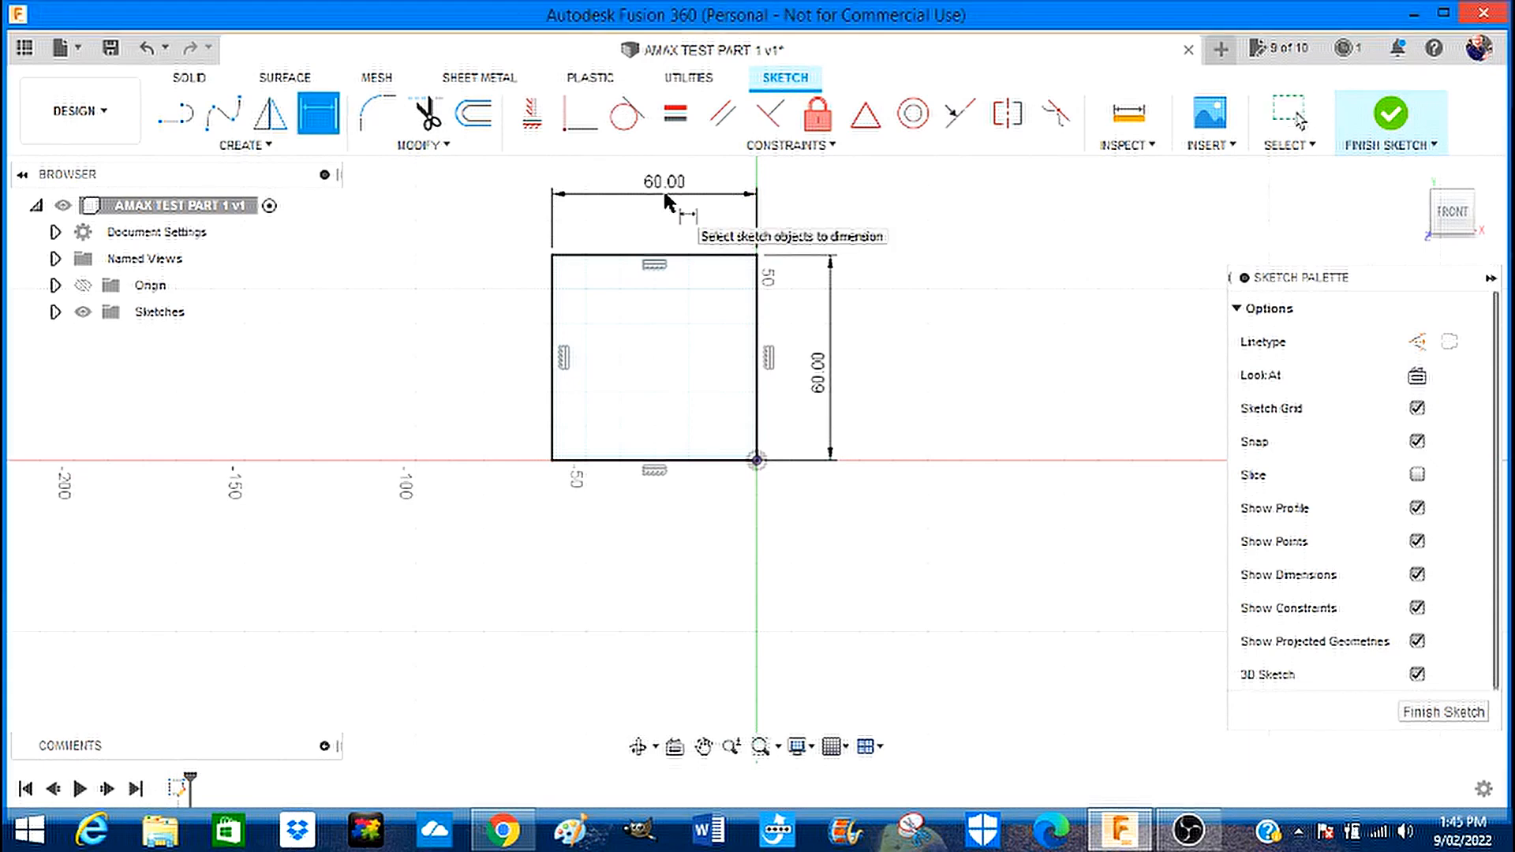
mouse_move(918, 245)
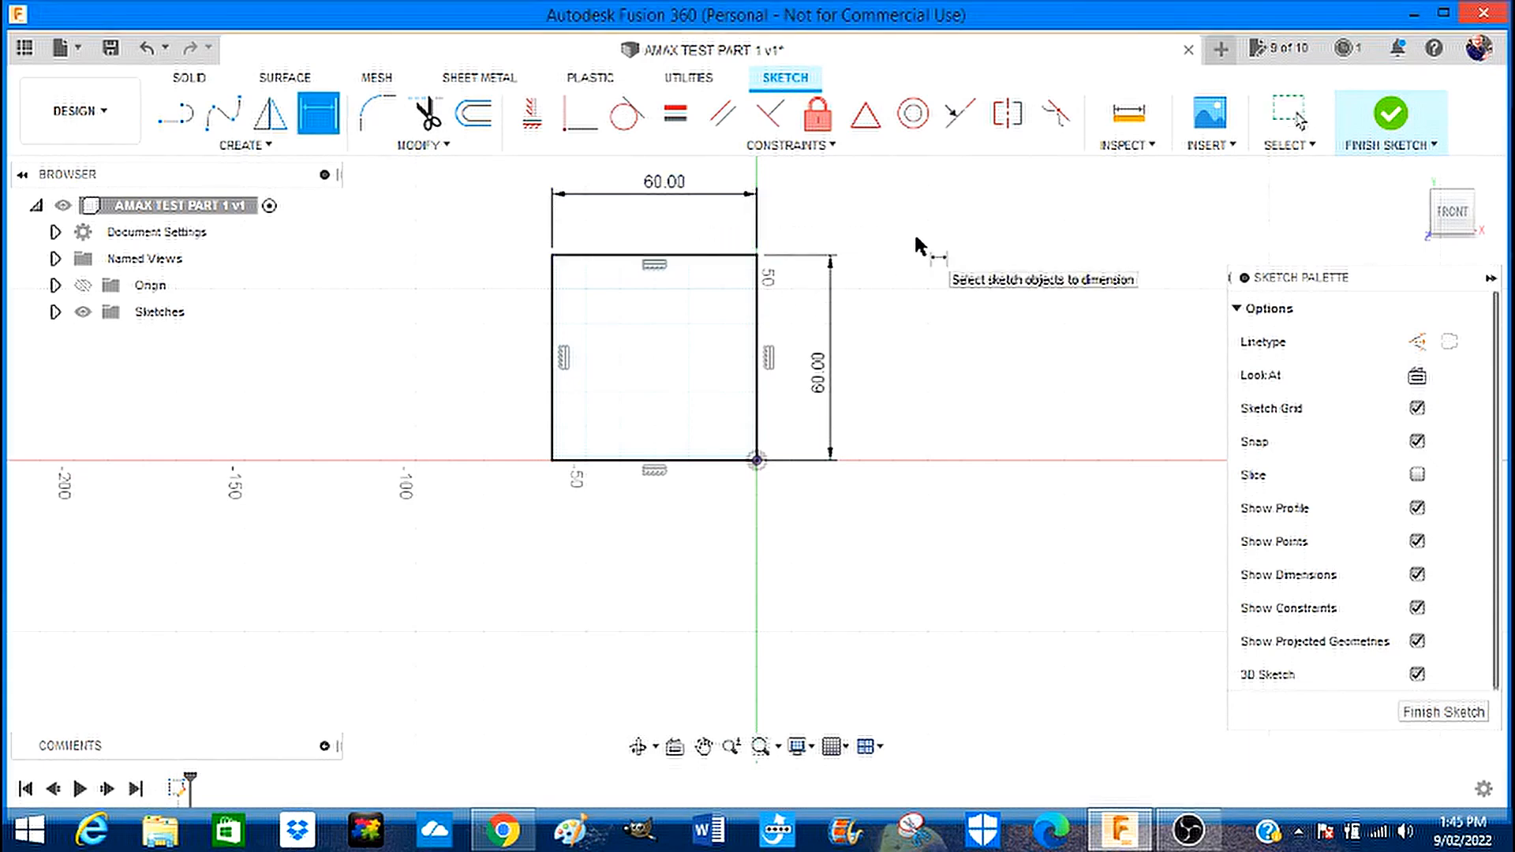
mouse_move(761, 336)
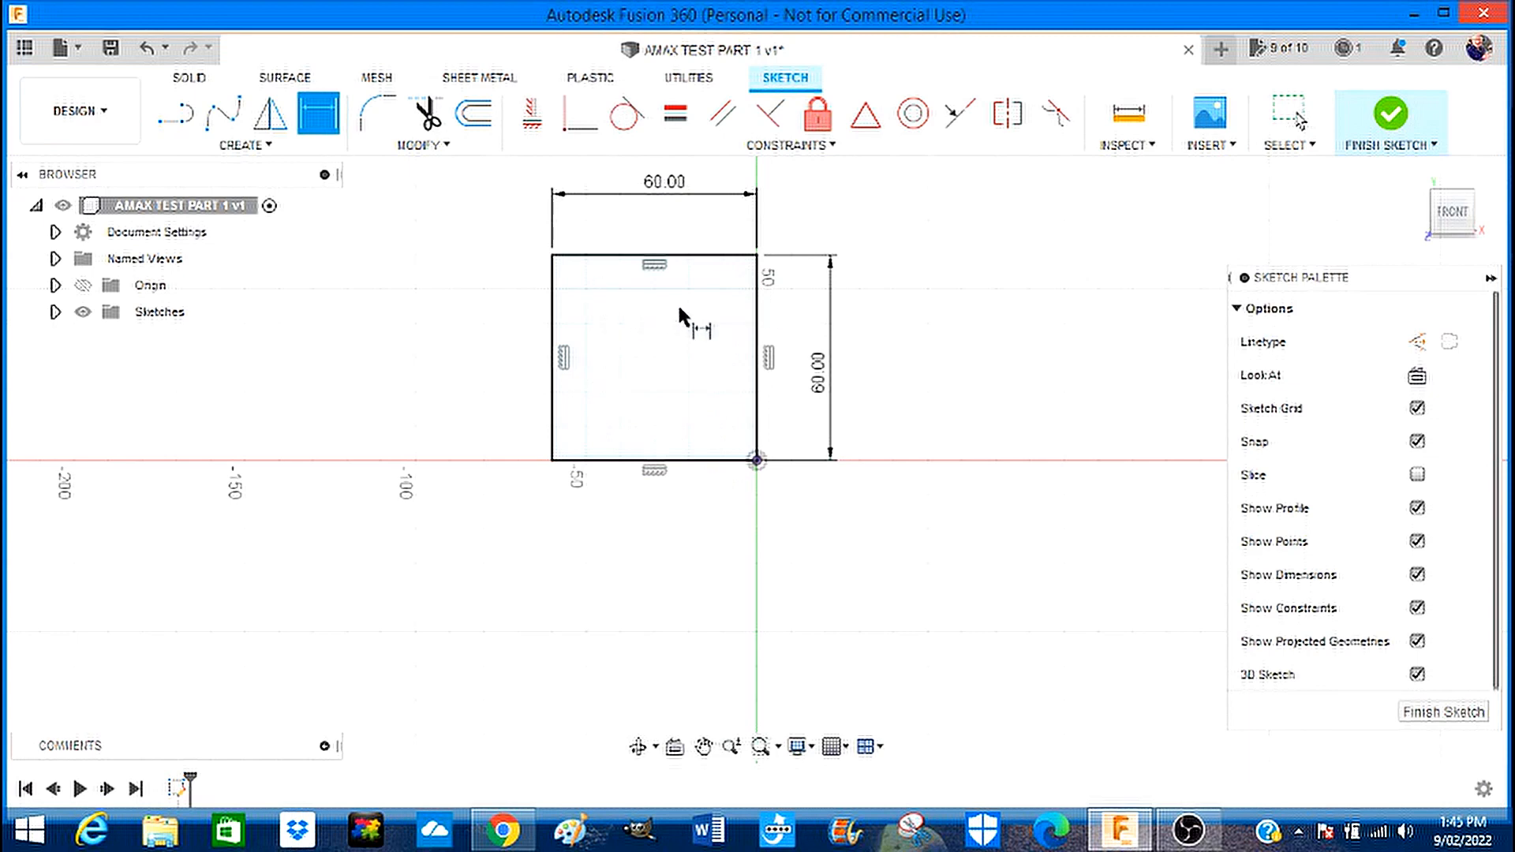
mouse_move(665, 276)
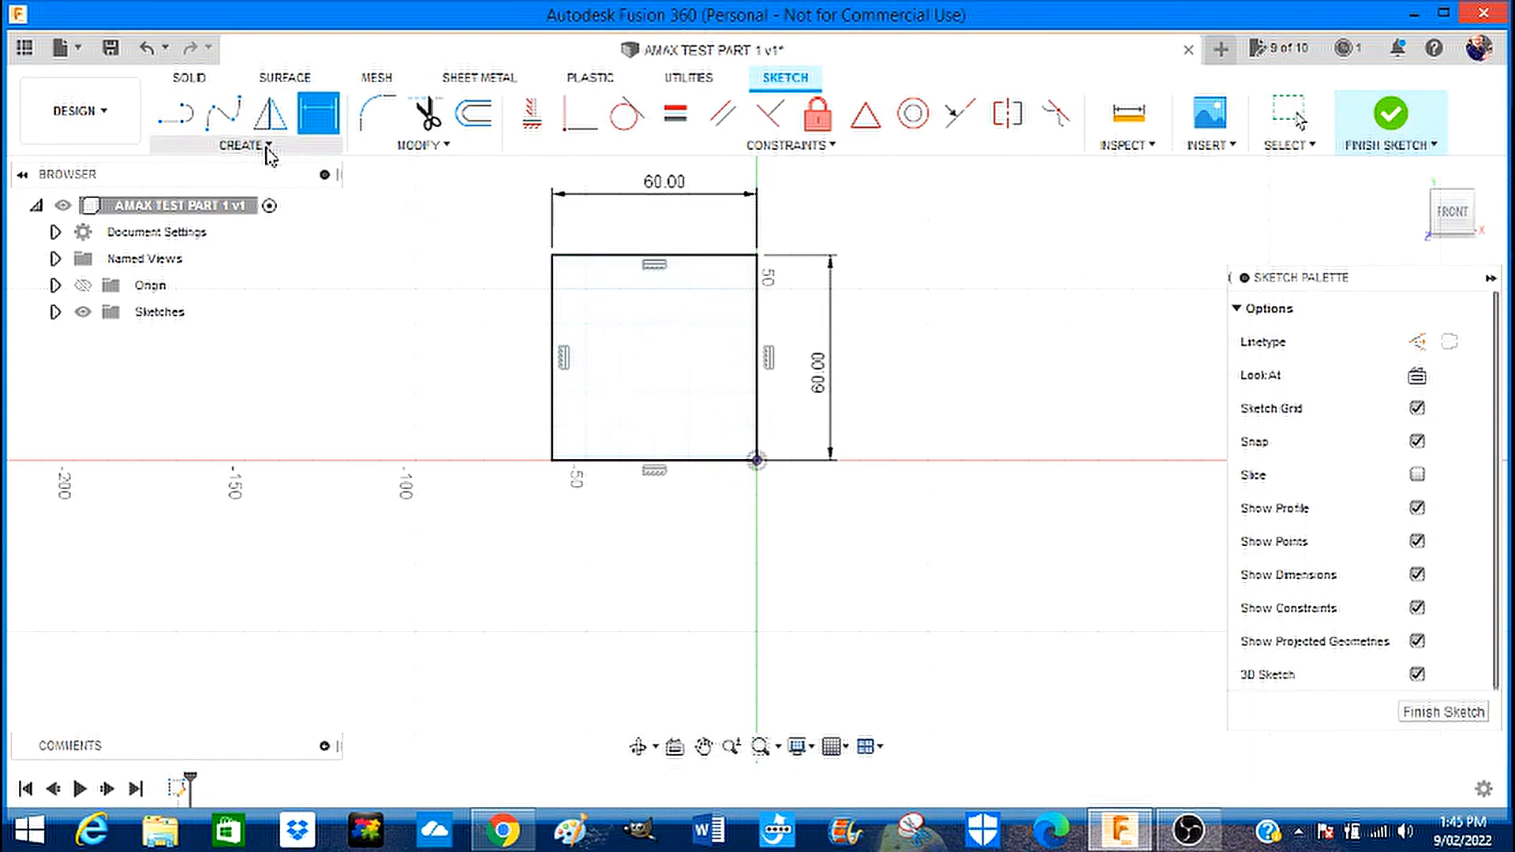
Draw four 6 mm centre-diameter circles near the corners of the 60 mm square.
click(244, 145)
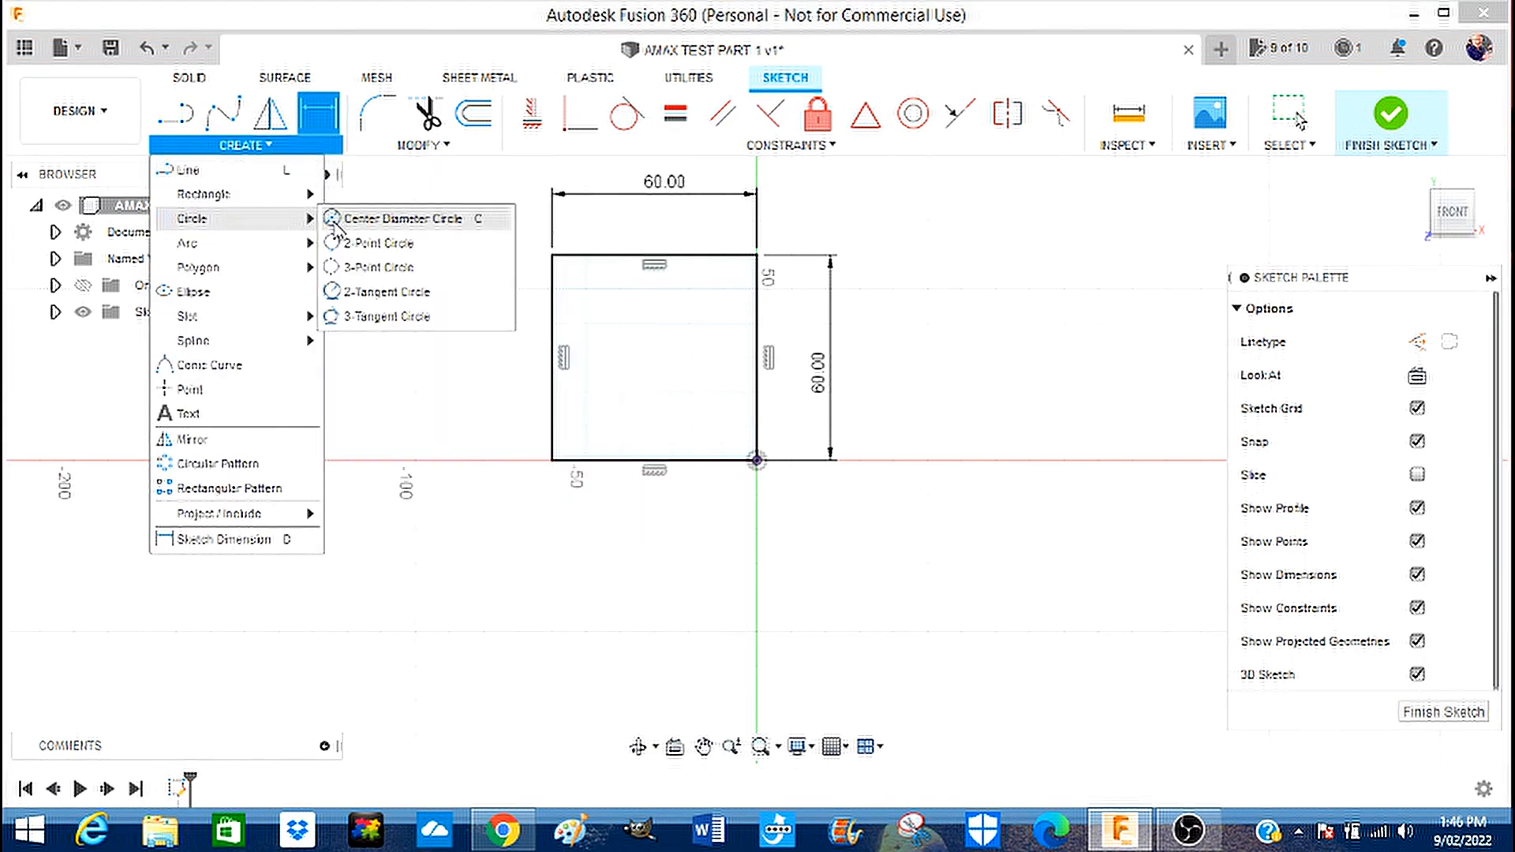
click(401, 218)
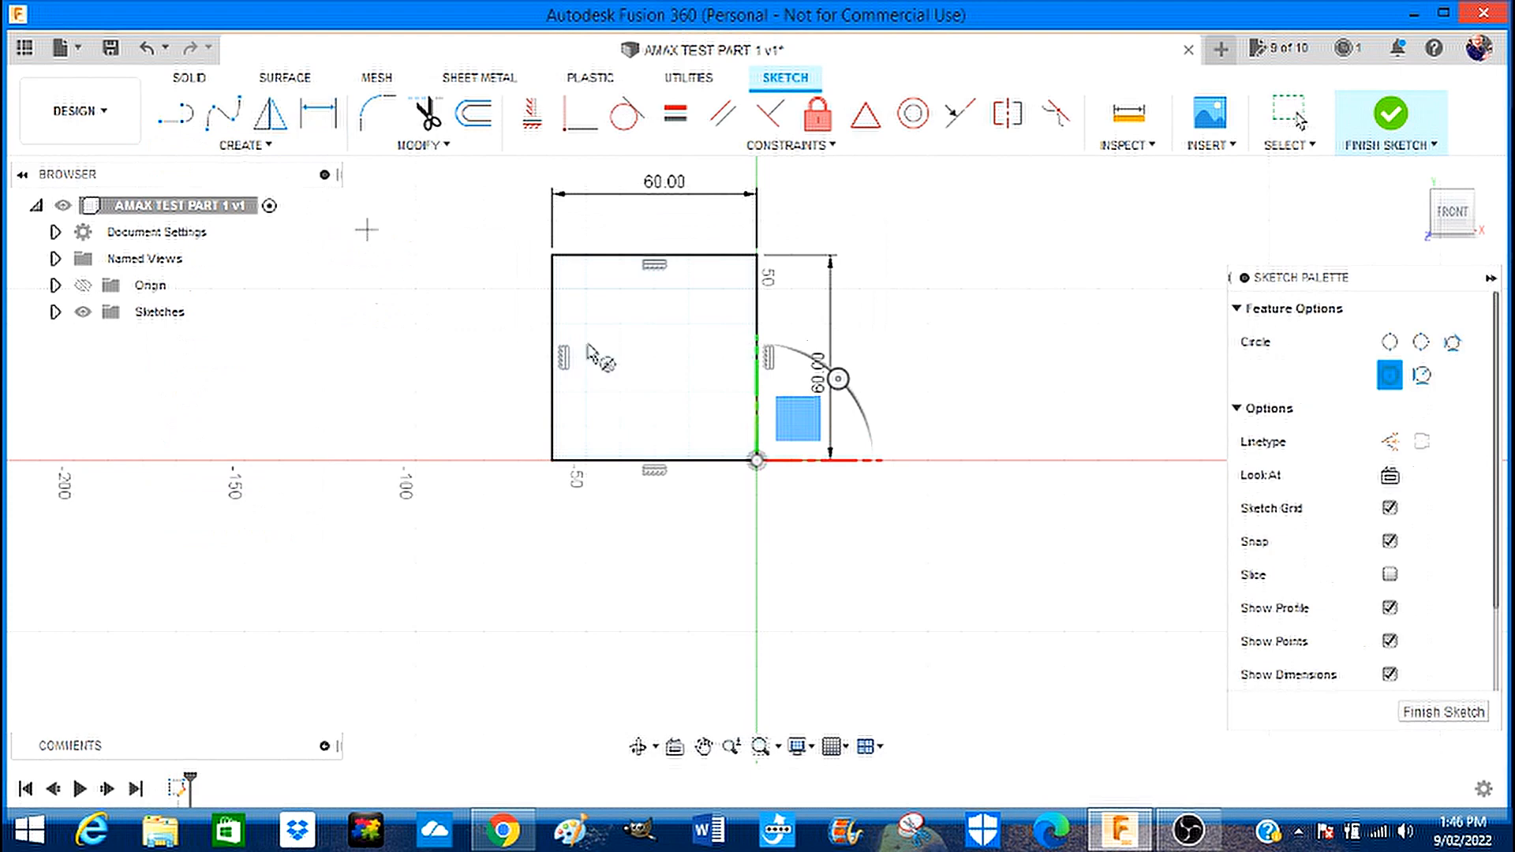
mouse_move(584, 297)
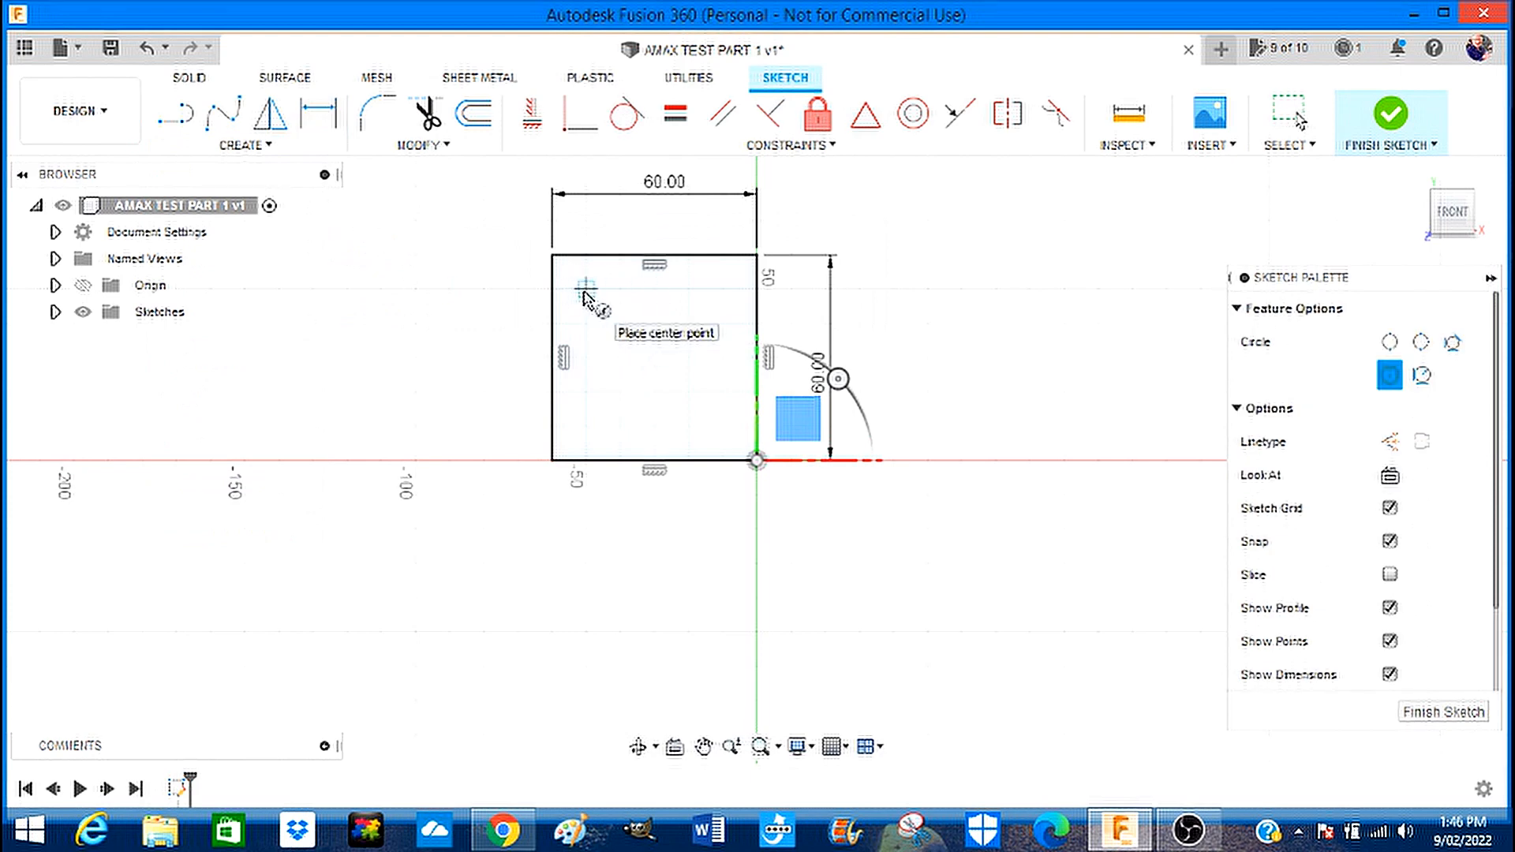
click(583, 291)
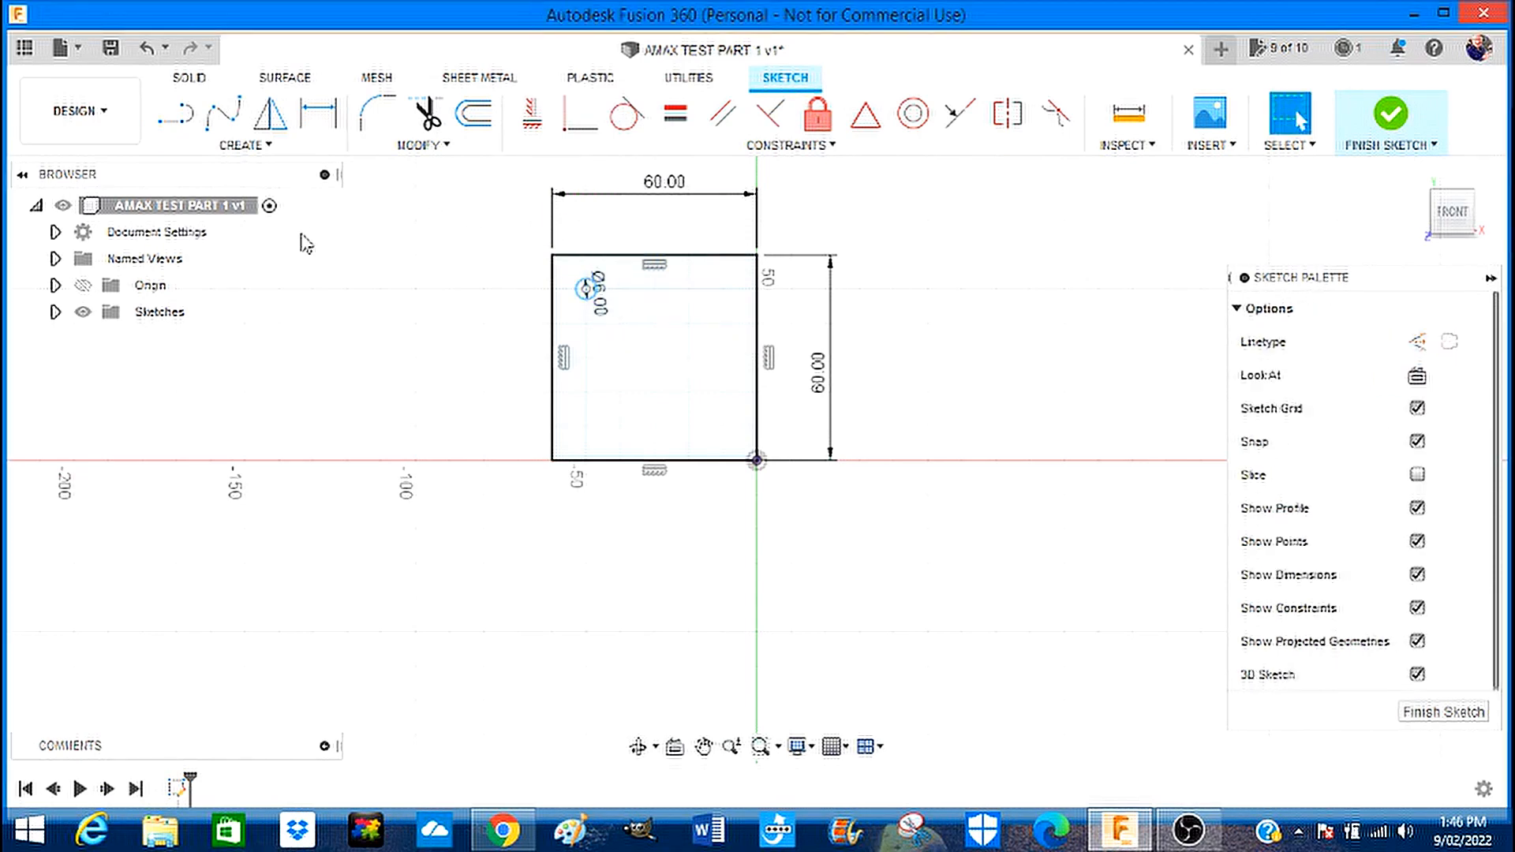
click(718, 310)
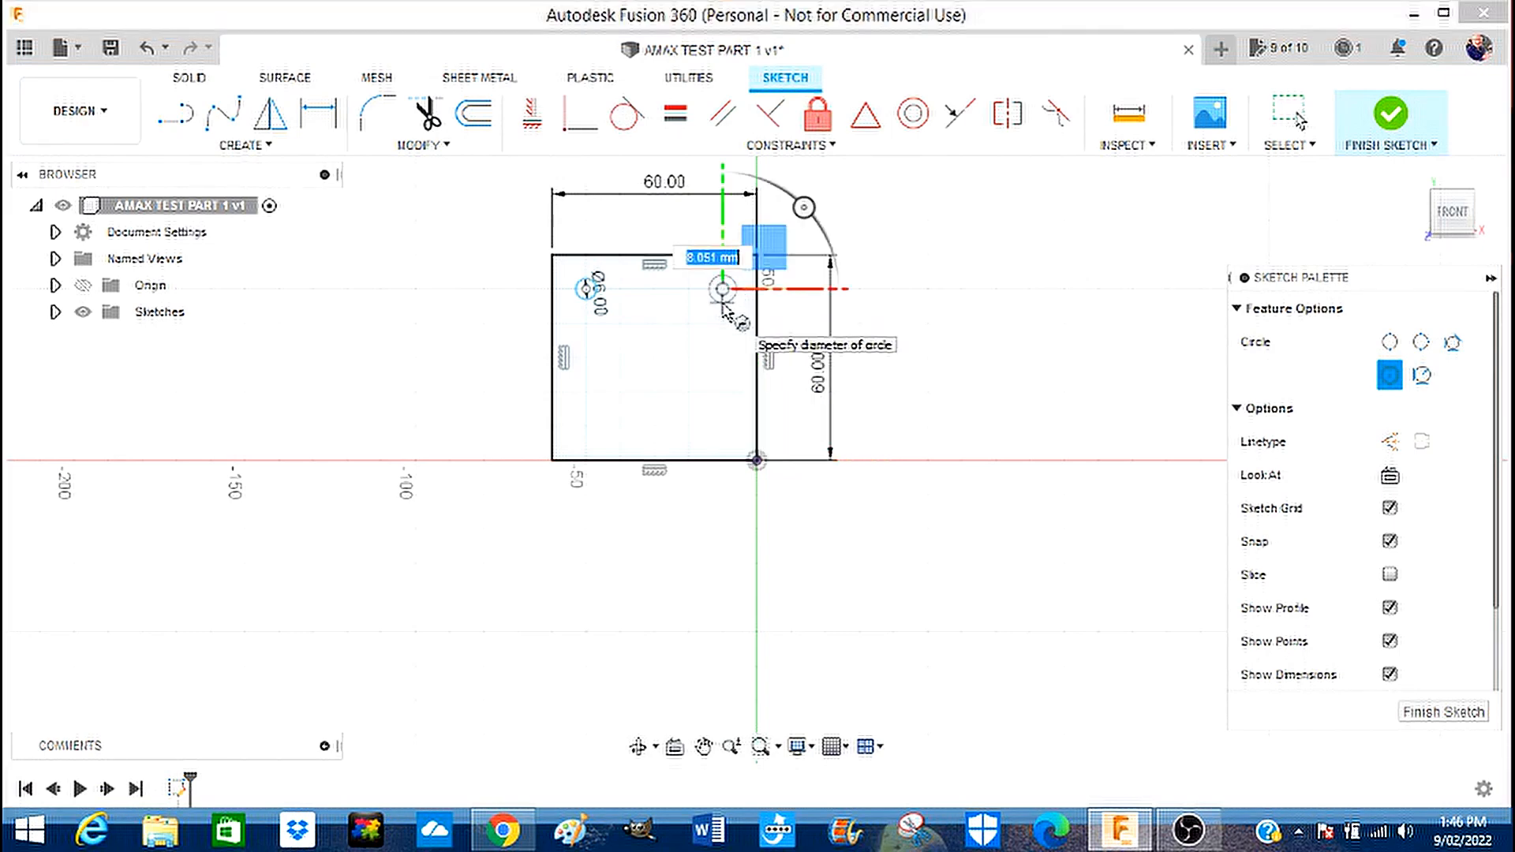
text(6.0)
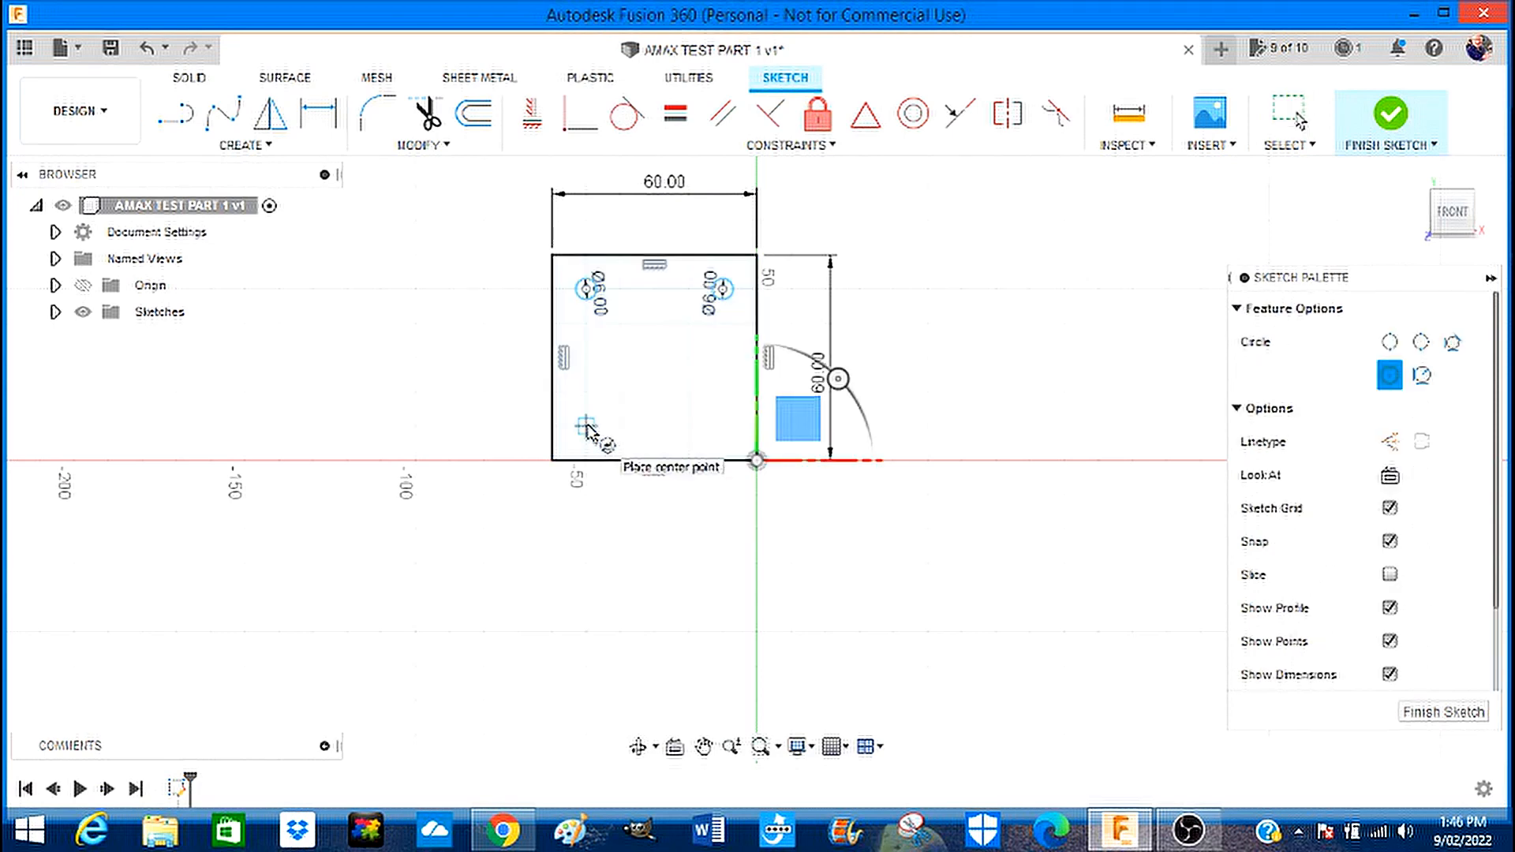
click(584, 426)
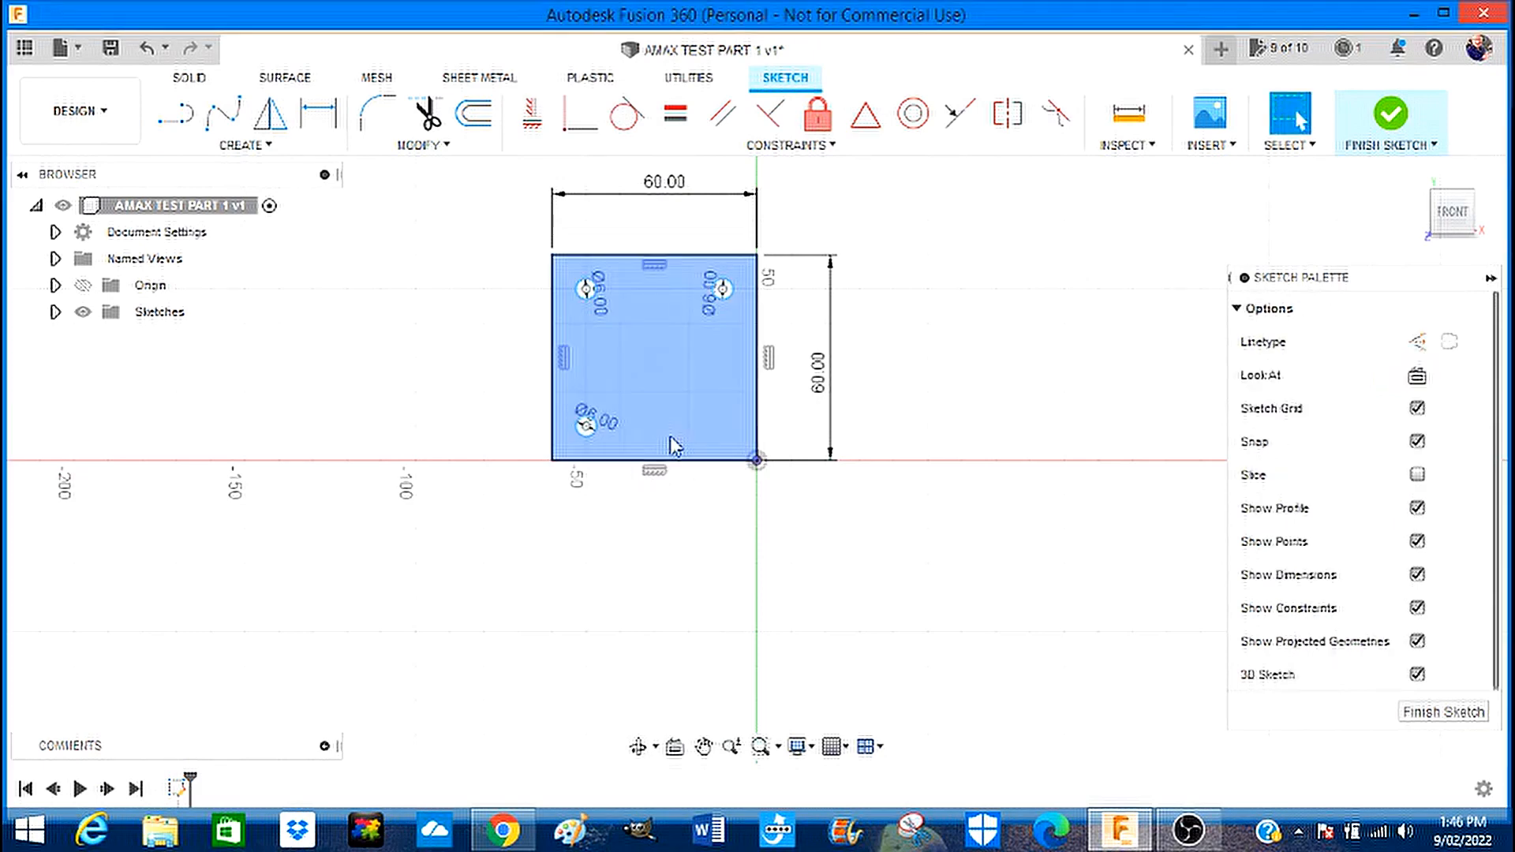
mouse_move(721, 432)
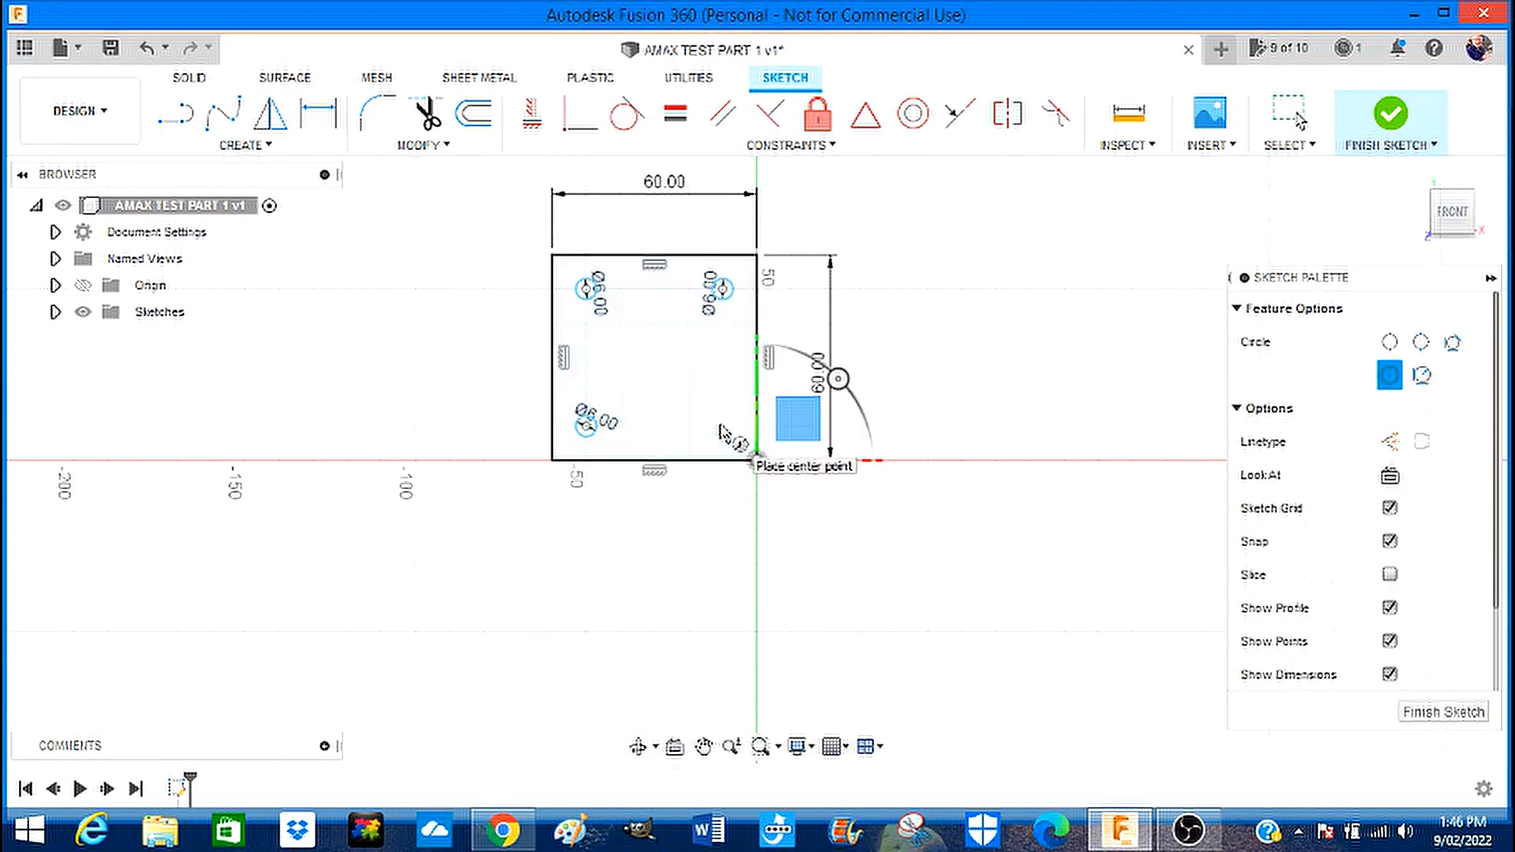
click(726, 428)
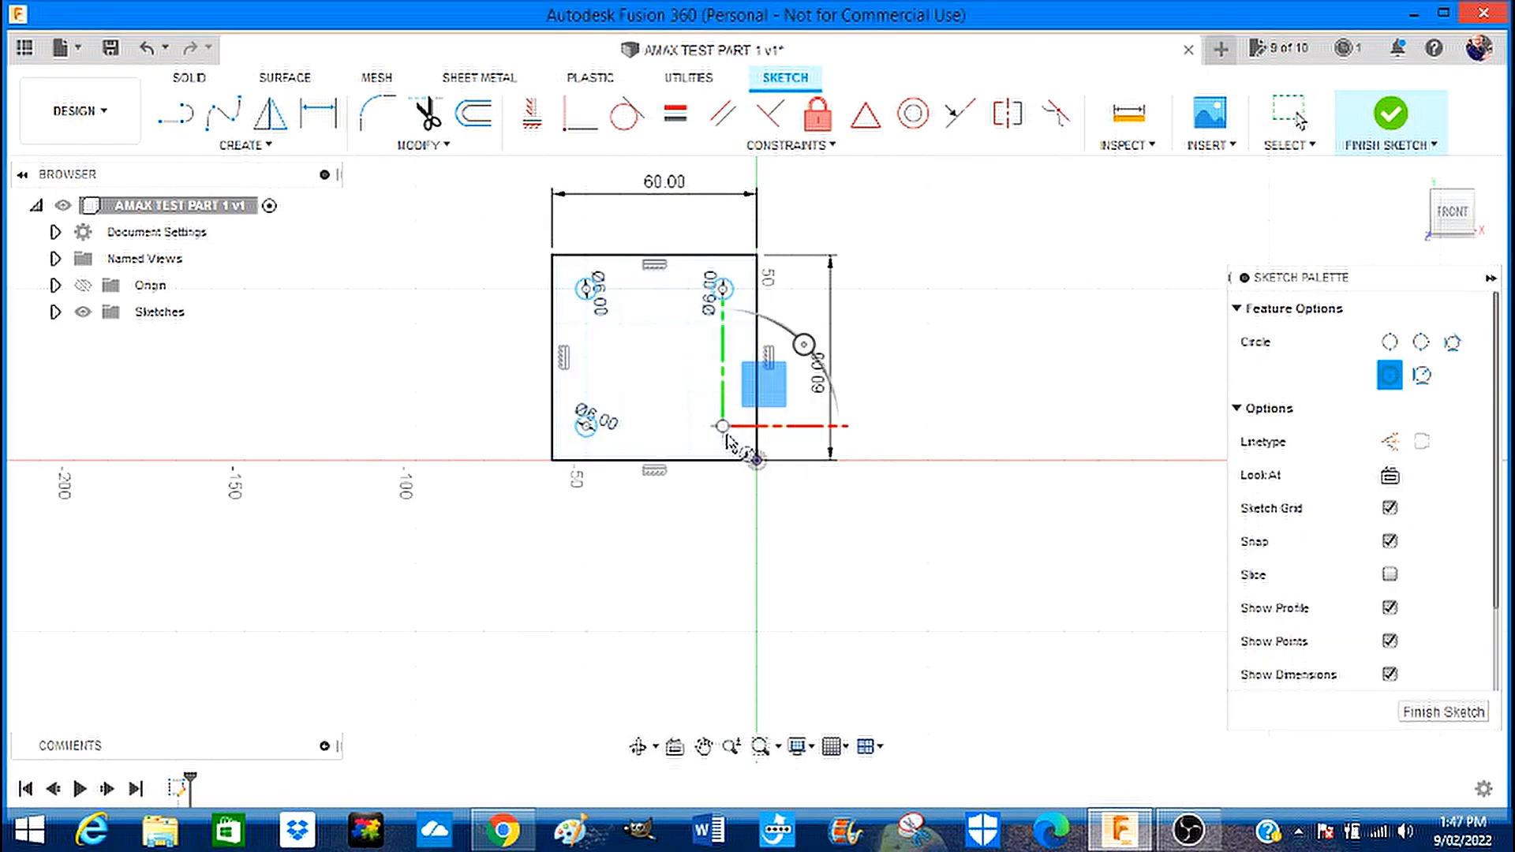
mouse_move(735, 452)
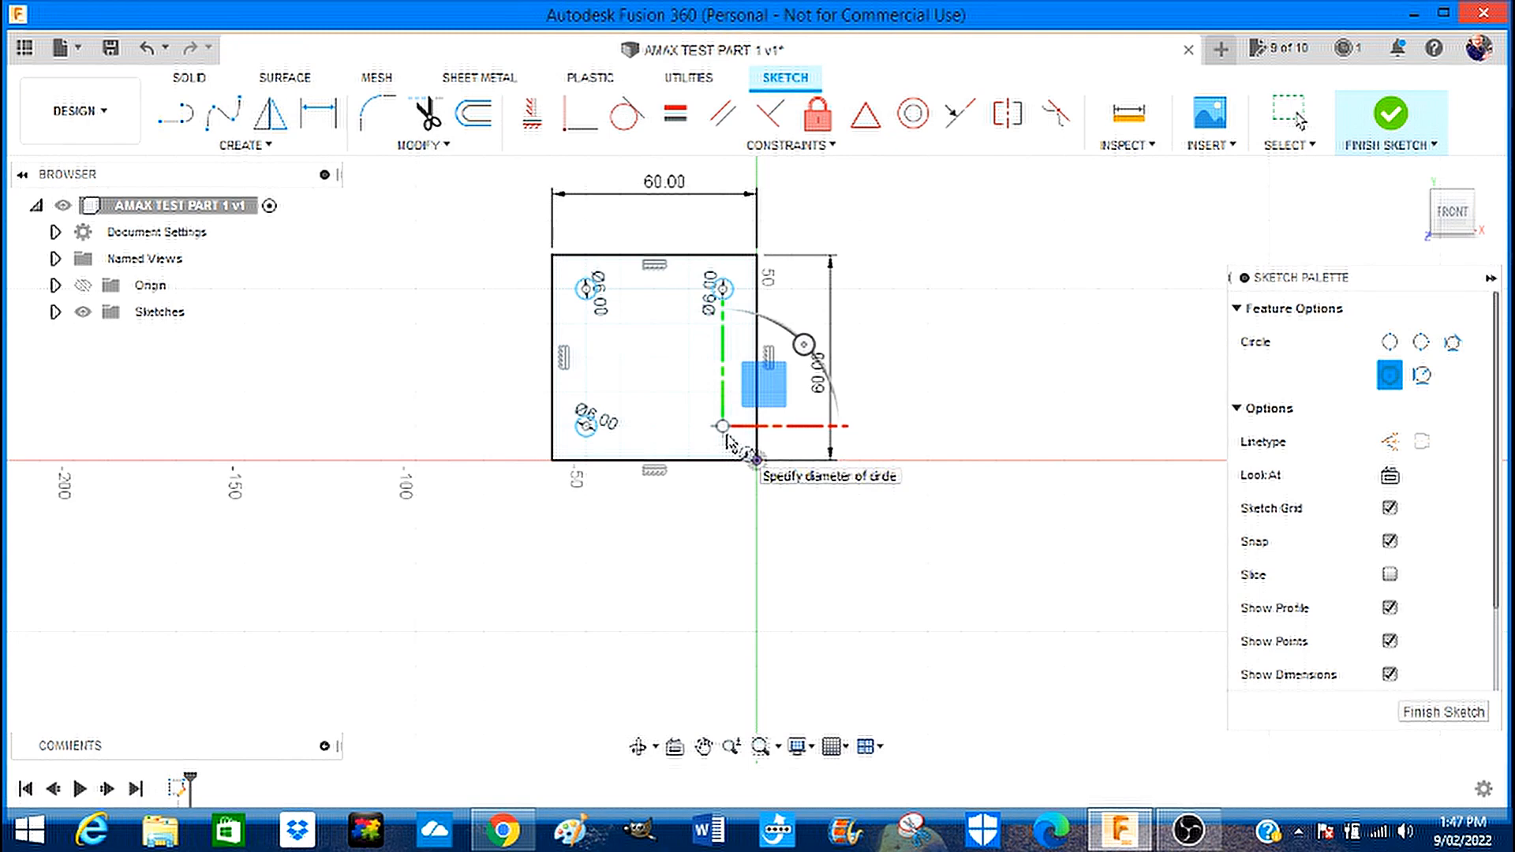
click(723, 426)
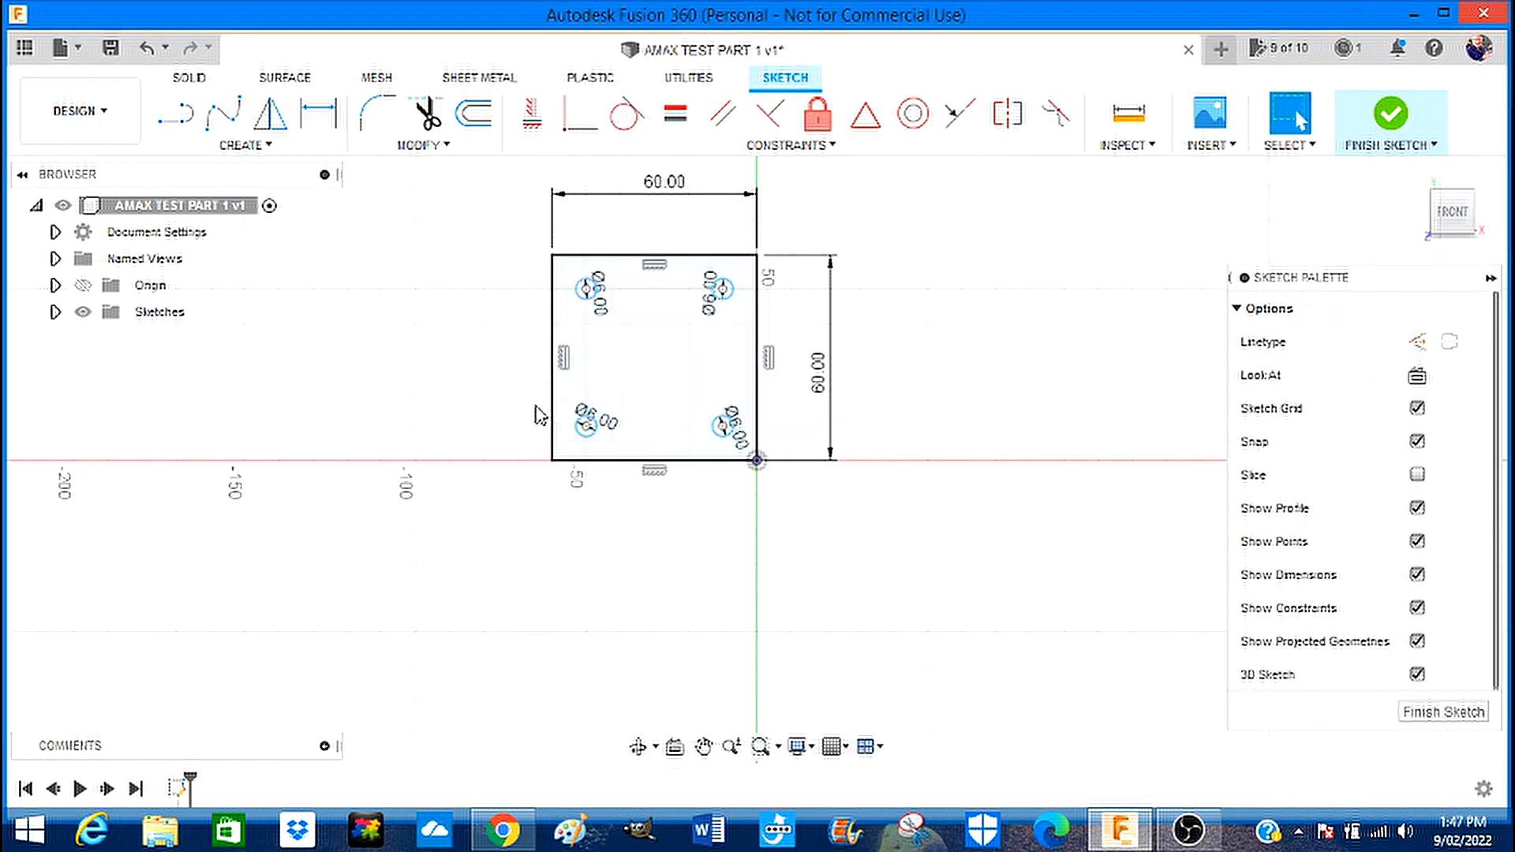
click(635, 325)
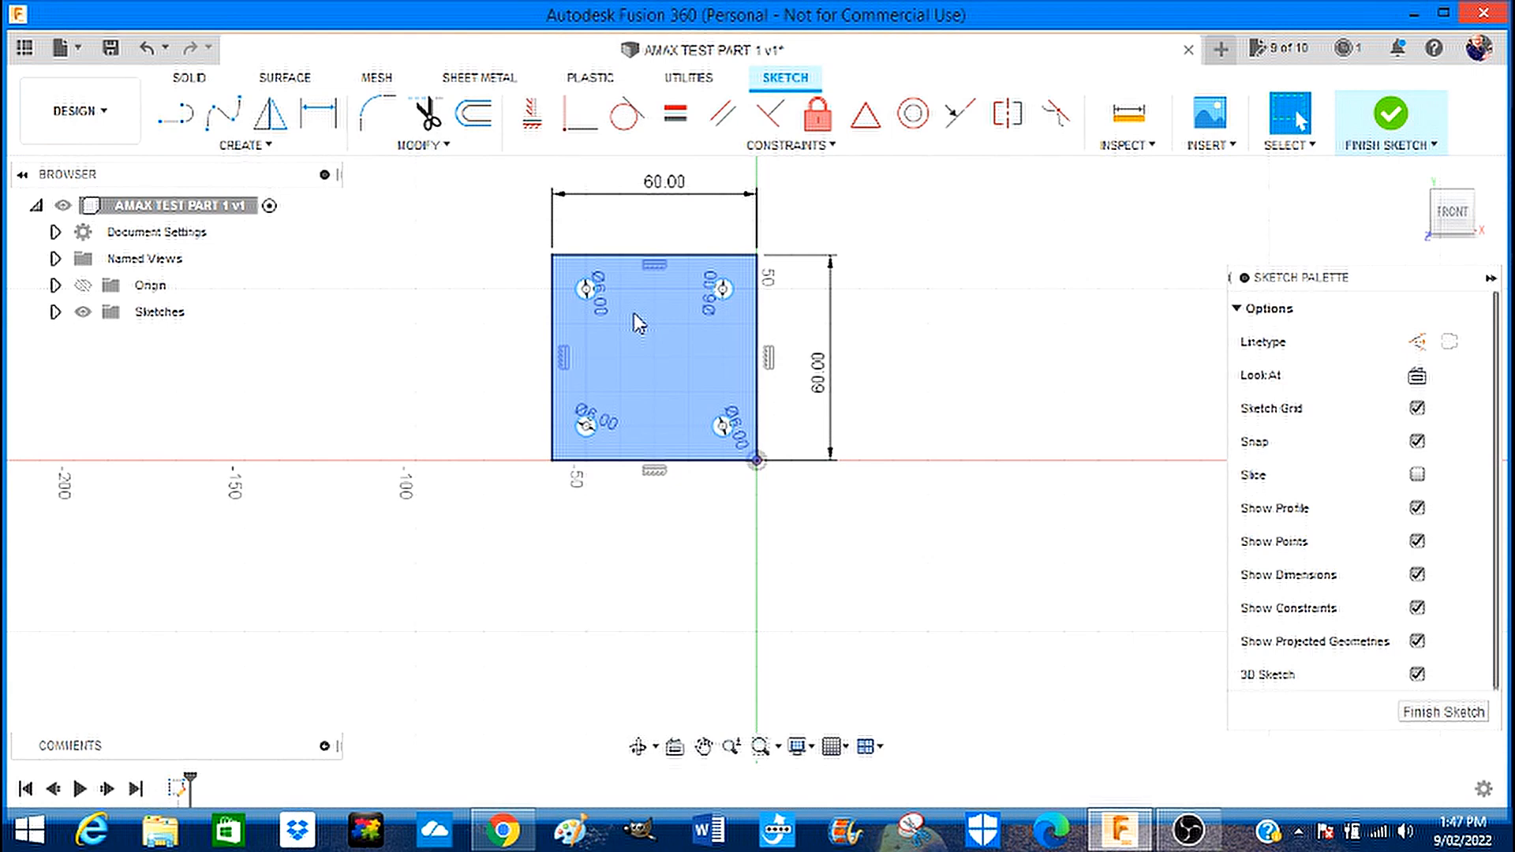
mouse_move(592, 328)
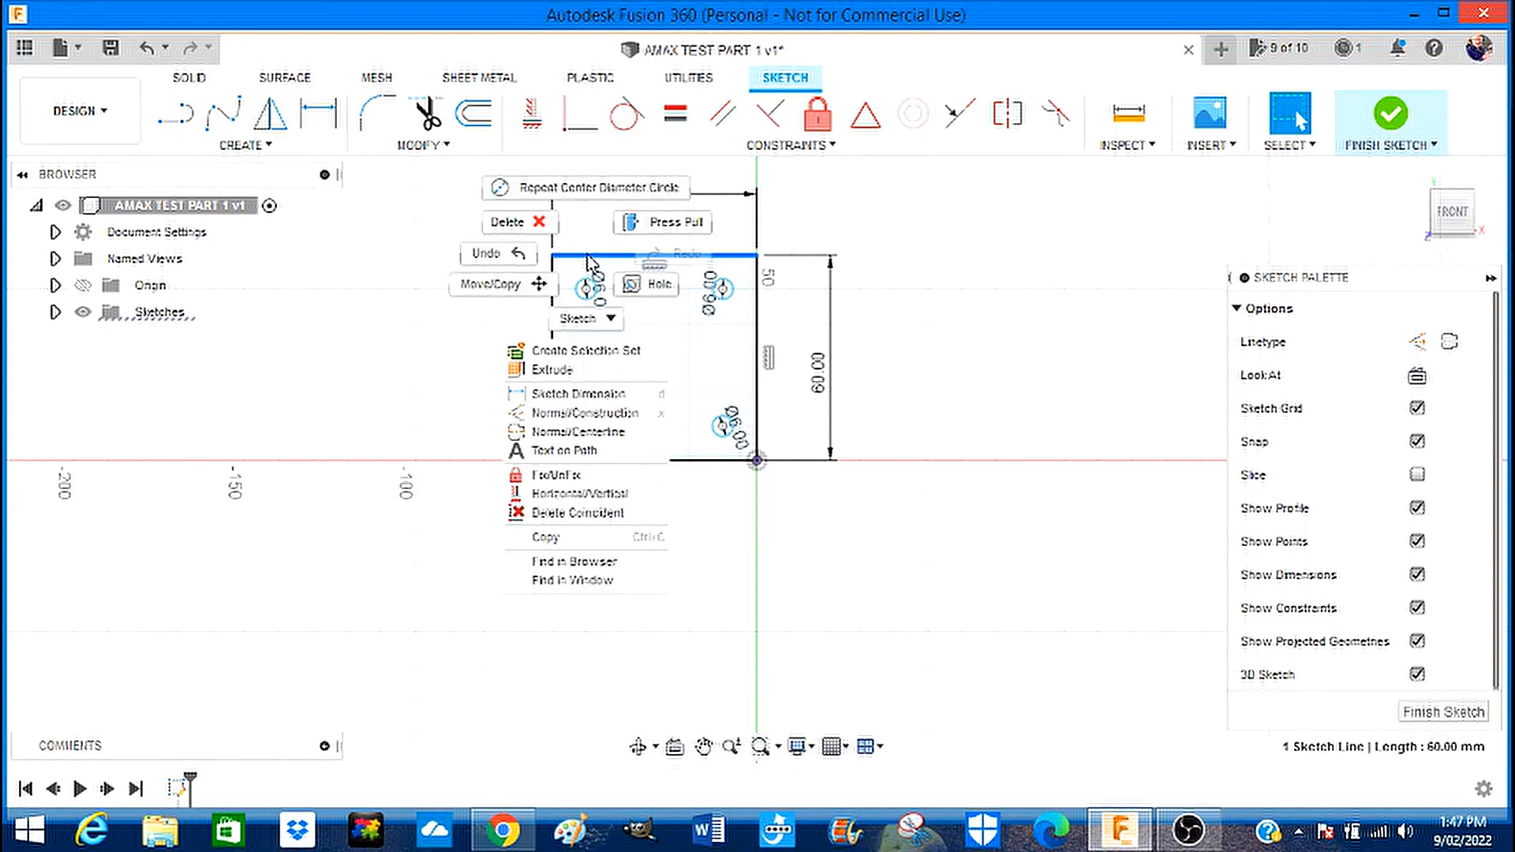
mouse_move(569, 394)
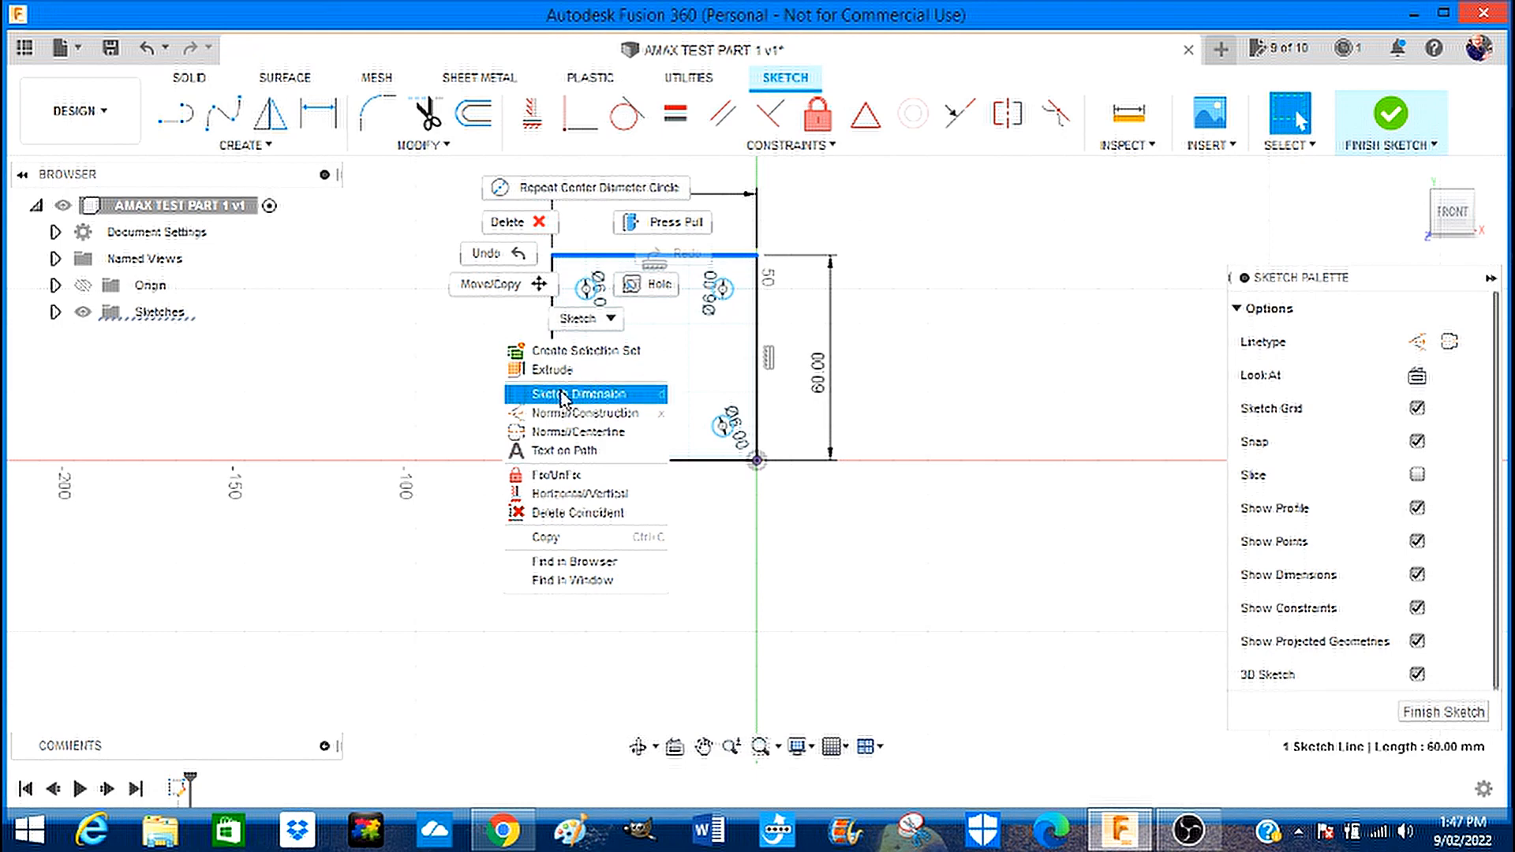
Dimension the corner holes 6 mm in from the neighbouring edges of the square.
click(567, 394)
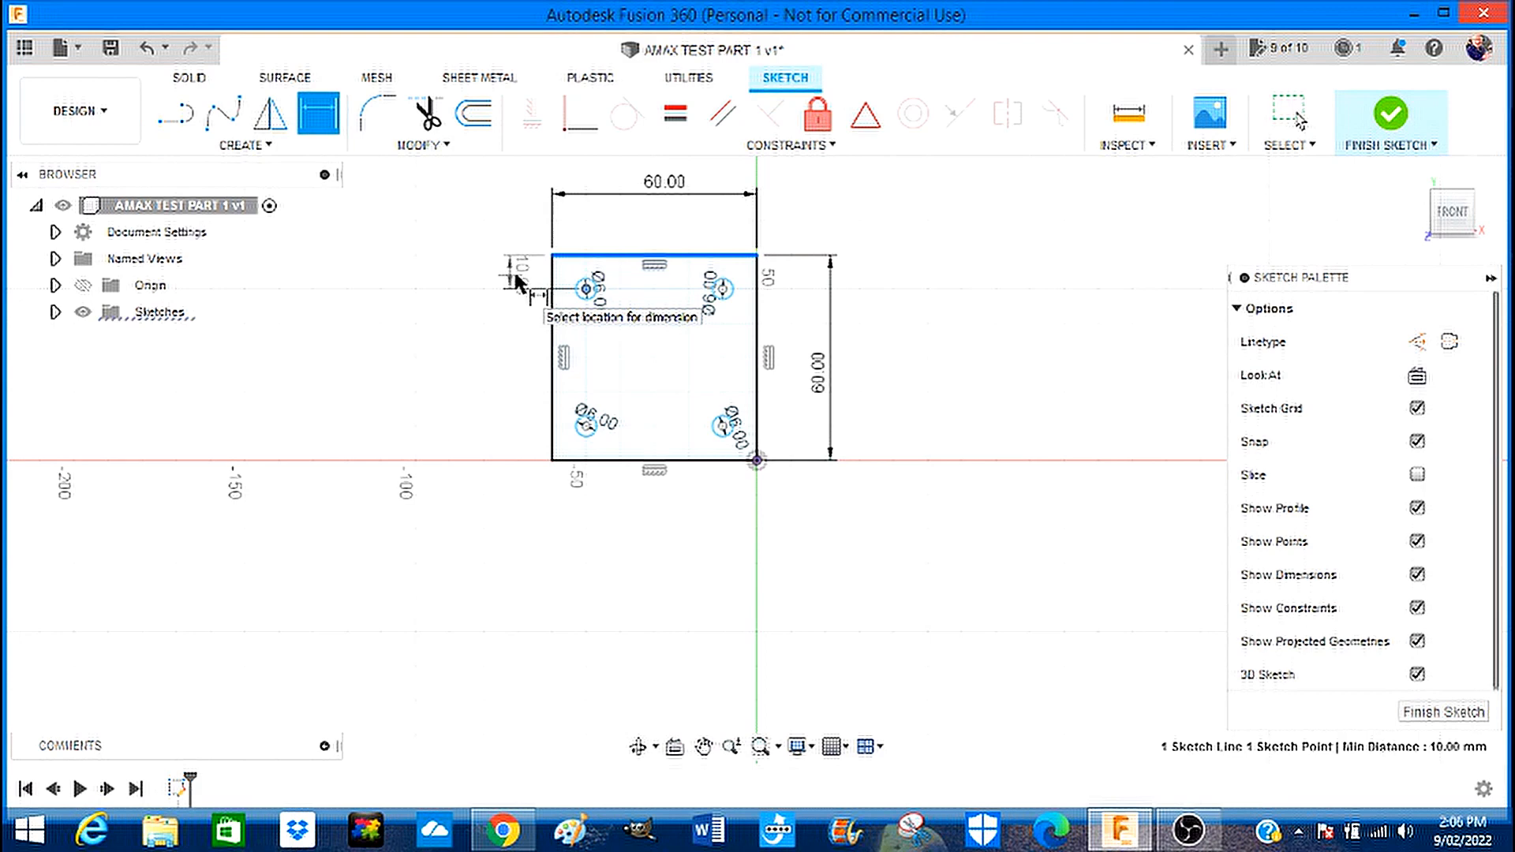
click(522, 297)
text(6)
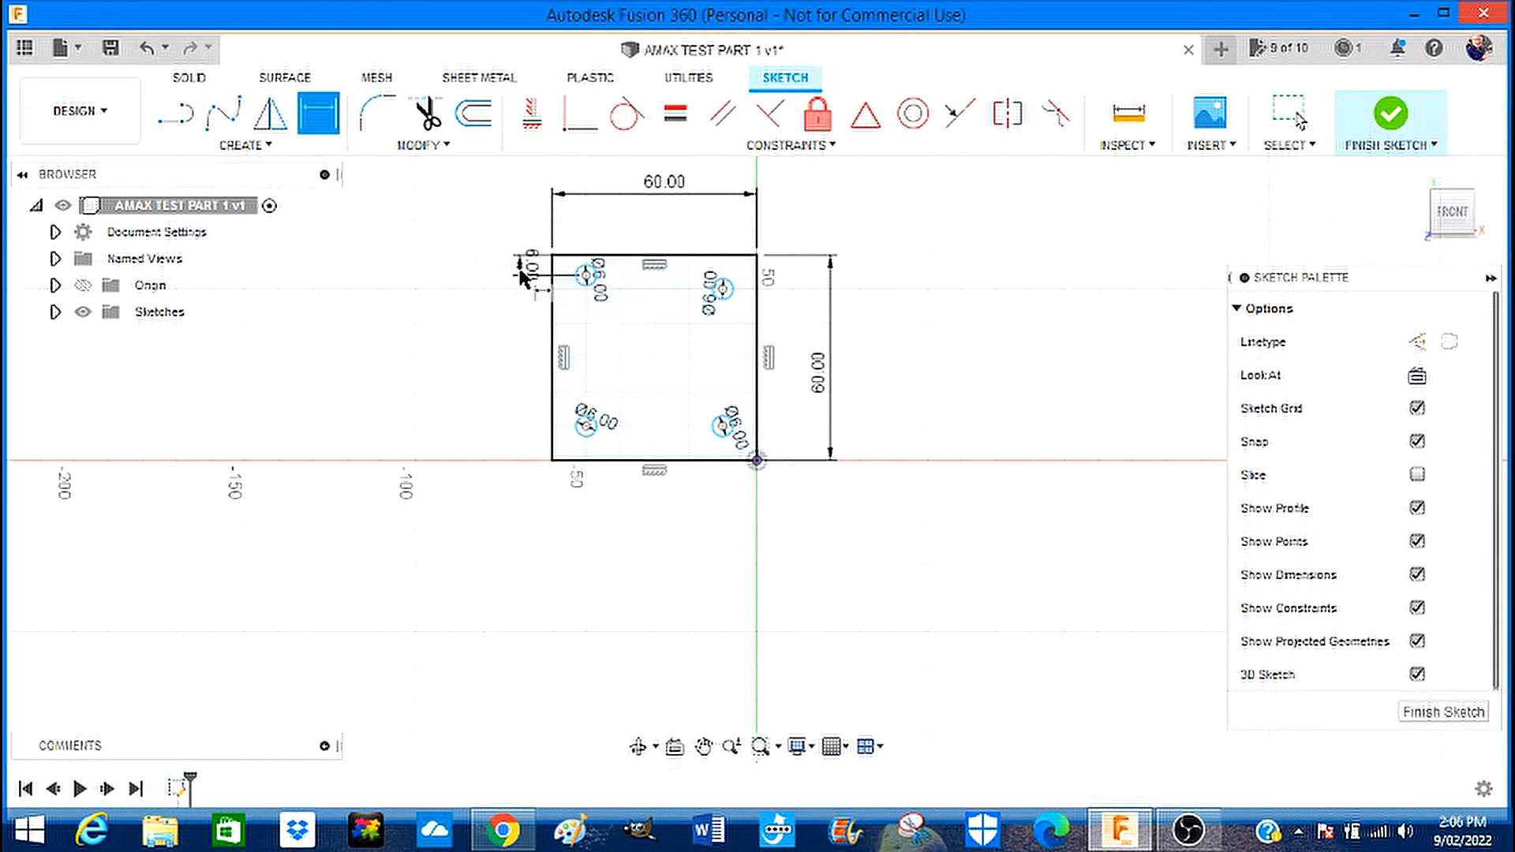
click(583, 298)
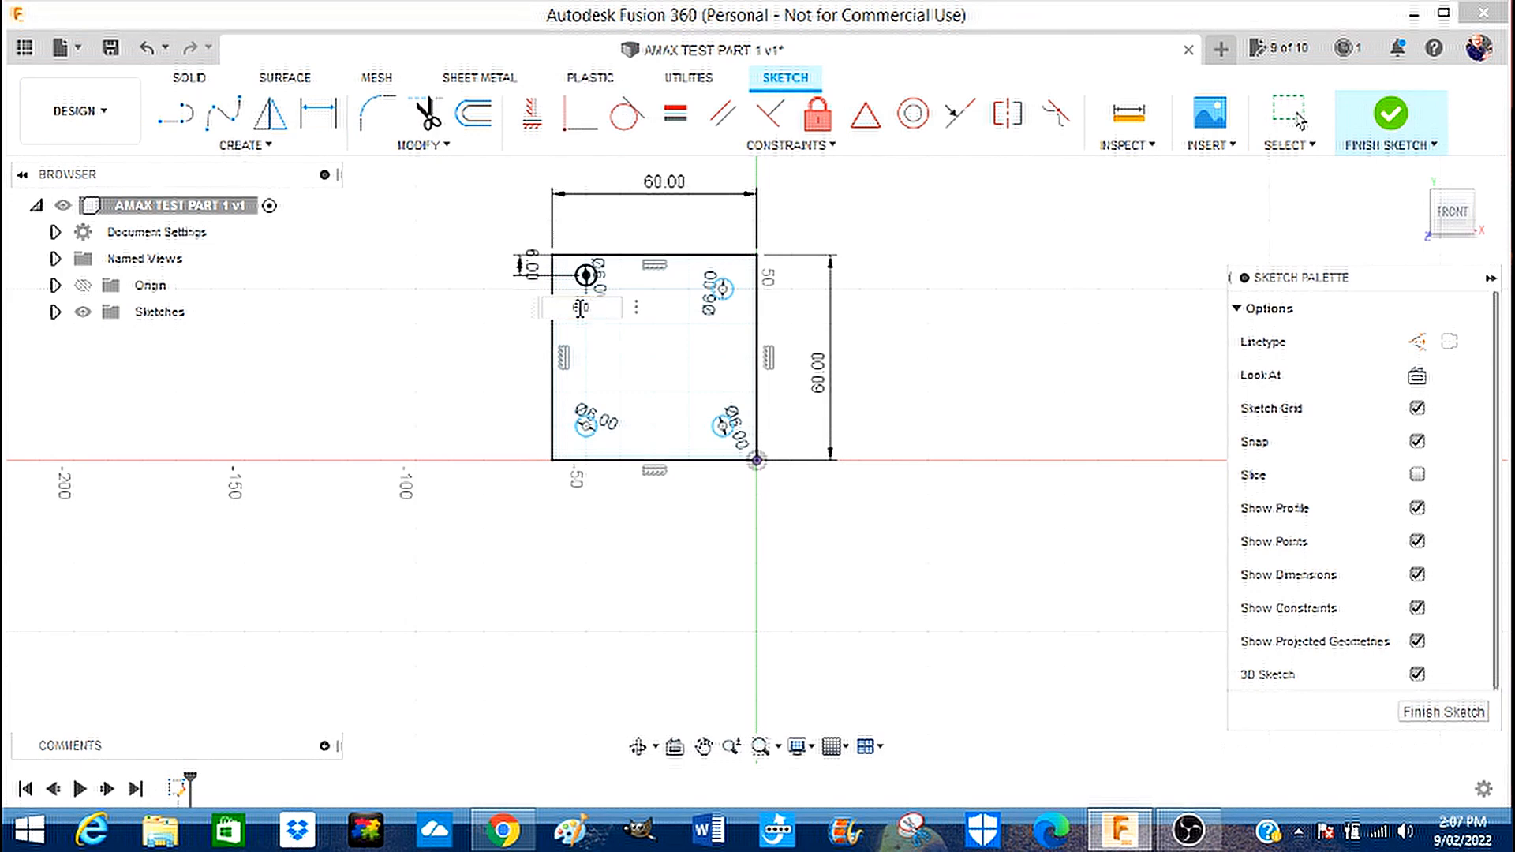
click(317, 117)
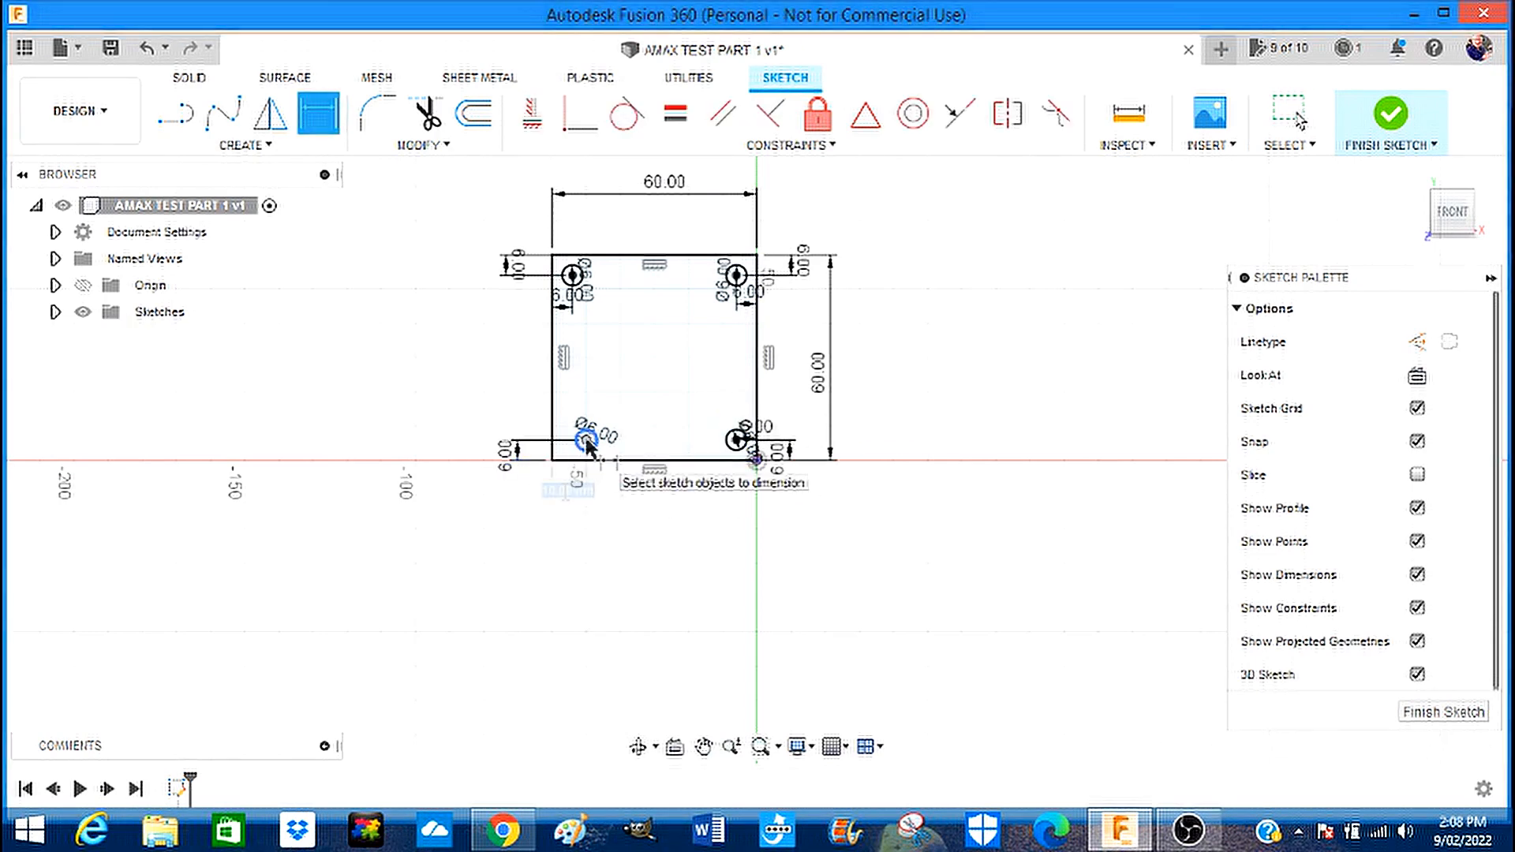
click(582, 442)
text(6)
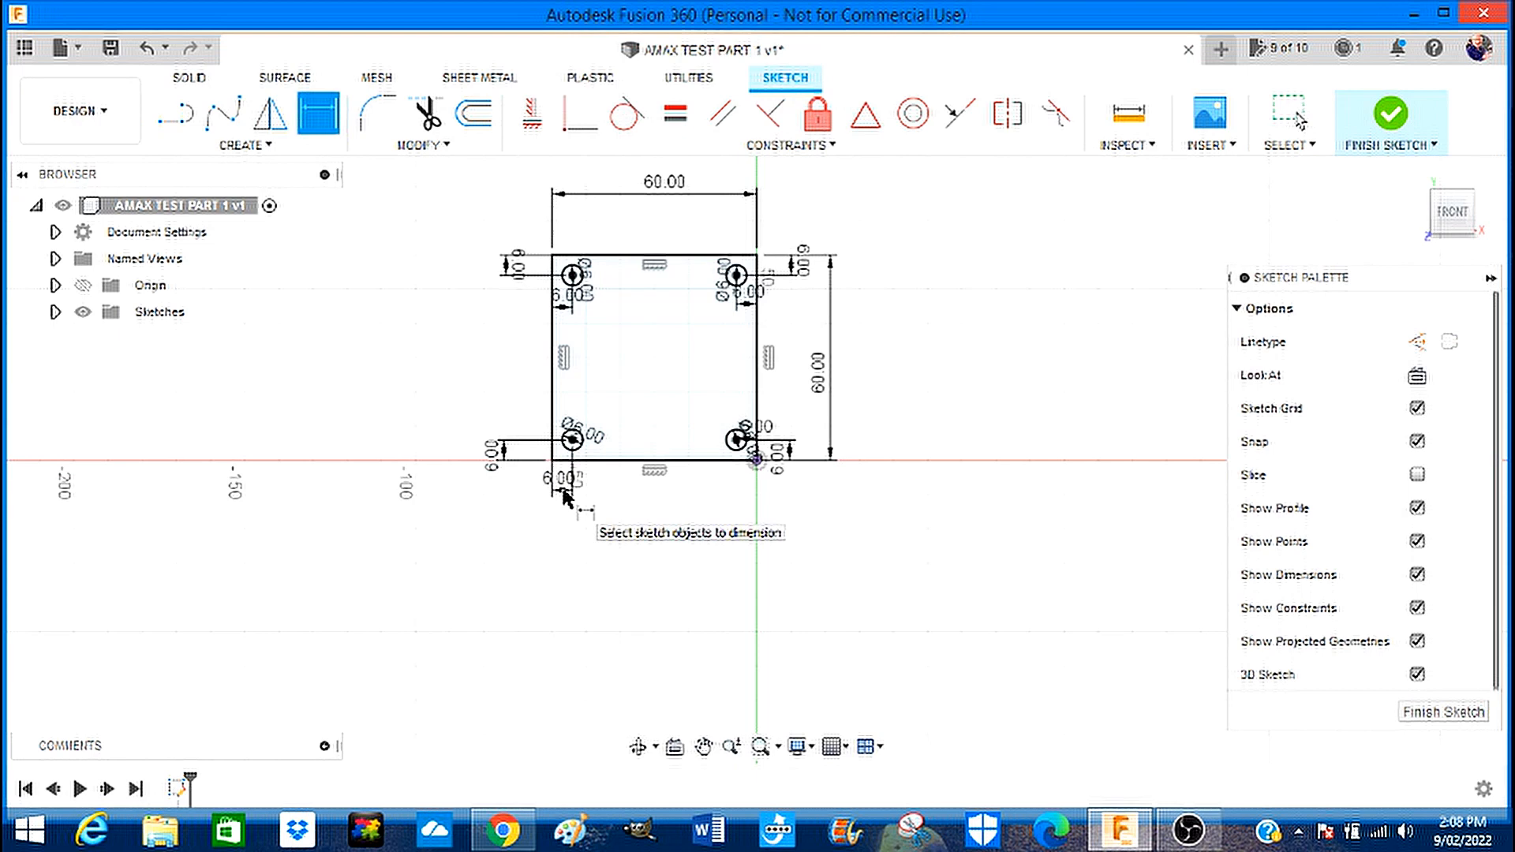
mouse_move(741, 543)
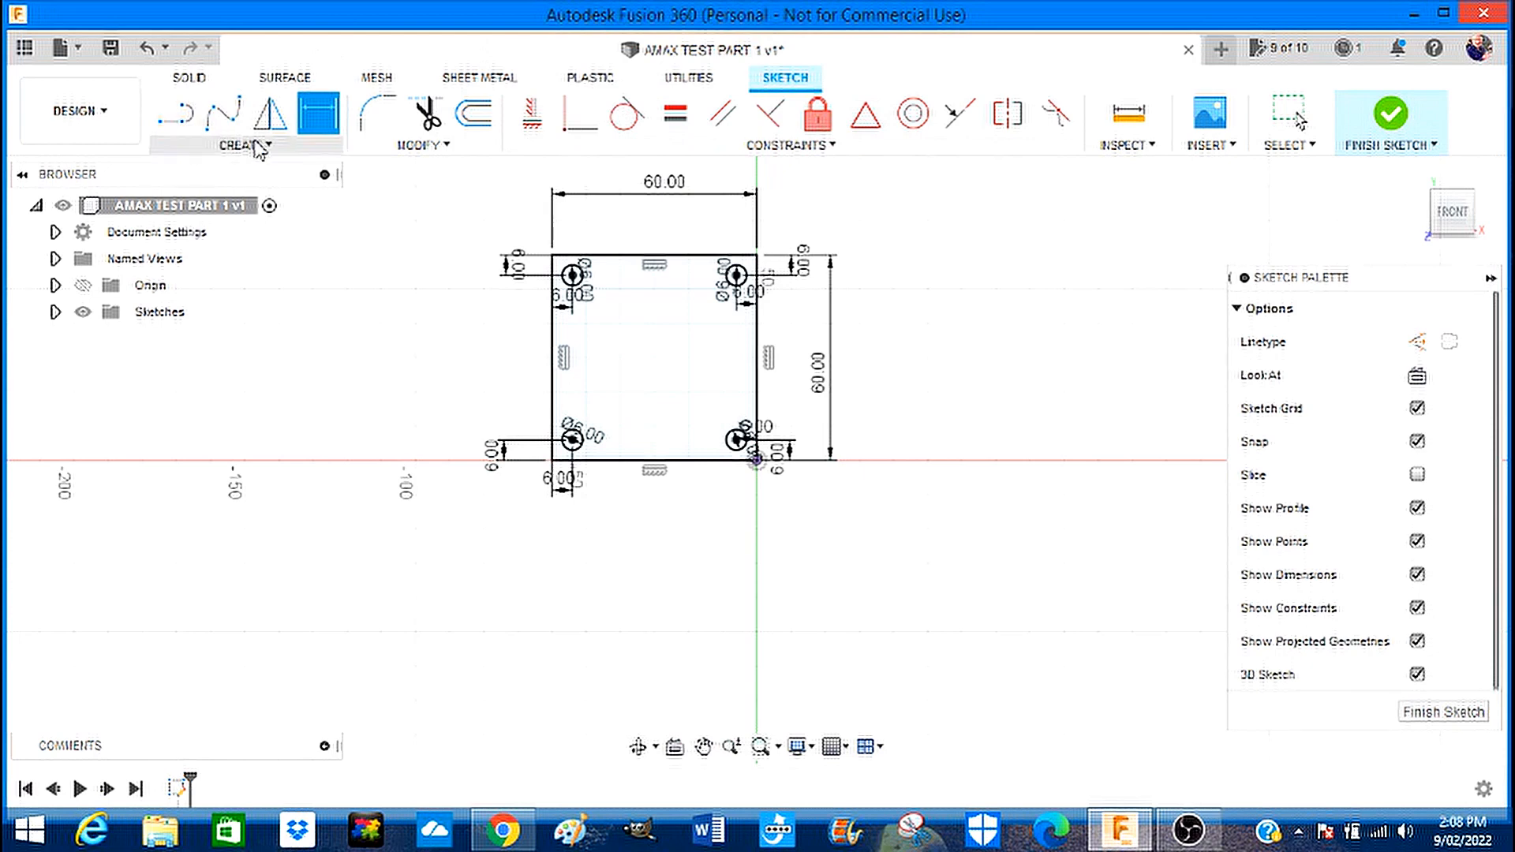
Draw a 41 mm centre-diameter circle at the centre of the square.
click(244, 145)
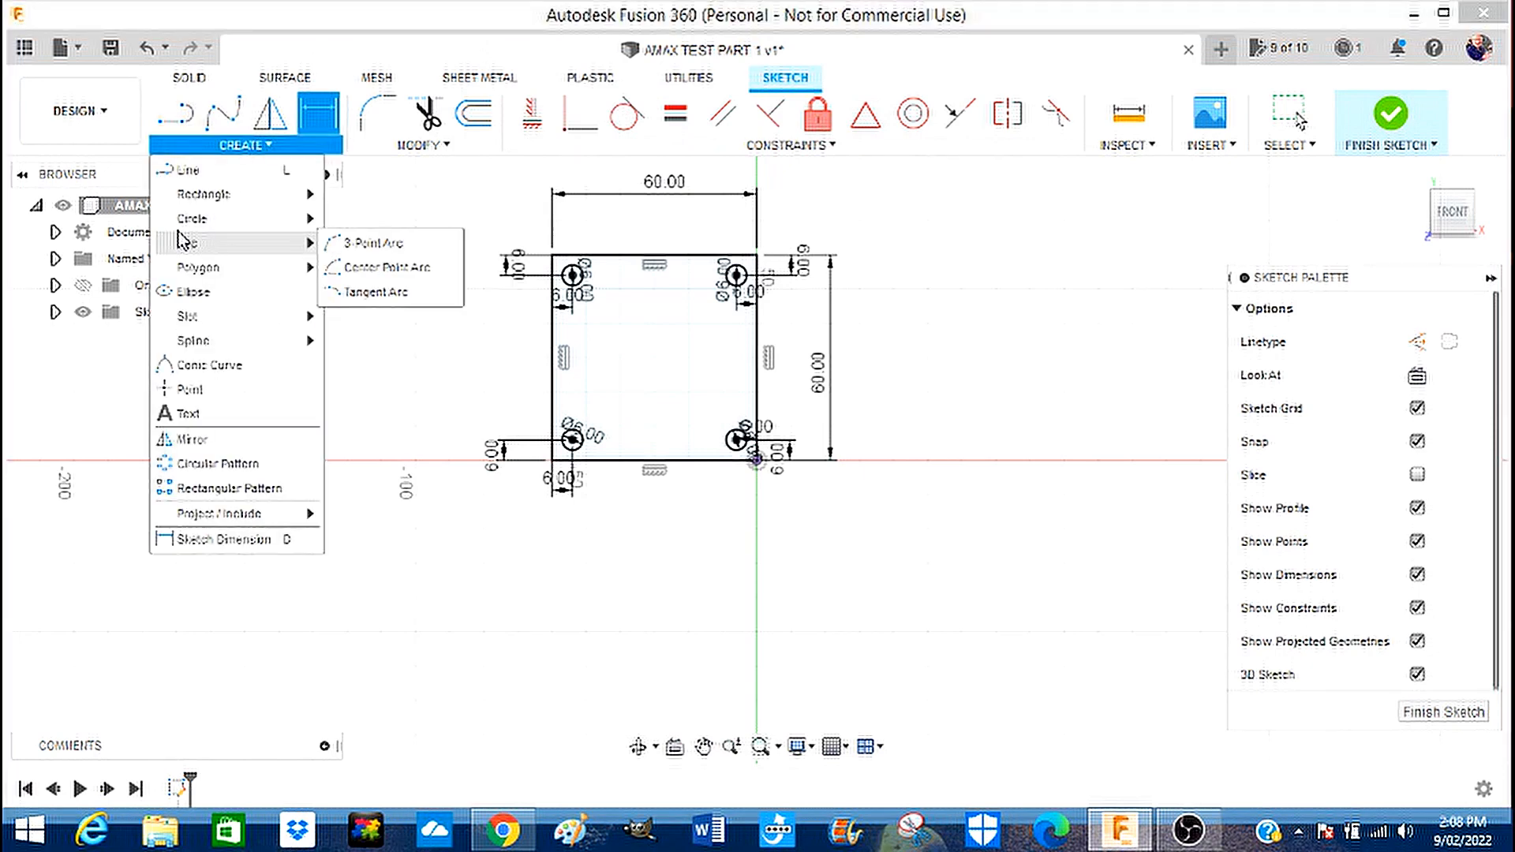
mouse_move(196, 219)
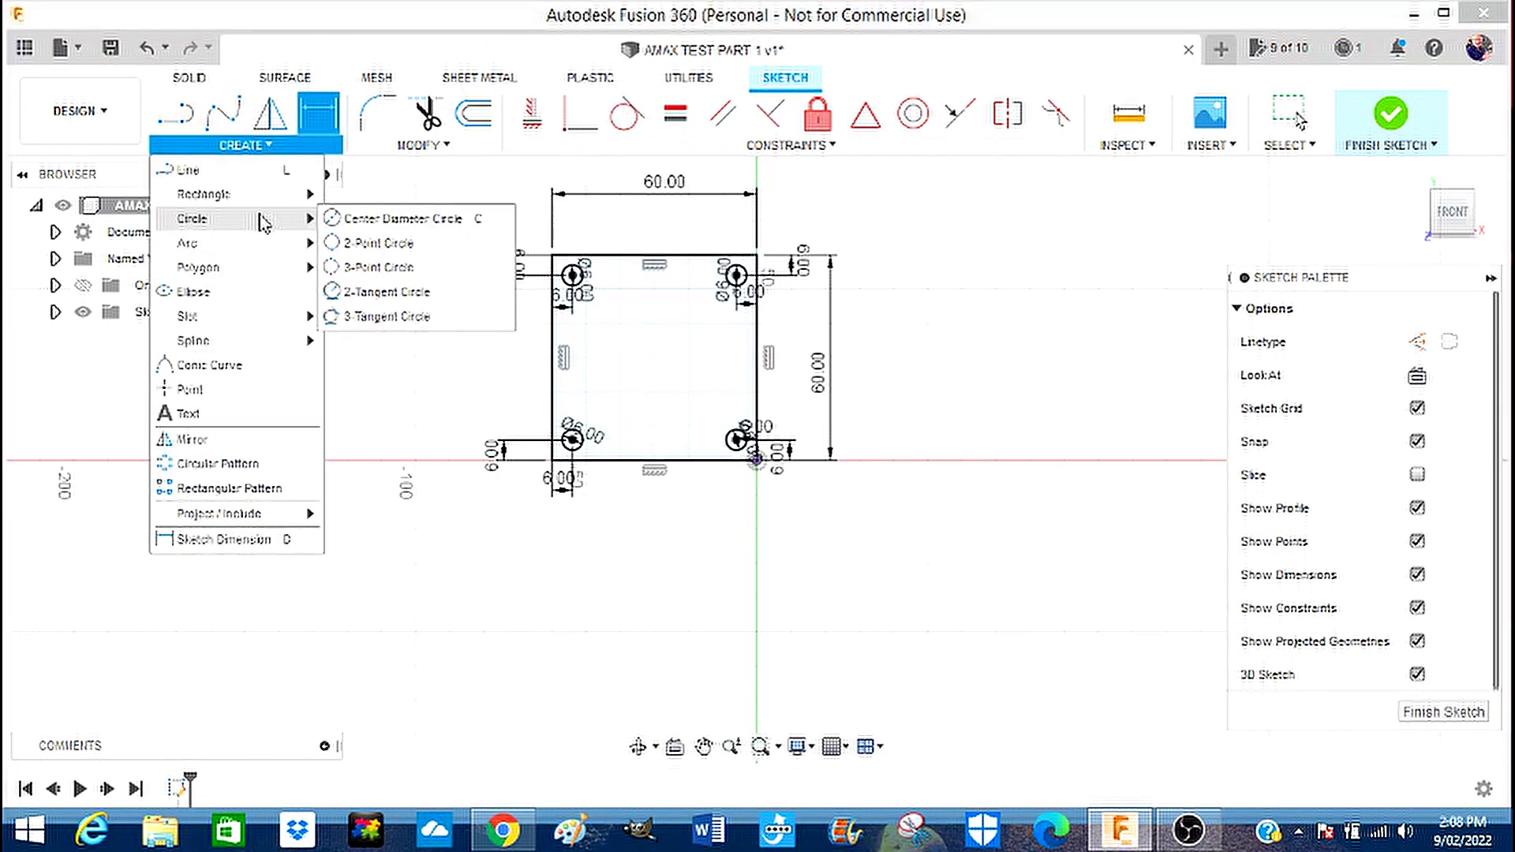
click(403, 217)
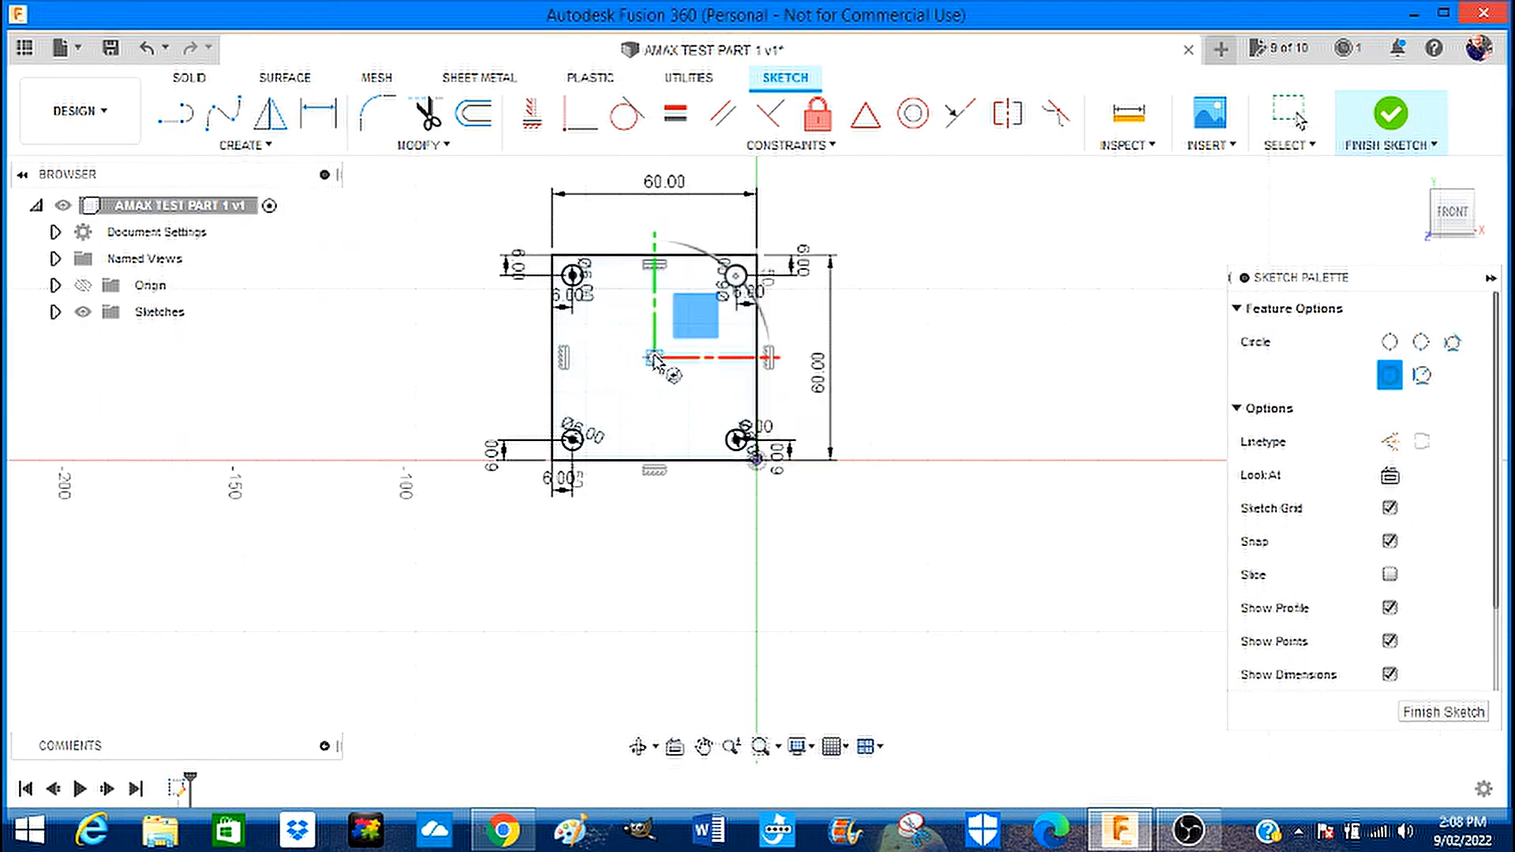
drag(652, 358, 682, 440)
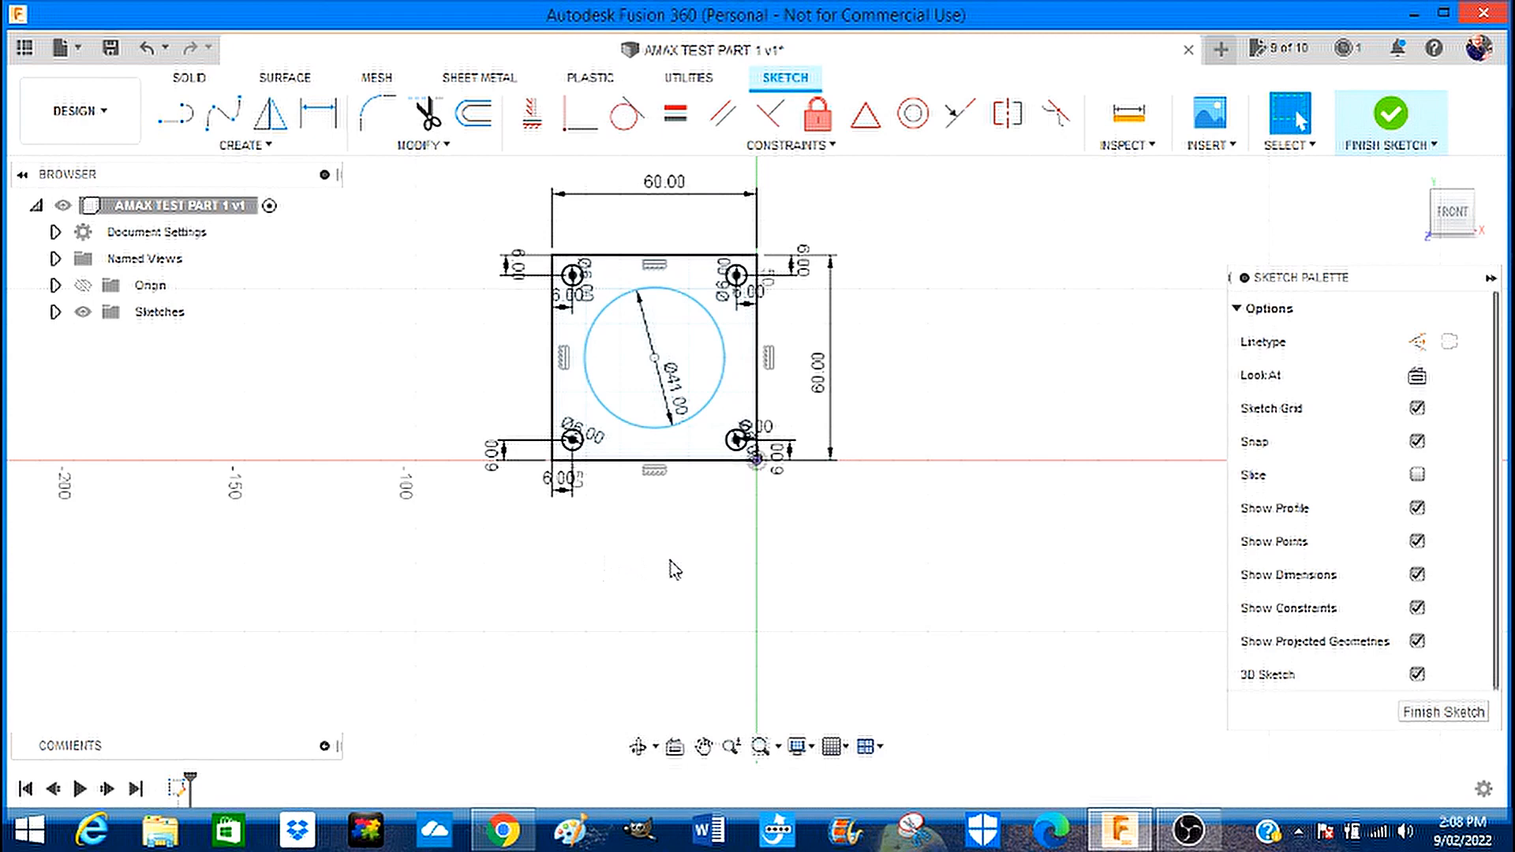
mouse_move(742, 545)
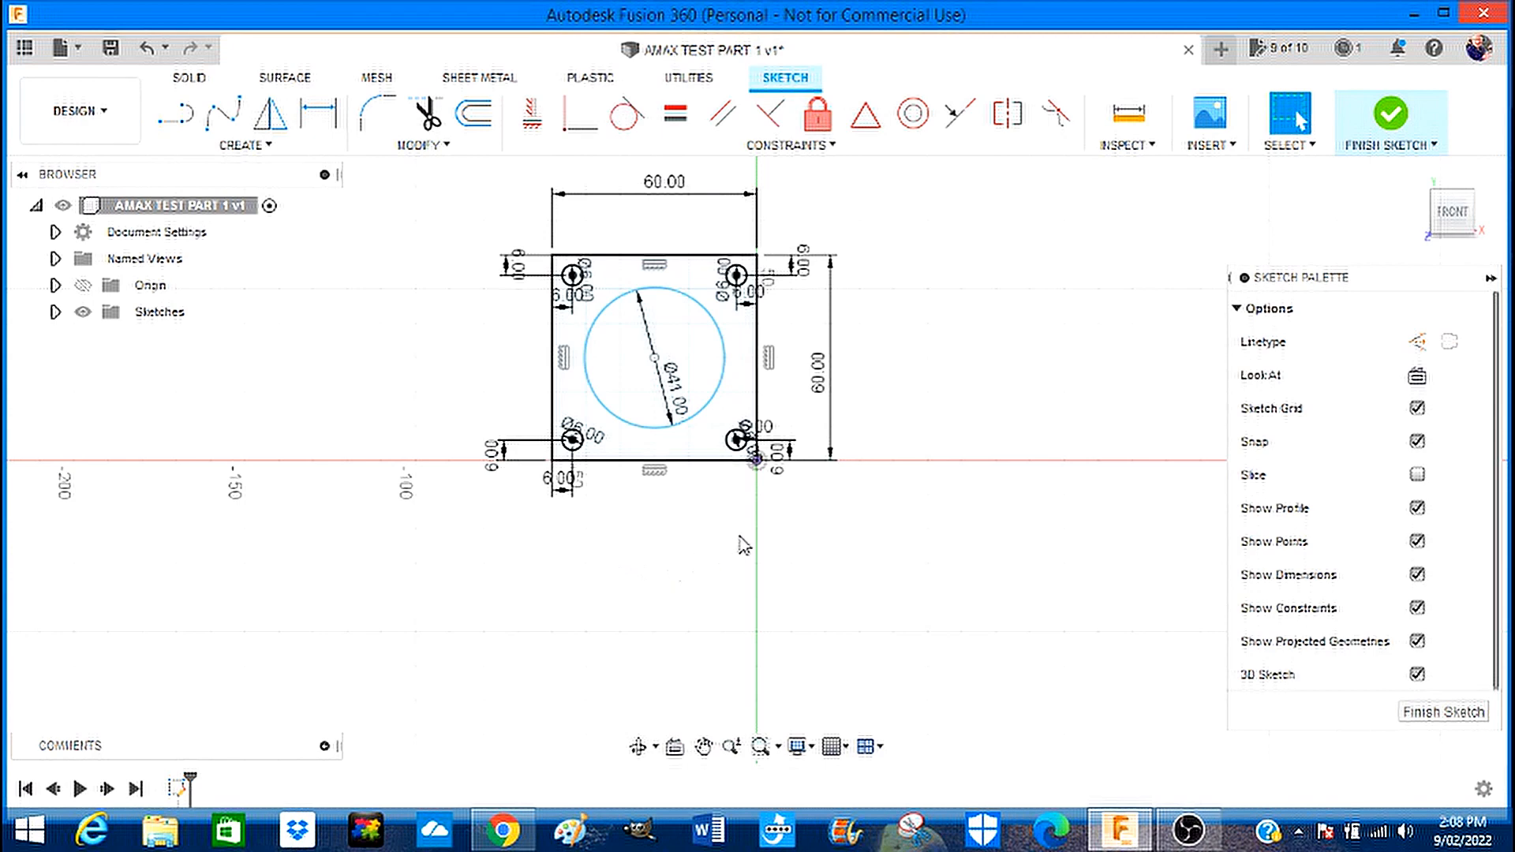
click(701, 365)
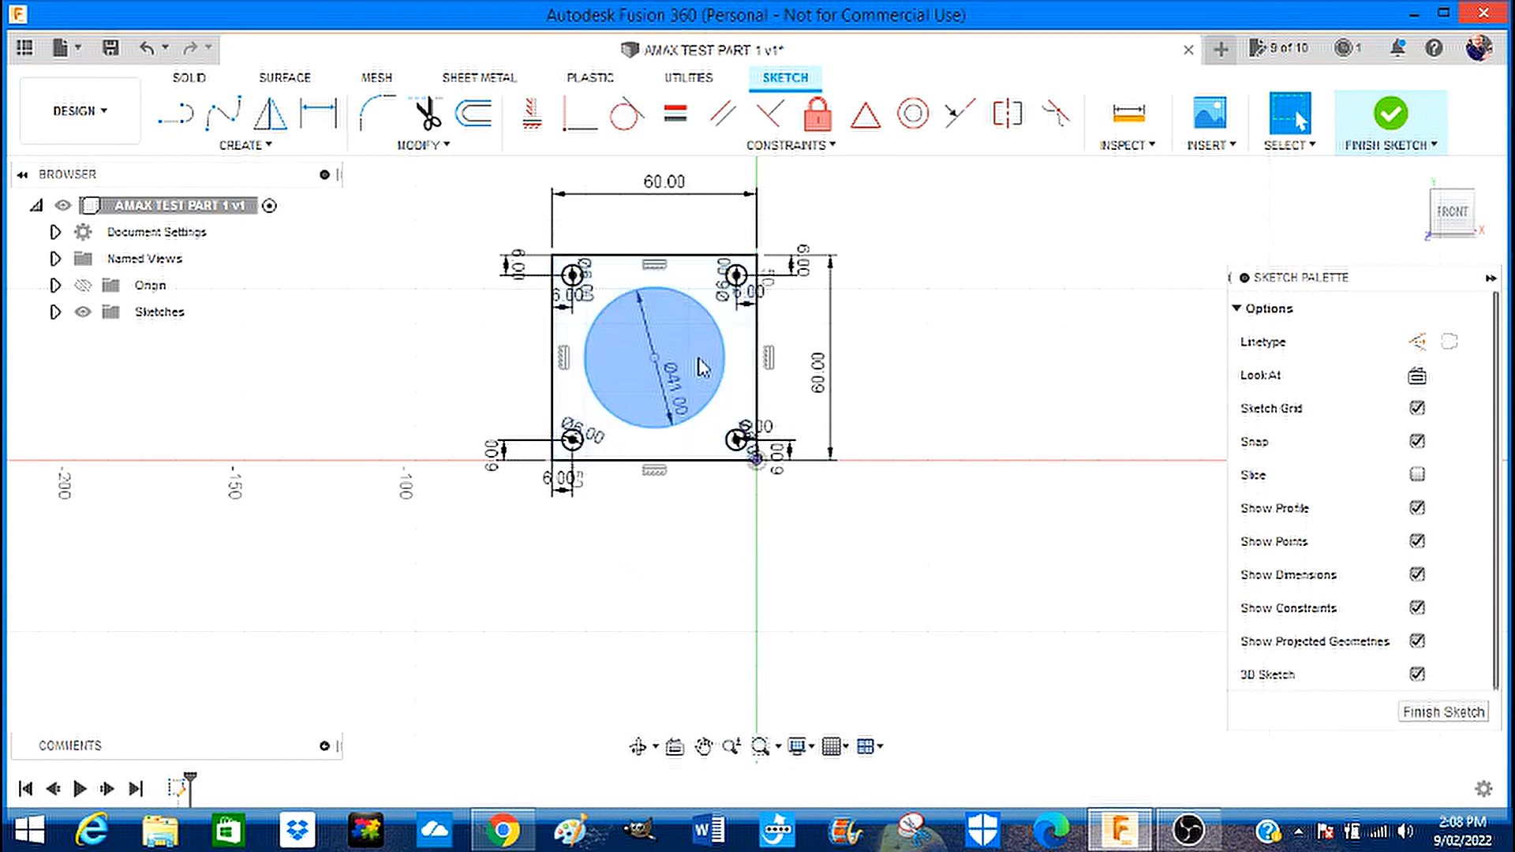
click(672, 513)
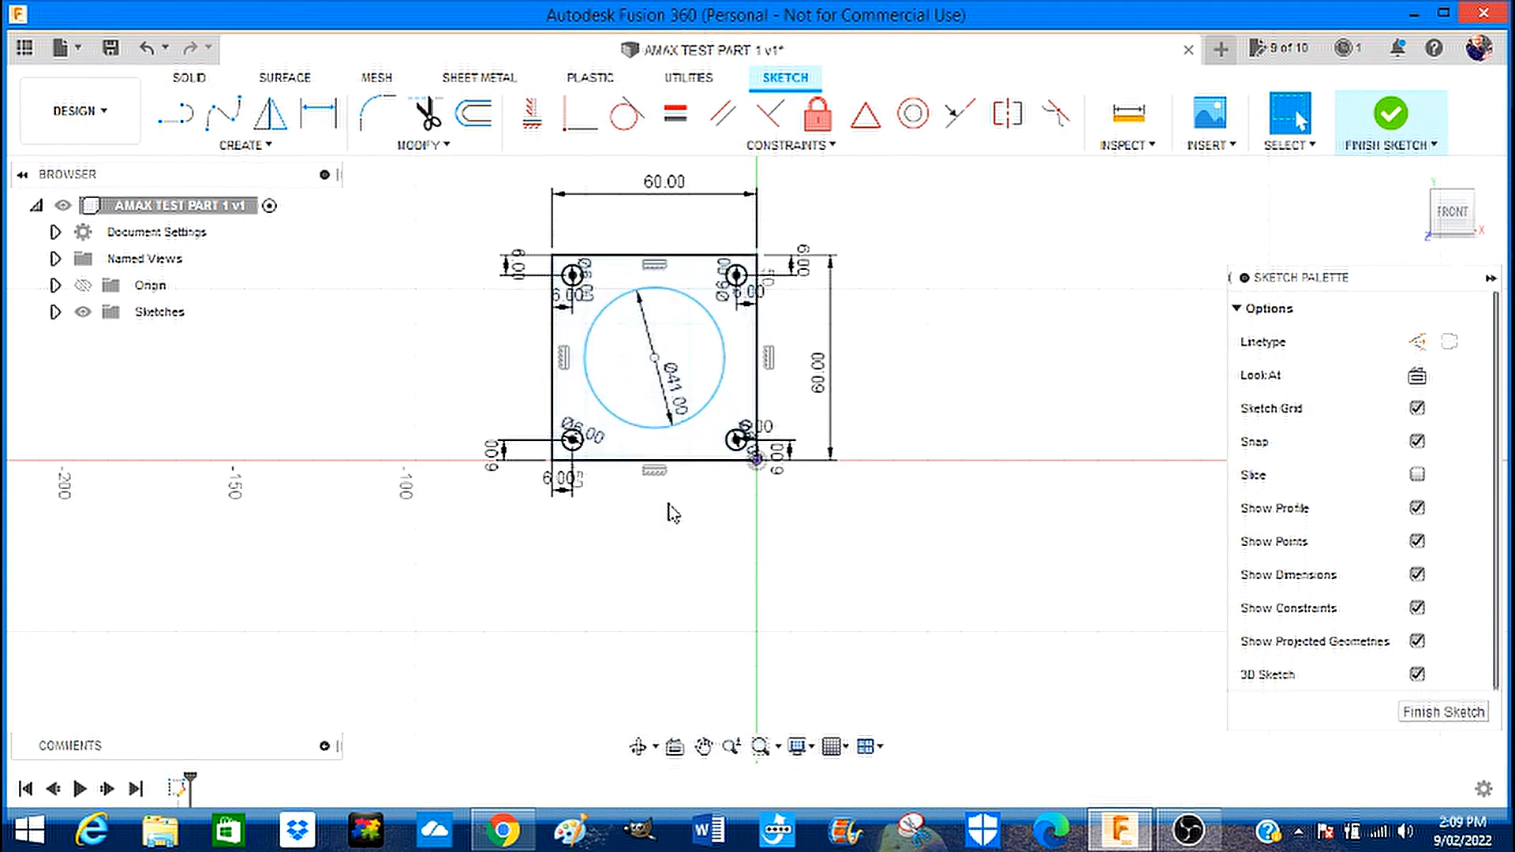
Finish the sketch containing the square, corner holes and central circle.
click(664, 462)
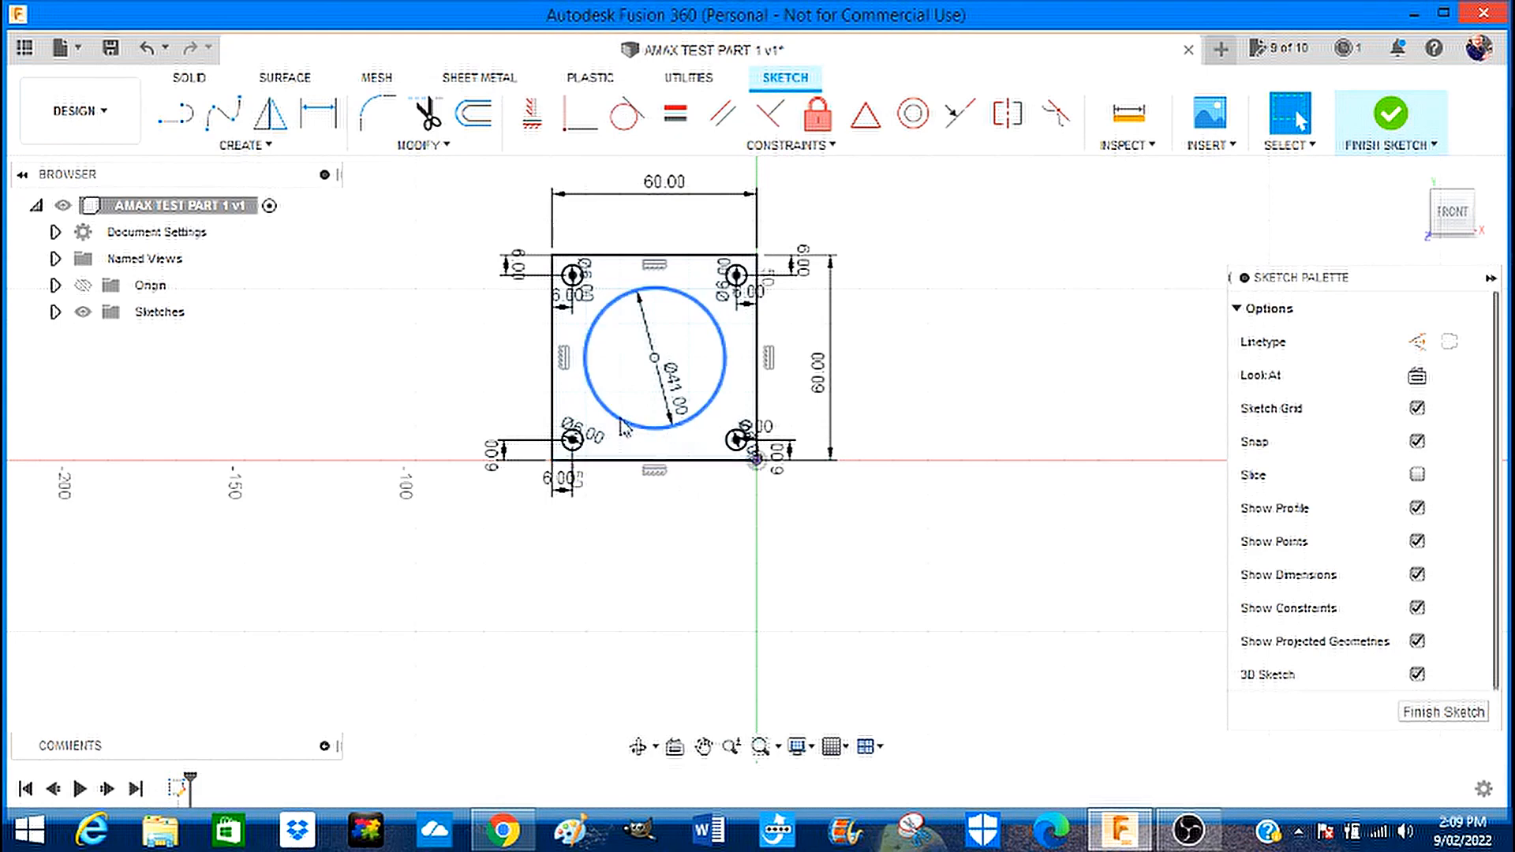
click(704, 521)
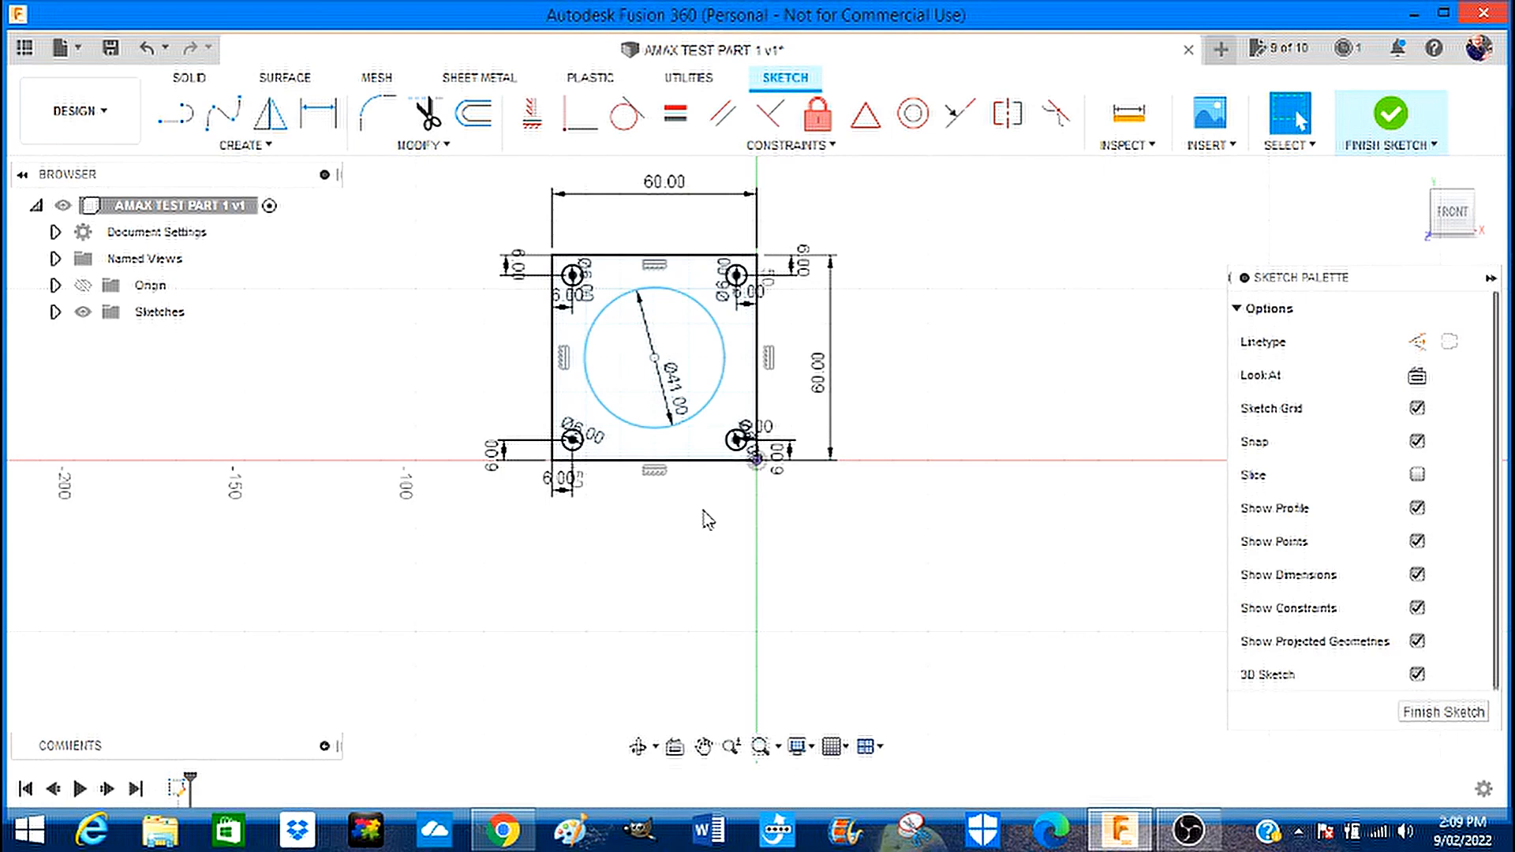
mouse_move(715, 525)
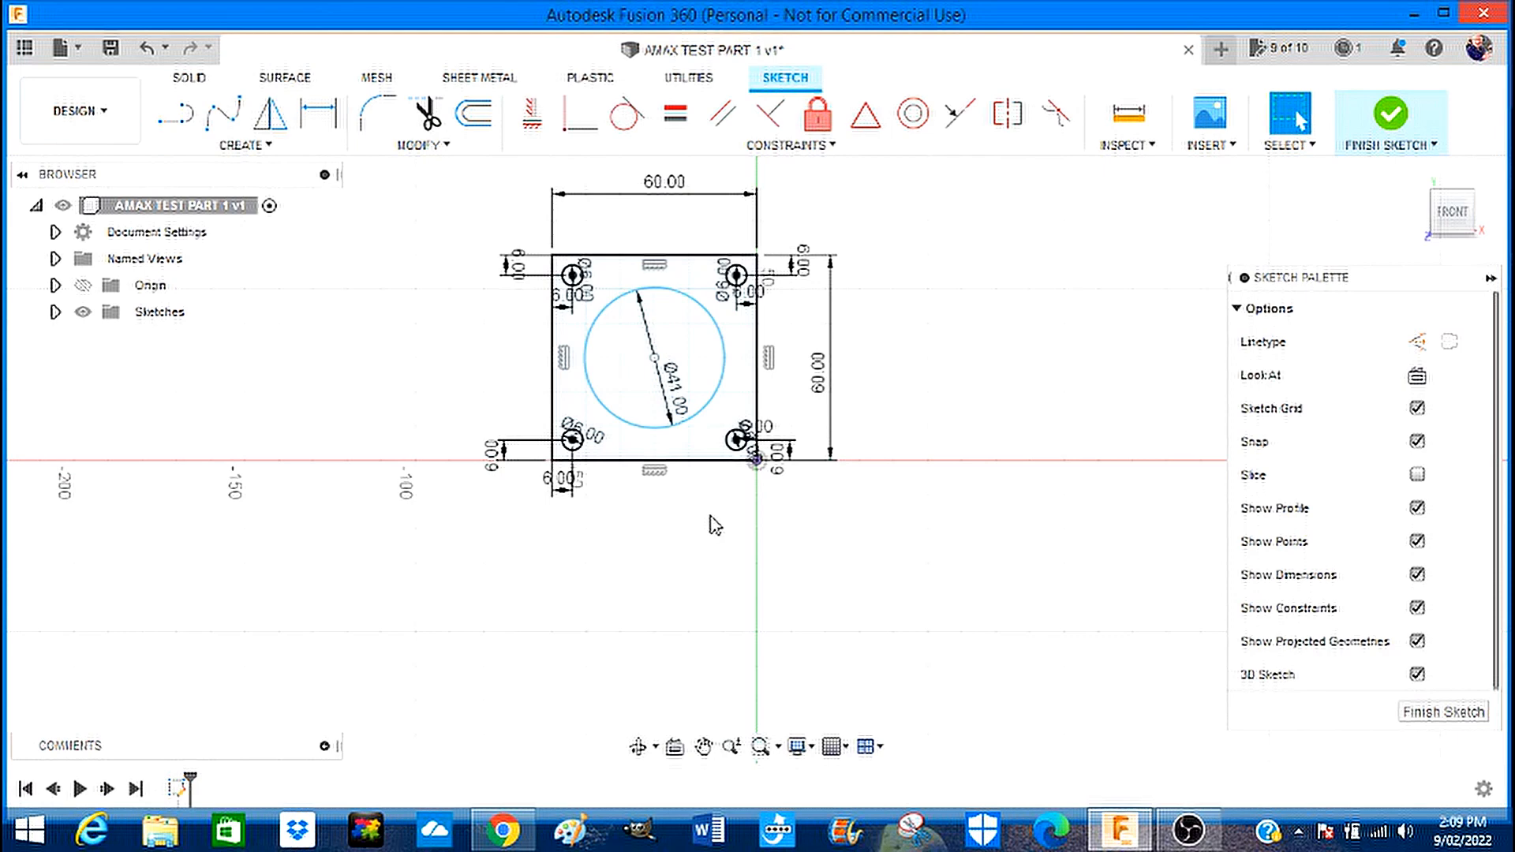
mouse_move(1391, 120)
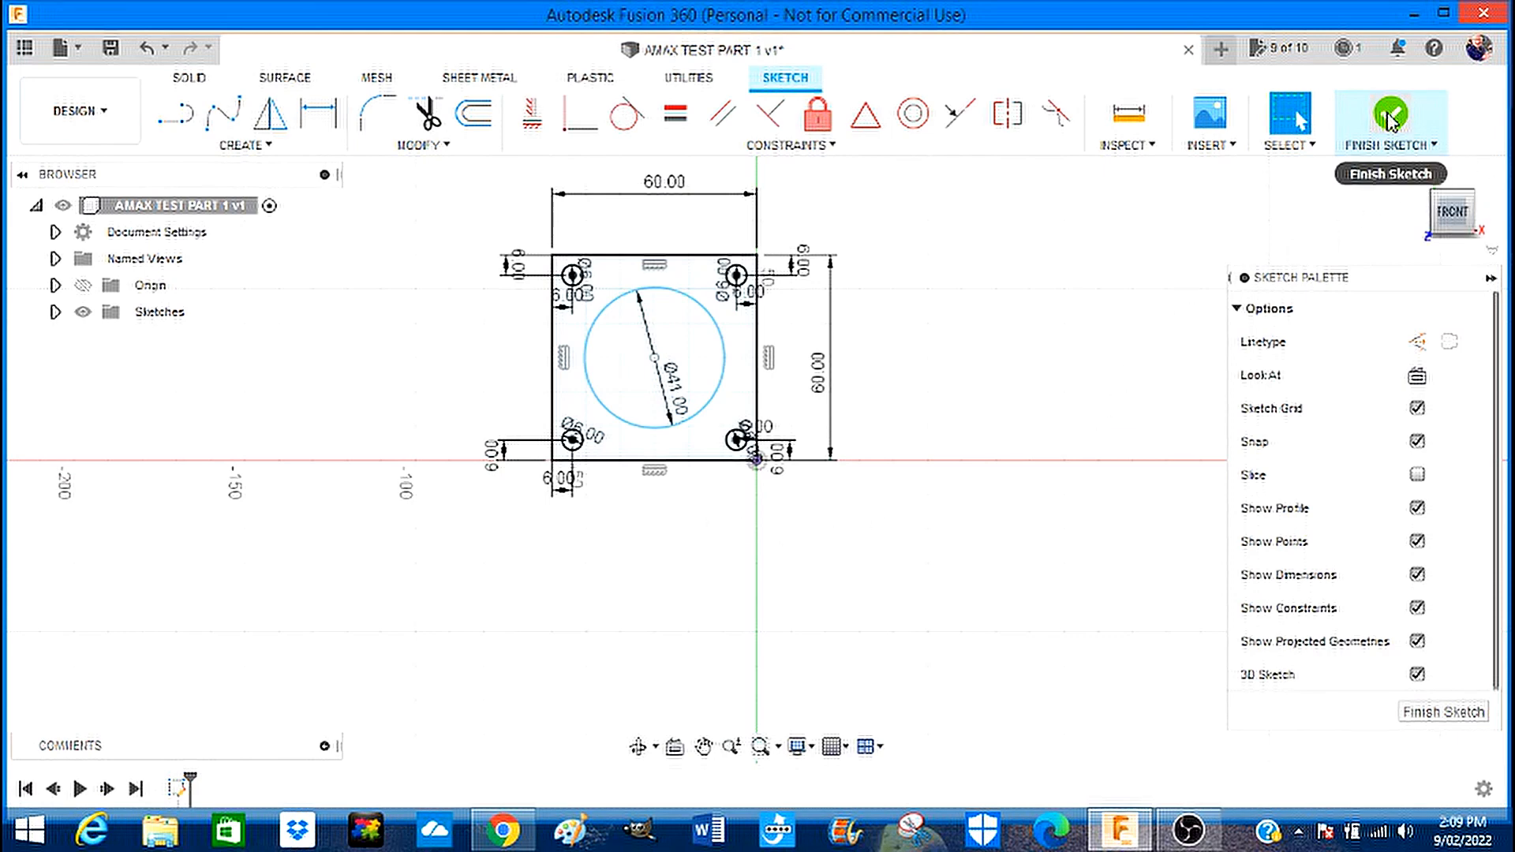
click(1395, 117)
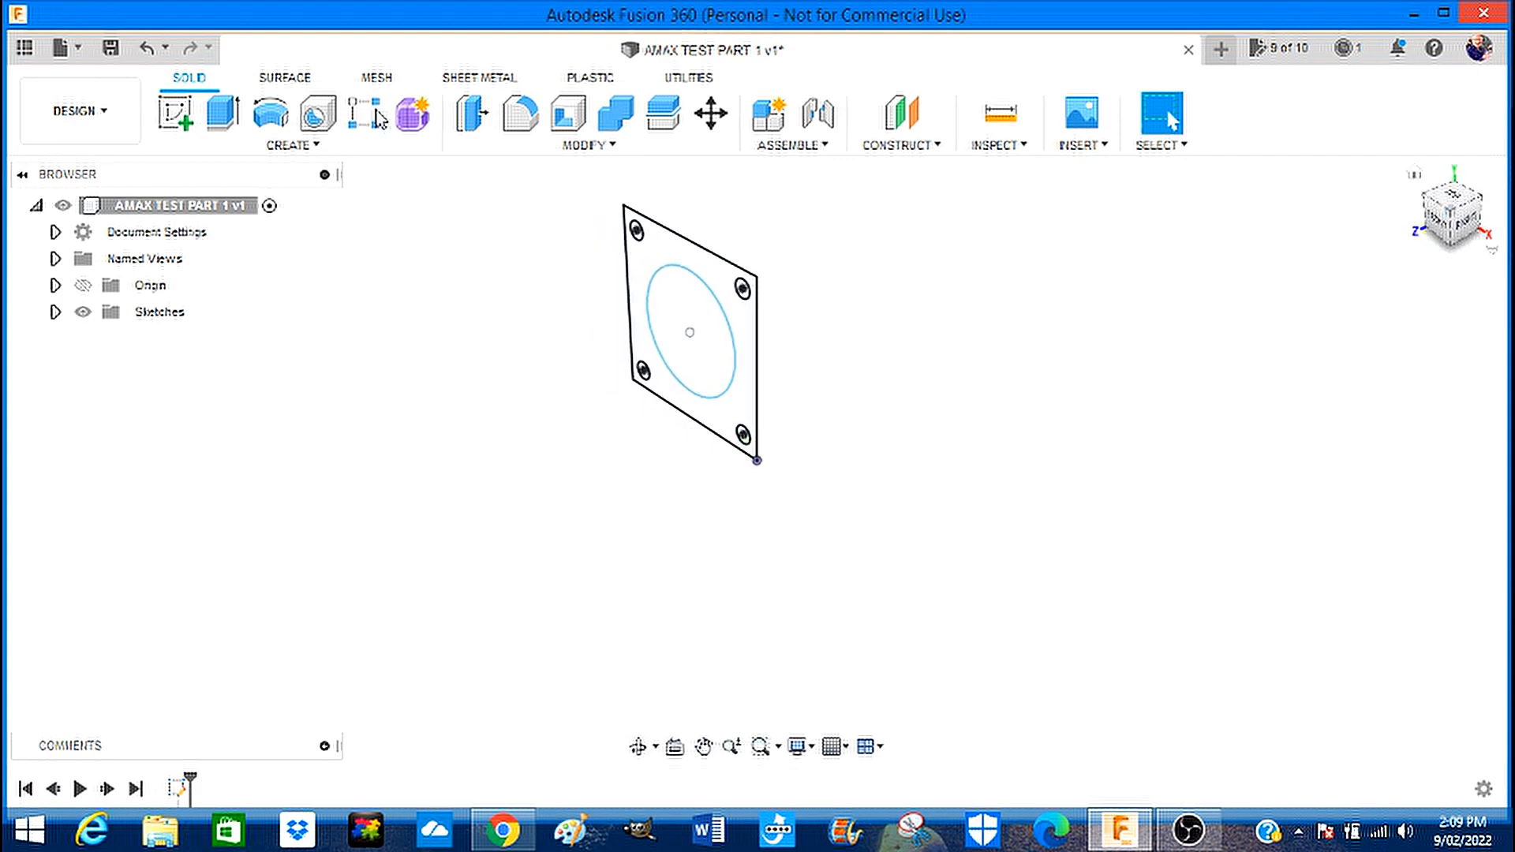
mouse_move(795, 306)
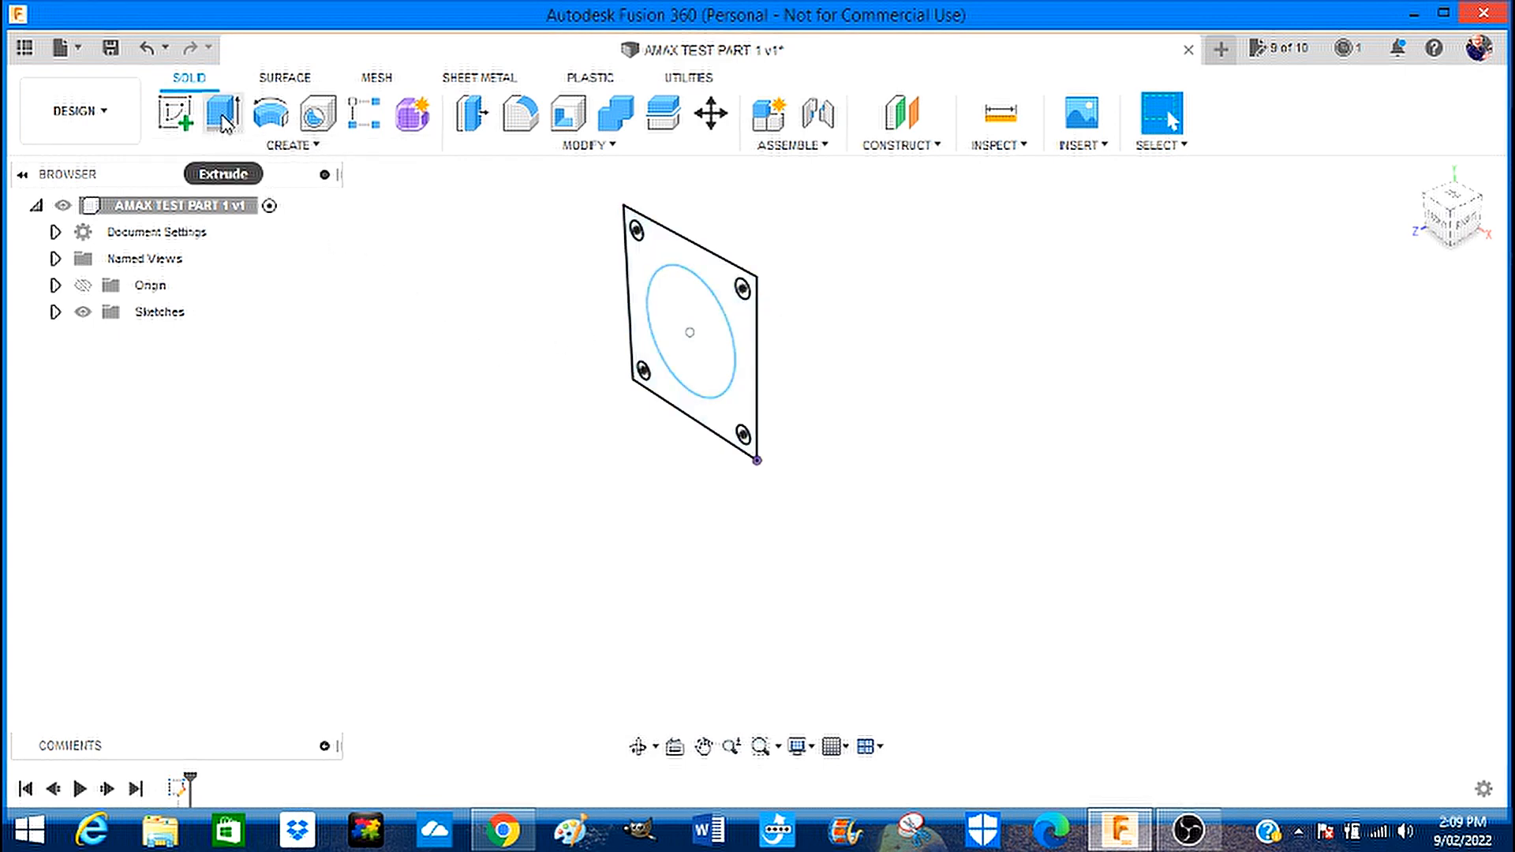
Extrude the square profile into a solid block with the bore and corner holes cut through.
click(225, 114)
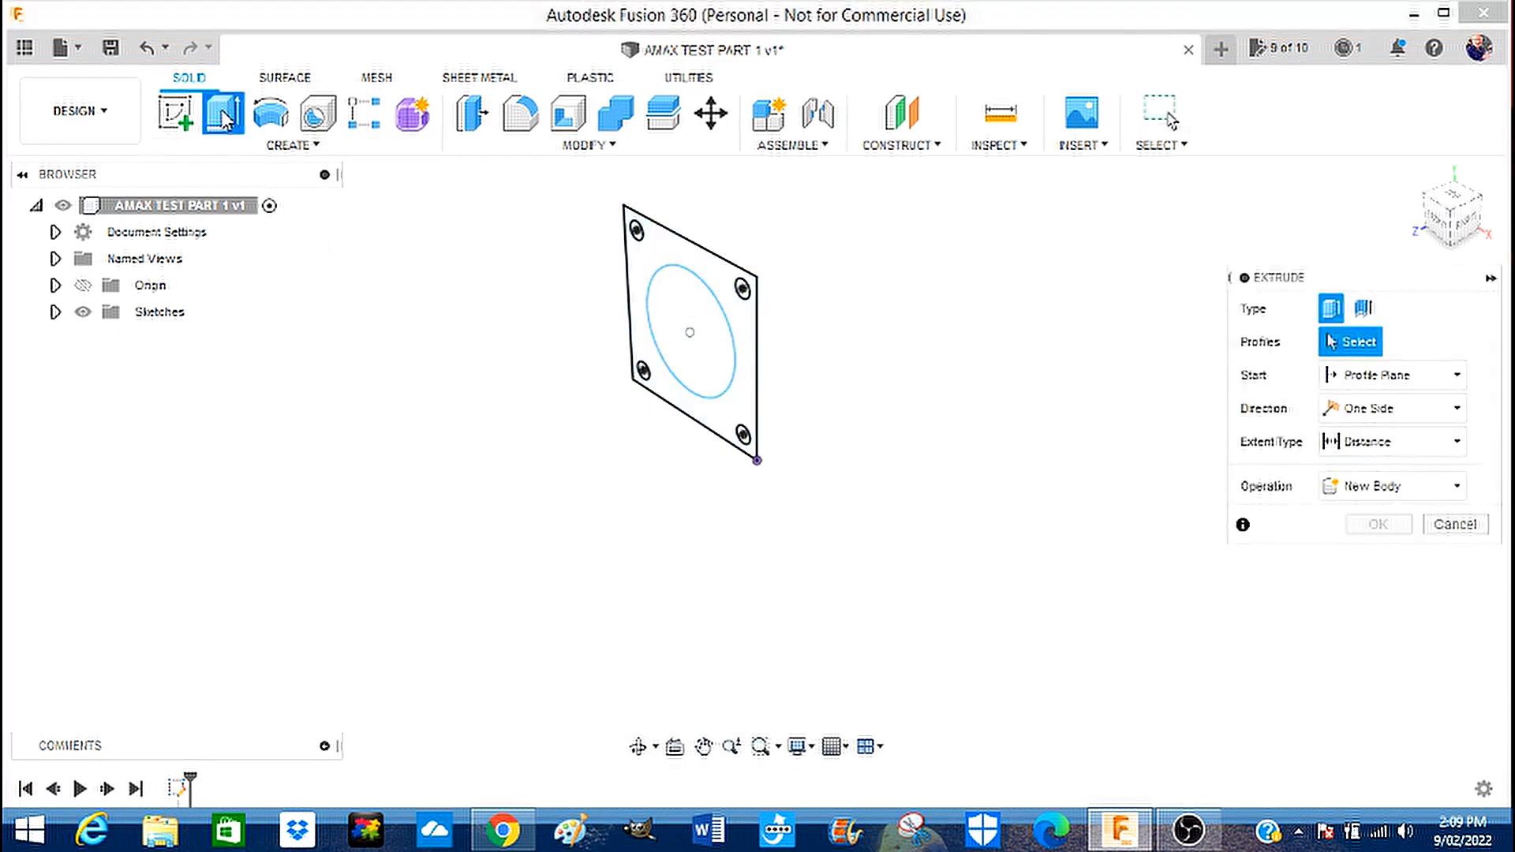
click(691, 331)
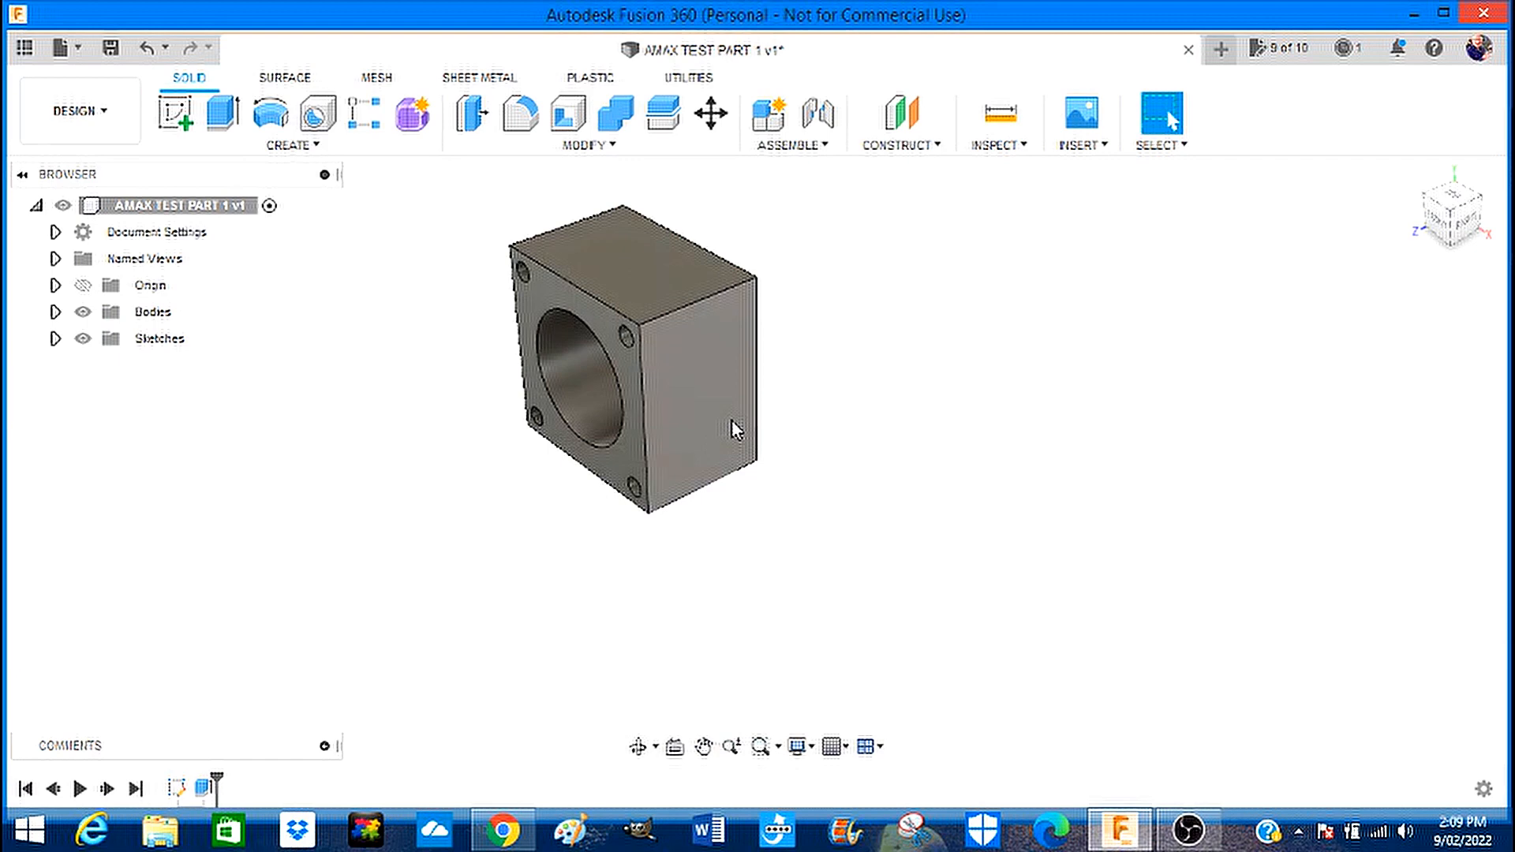
mouse_move(454, 306)
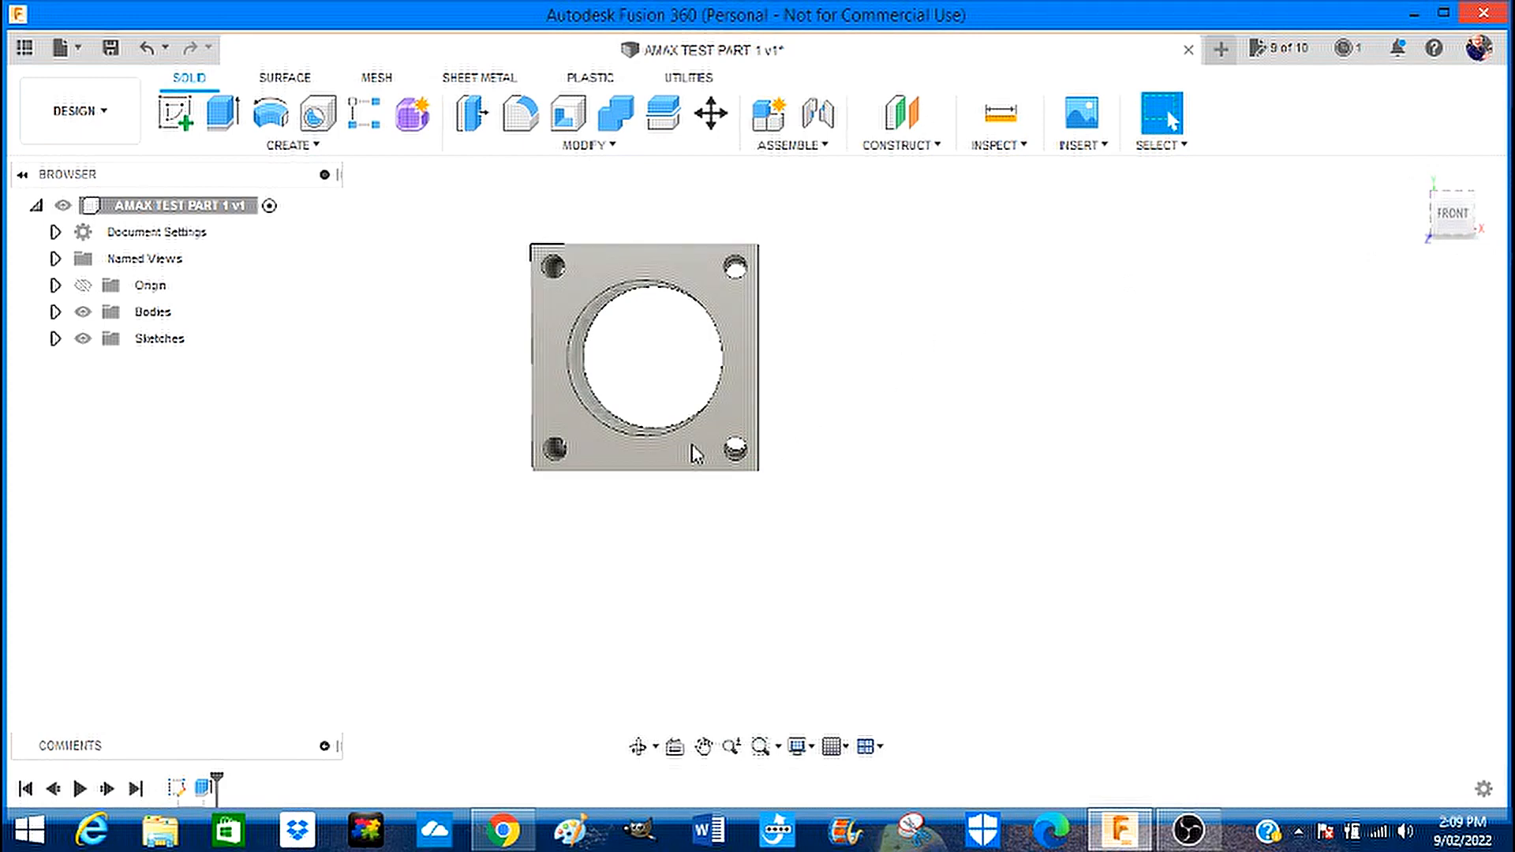
mouse_move(745, 346)
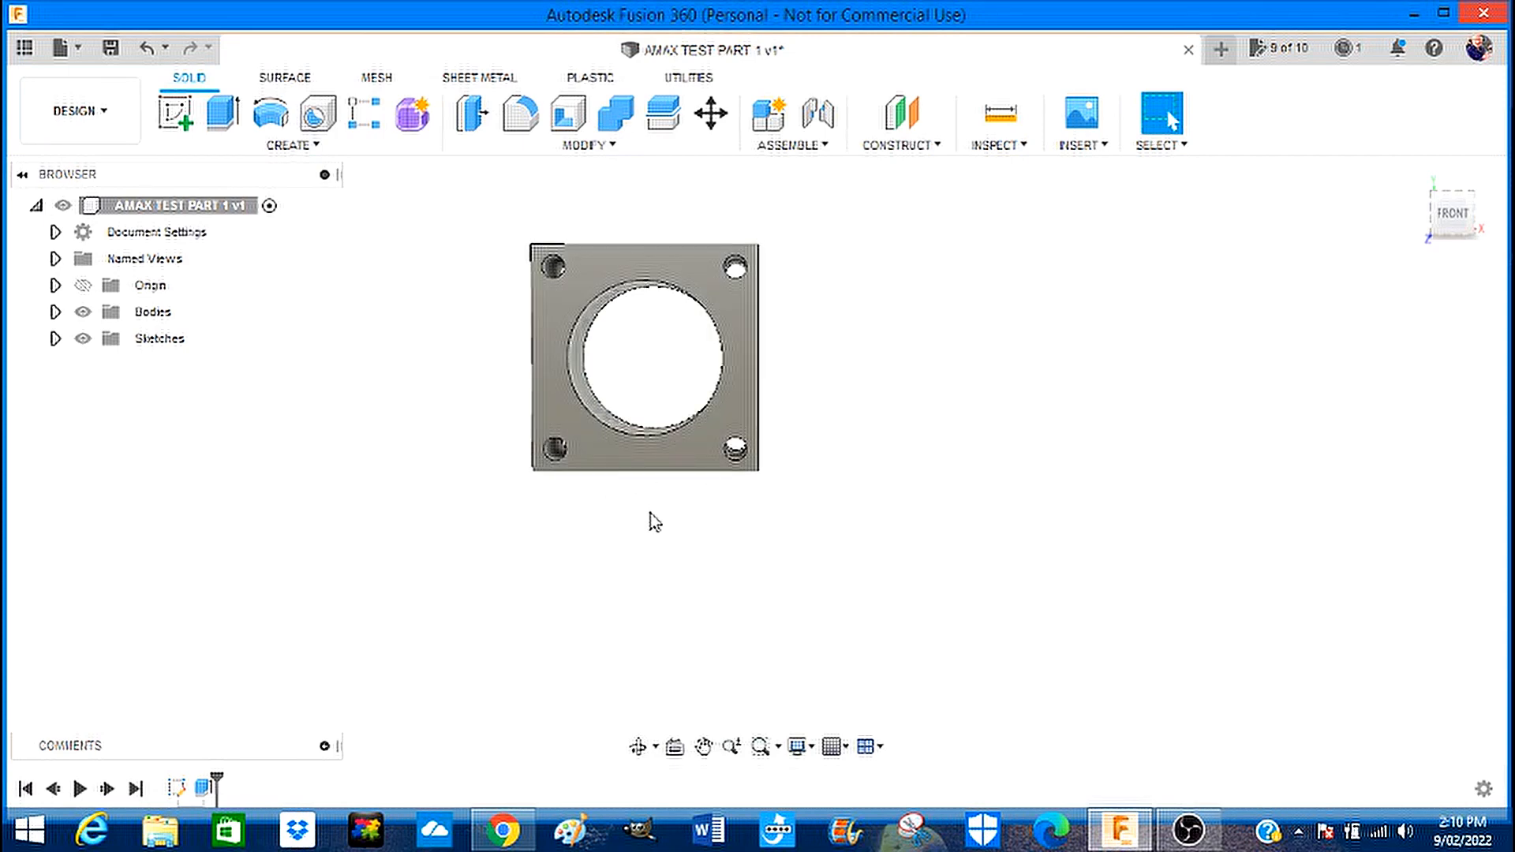
mouse_move(670, 431)
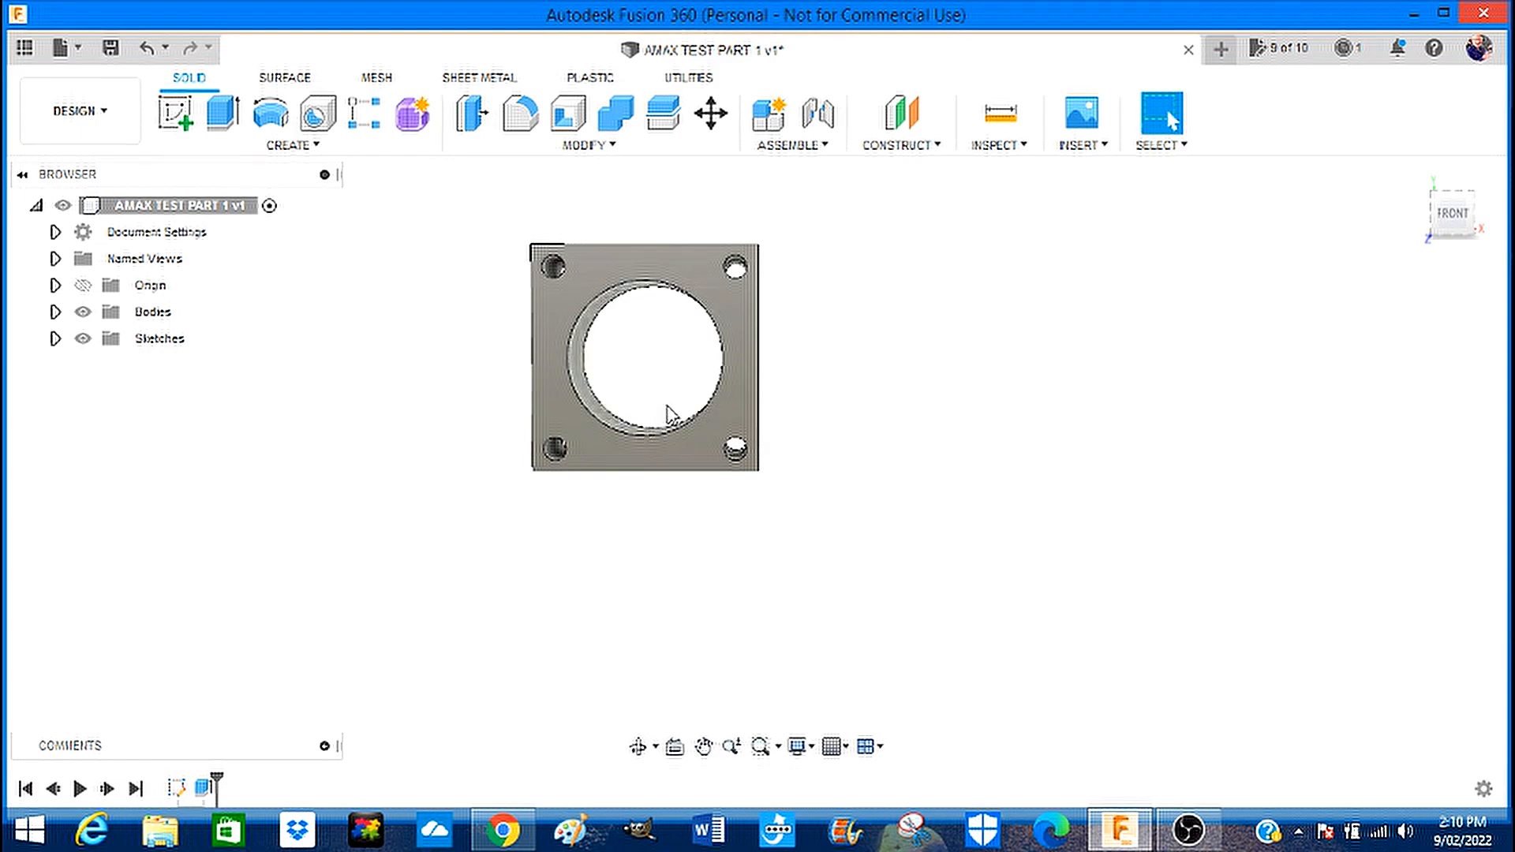
mouse_move(647, 407)
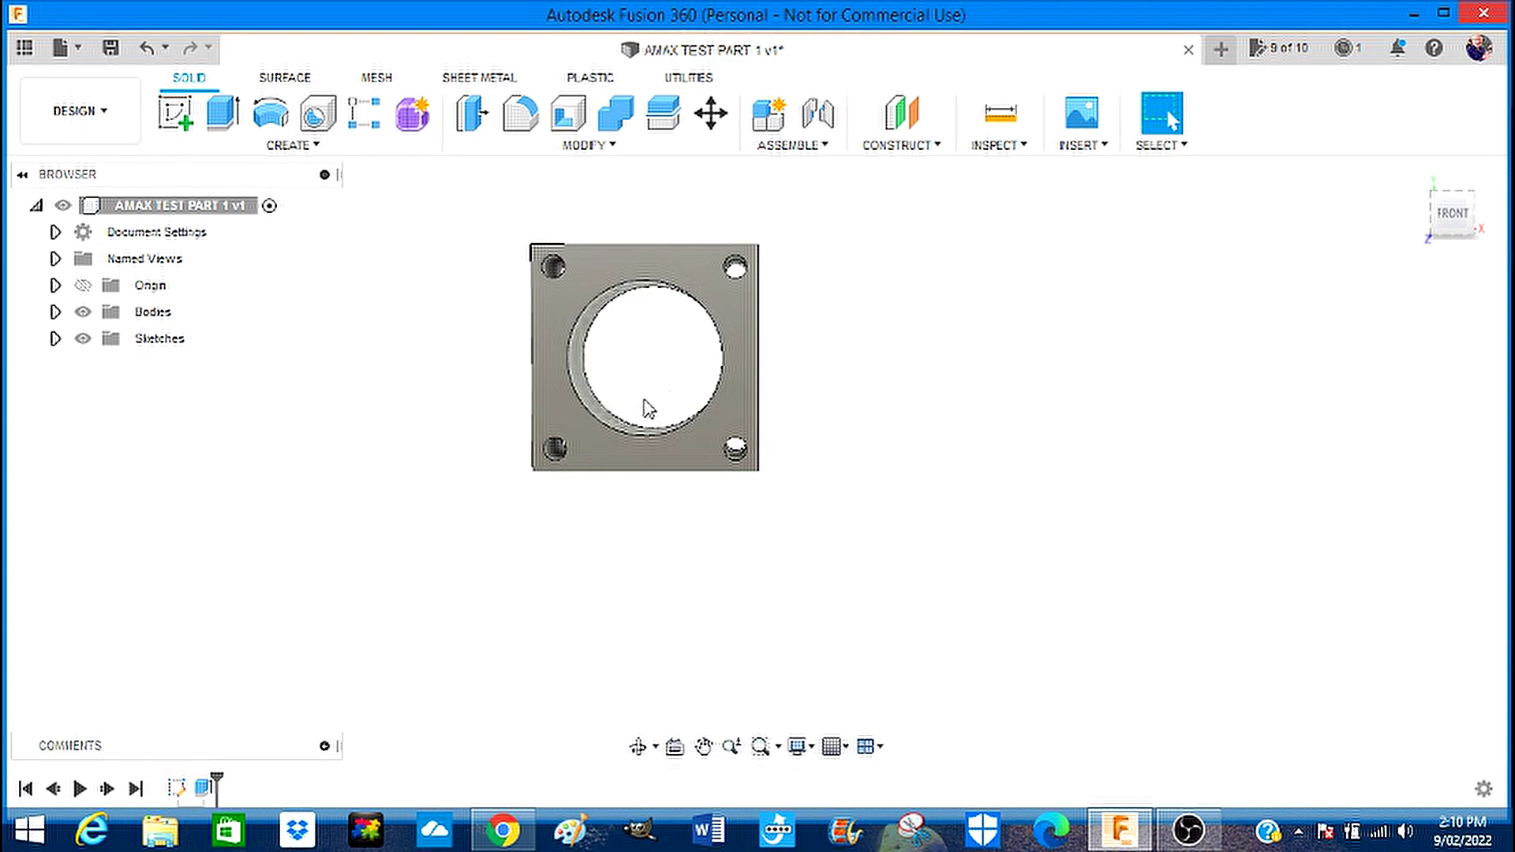
mouse_move(622, 366)
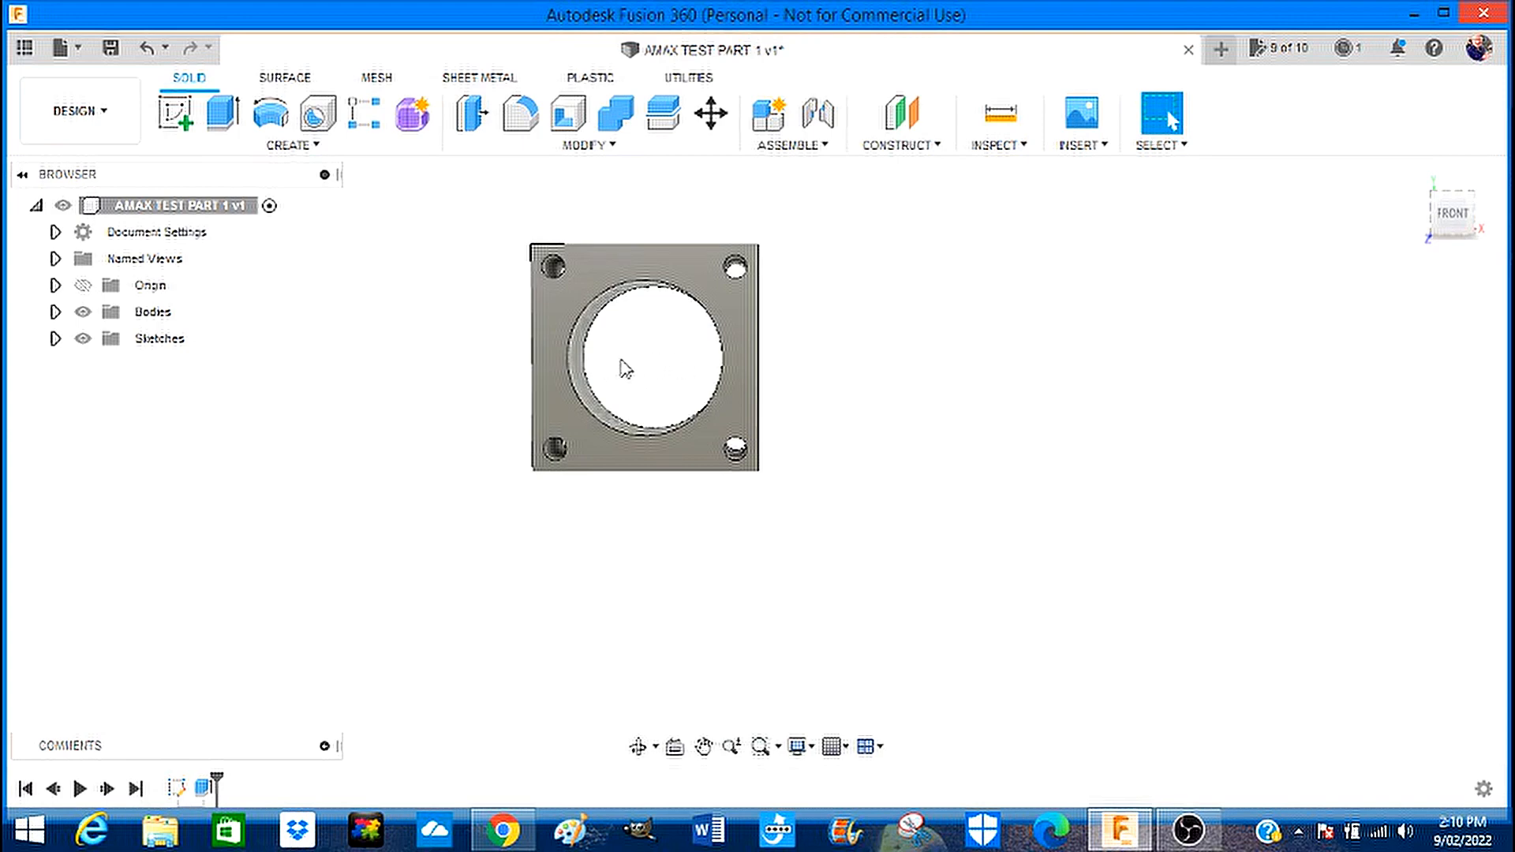
mouse_move(1057, 380)
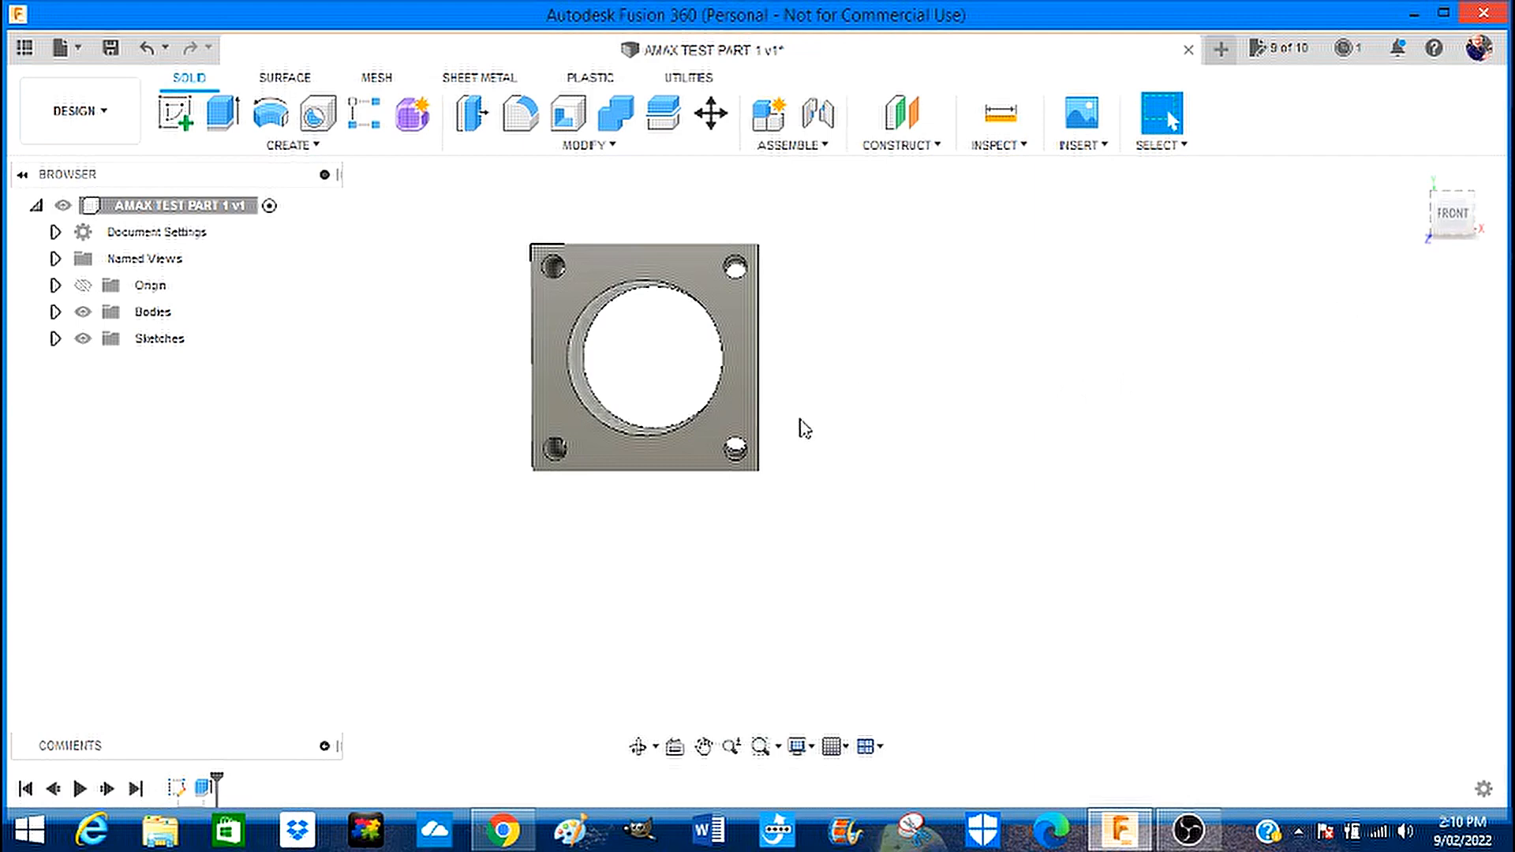
Start a new sketch on the block's front face and open the sketch shape list.
click(679, 457)
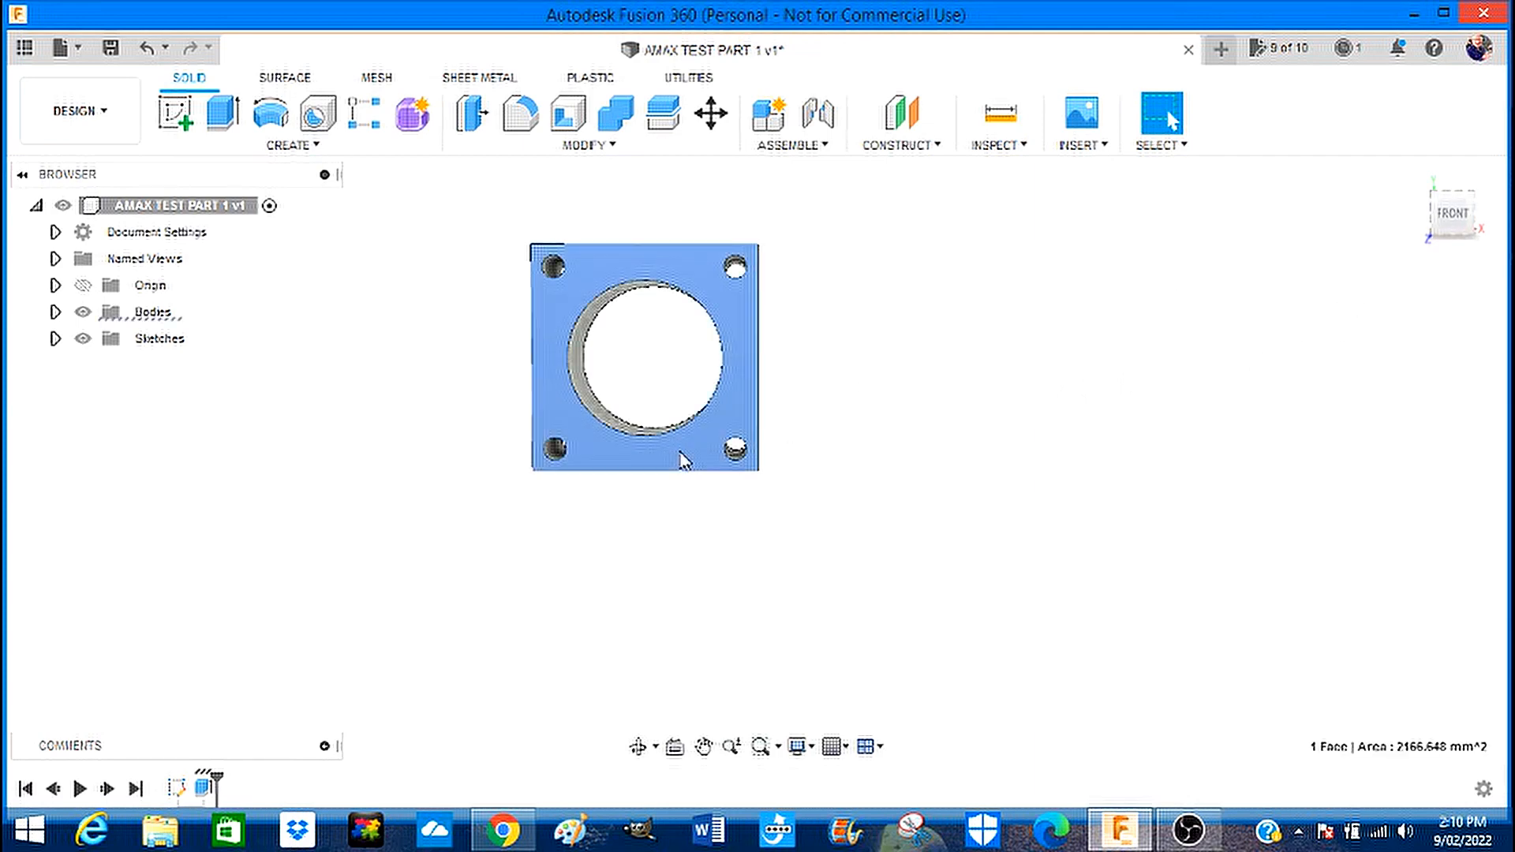
mouse_move(814, 371)
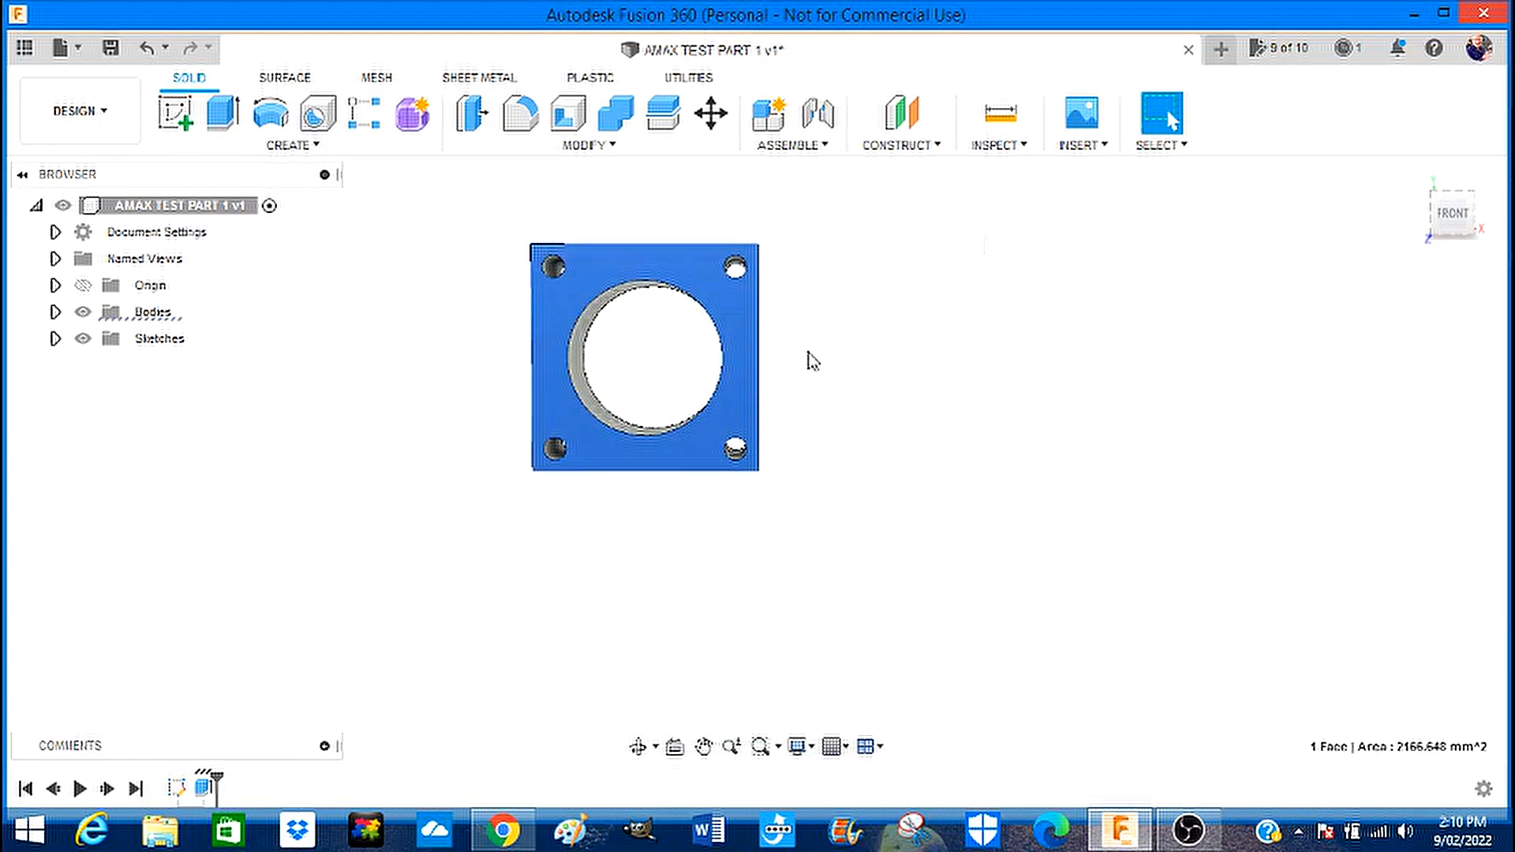
mouse_move(1035, 371)
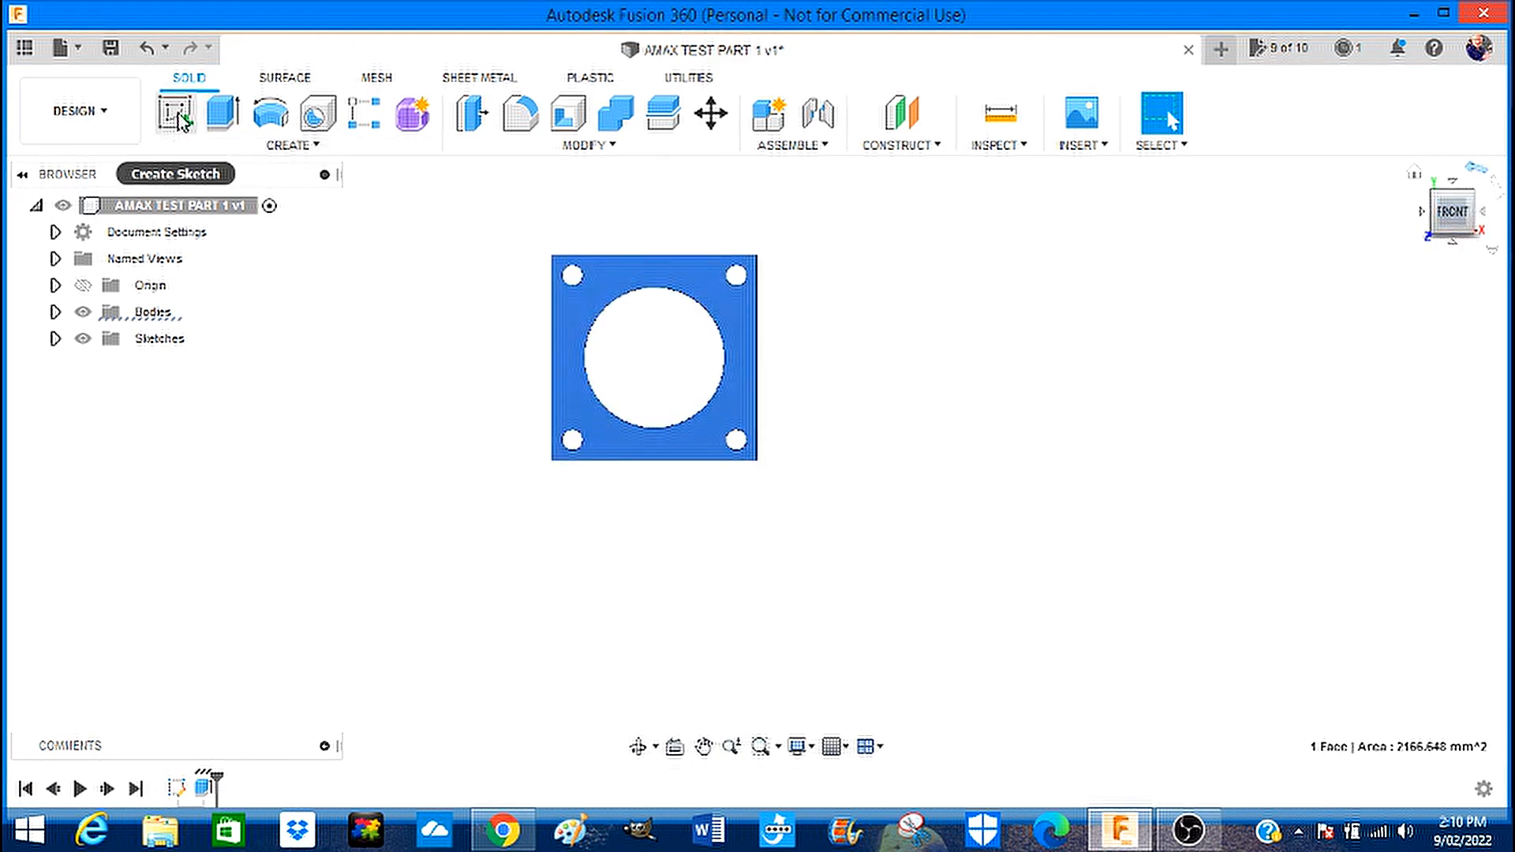
click(177, 110)
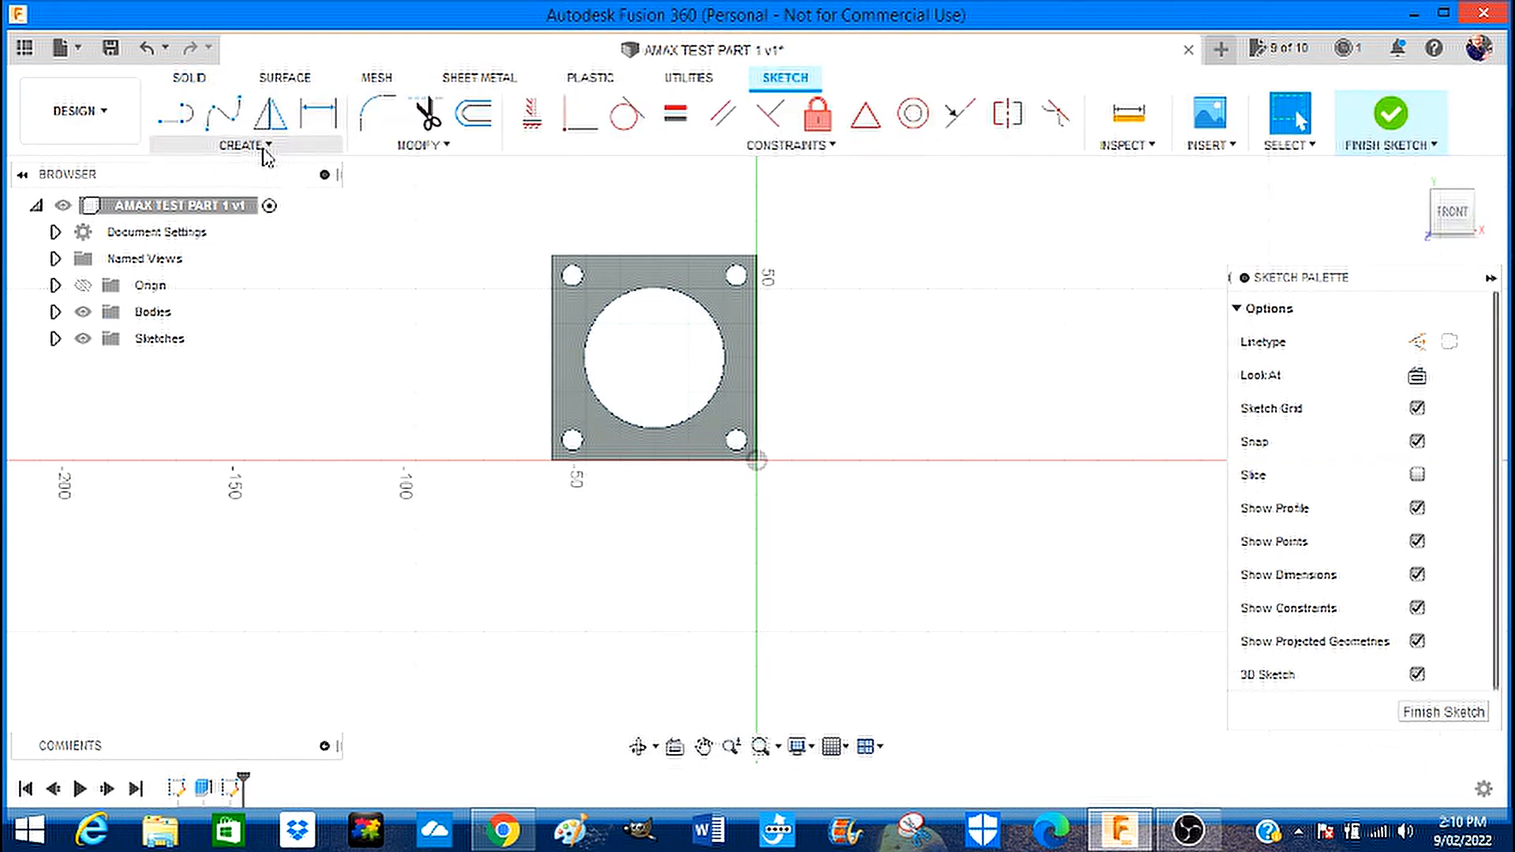
click(243, 145)
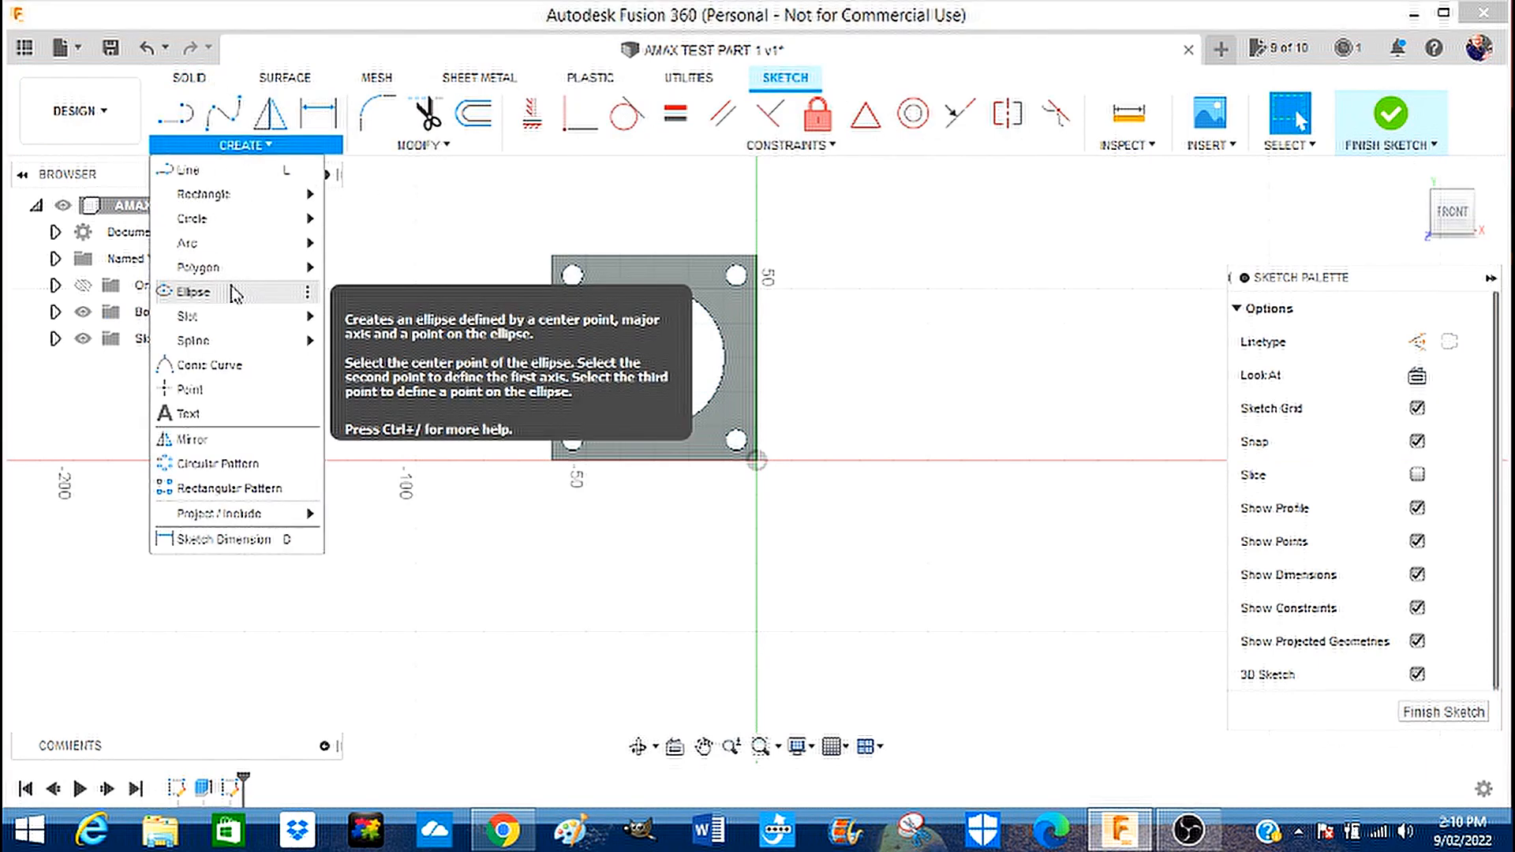
mouse_move(246, 201)
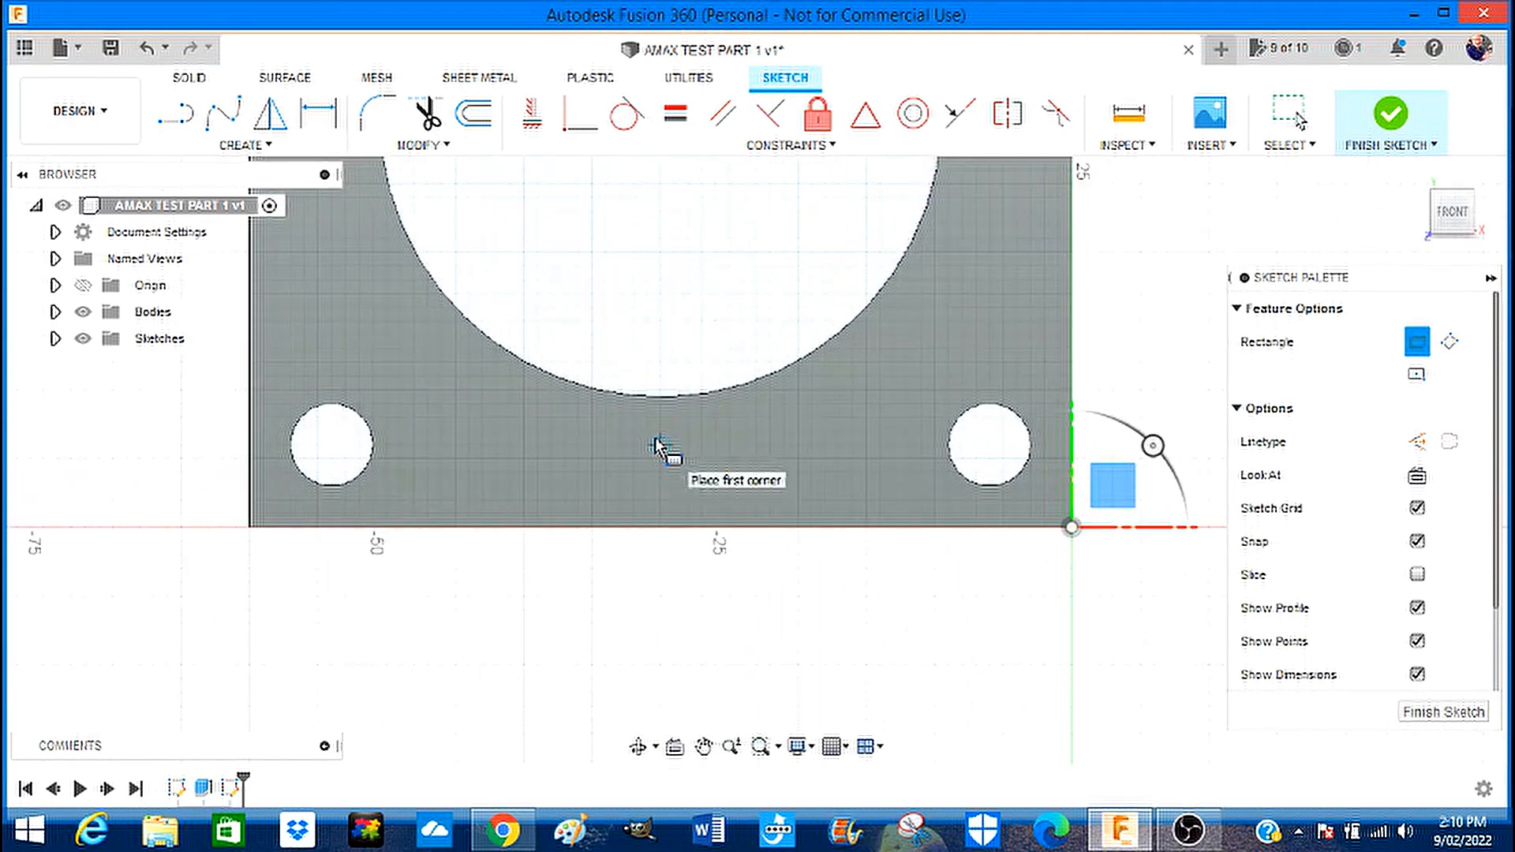
mouse_move(520, 326)
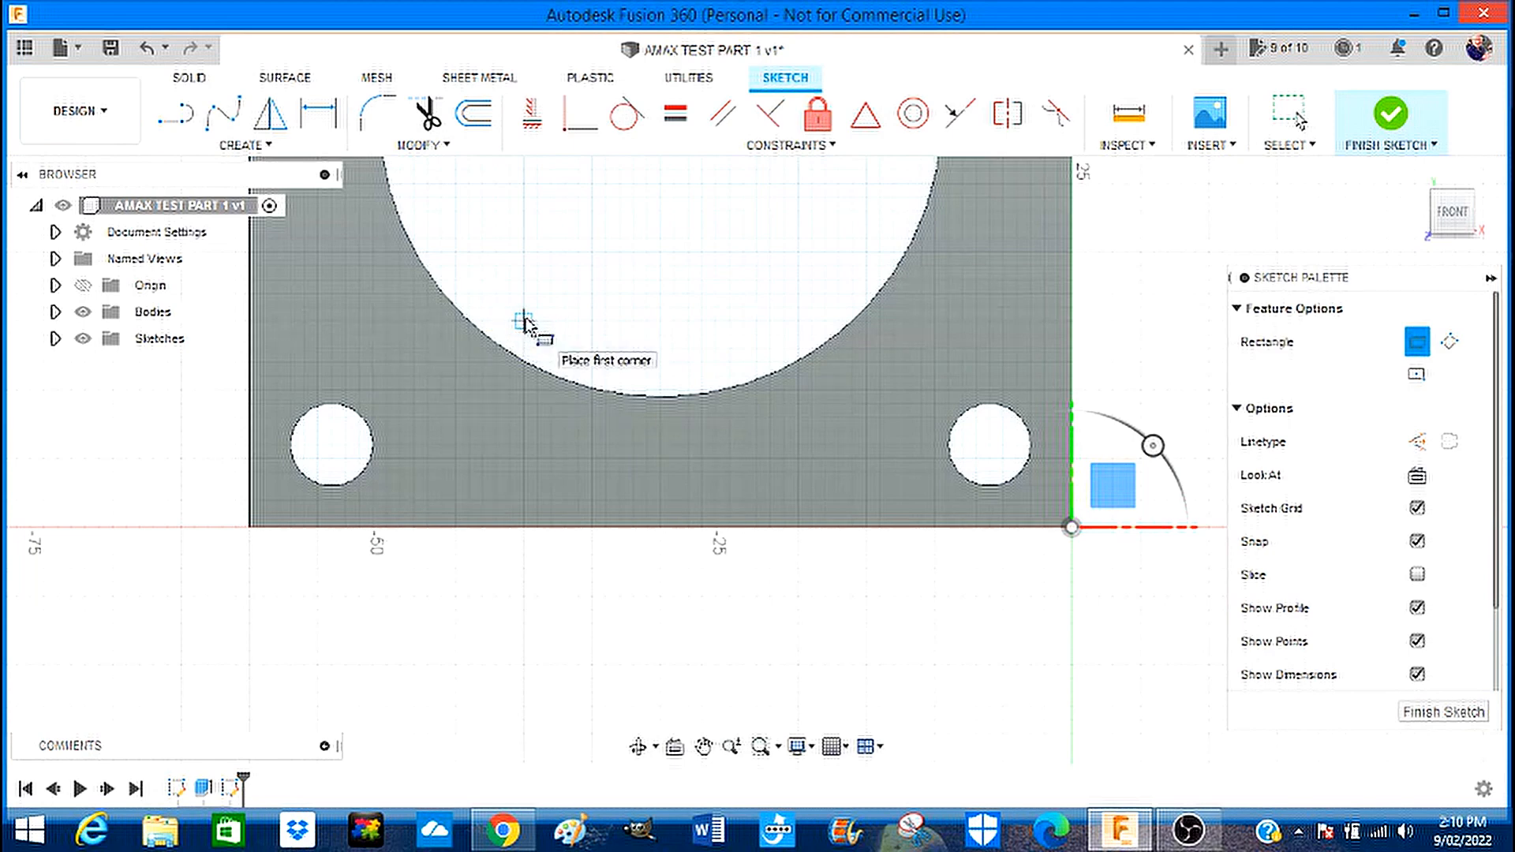
Draw a two-point rectangle across the bottom edge and dimension it 20 by 20 mm.
click(521, 322)
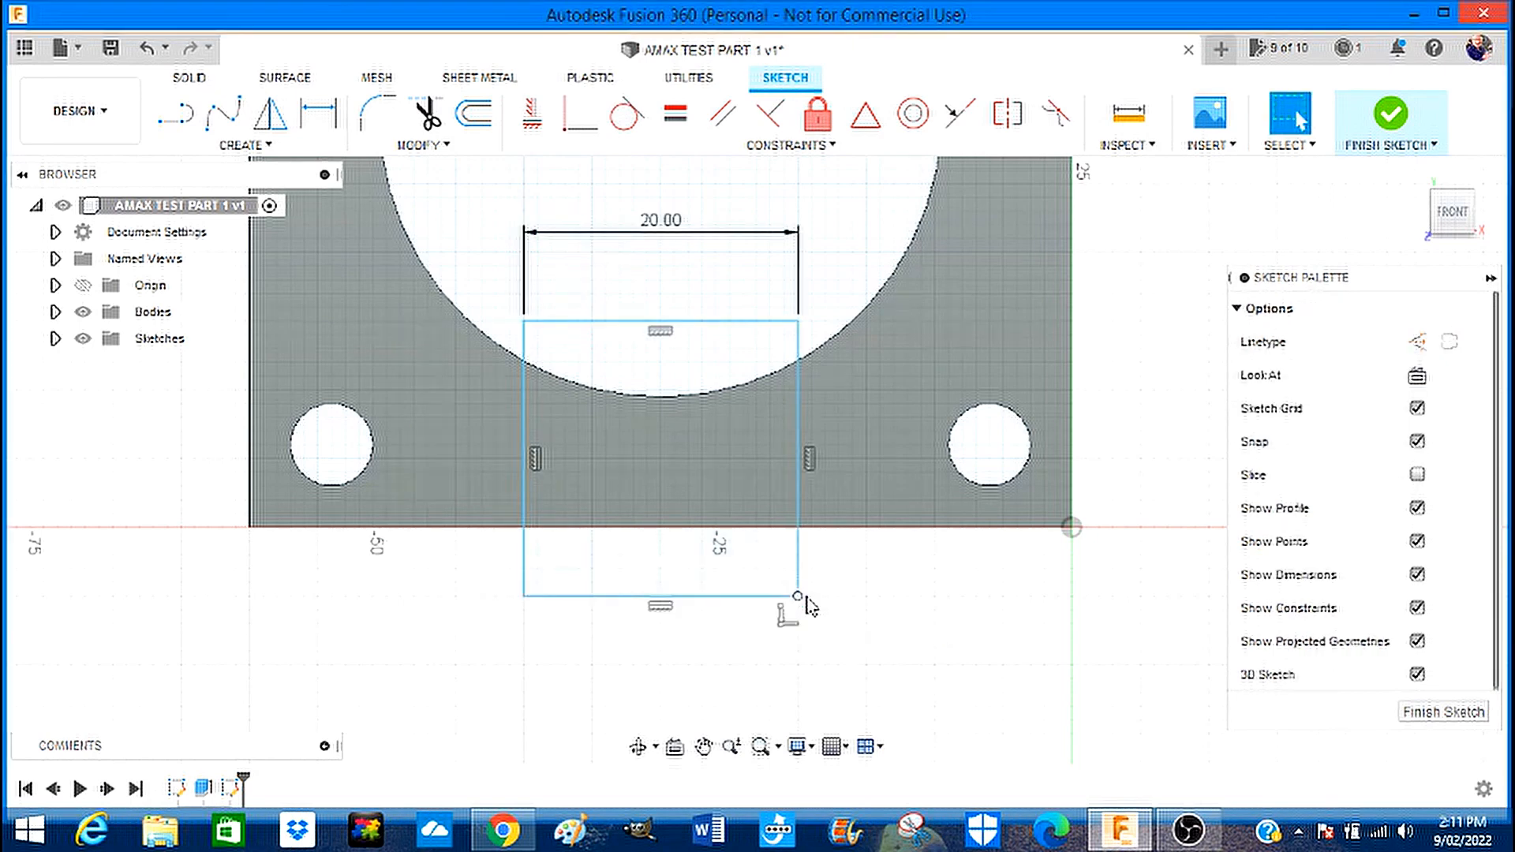
mouse_move(901, 674)
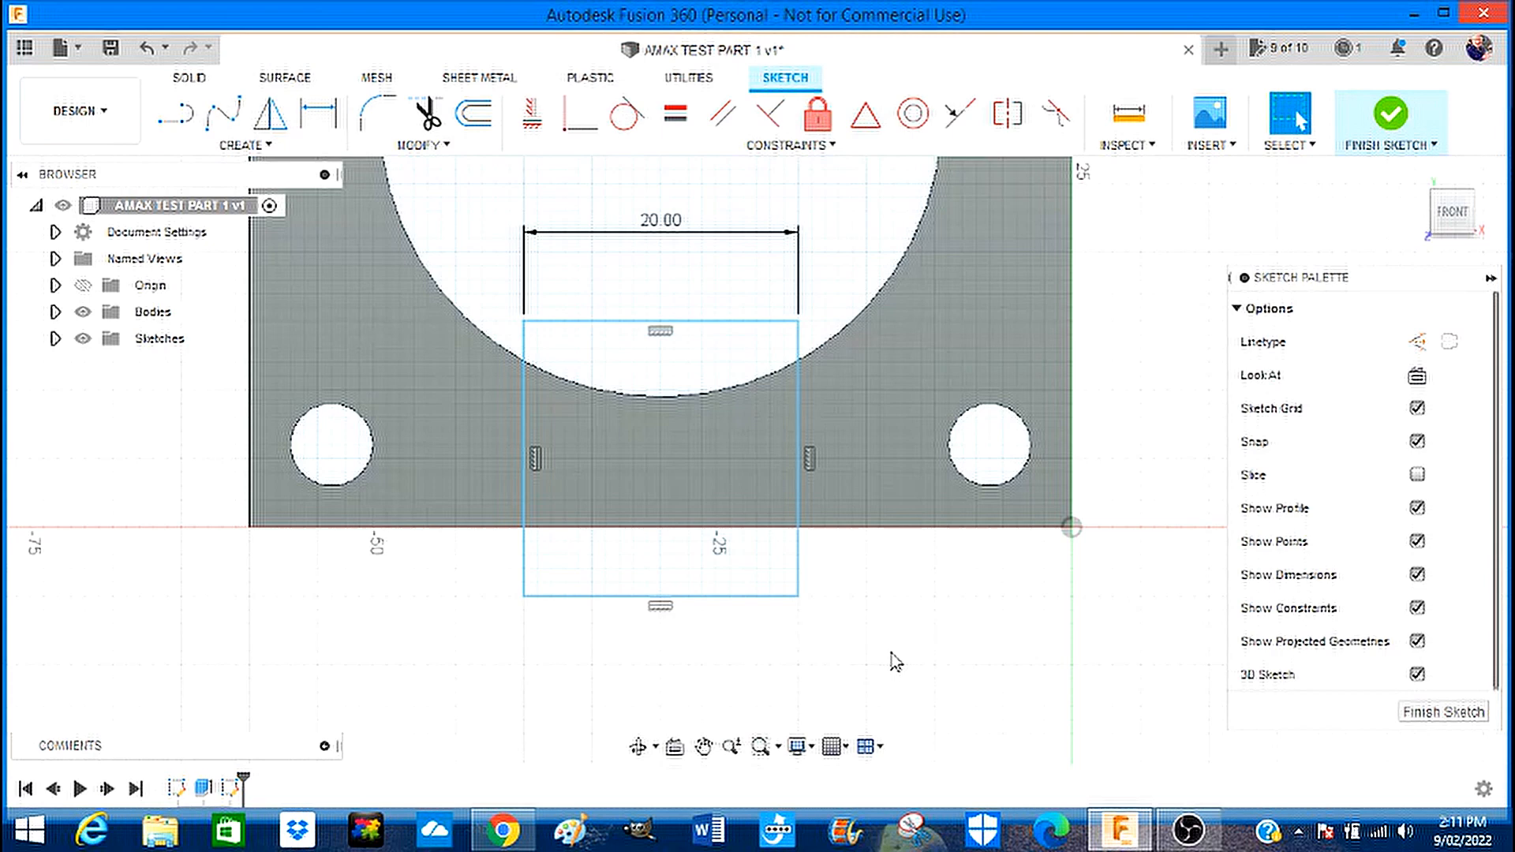
mouse_move(1212, 421)
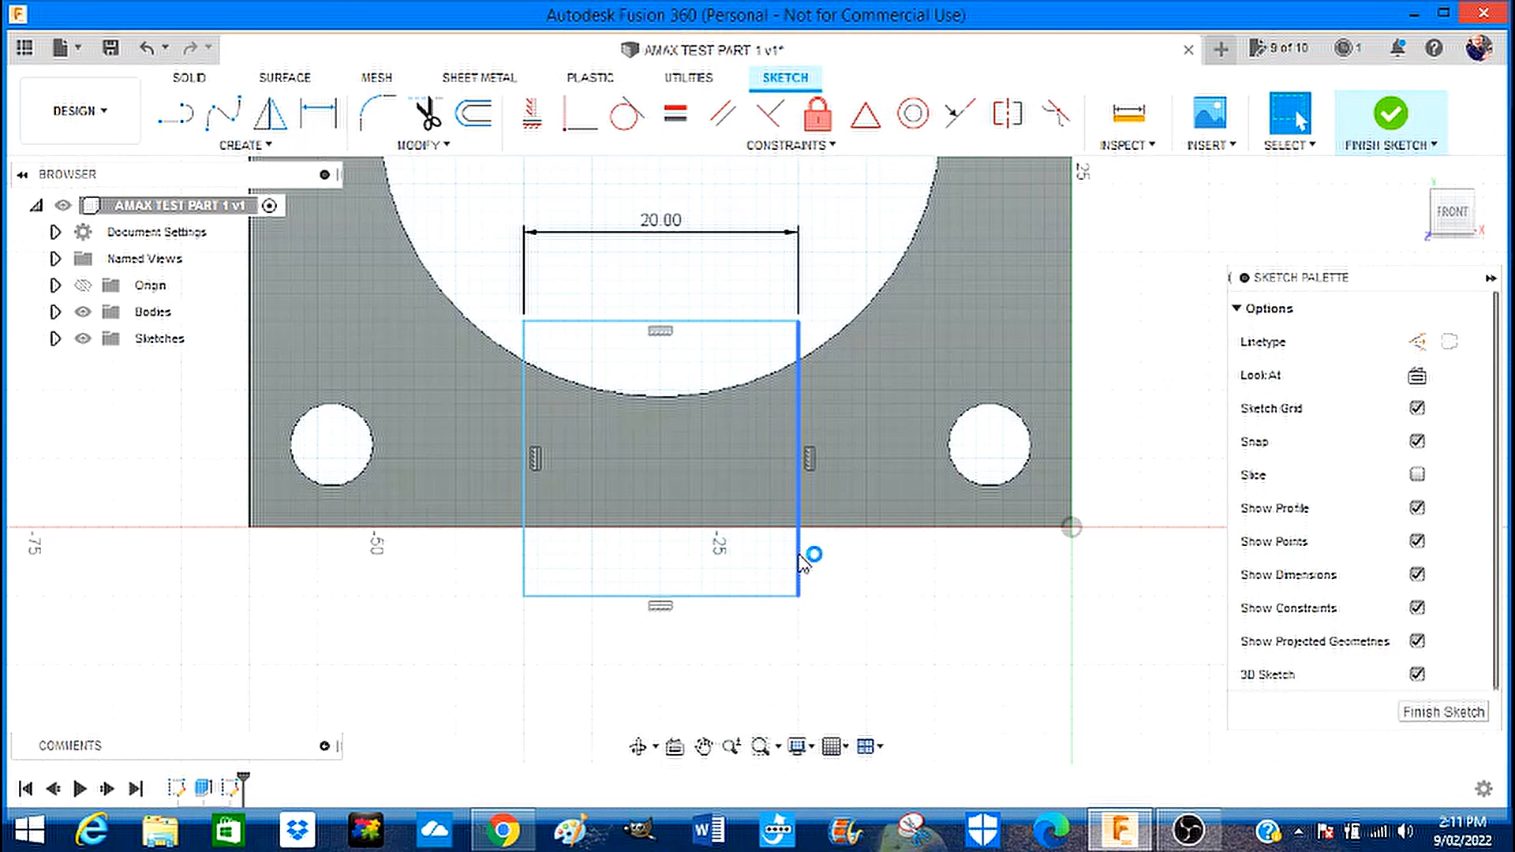
right_click(801, 561)
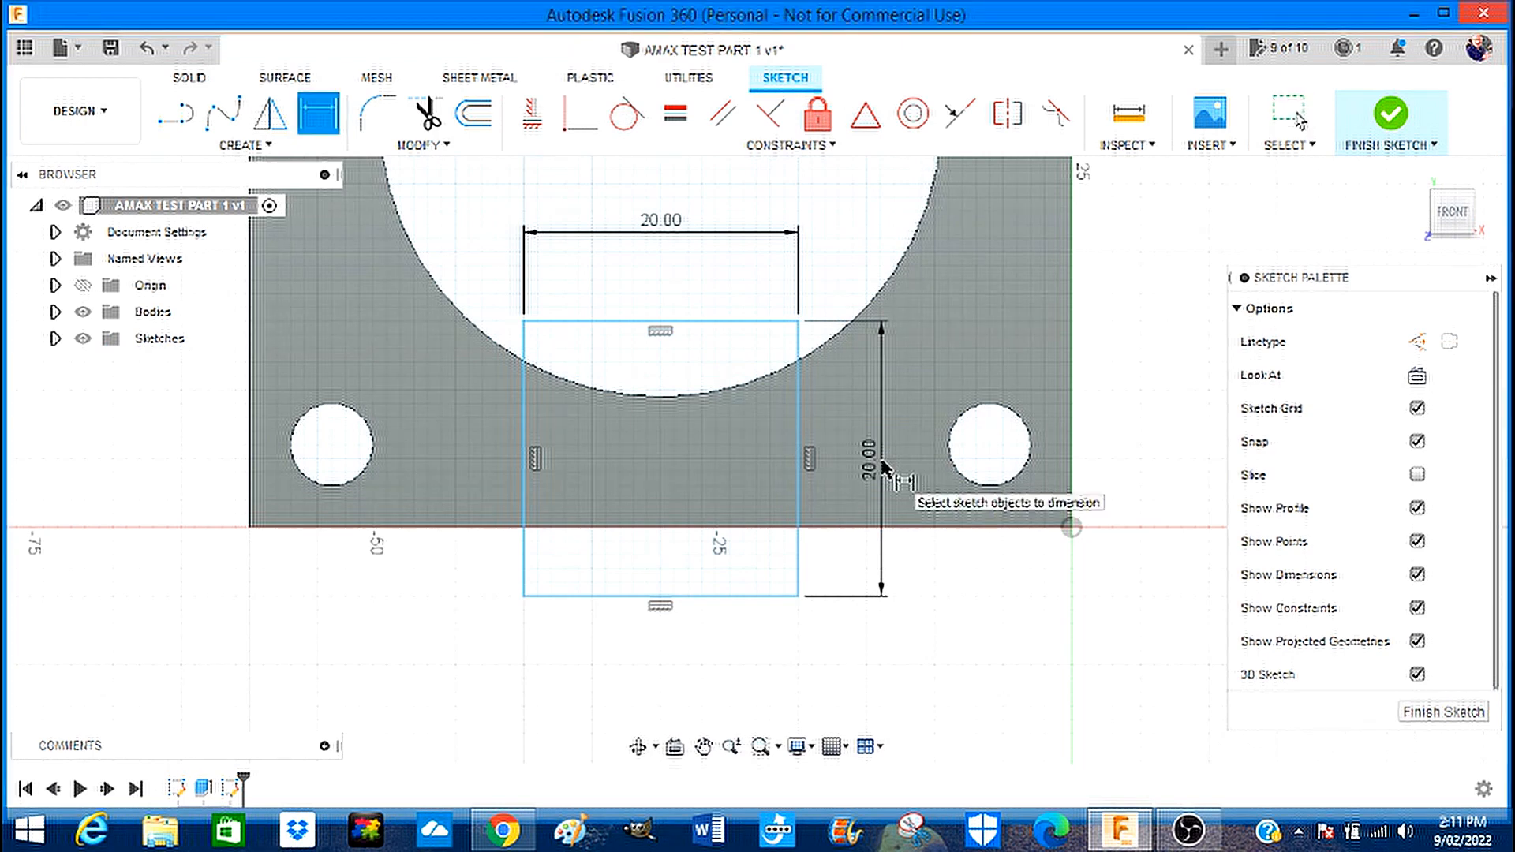
mouse_move(821, 712)
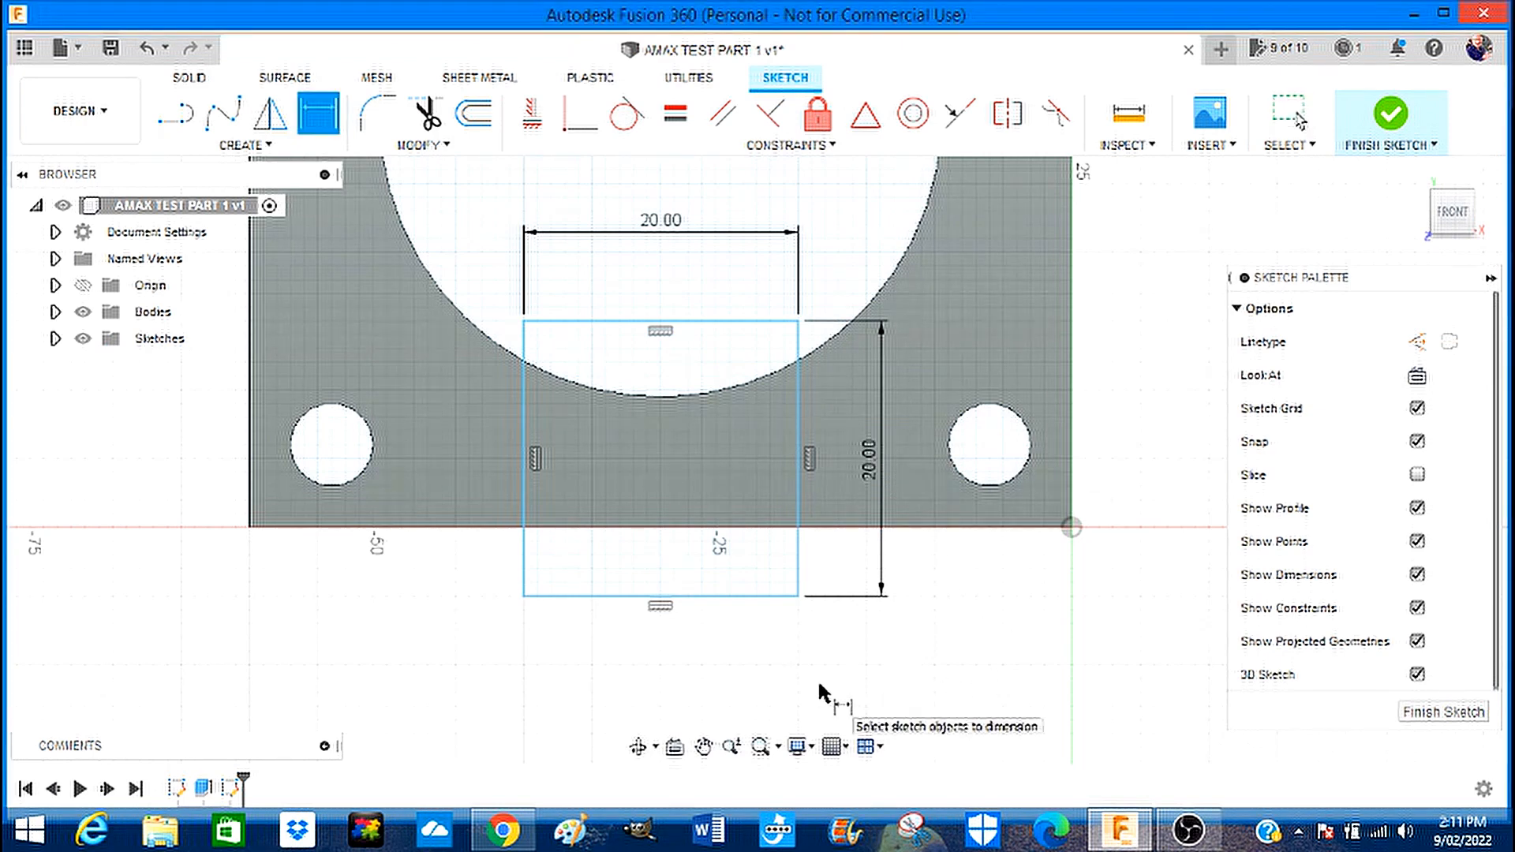
mouse_move(691, 350)
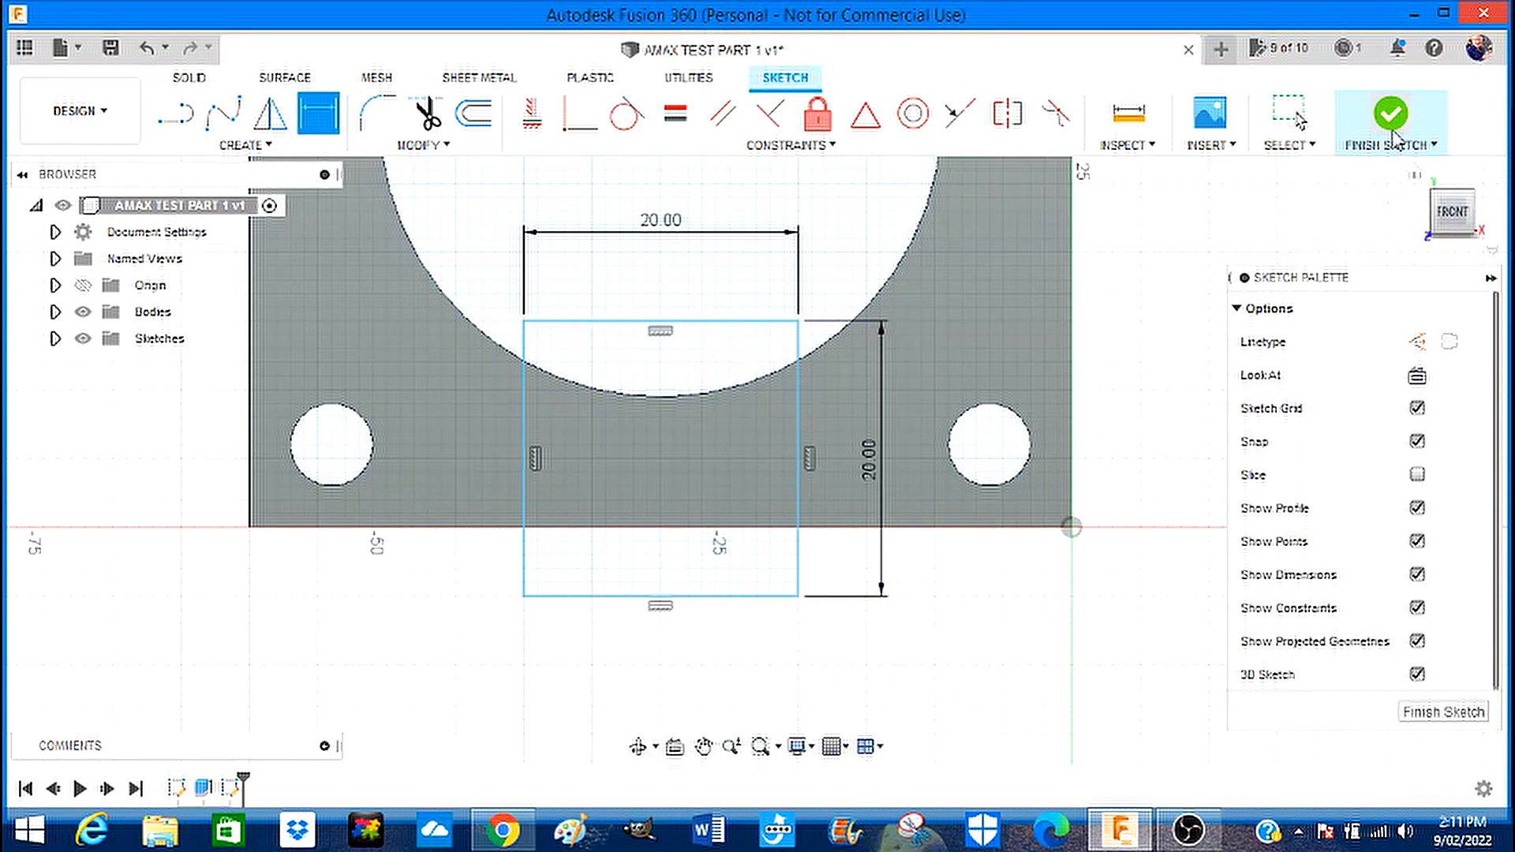
Finish the front-face sketch, leaving the 20 mm square outline on the block.
click(1387, 117)
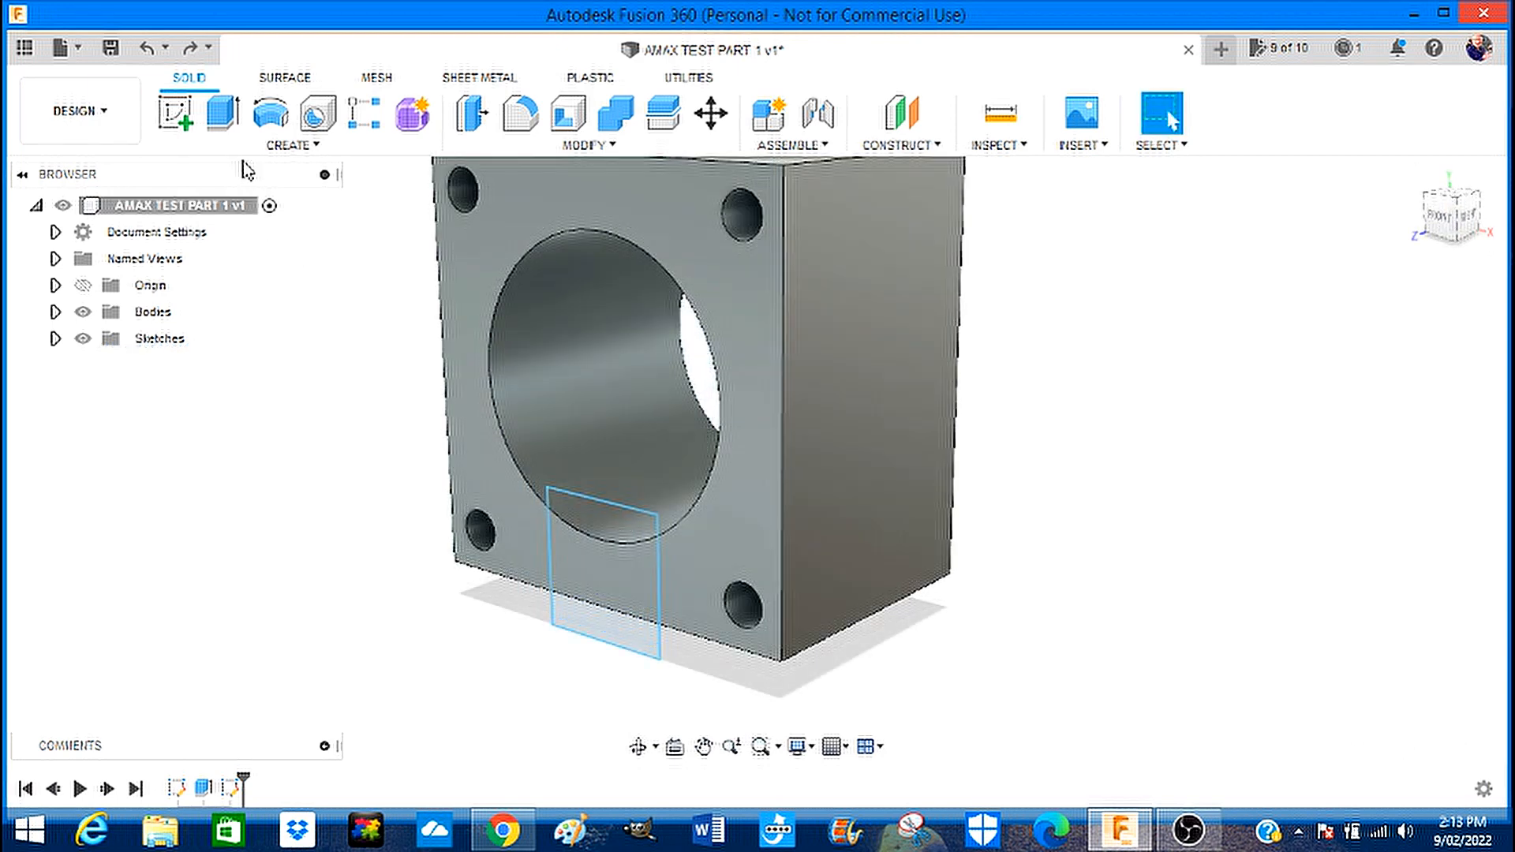
mouse_move(218, 110)
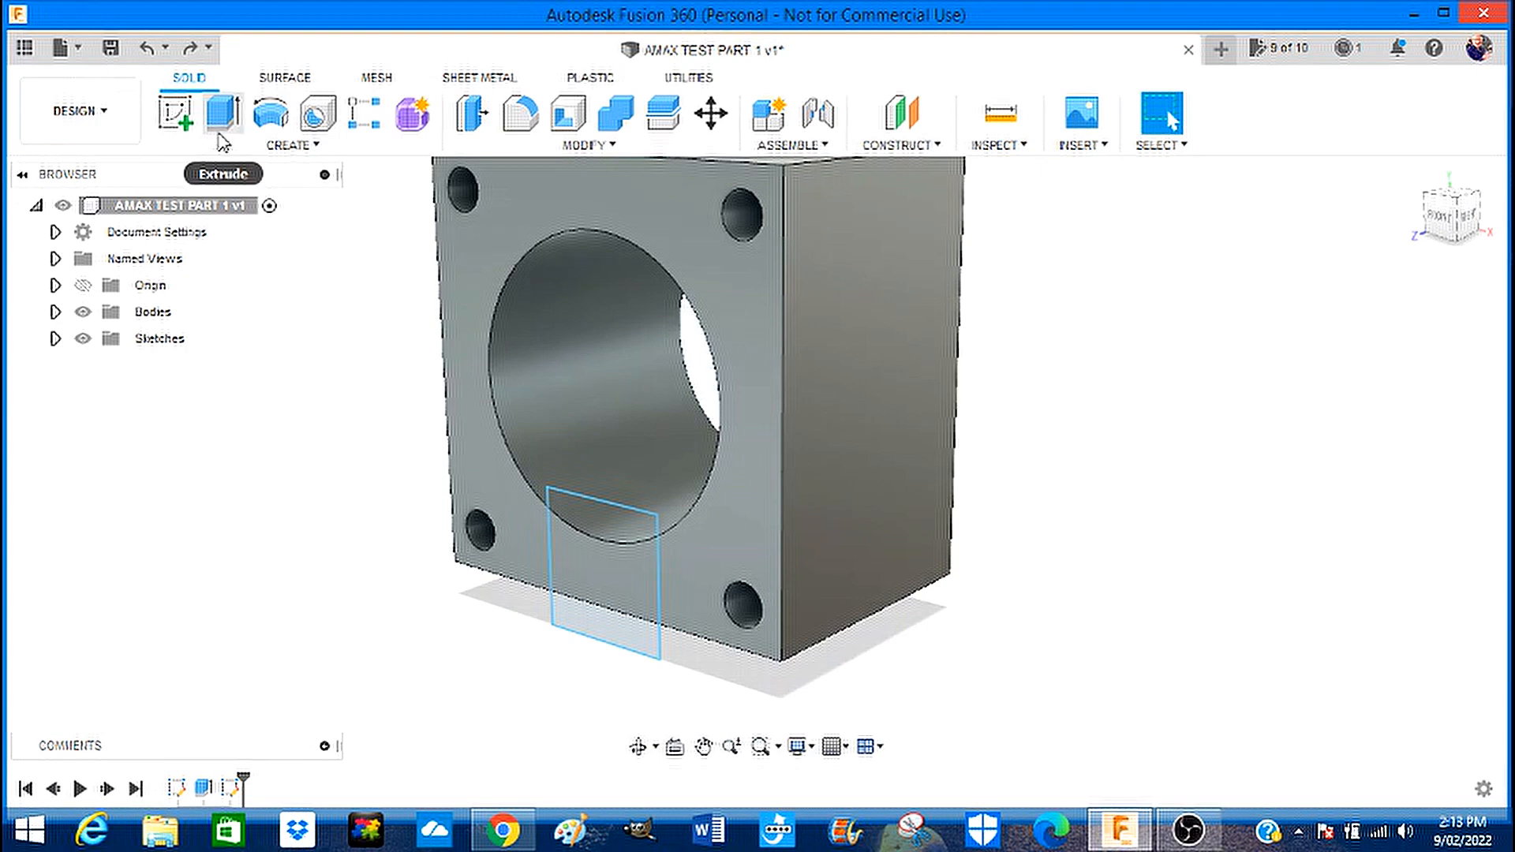
Extrude both square profiles -35 mm as a cut, slotting the bottom into the bore.
click(220, 111)
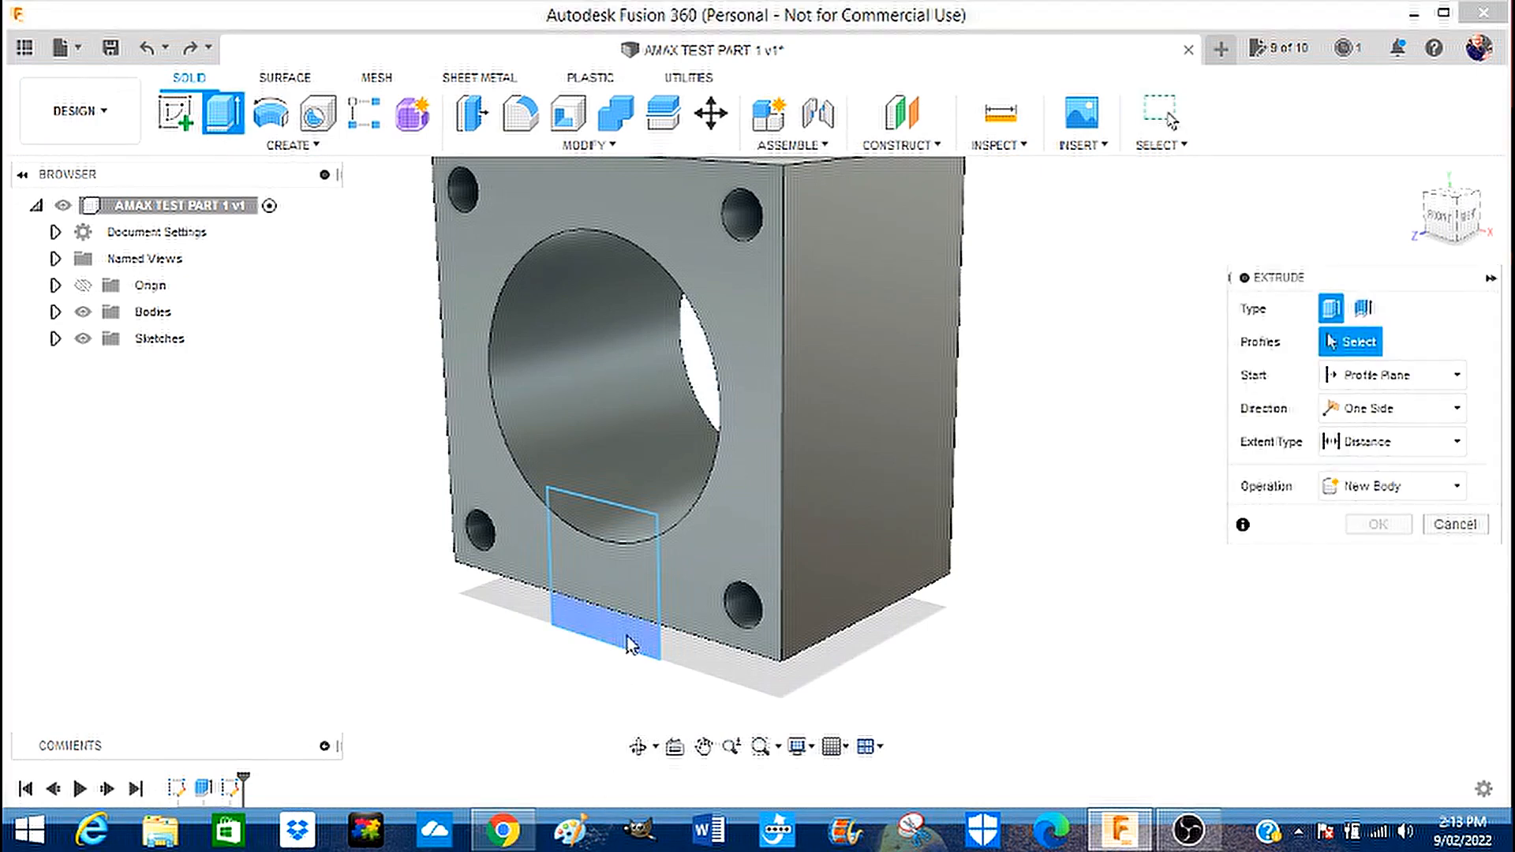
mouse_move(625, 601)
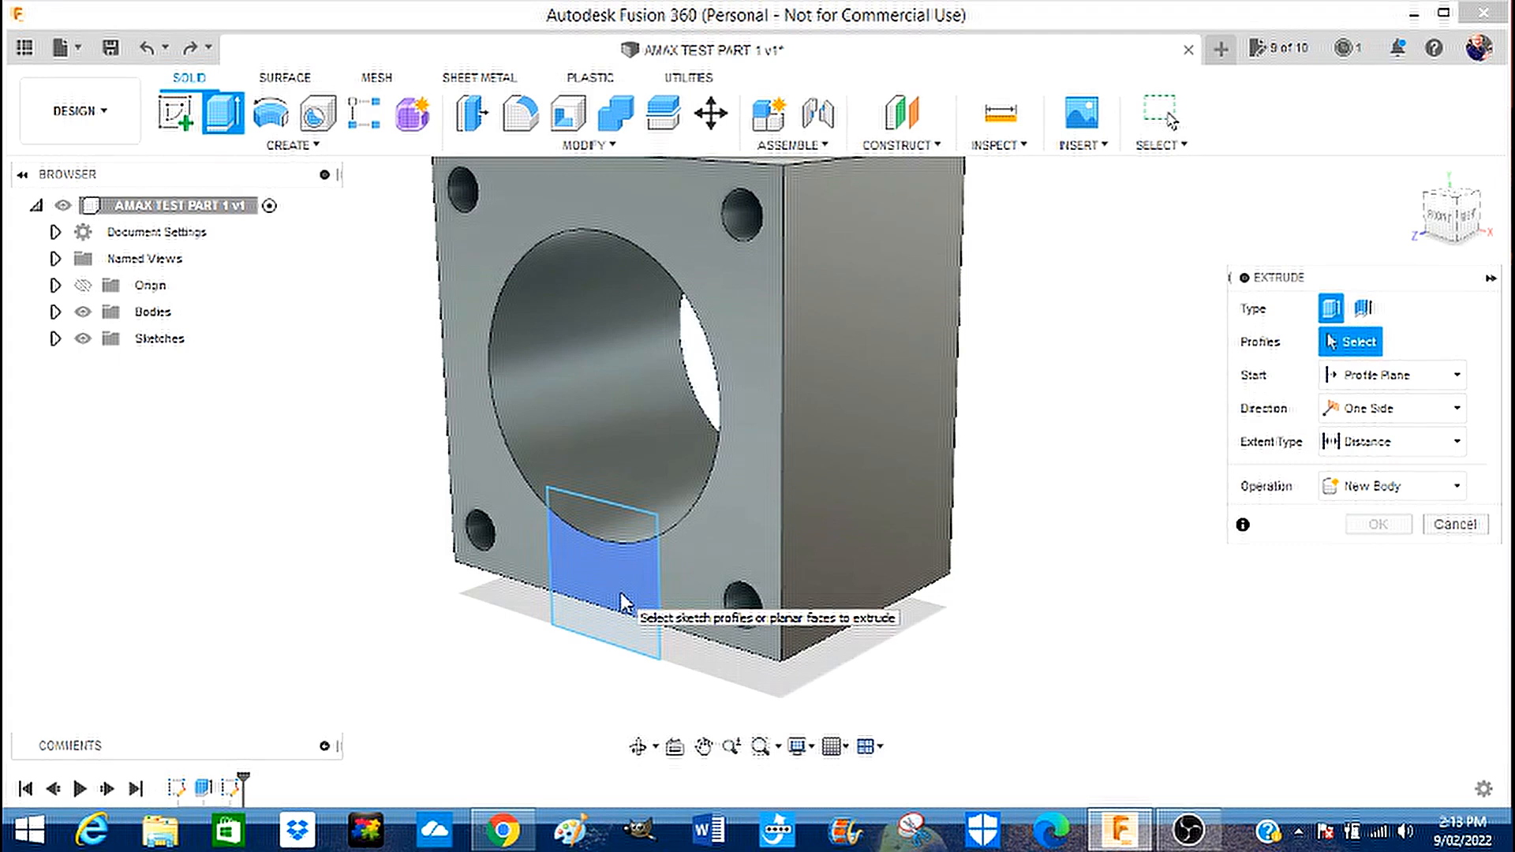
click(596, 564)
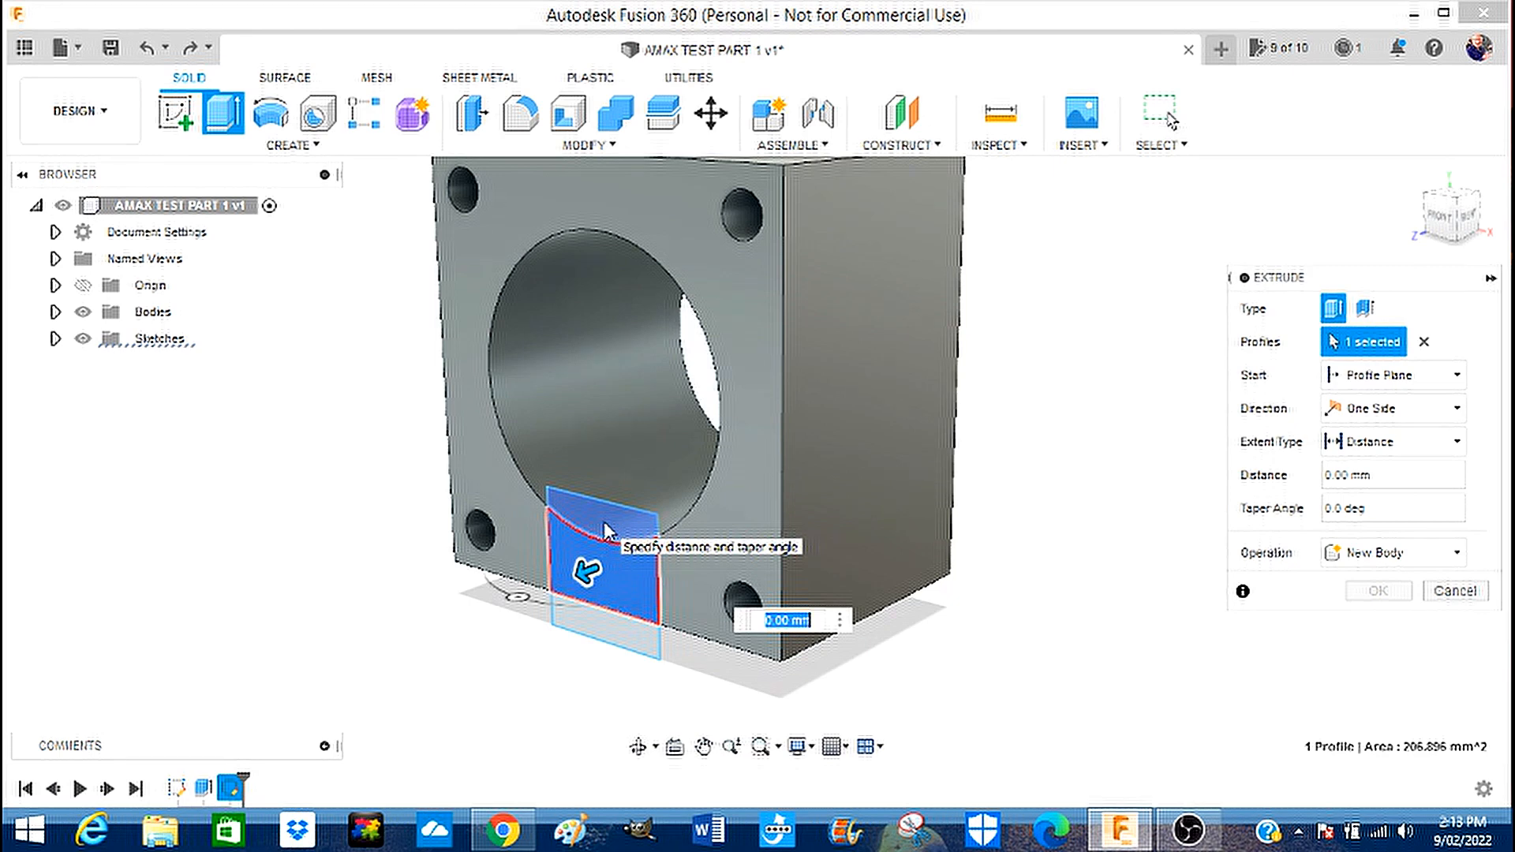
click(603, 529)
text(-35)
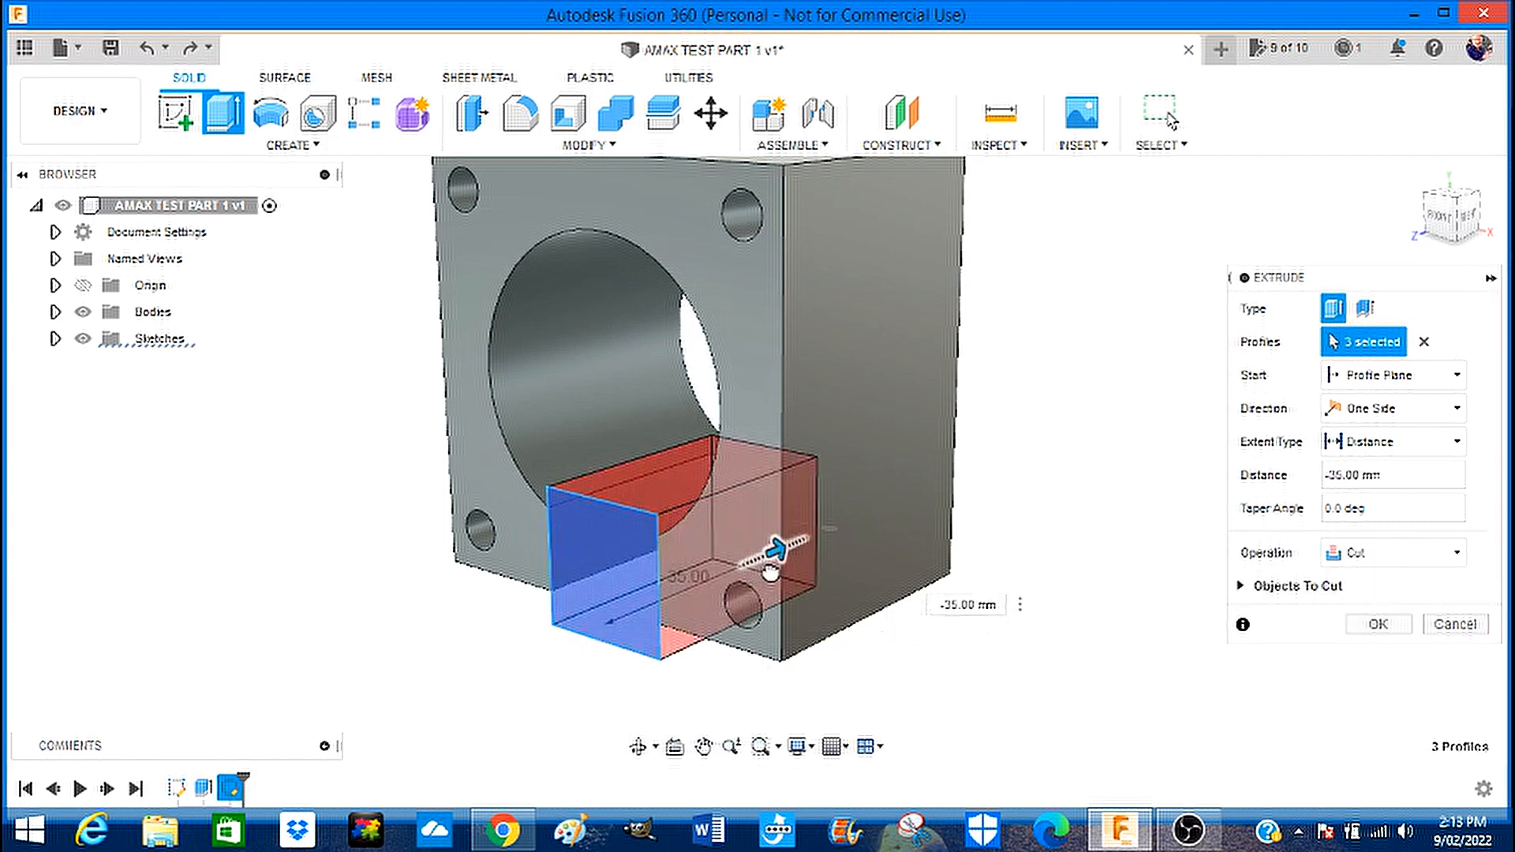
drag(778, 550, 837, 549)
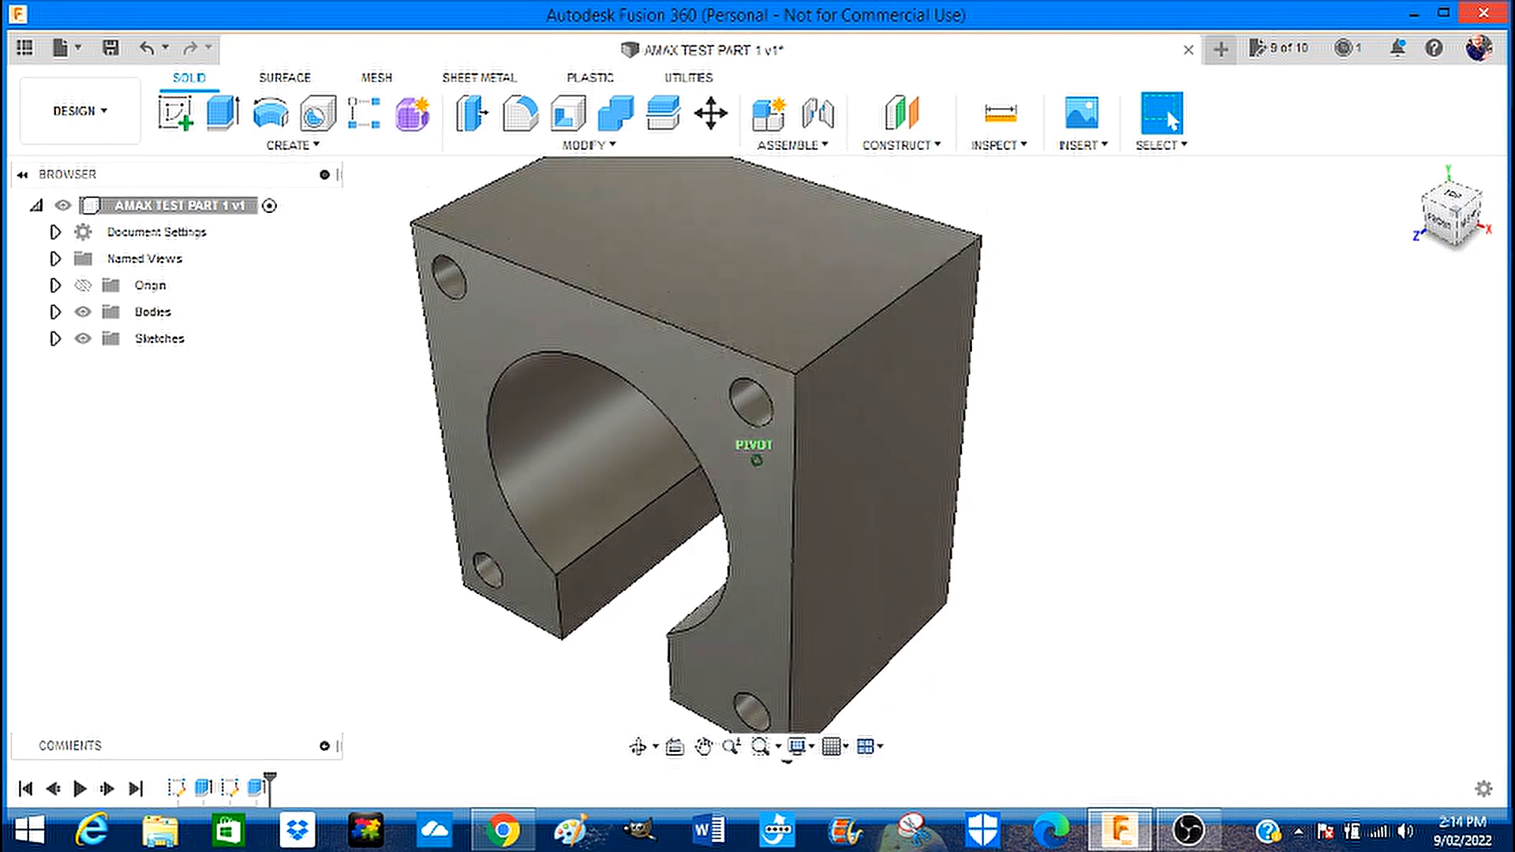
drag(759, 450, 751, 522)
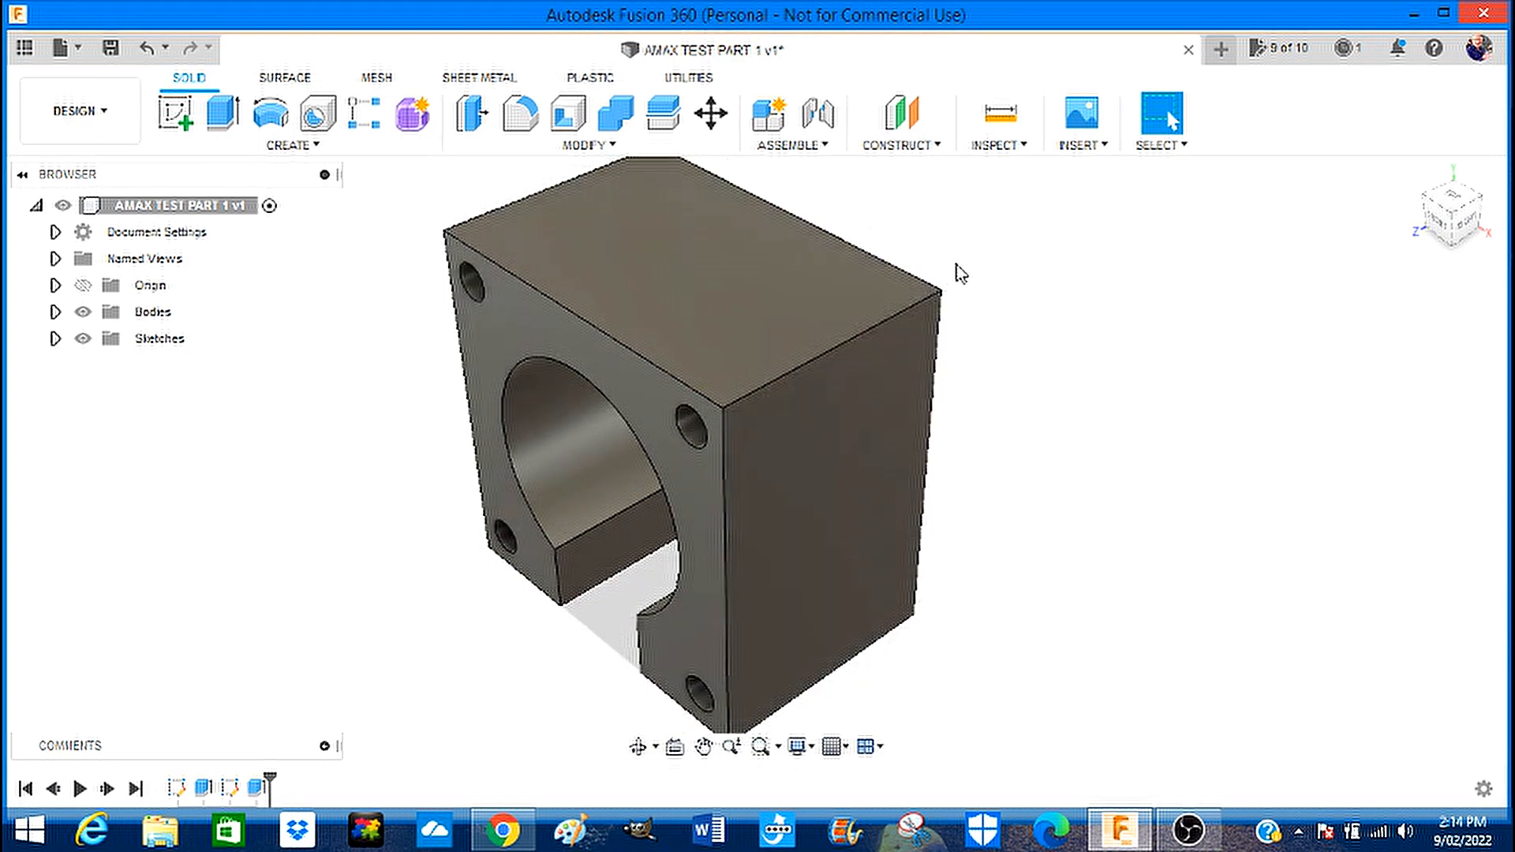
mouse_move(518, 117)
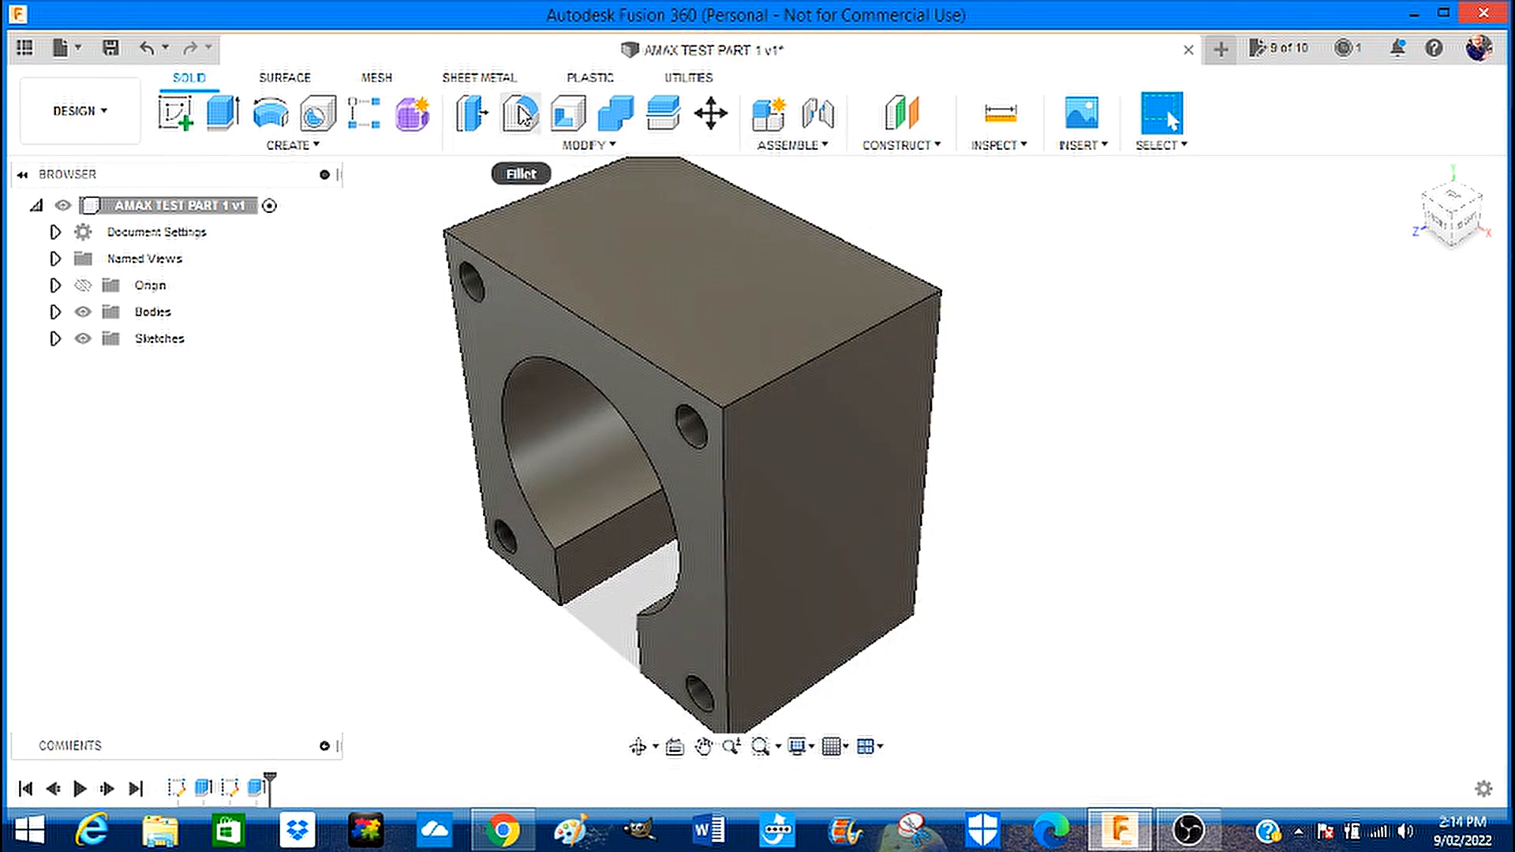
Select the four outer corner edges for a fillet and enter a 4.00 mm radius.
click(518, 114)
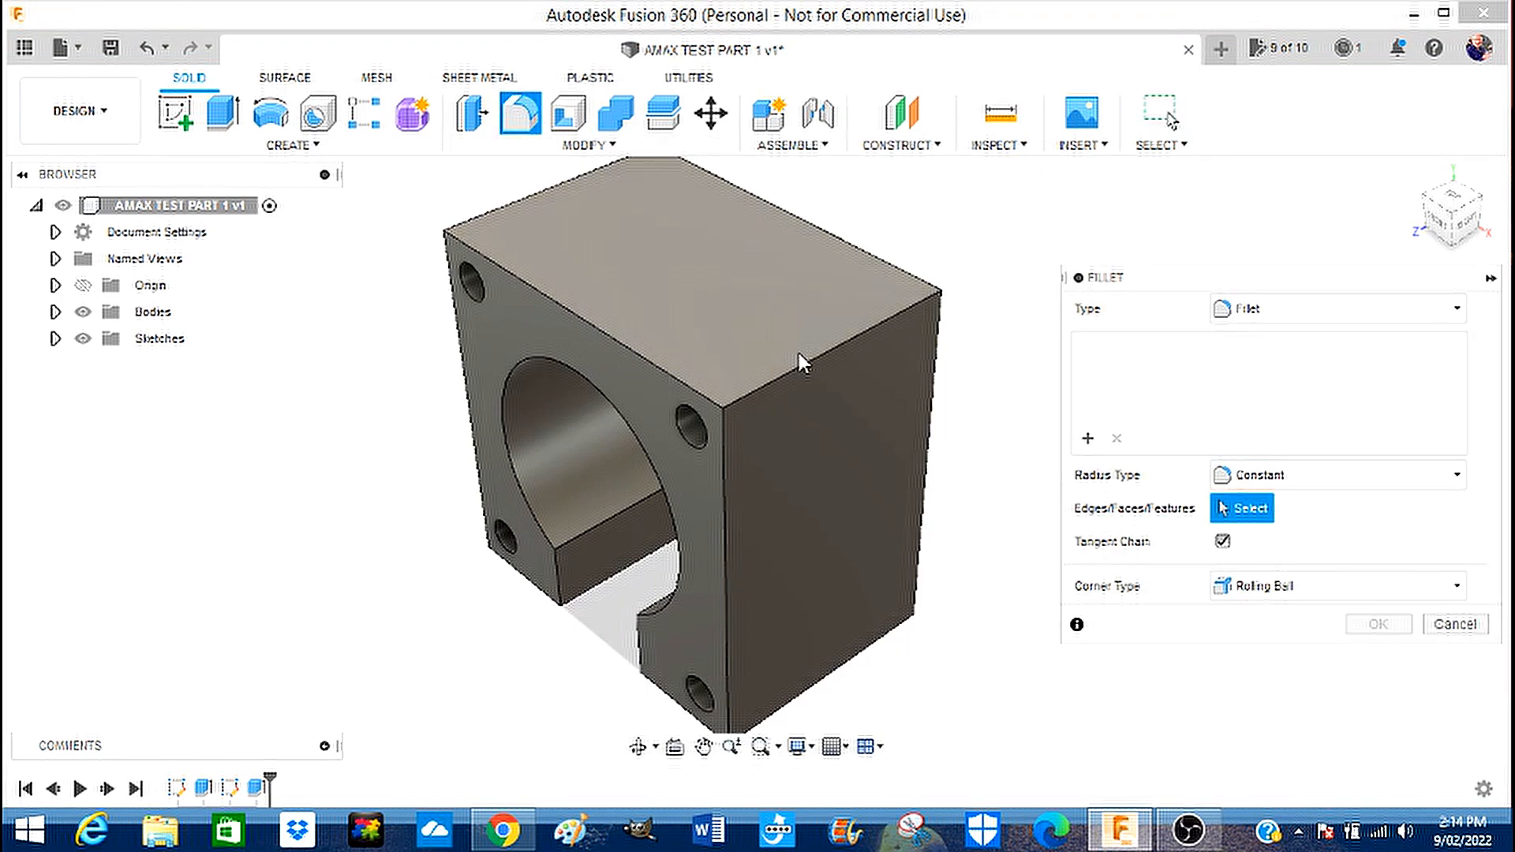
click(814, 371)
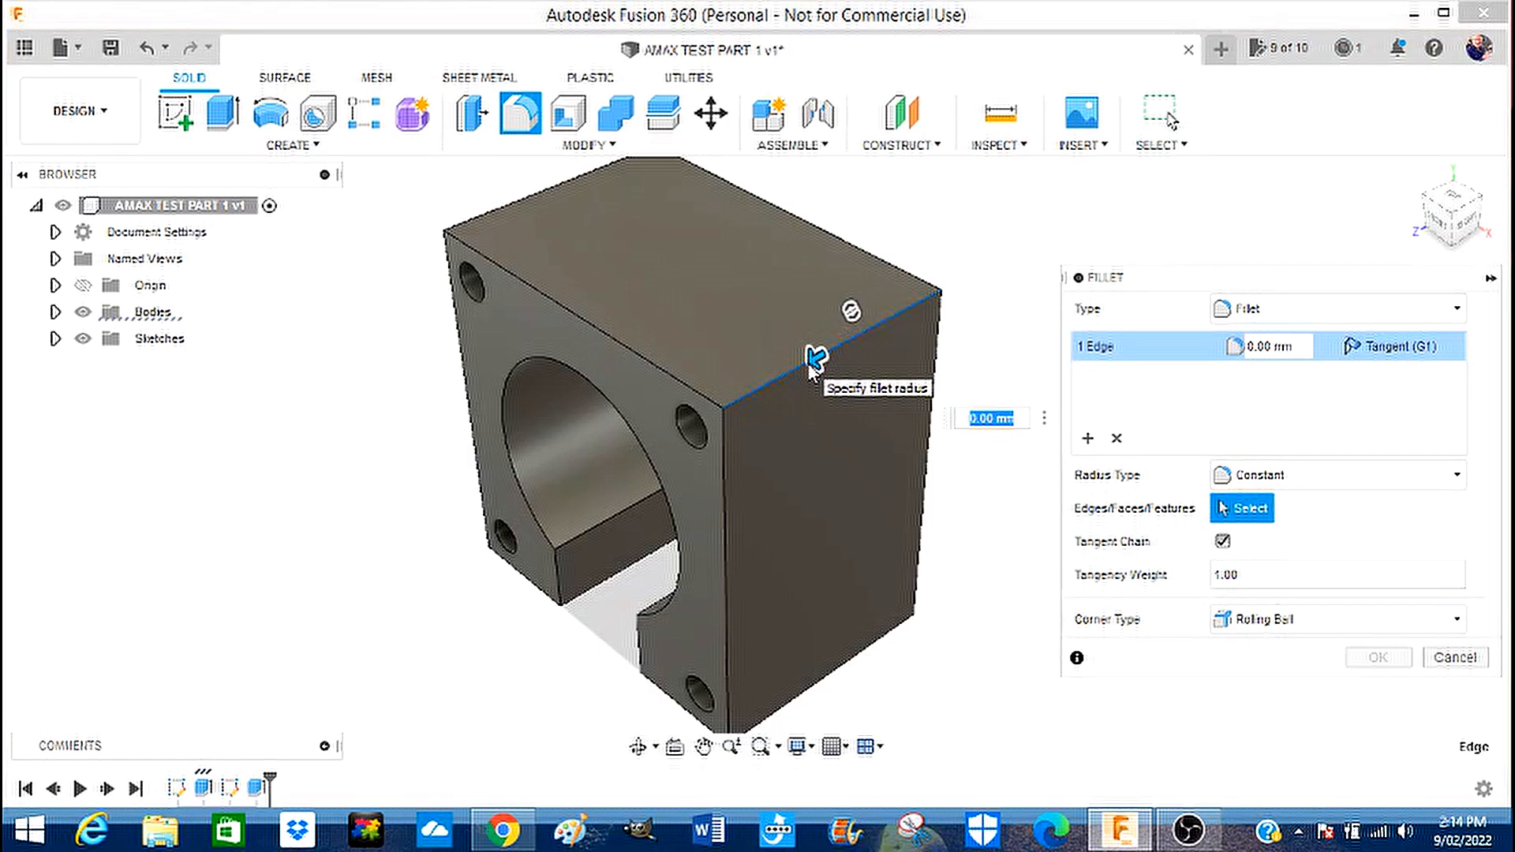
mouse_move(533, 186)
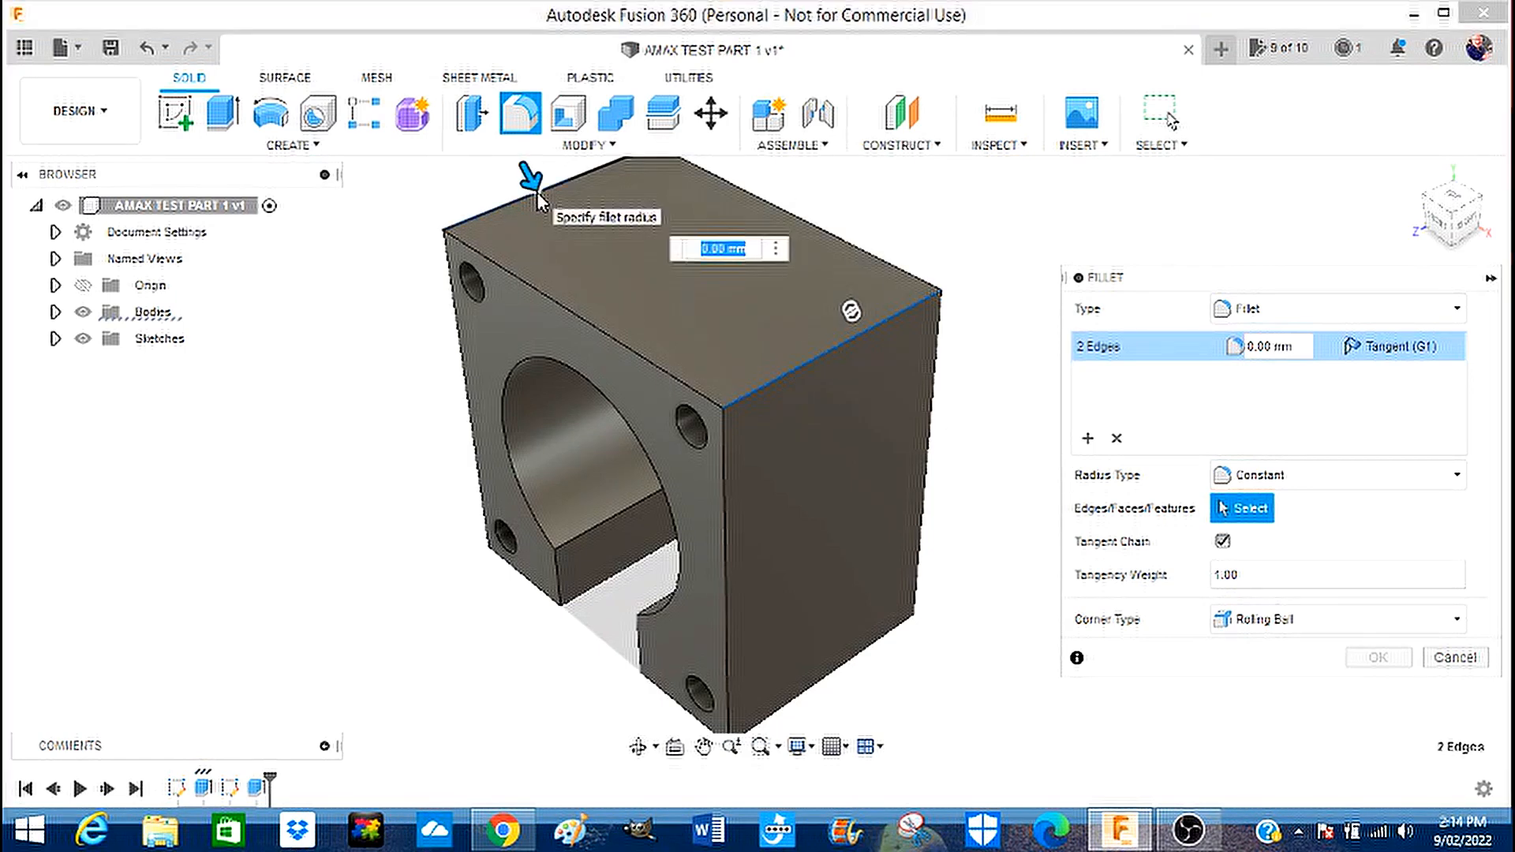
mouse_move(903, 673)
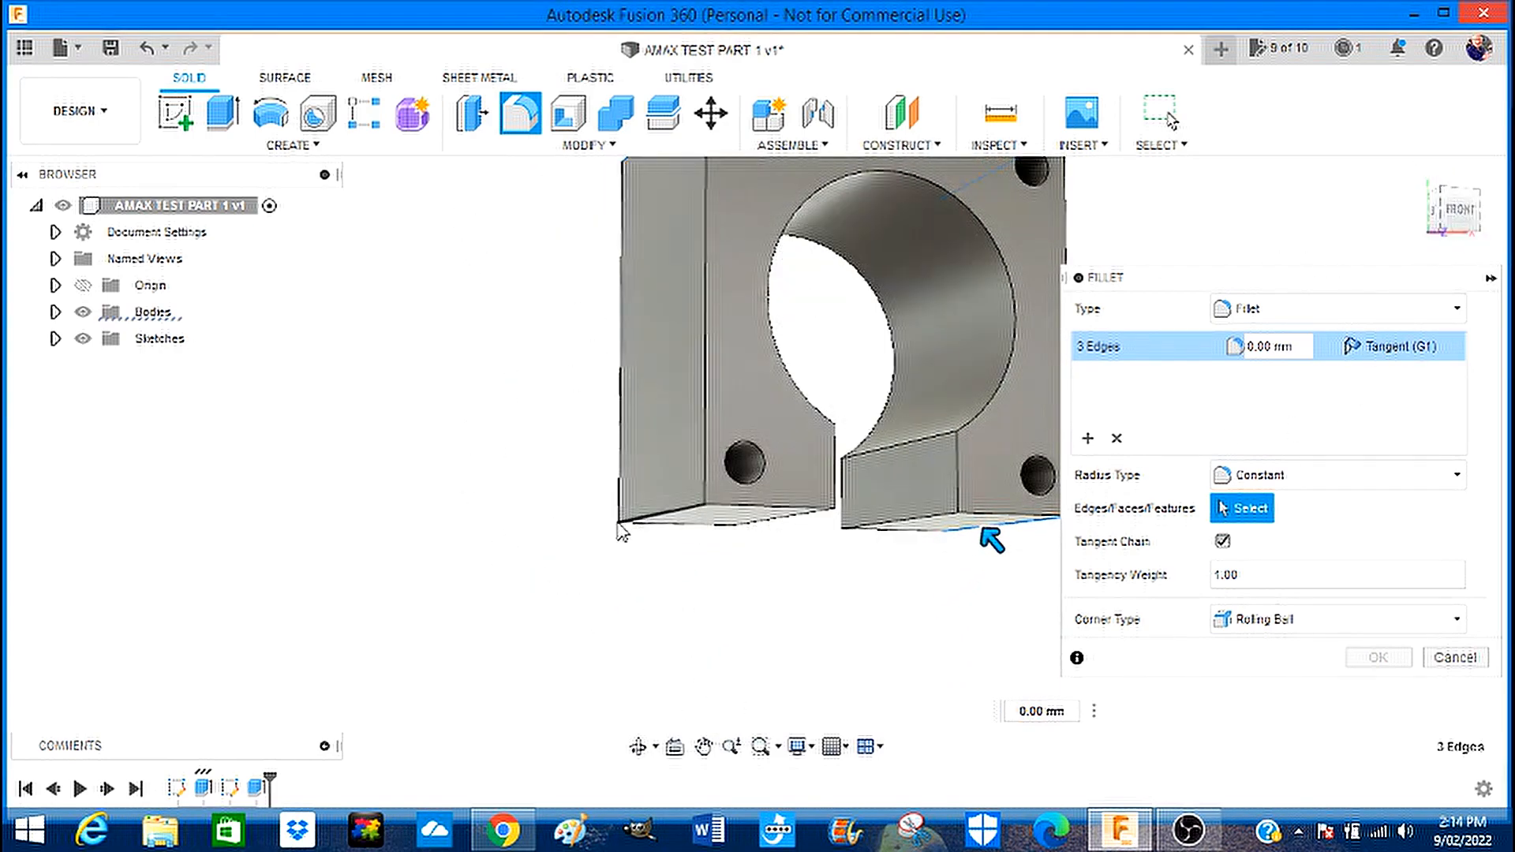
click(655, 516)
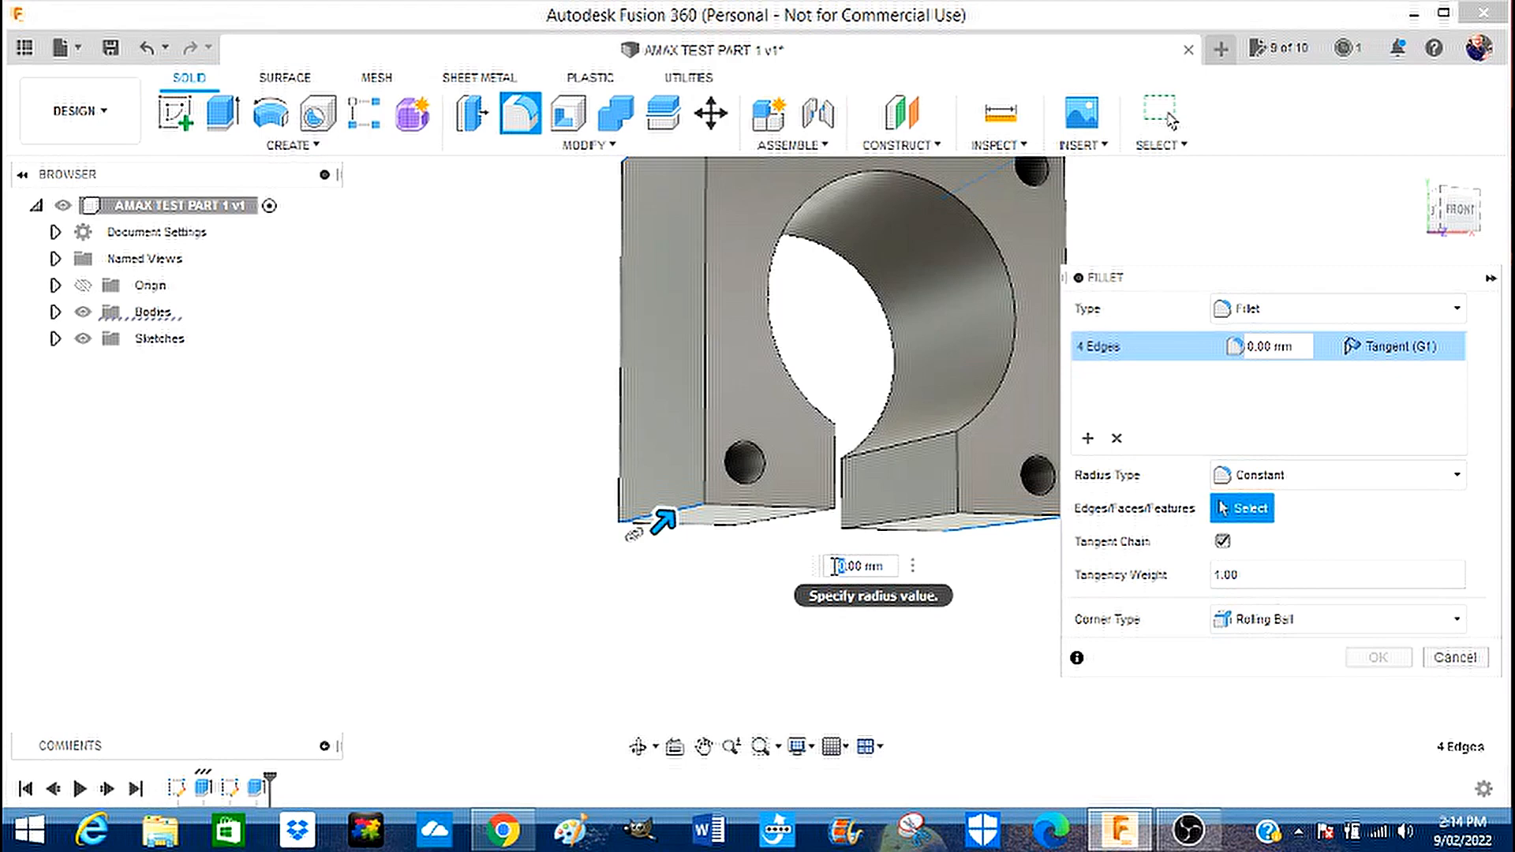
text(4.00)
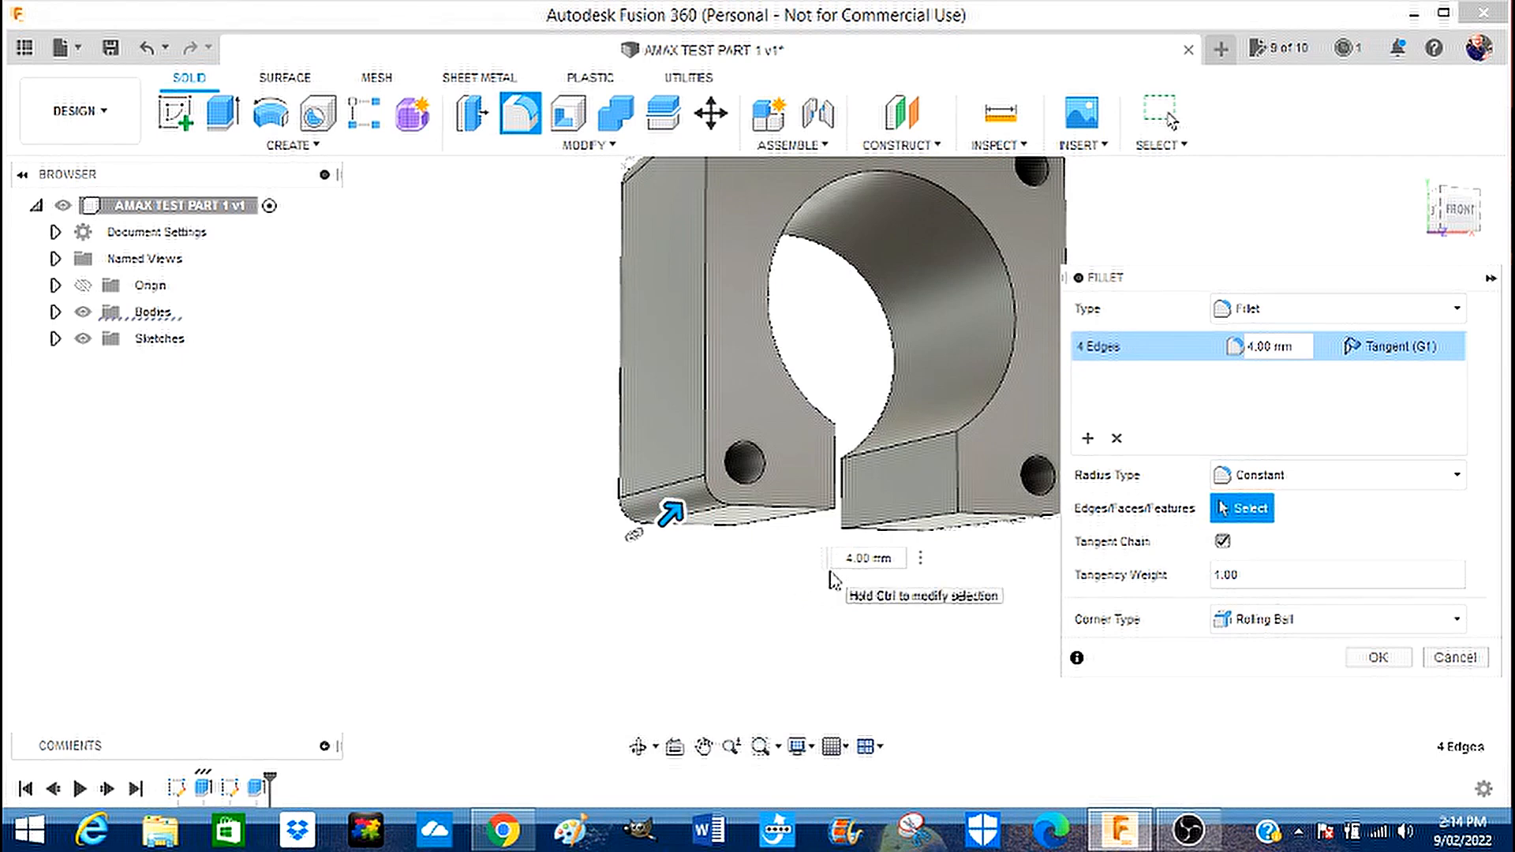
Apply the 4 mm fillet to round the block's four outer corners.
click(1376, 656)
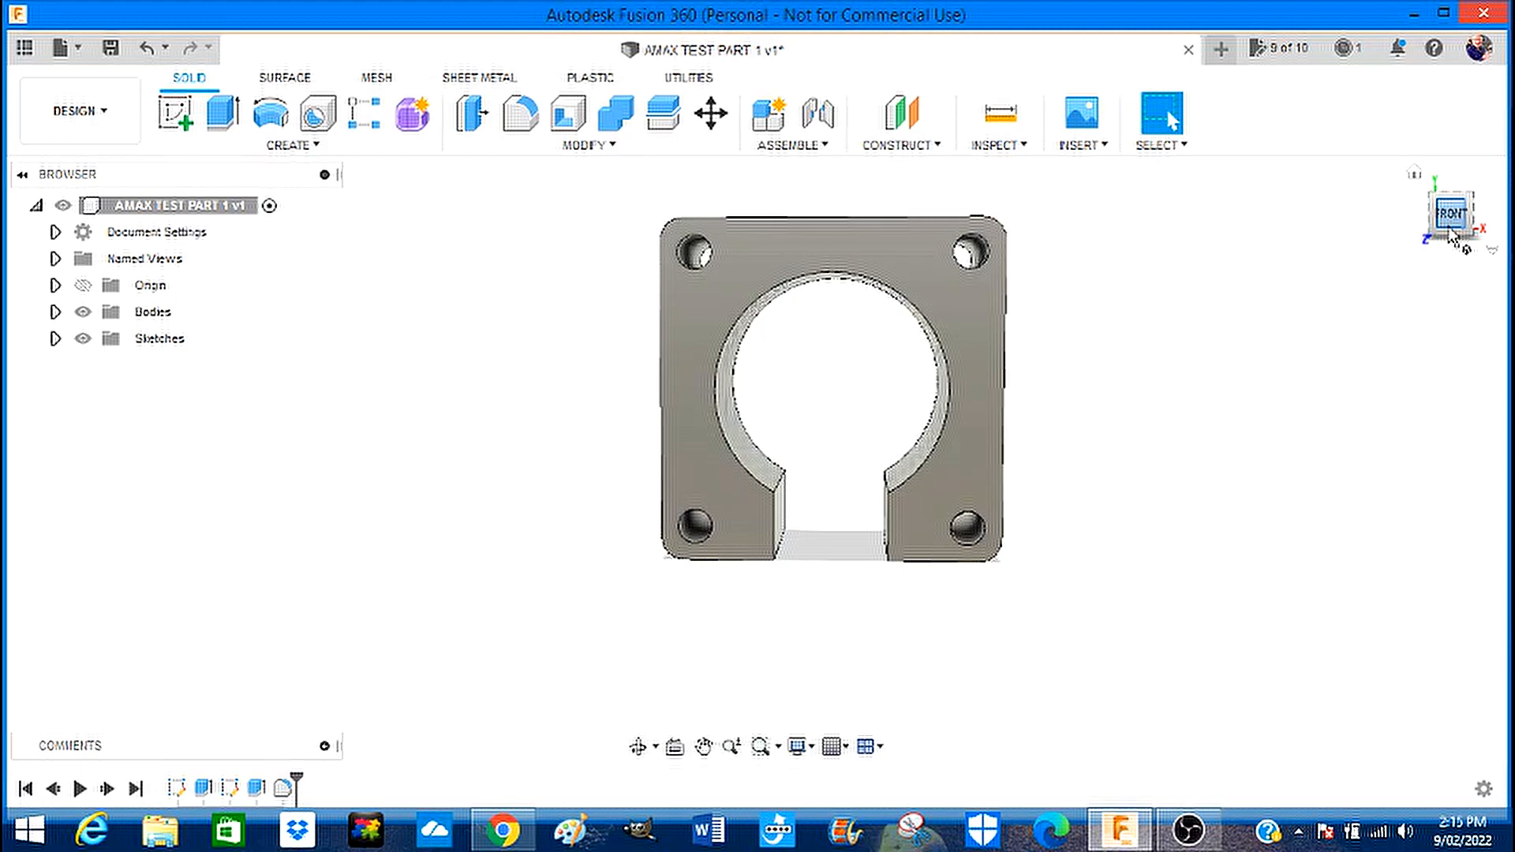
mouse_move(1136, 439)
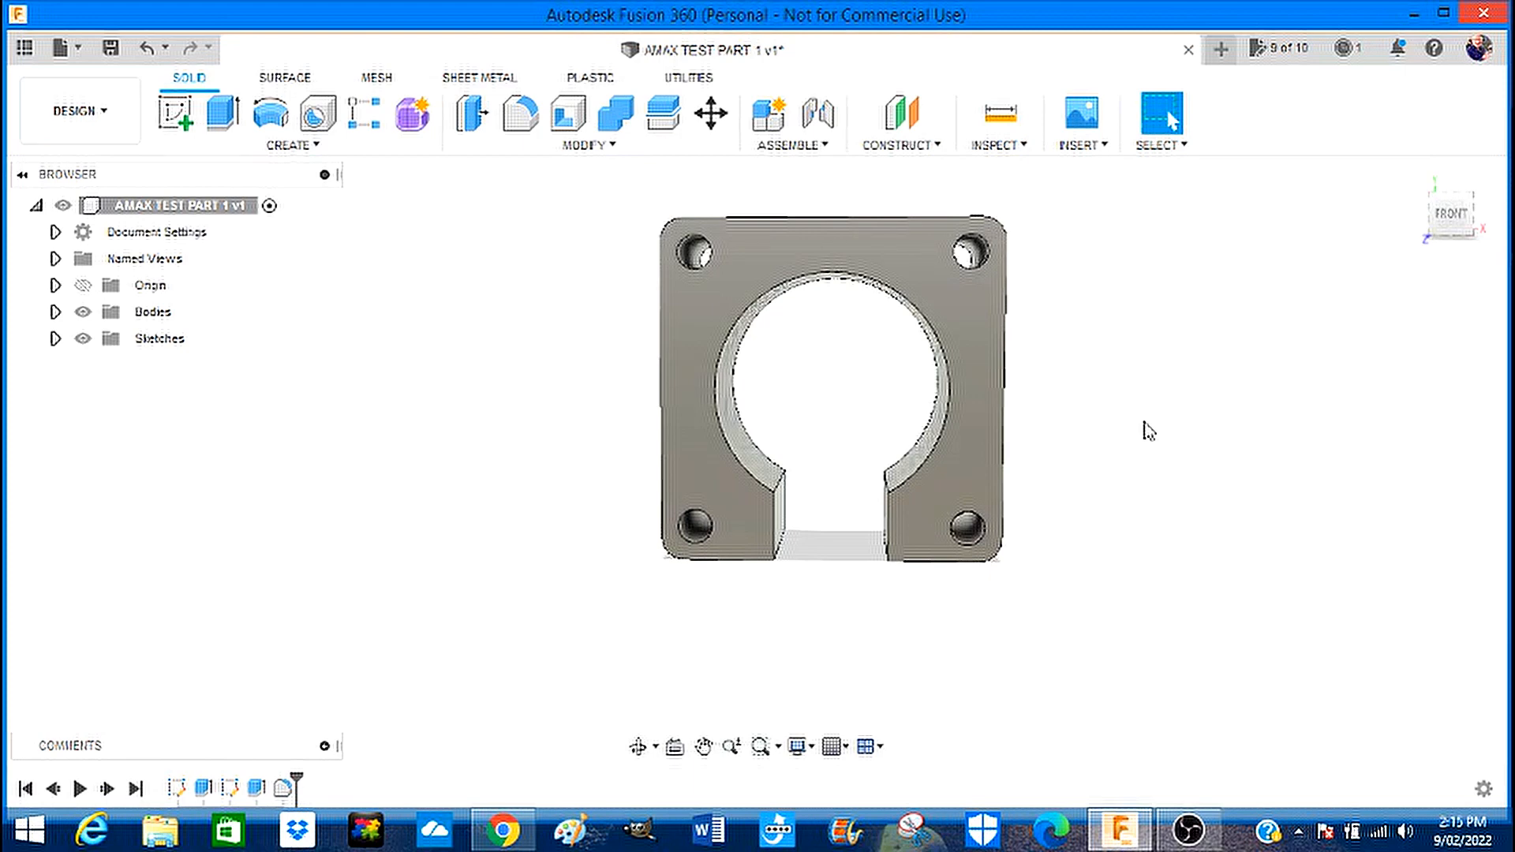
mouse_move(1157, 428)
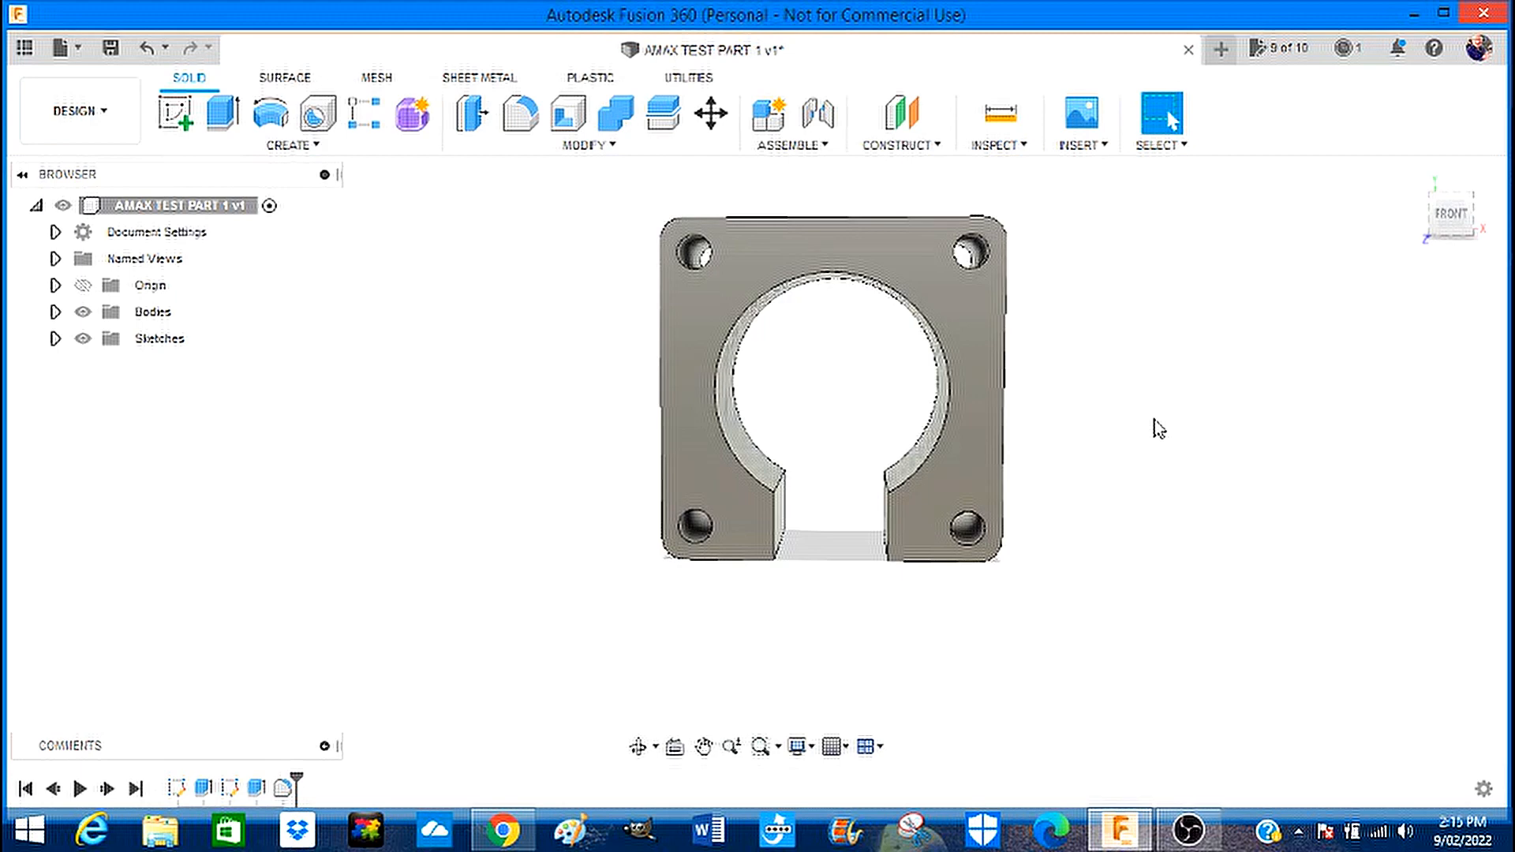
mouse_move(476, 305)
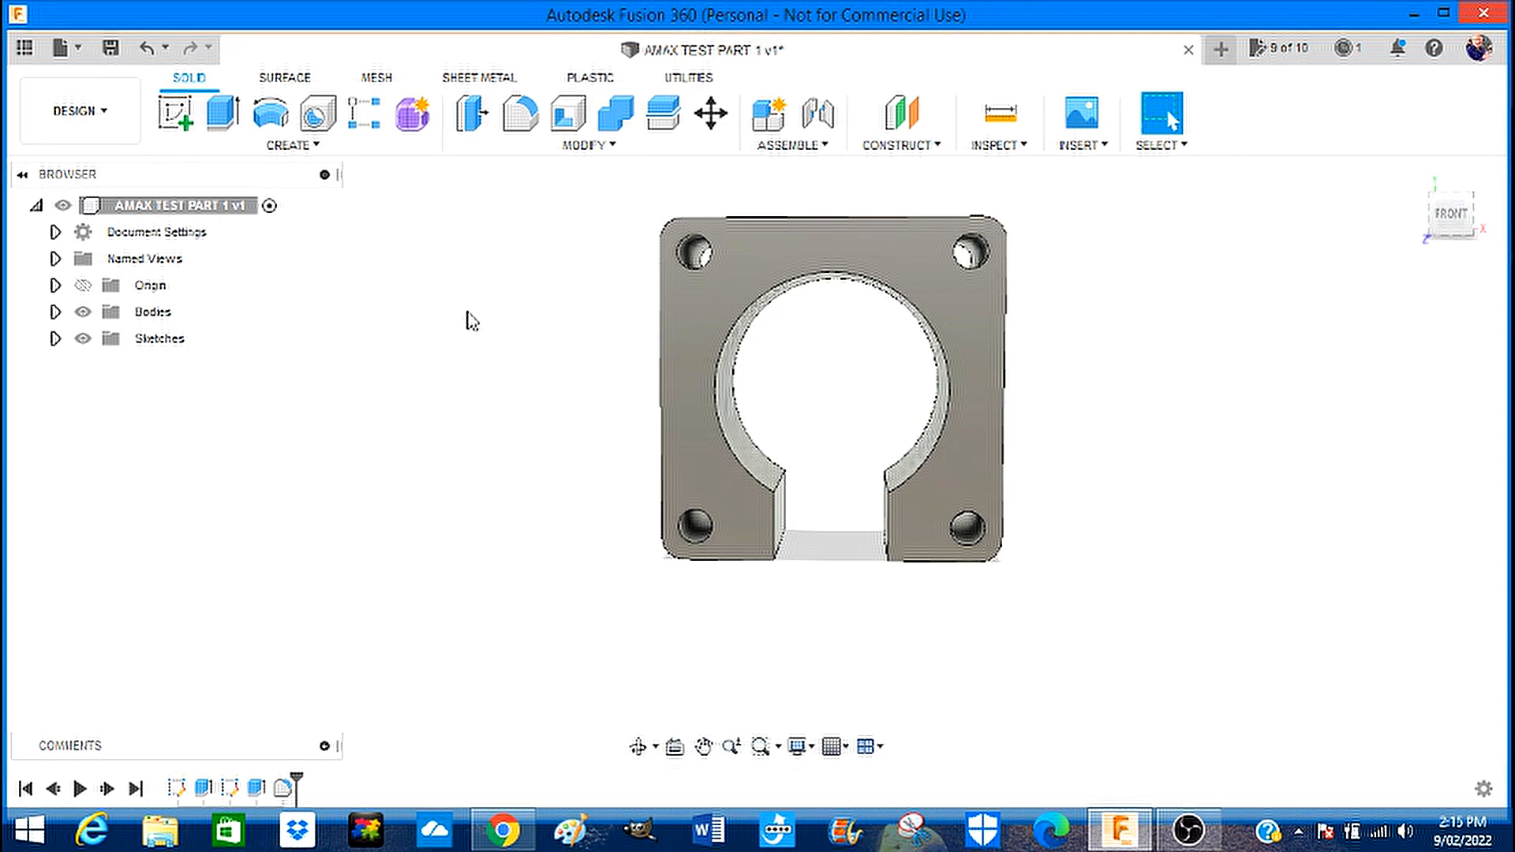
mouse_move(479, 333)
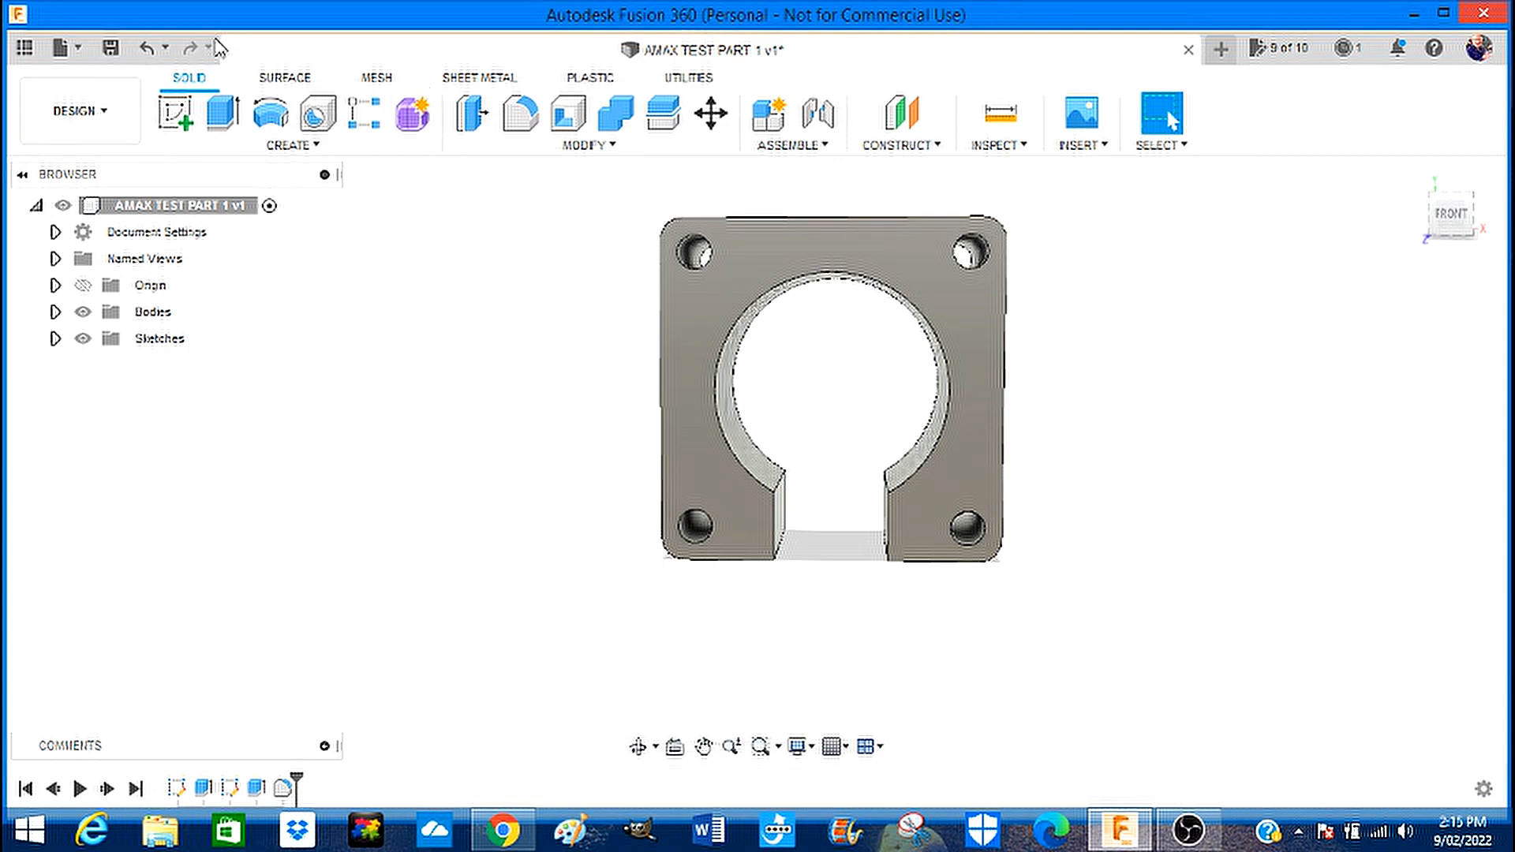
mouse_move(62, 46)
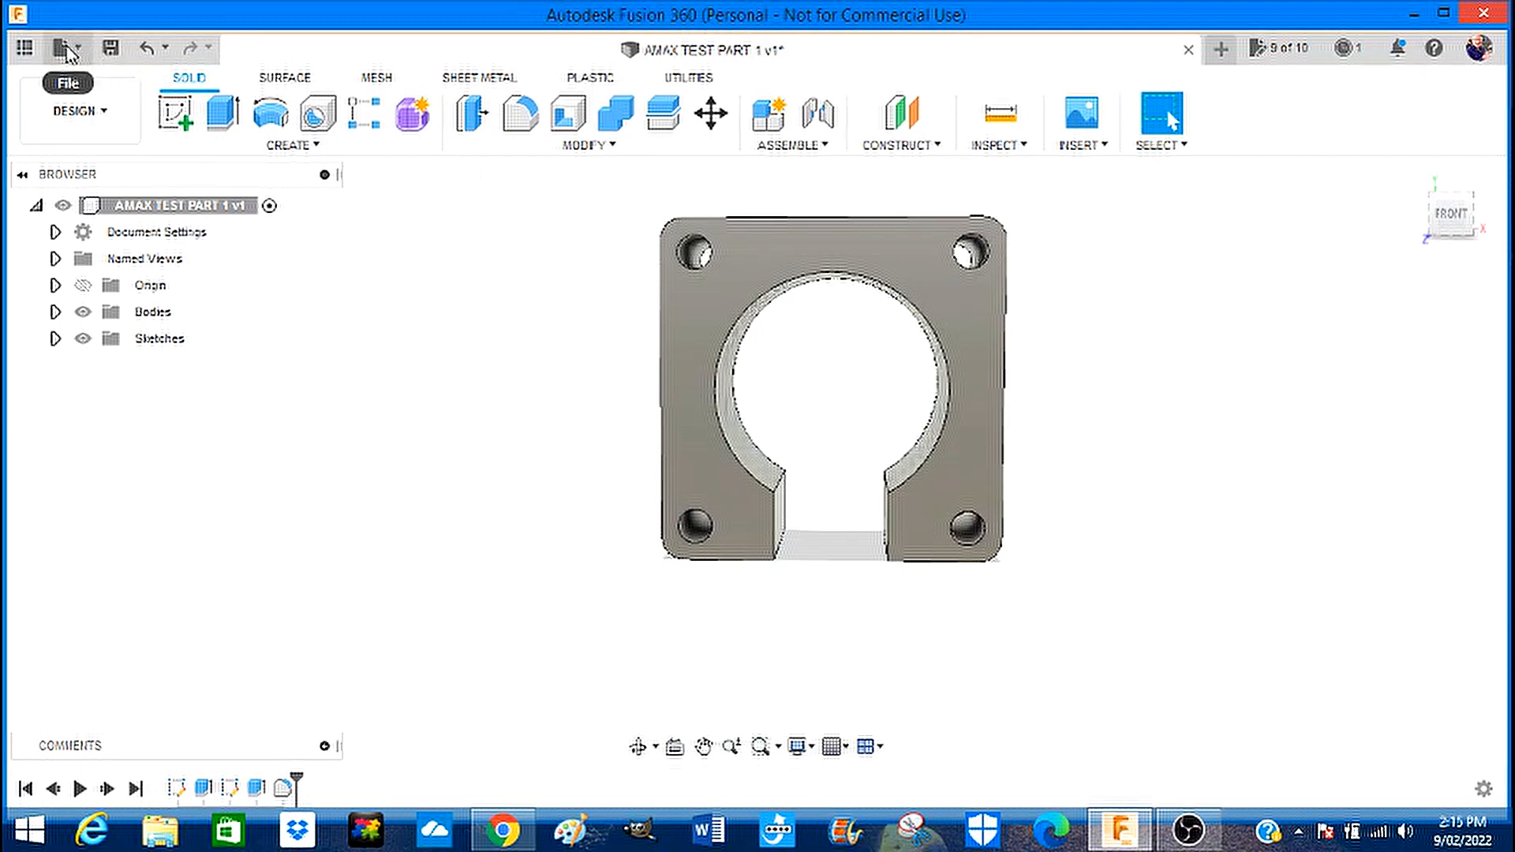
click(107, 44)
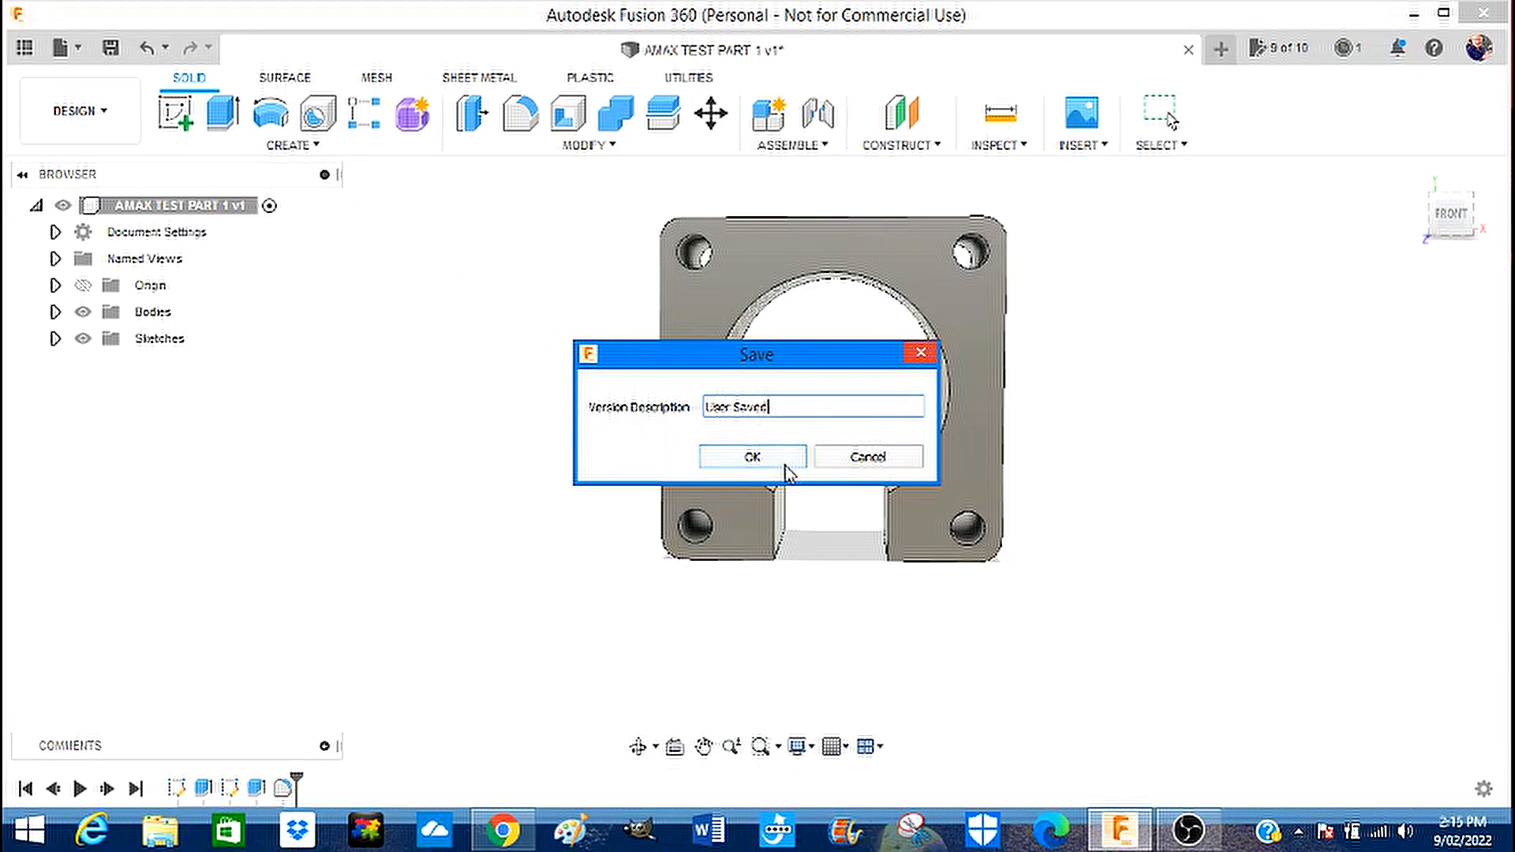
click(752, 458)
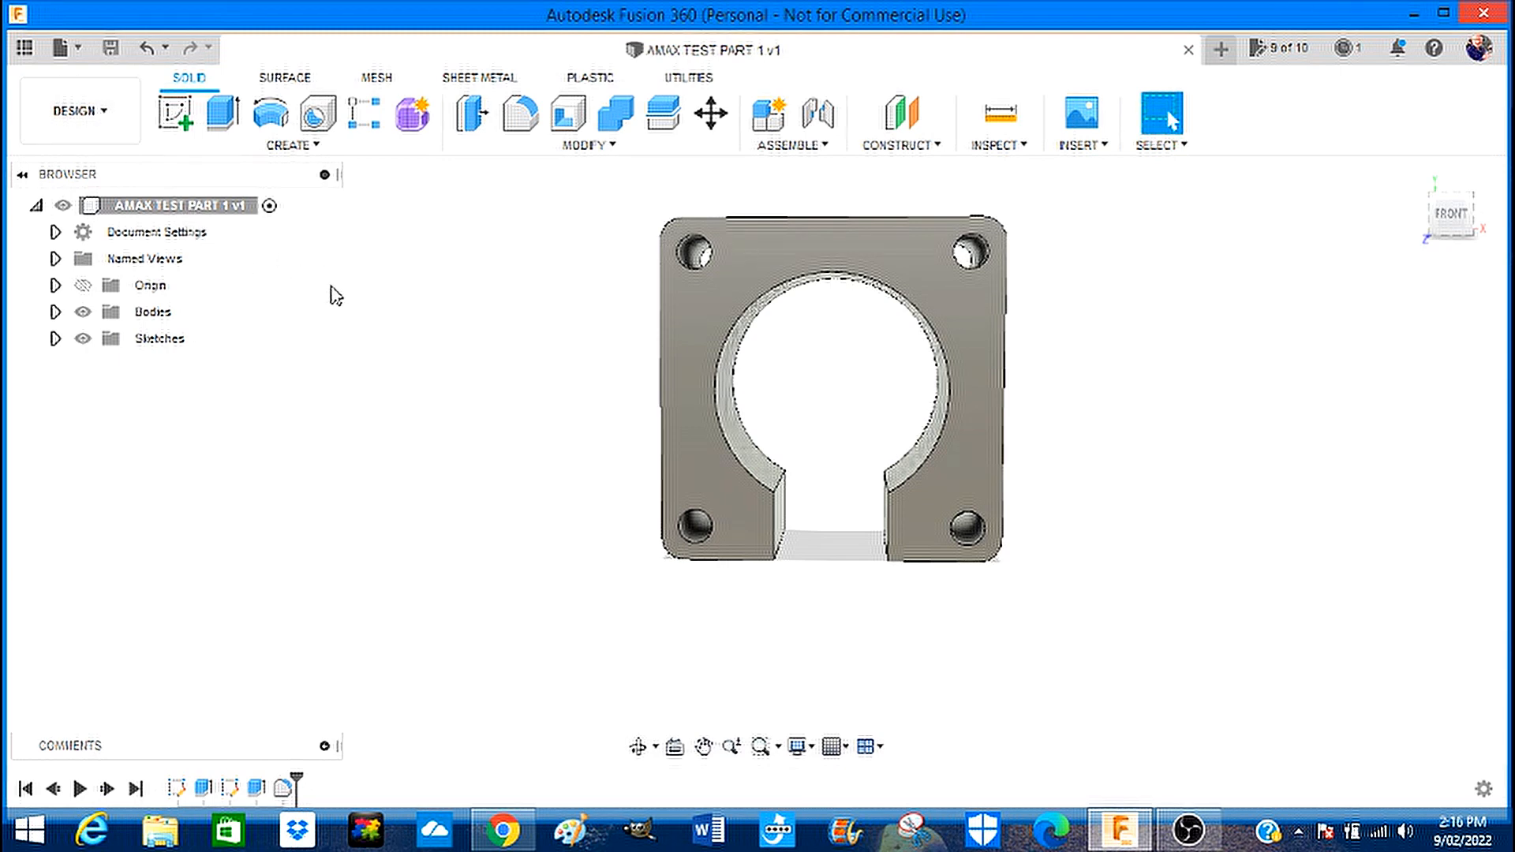
mouse_move(344, 278)
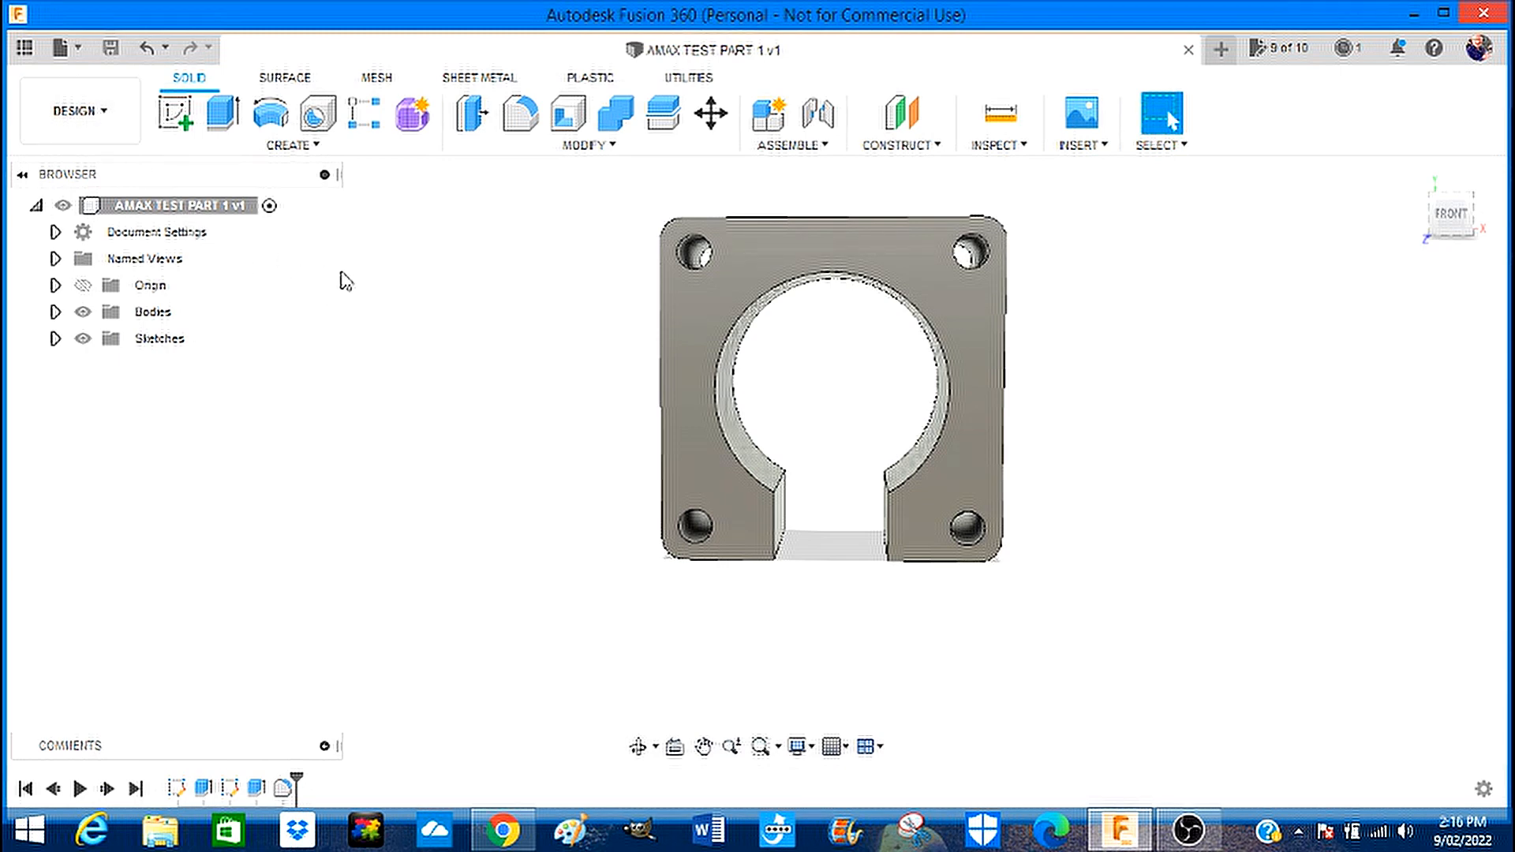
mouse_move(60, 47)
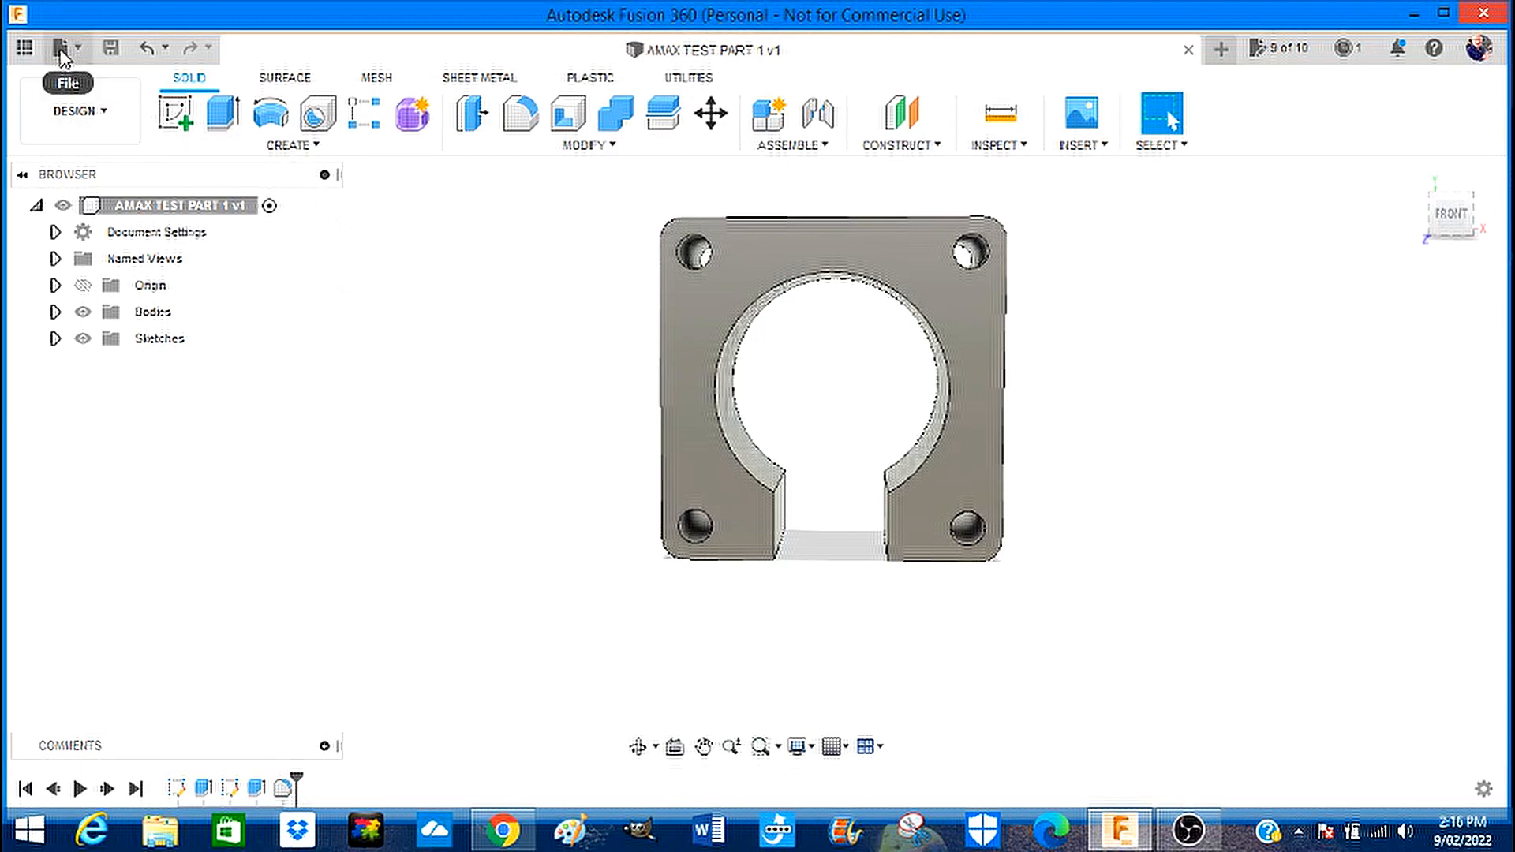
Export the design as an STL file, AMAX TEST PART 1 v2, into Downloads.
click(71, 44)
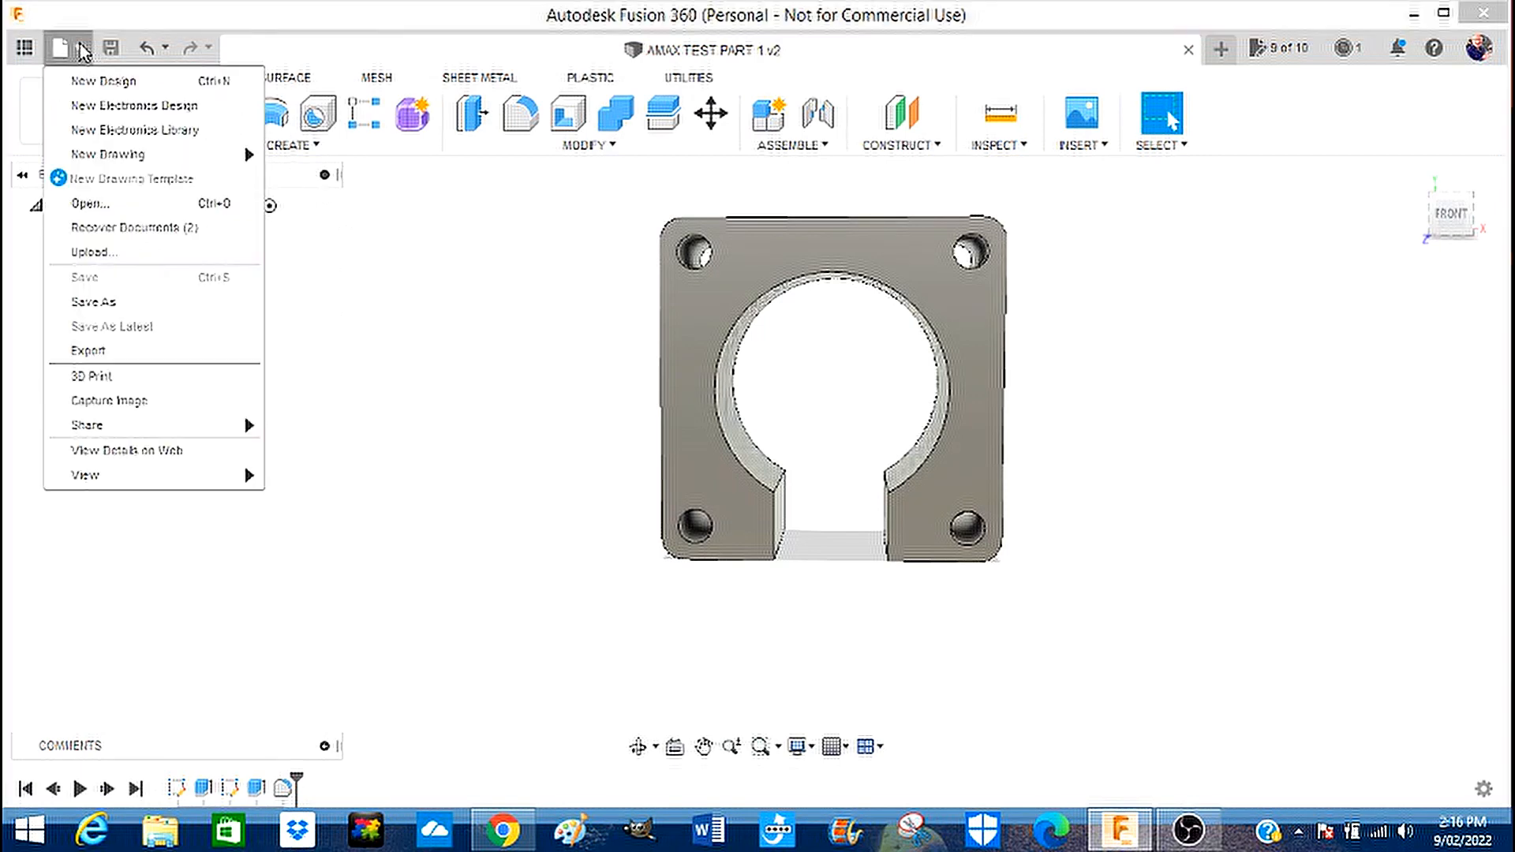
mouse_move(98, 363)
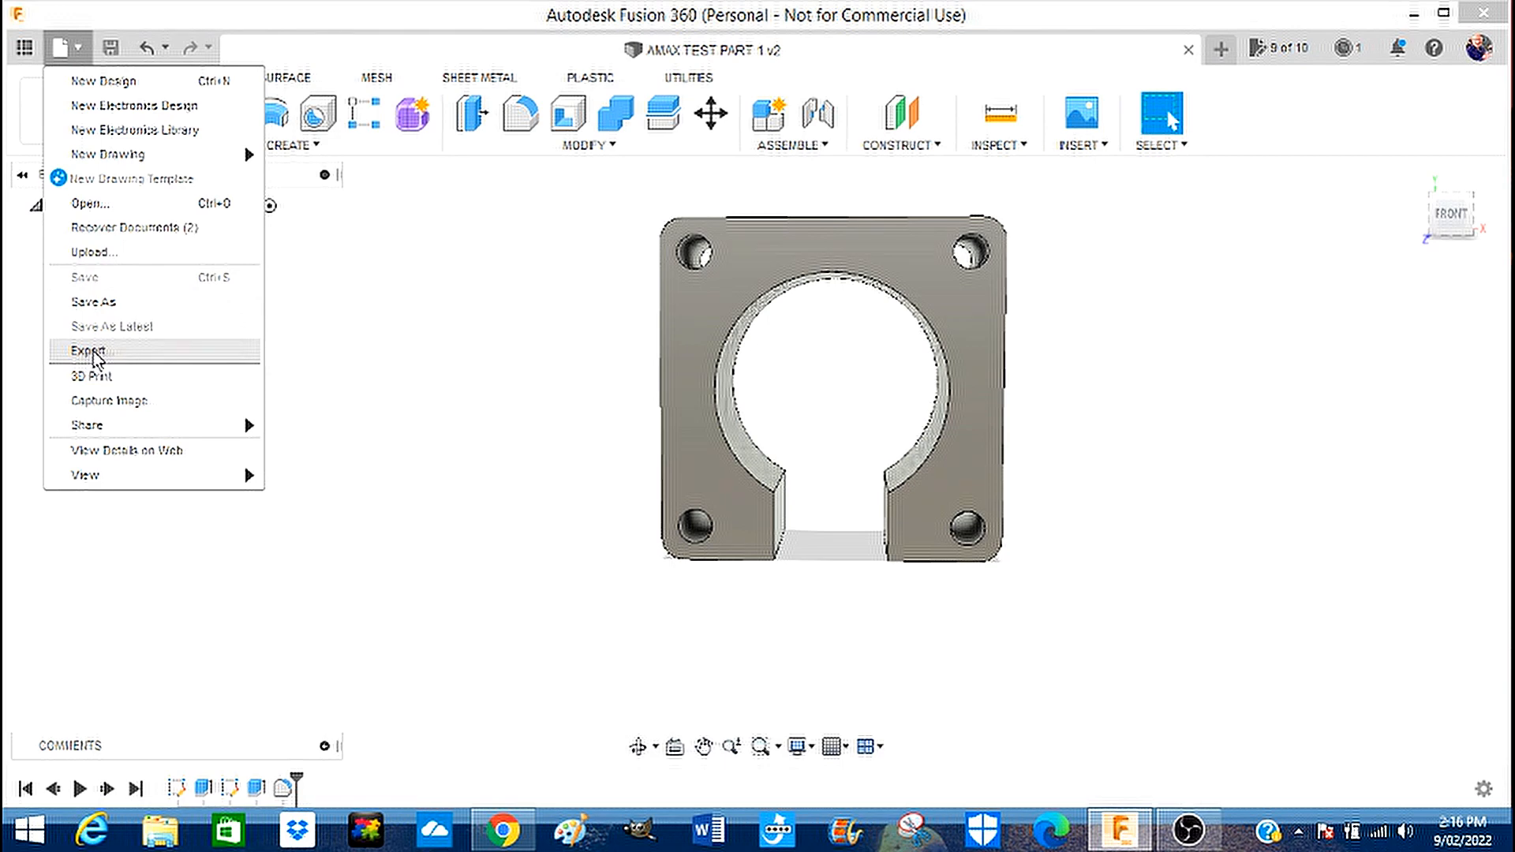
click(79, 349)
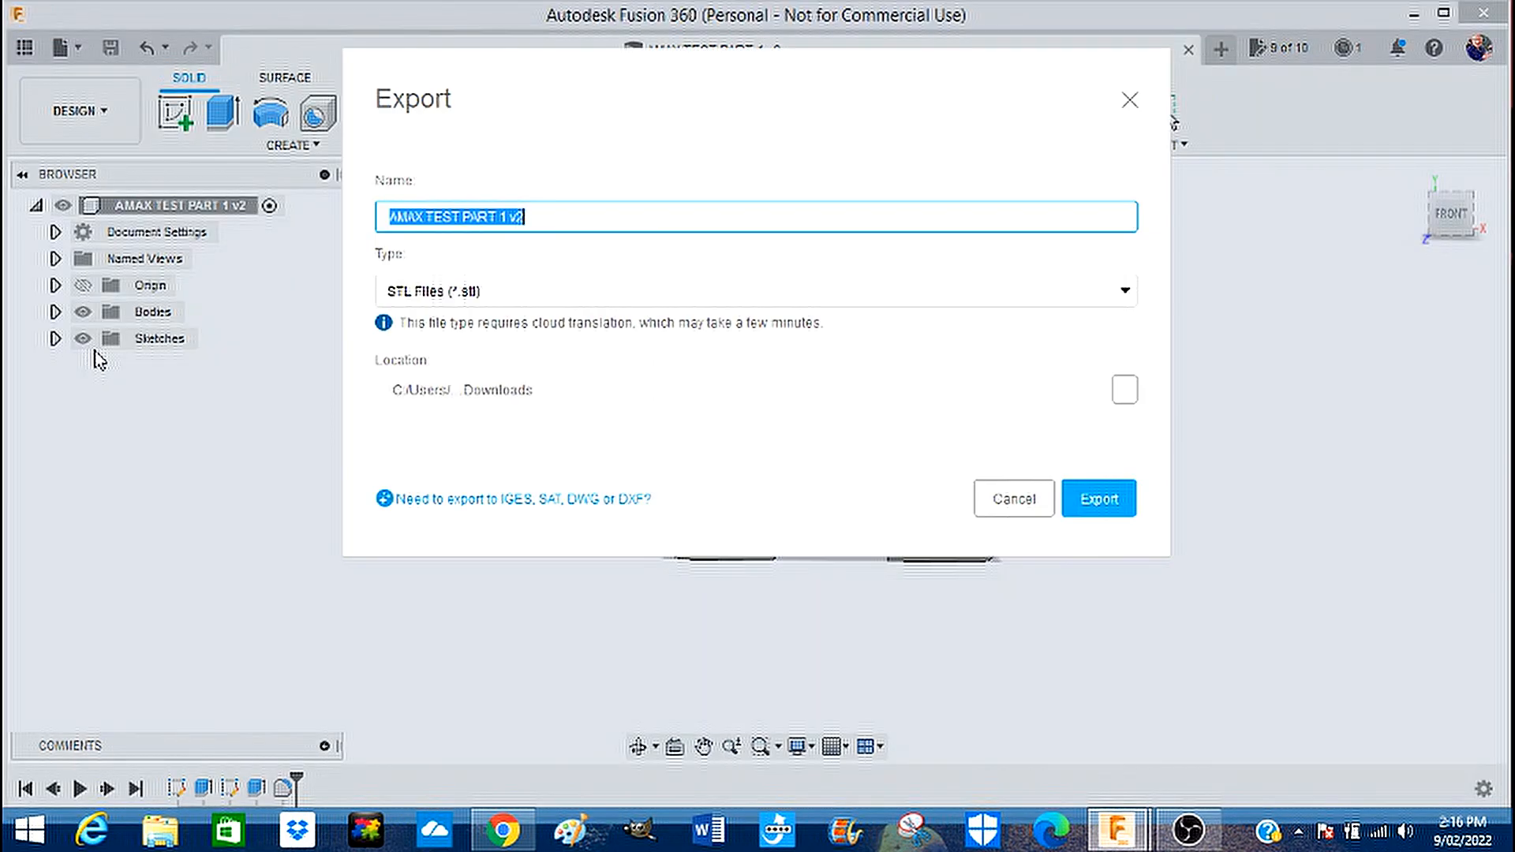
mouse_move(838, 309)
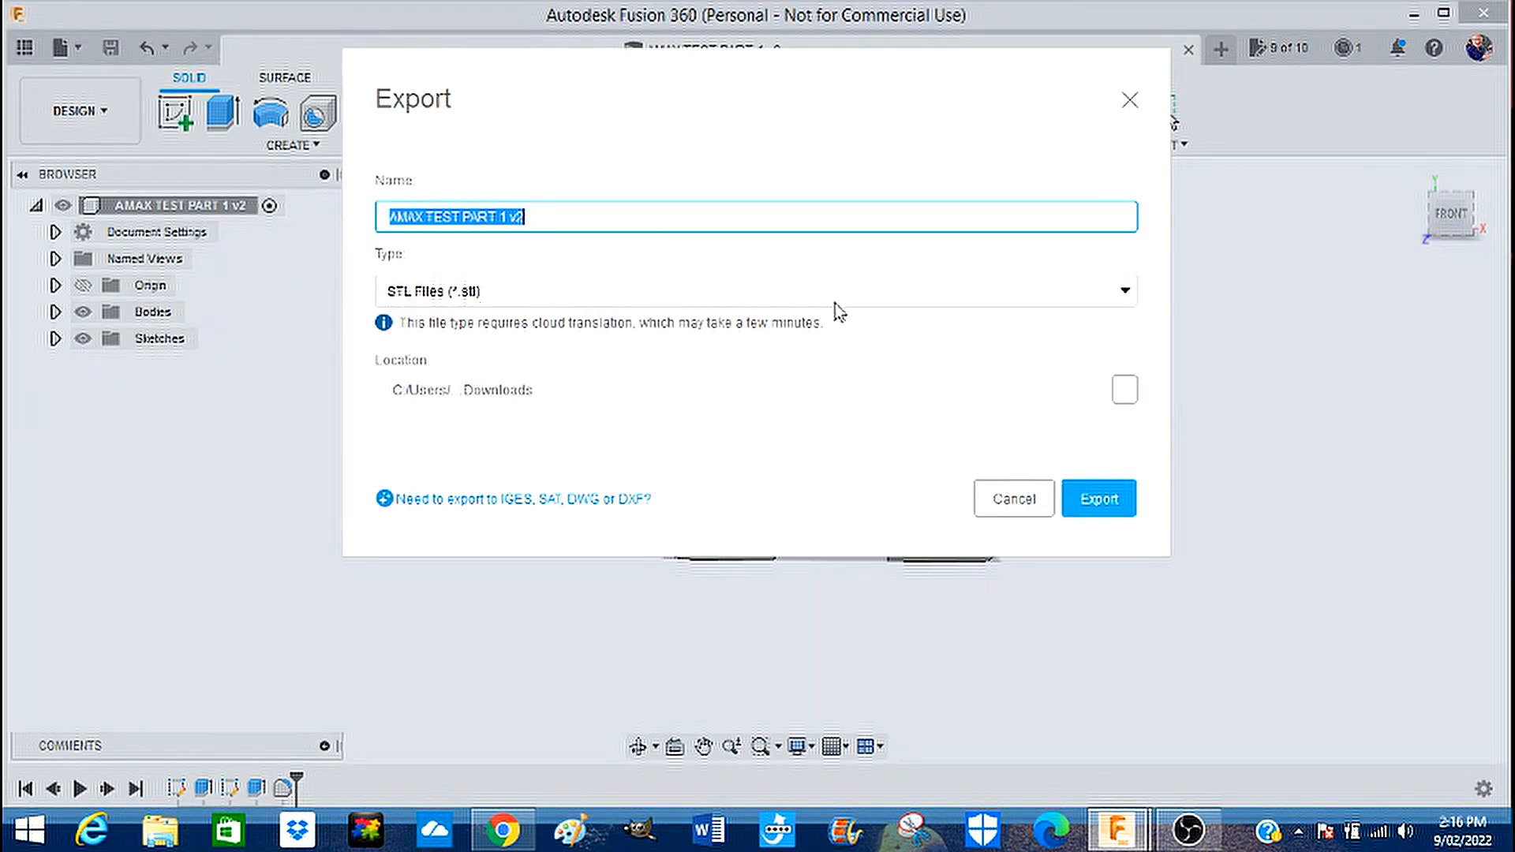
click(1124, 290)
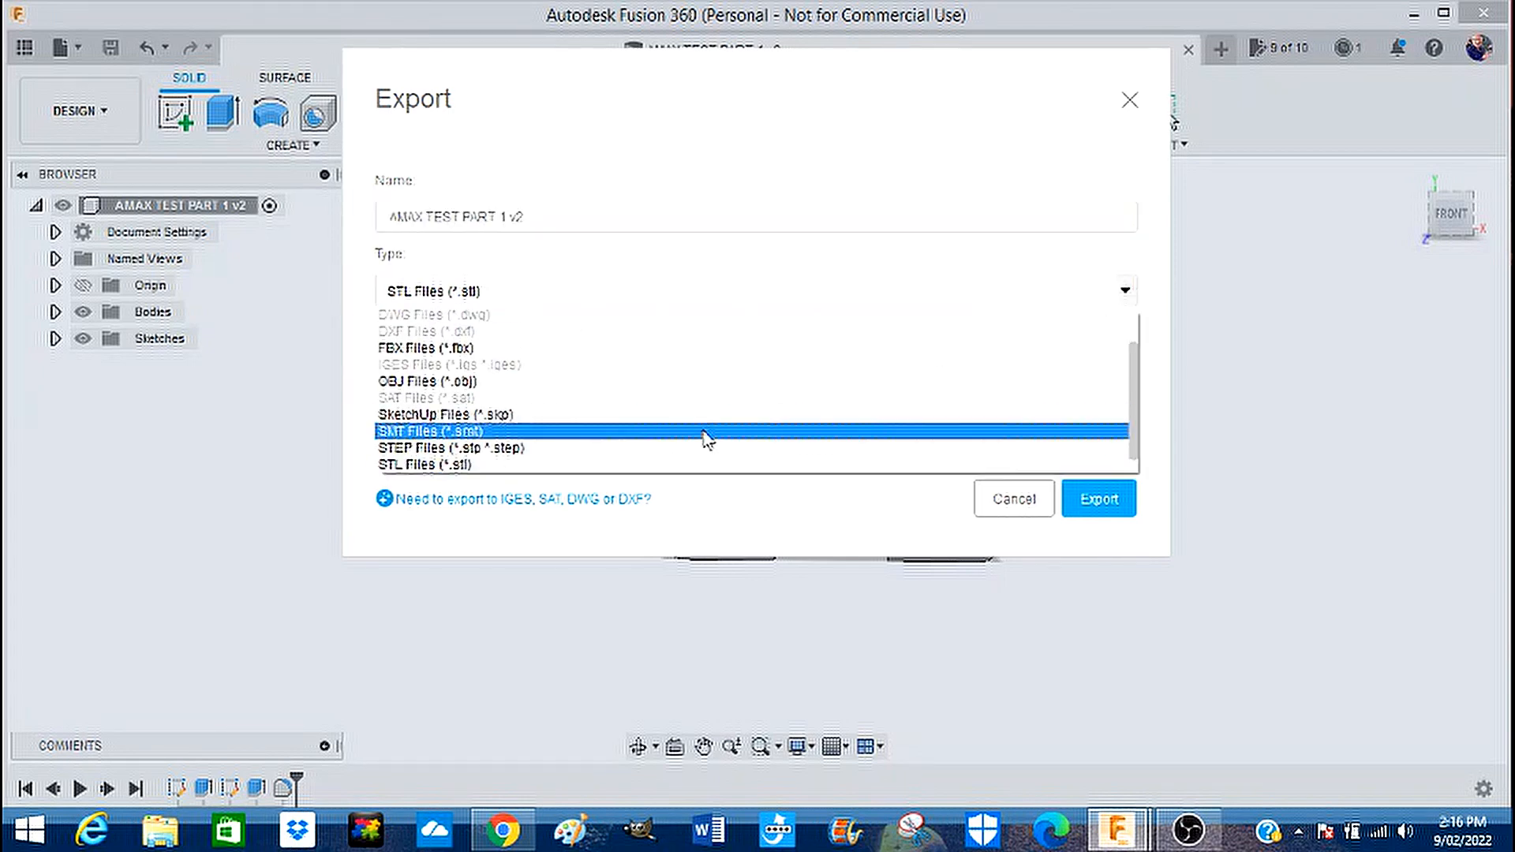
mouse_move(685, 426)
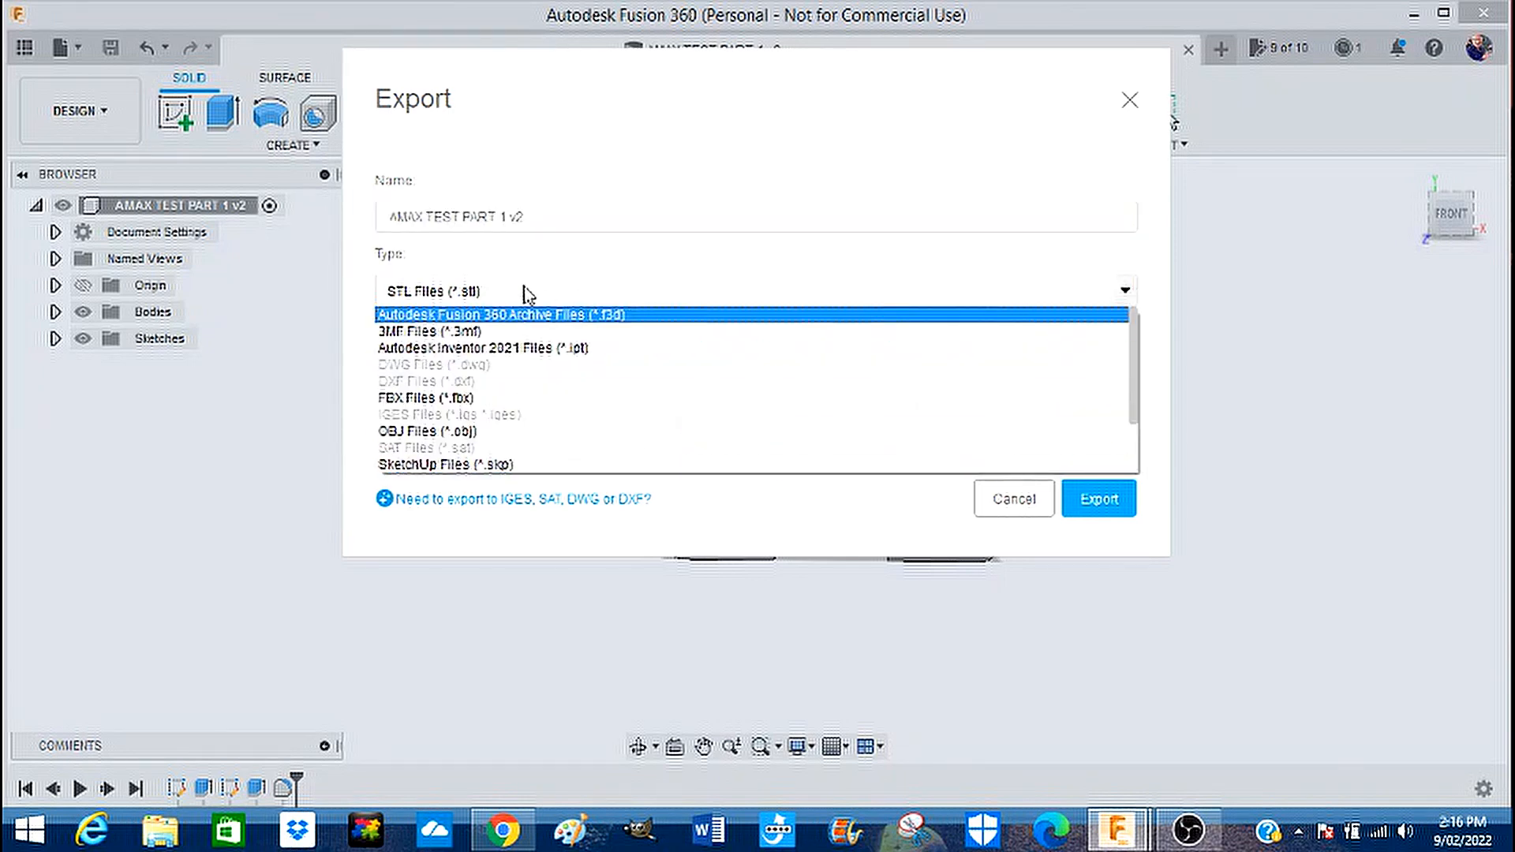
click(435, 291)
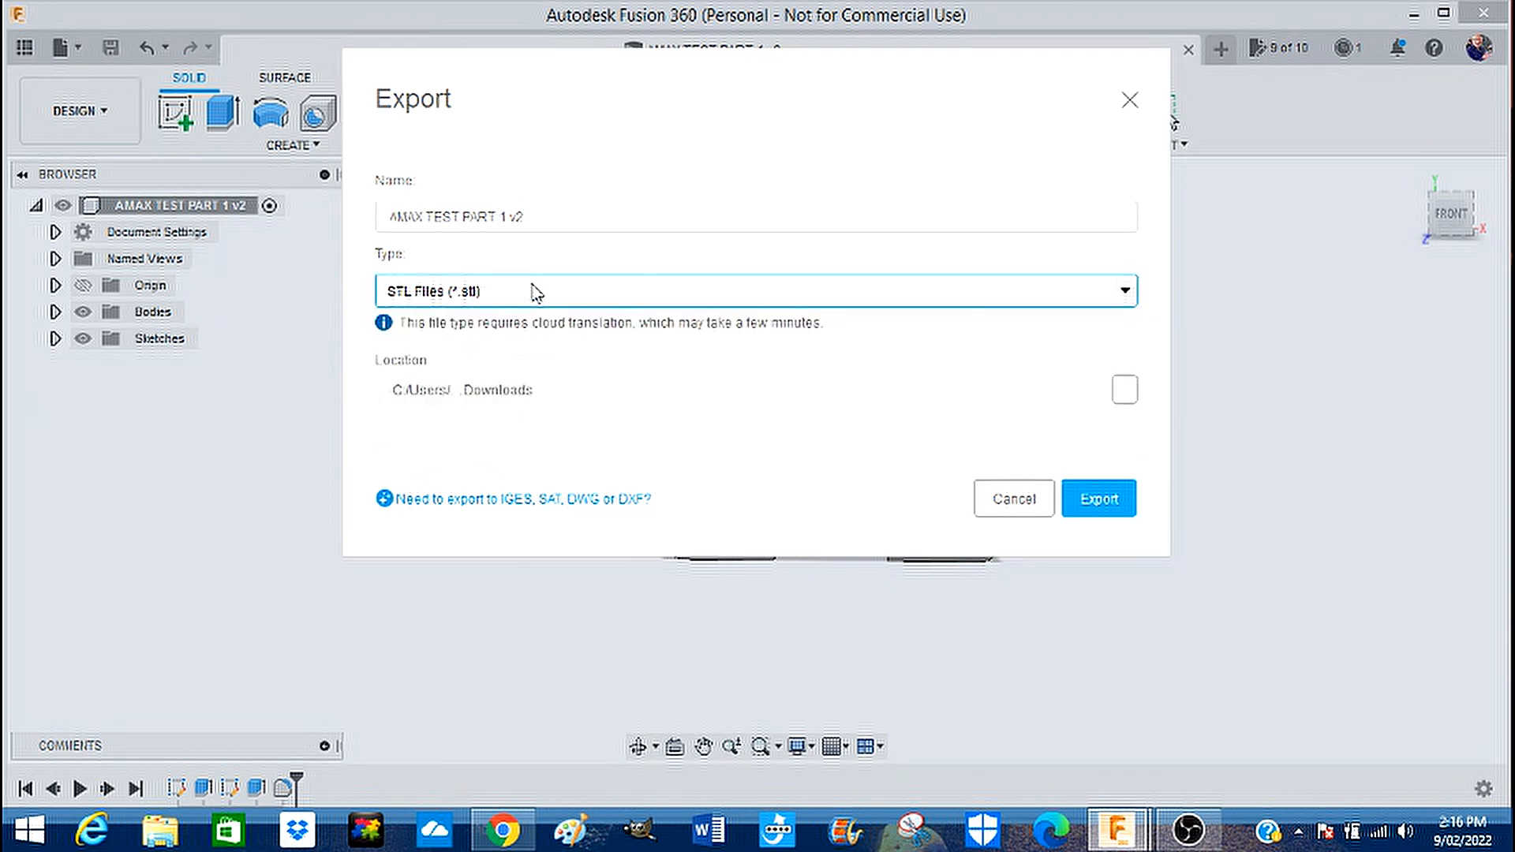
mouse_move(1098, 499)
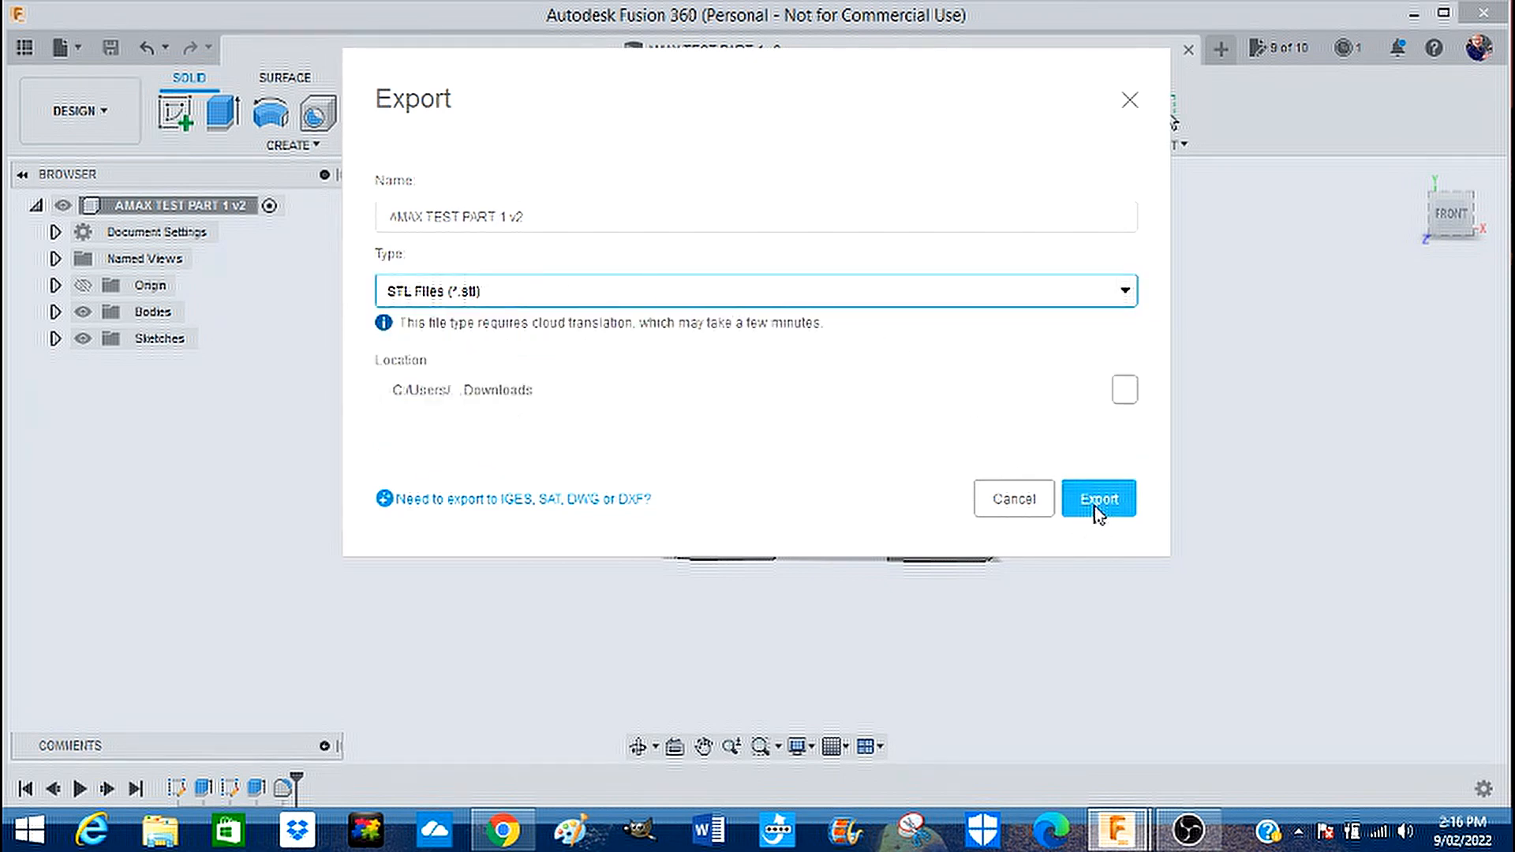
mouse_move(316, 208)
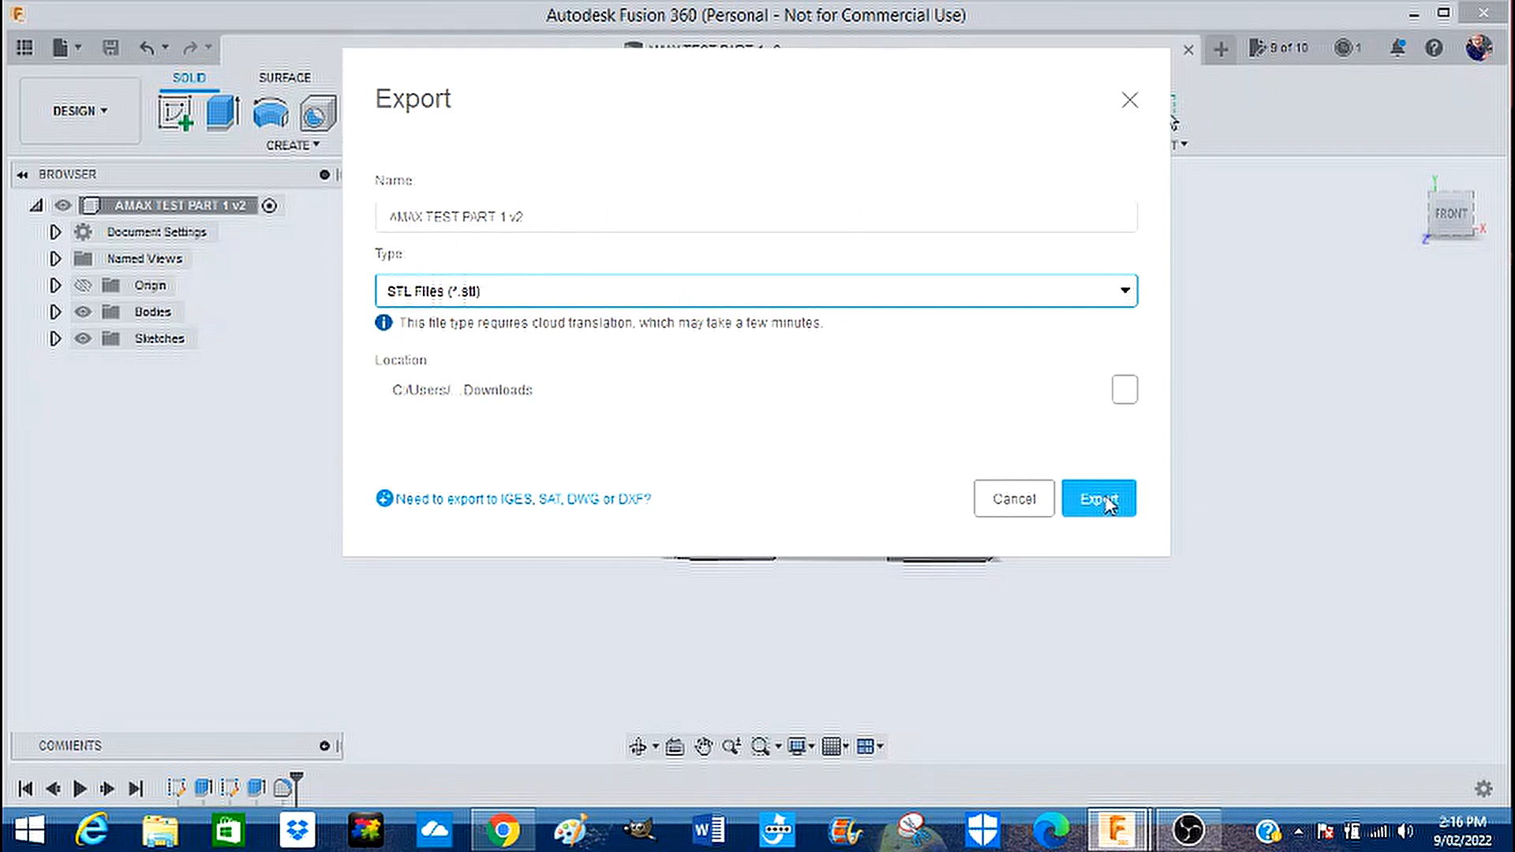
click(1099, 497)
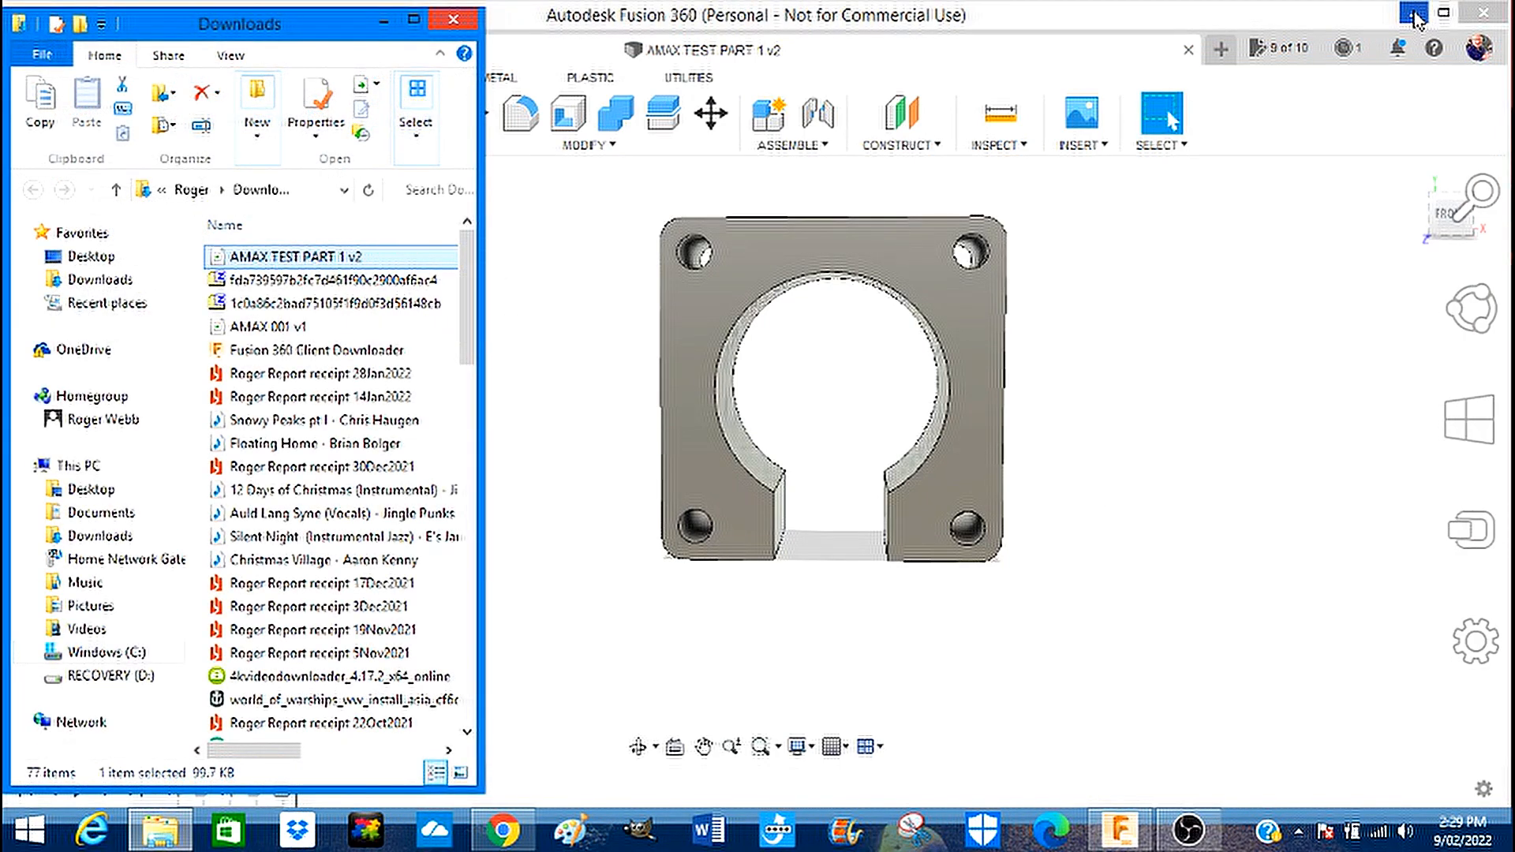
Minimize Fusion and choose FlashPrint as the program to open the desktop STL file.
click(1411, 10)
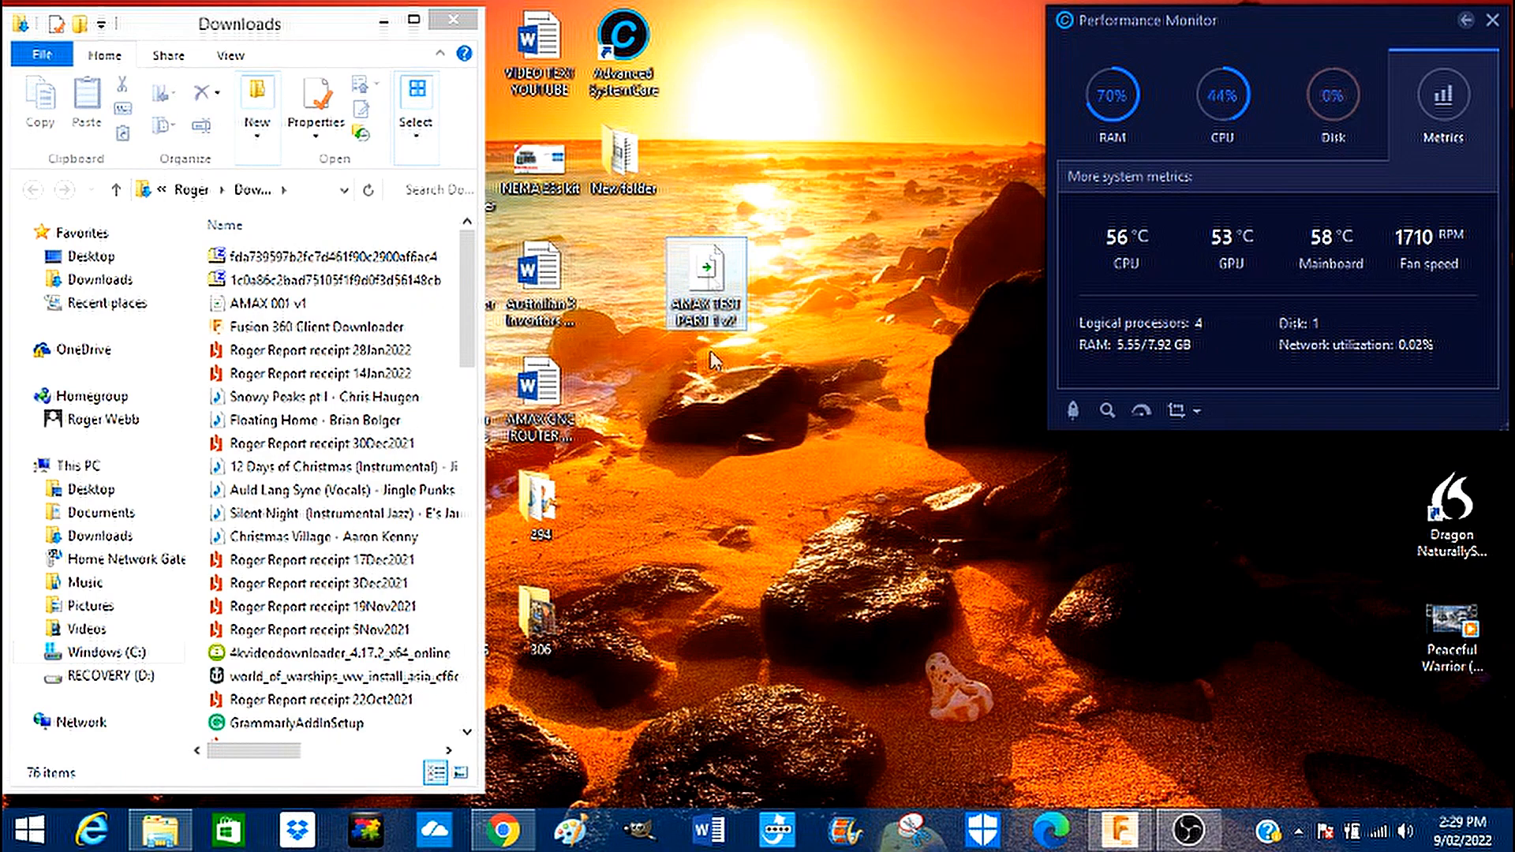
right_click(704, 281)
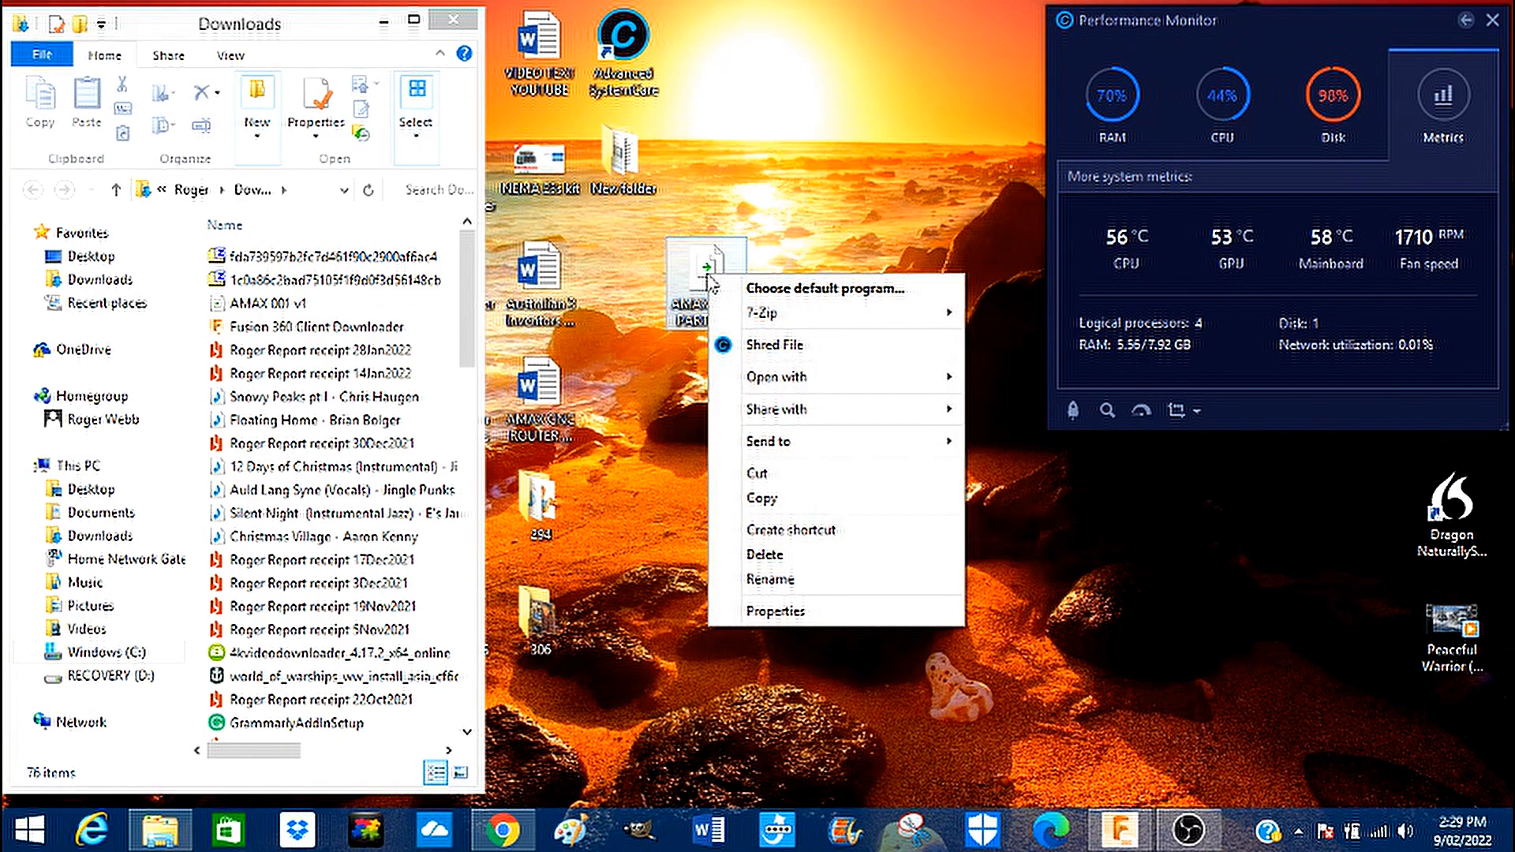
mouse_move(827, 256)
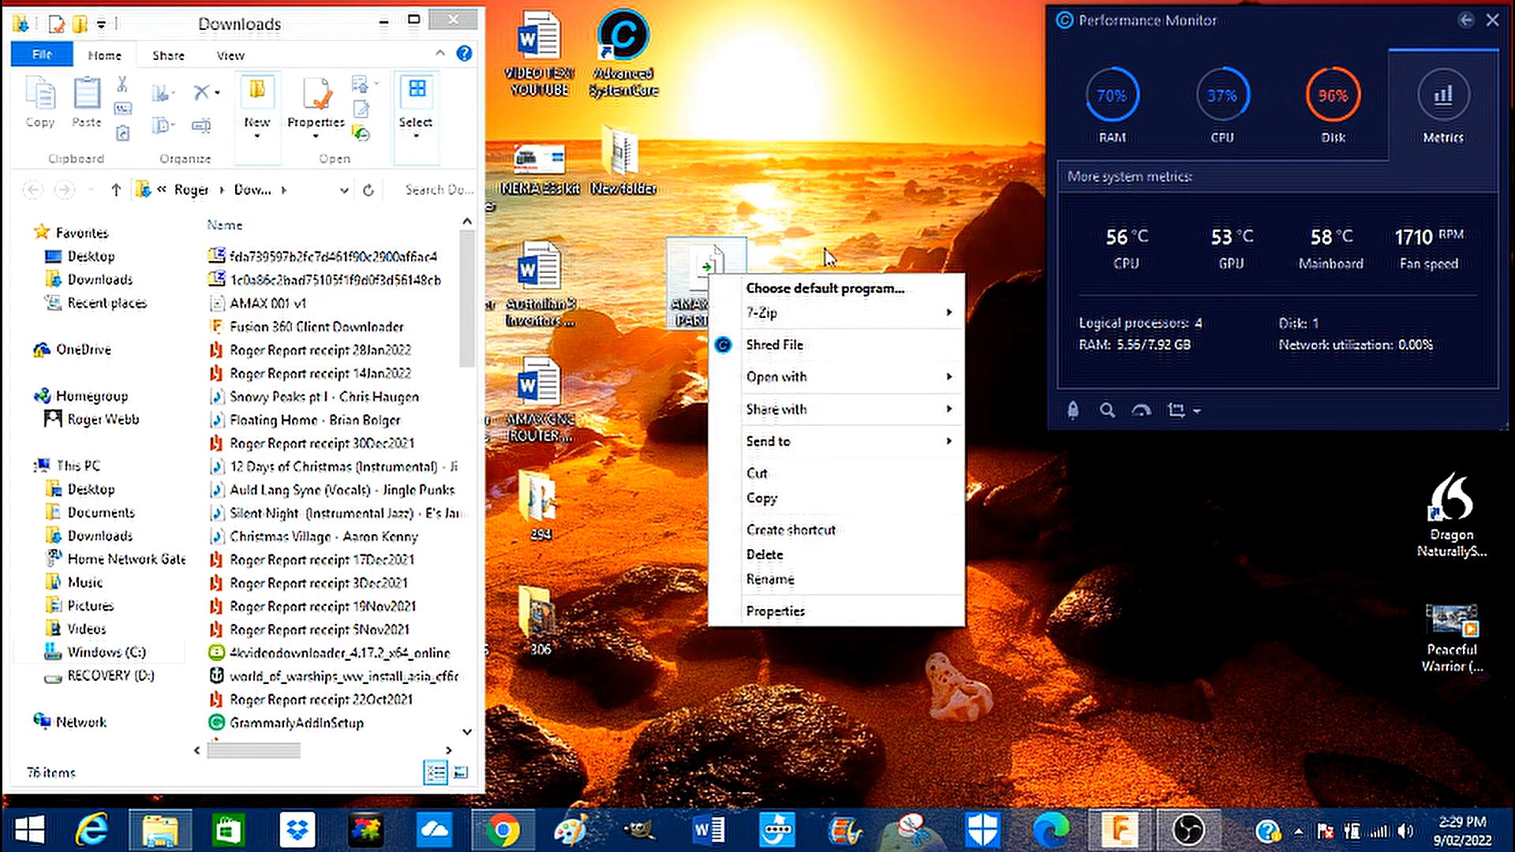
click(776, 376)
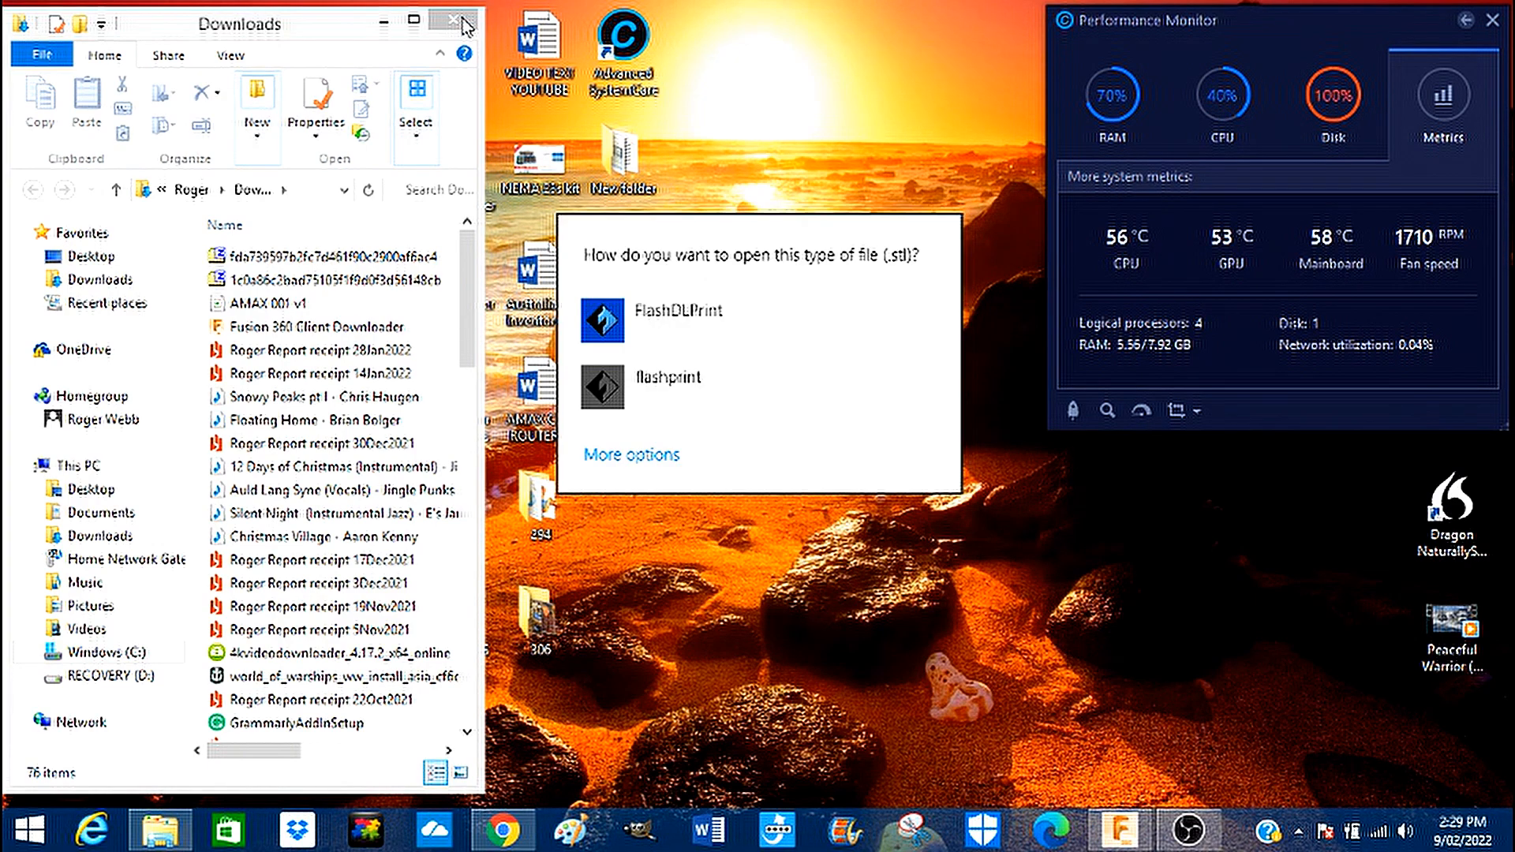
mouse_move(707, 445)
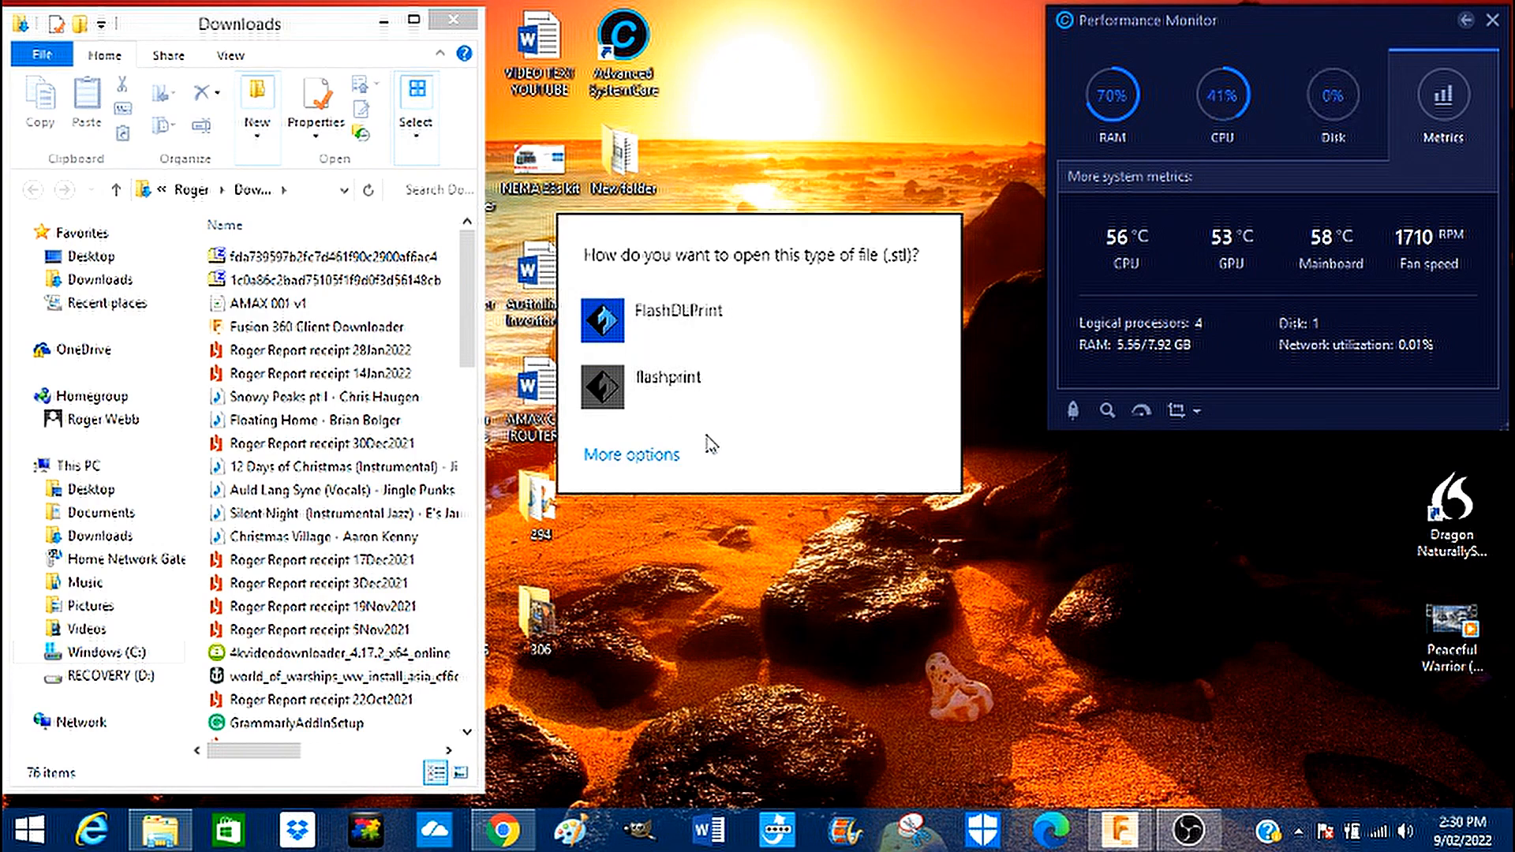
mouse_move(685, 383)
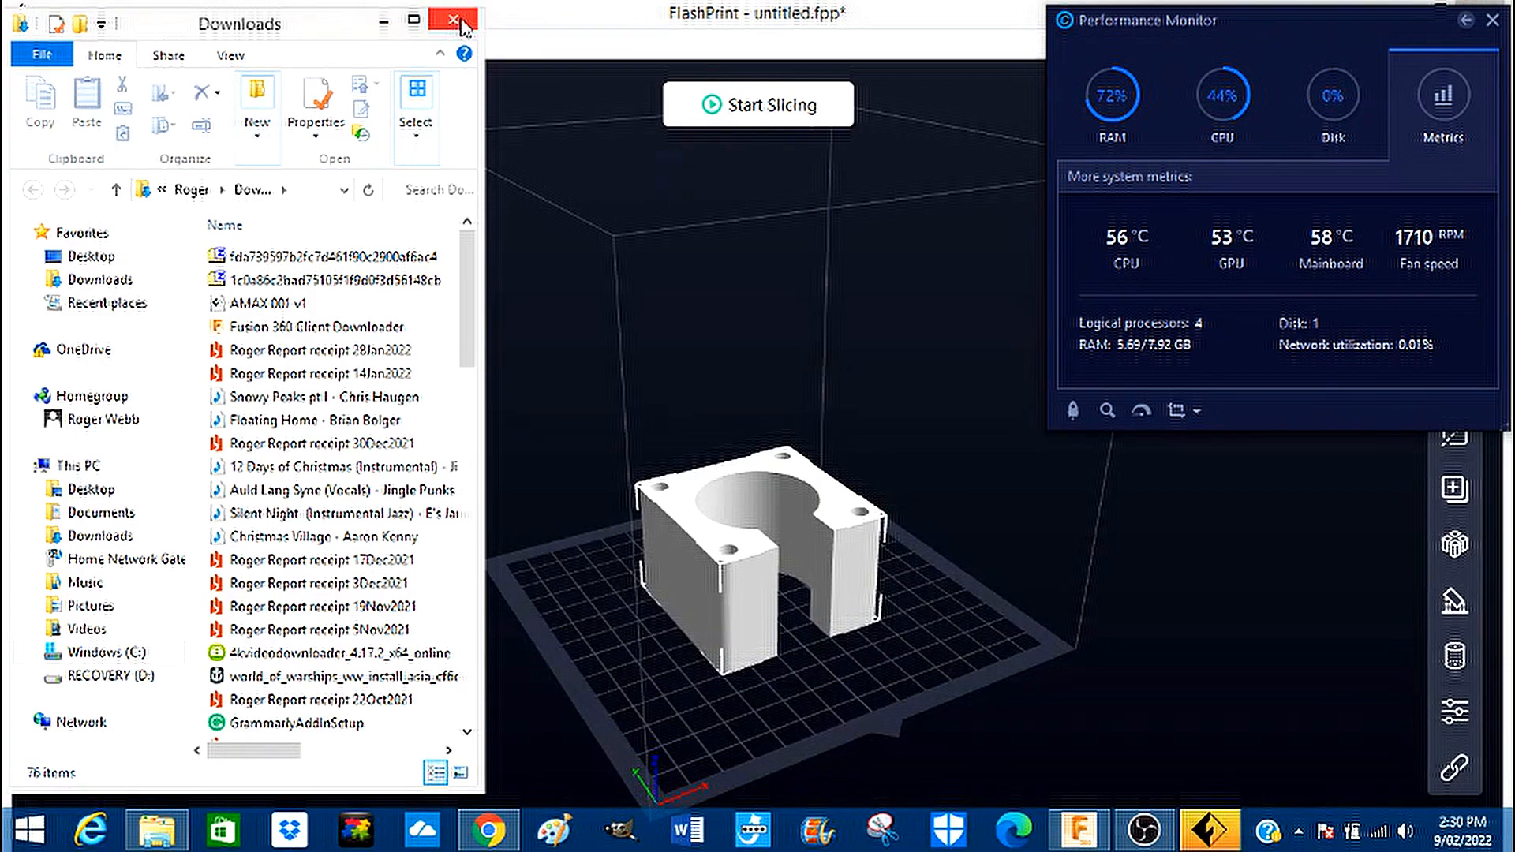
Check the block on FlashPrint's build plate, then return to Fusion 360.
click(448, 22)
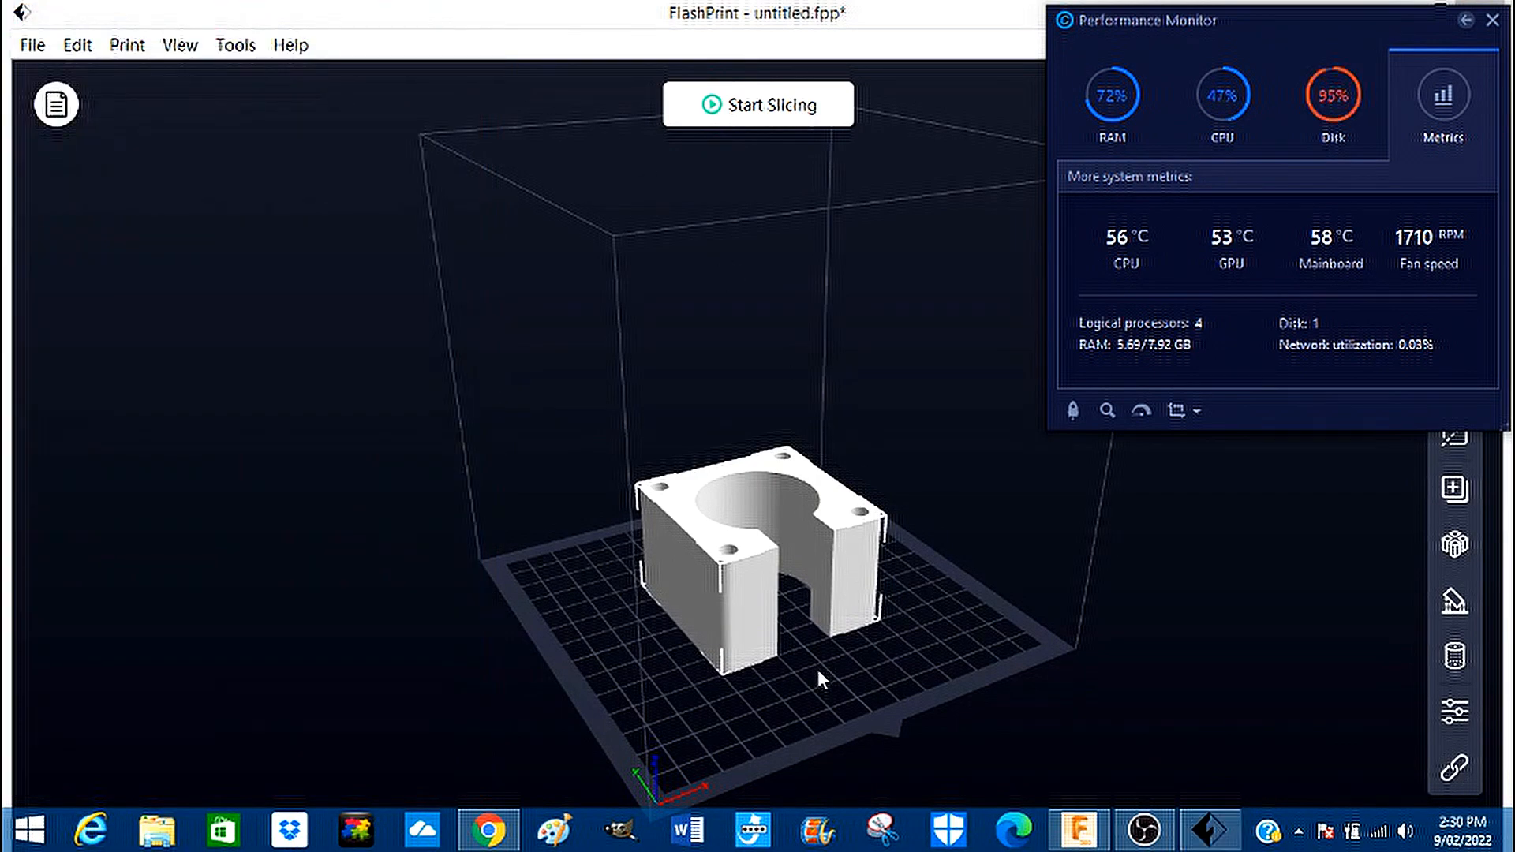
mouse_move(1288, 628)
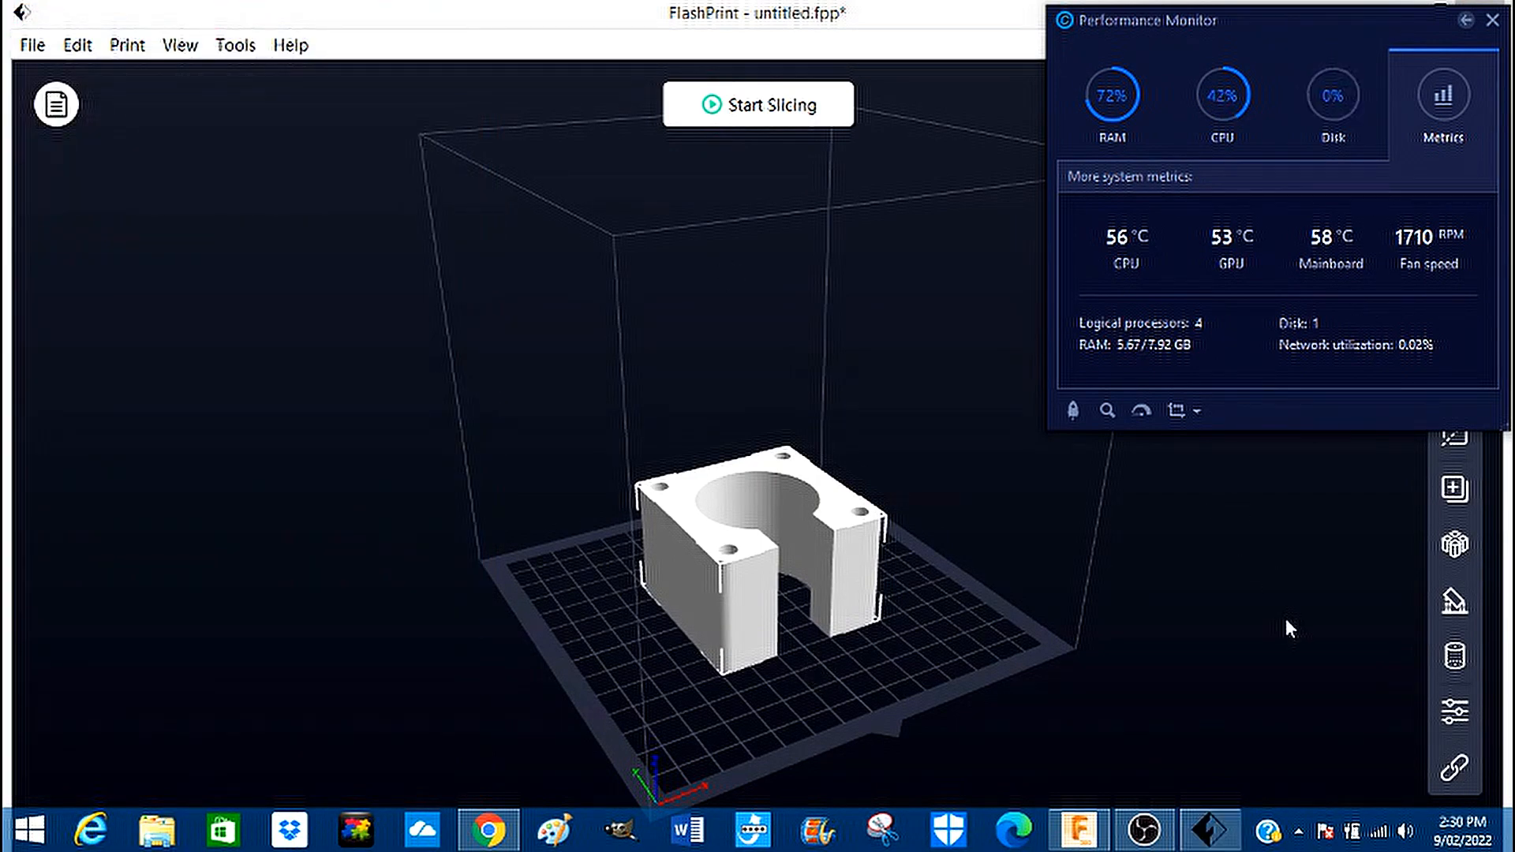
click(1490, 20)
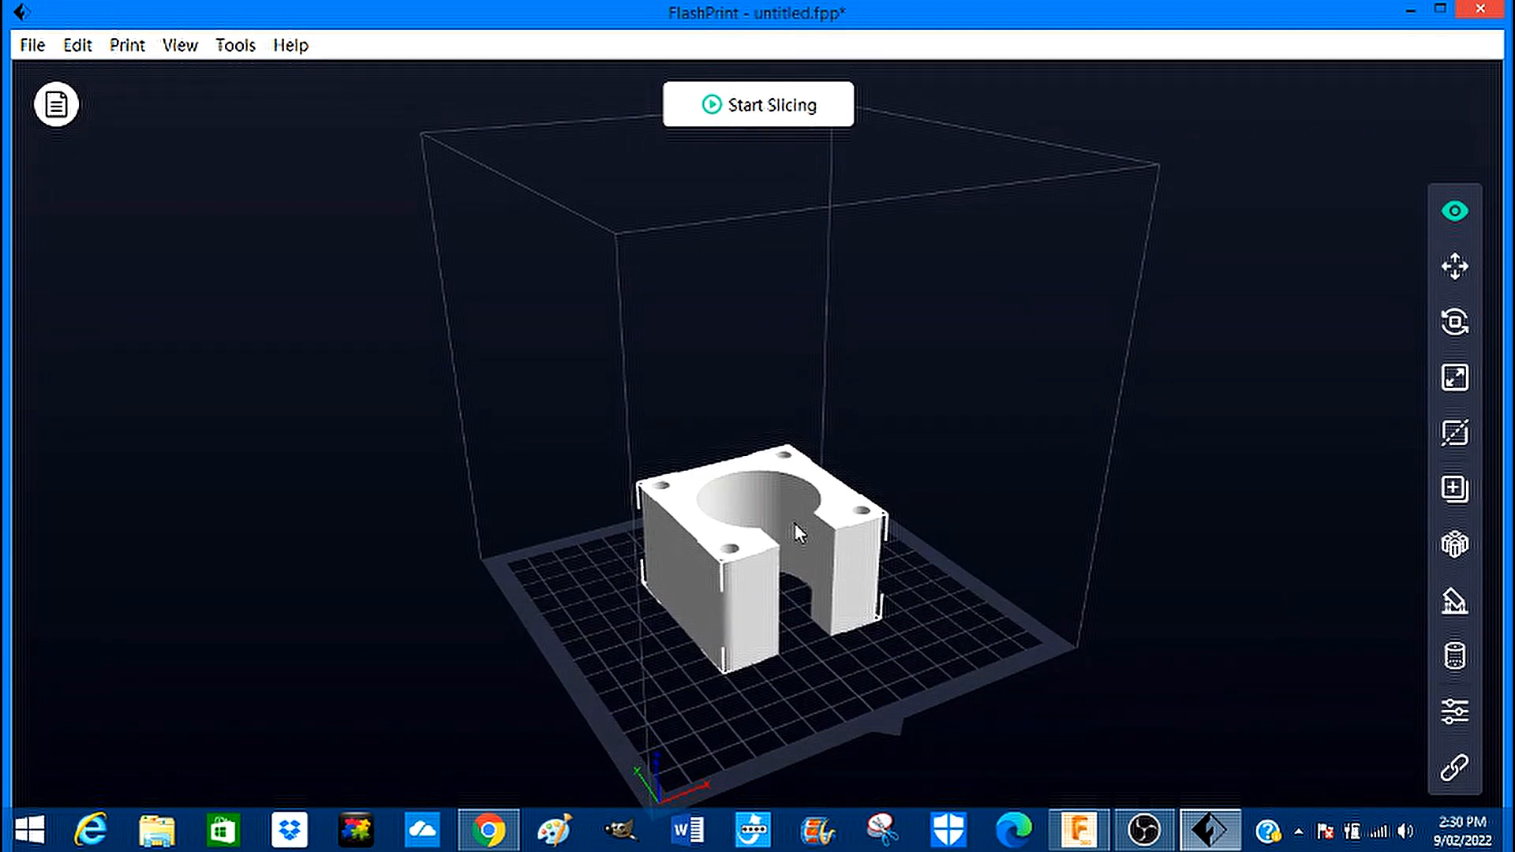
mouse_move(1342, 585)
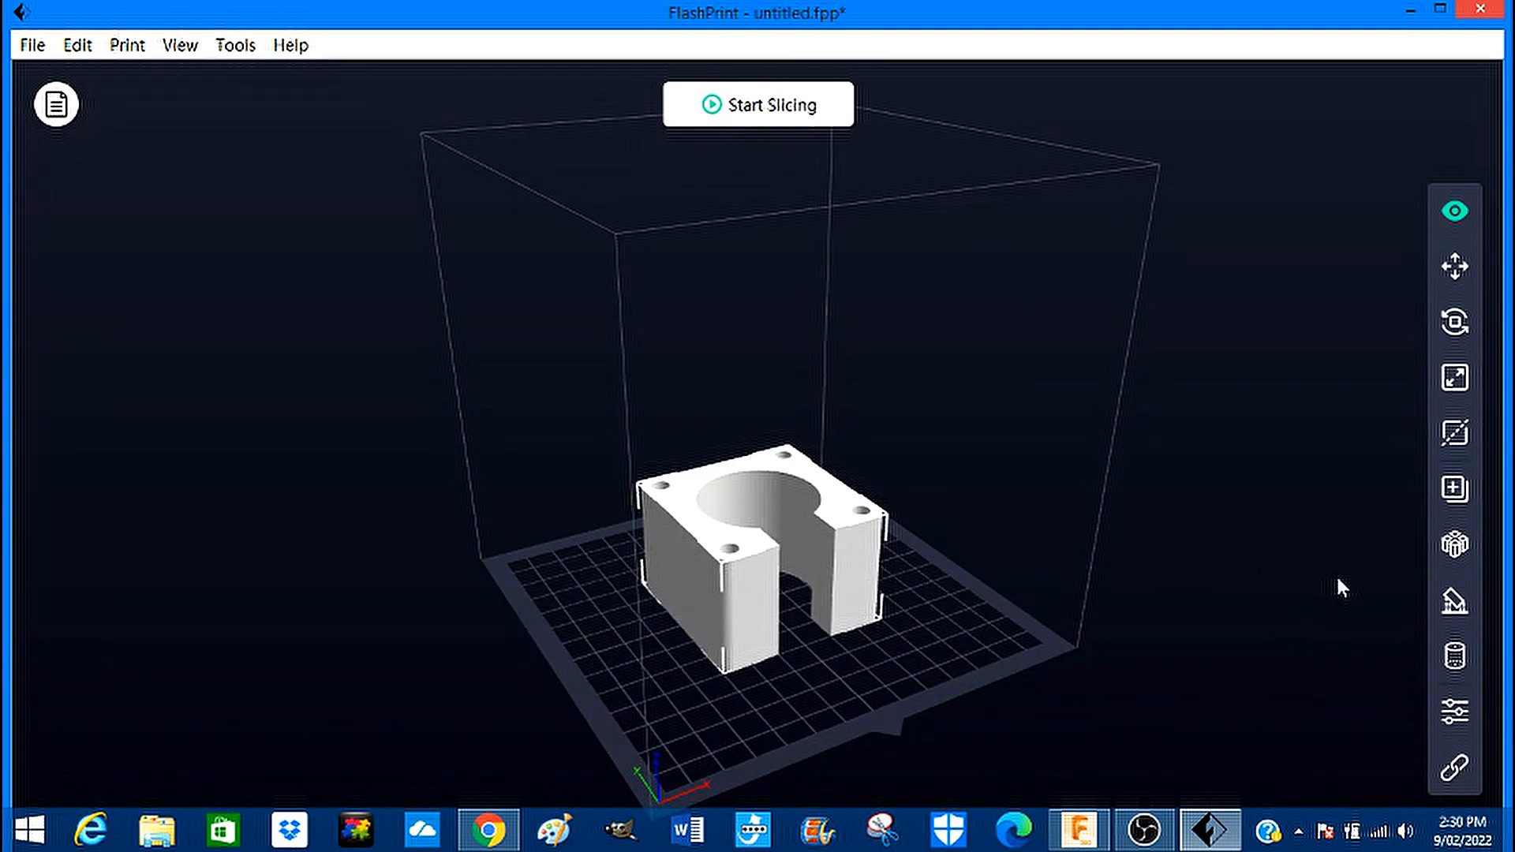
mouse_move(833, 581)
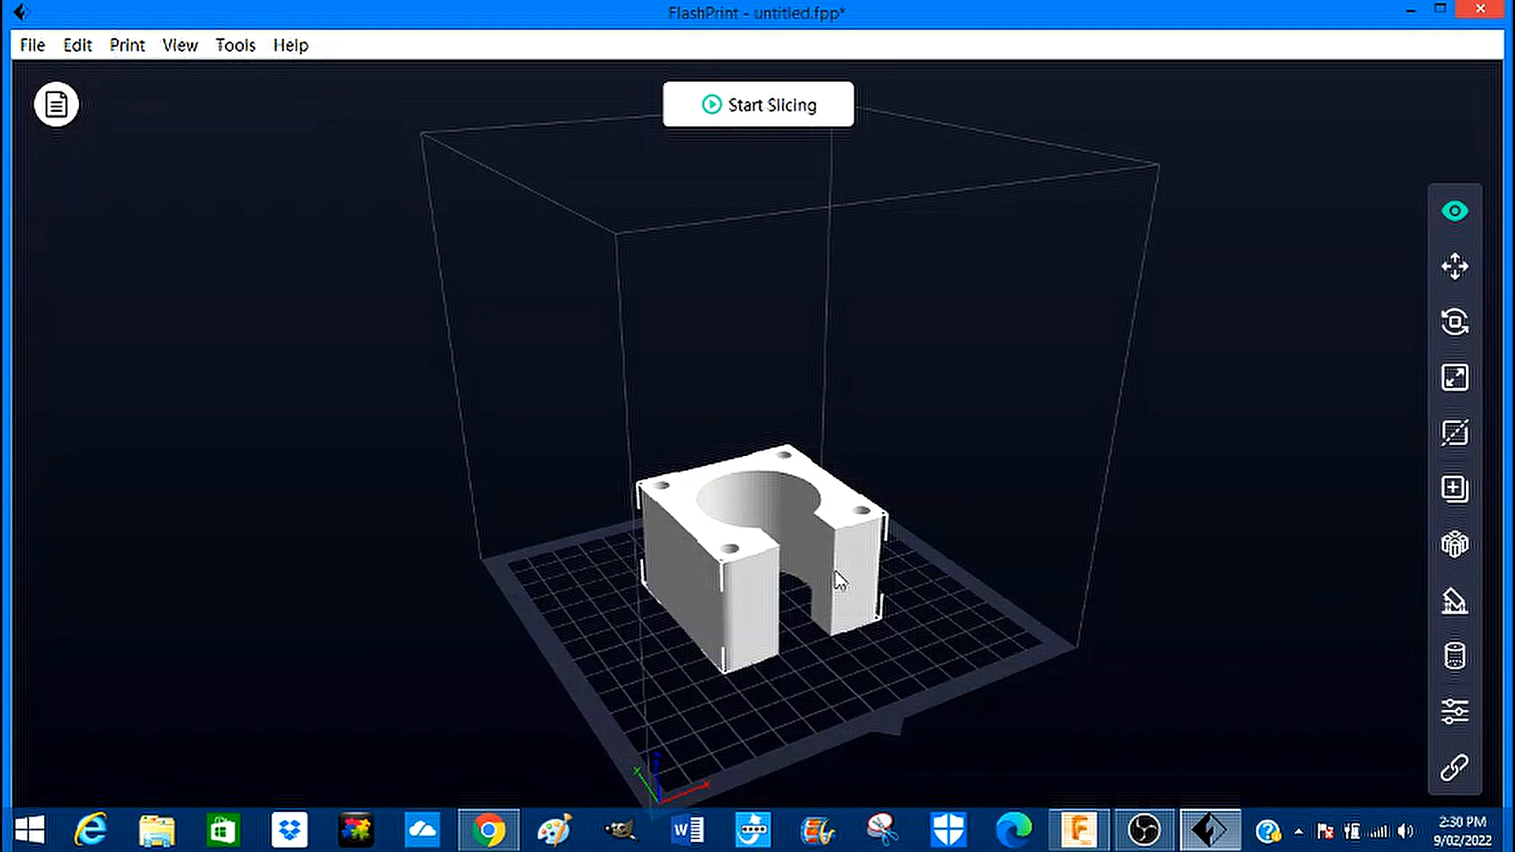
mouse_move(1077, 840)
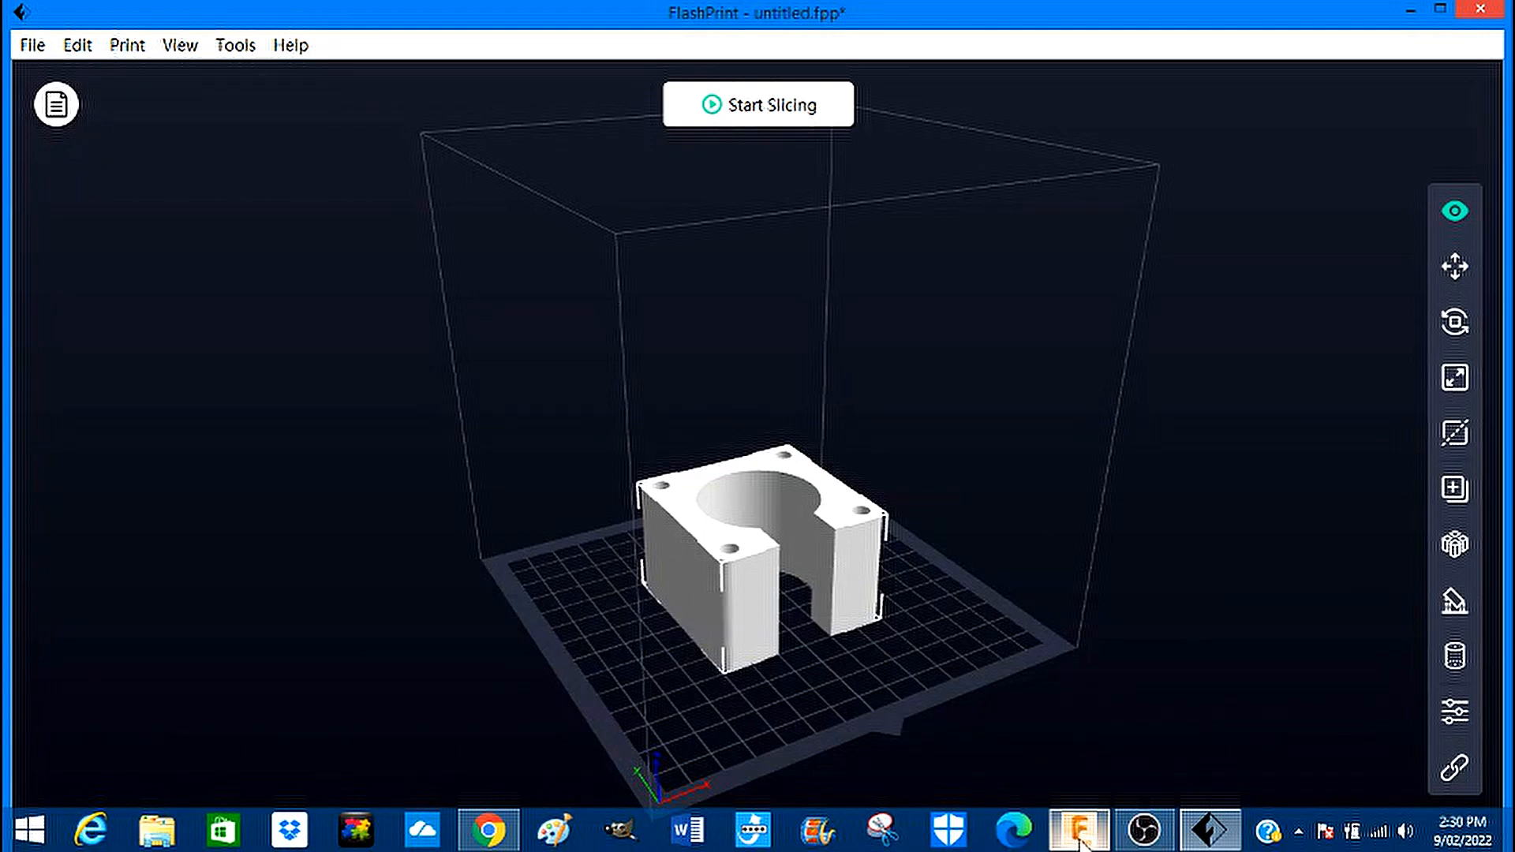
mouse_move(1079, 837)
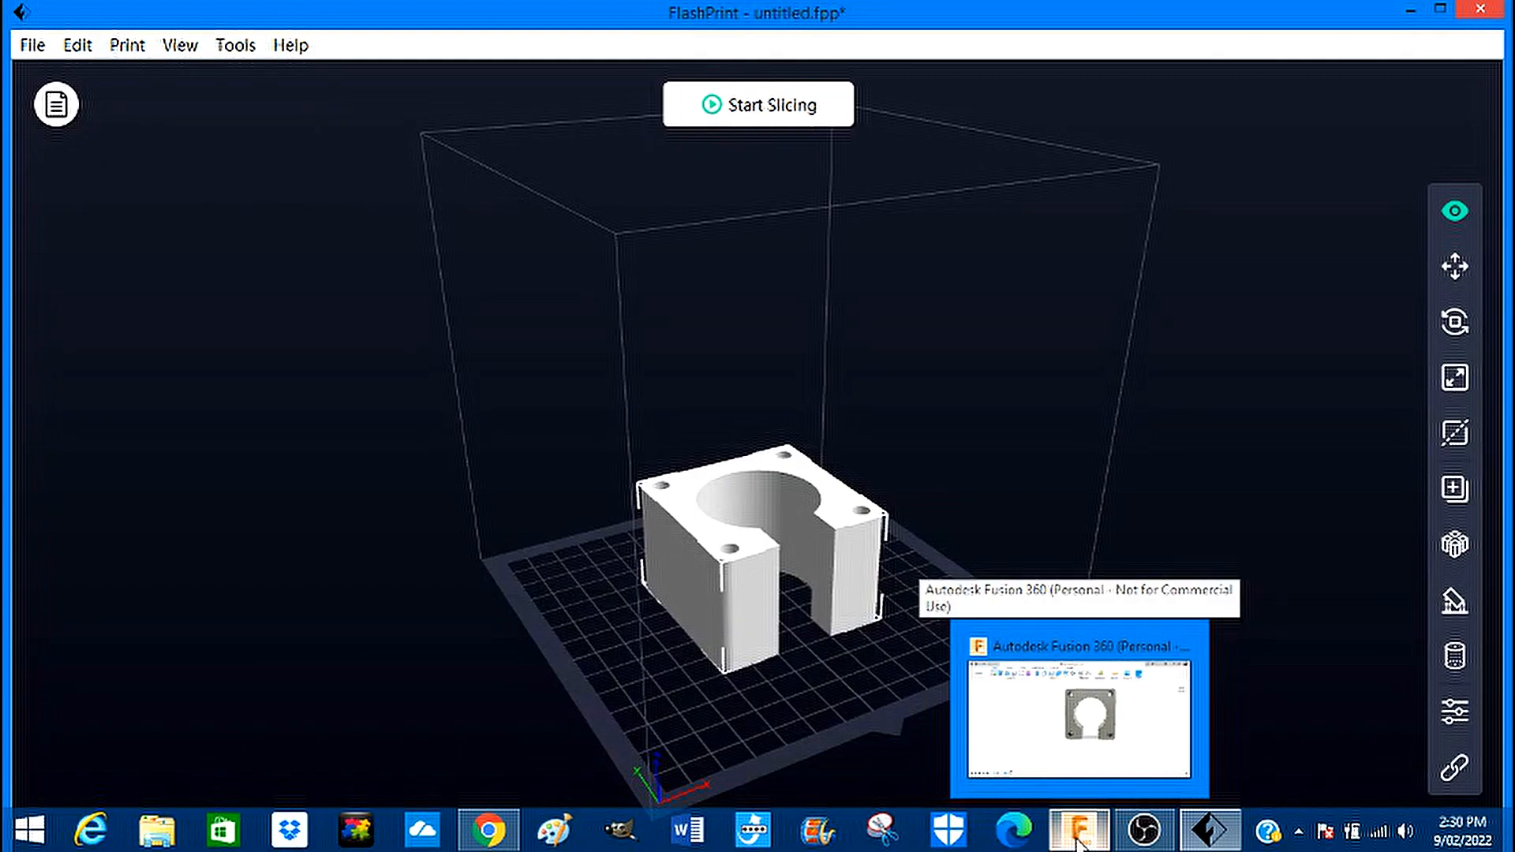
click(1077, 829)
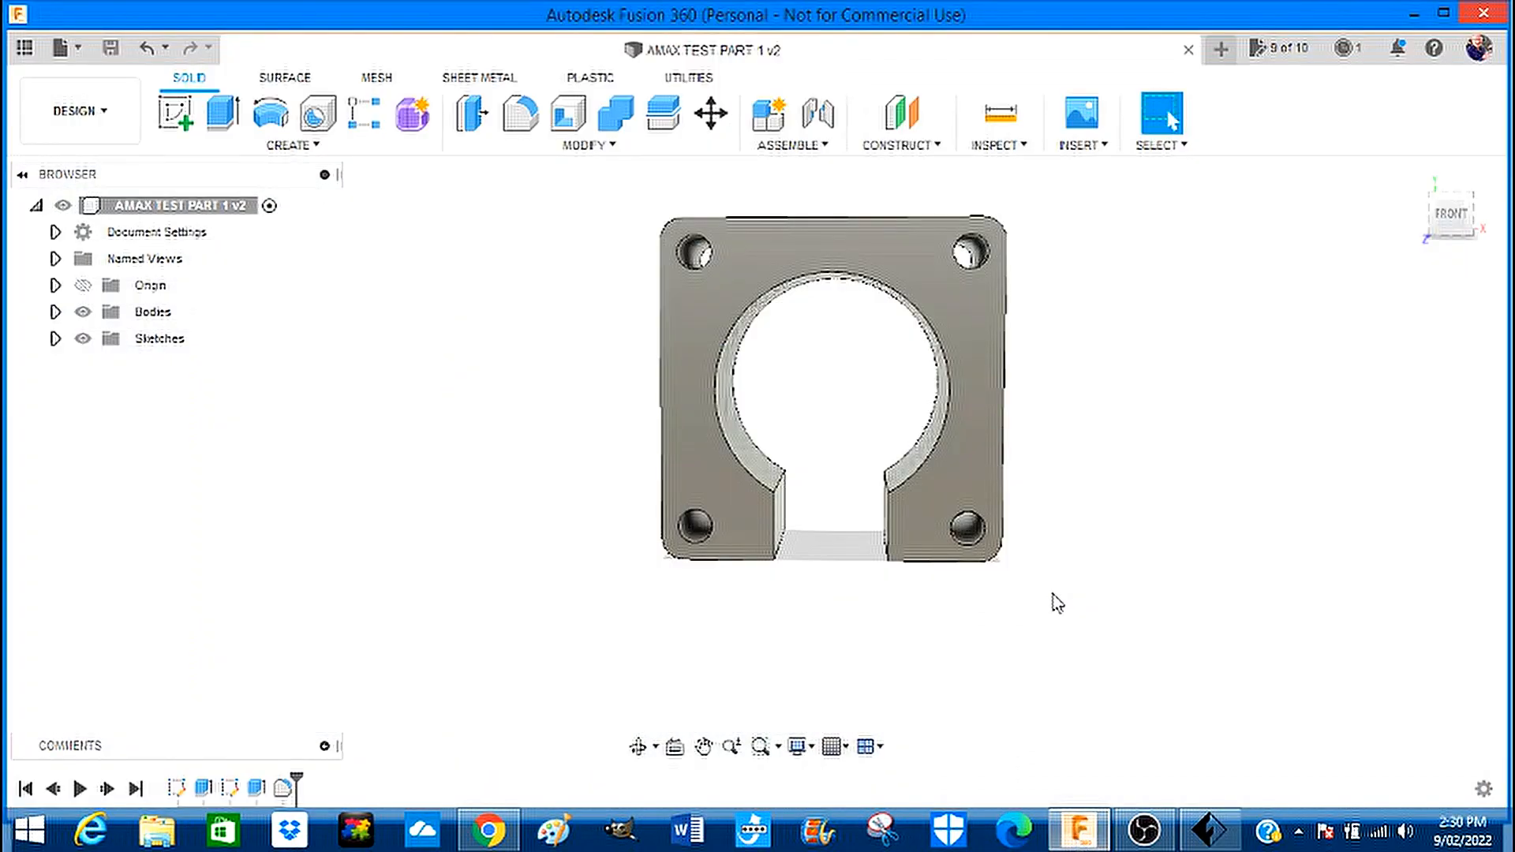